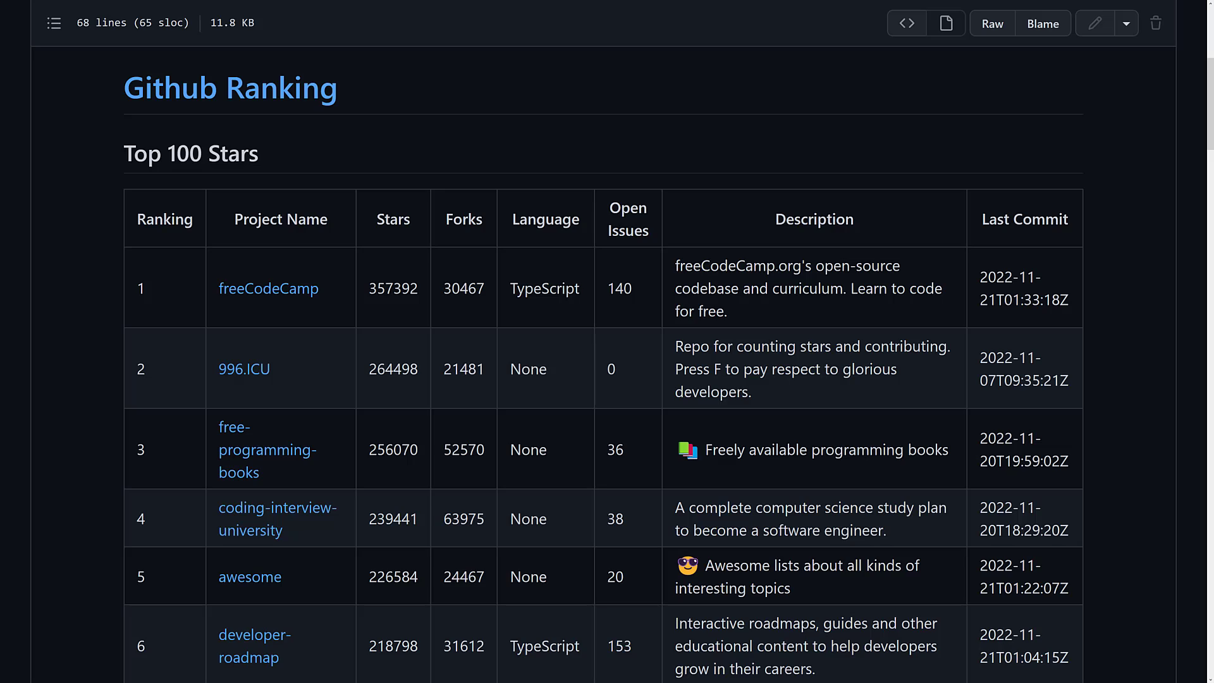
mouse_move(214, 137)
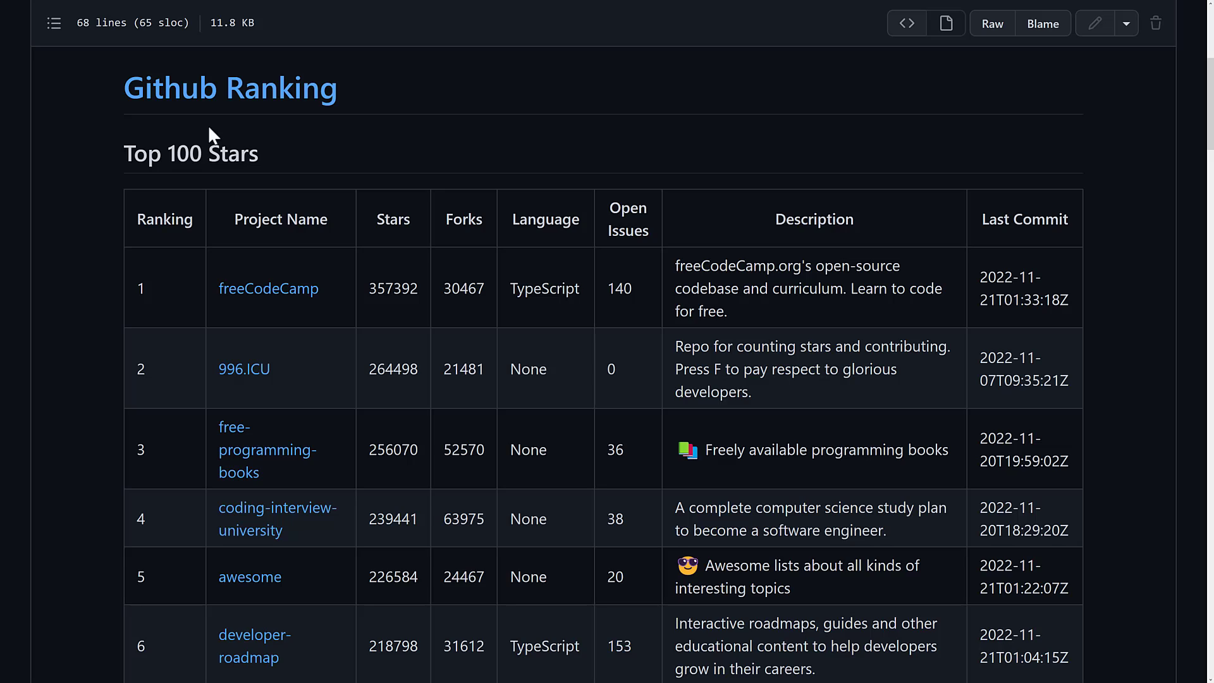
mouse_move(546, 233)
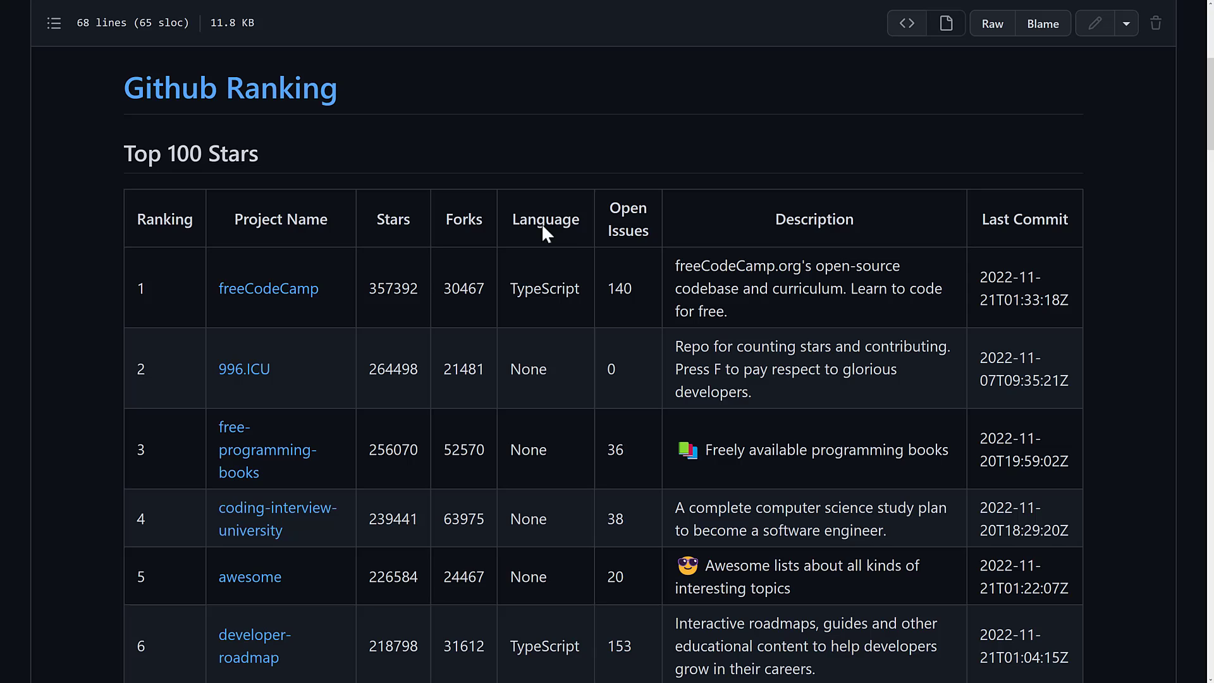
mouse_move(485, 184)
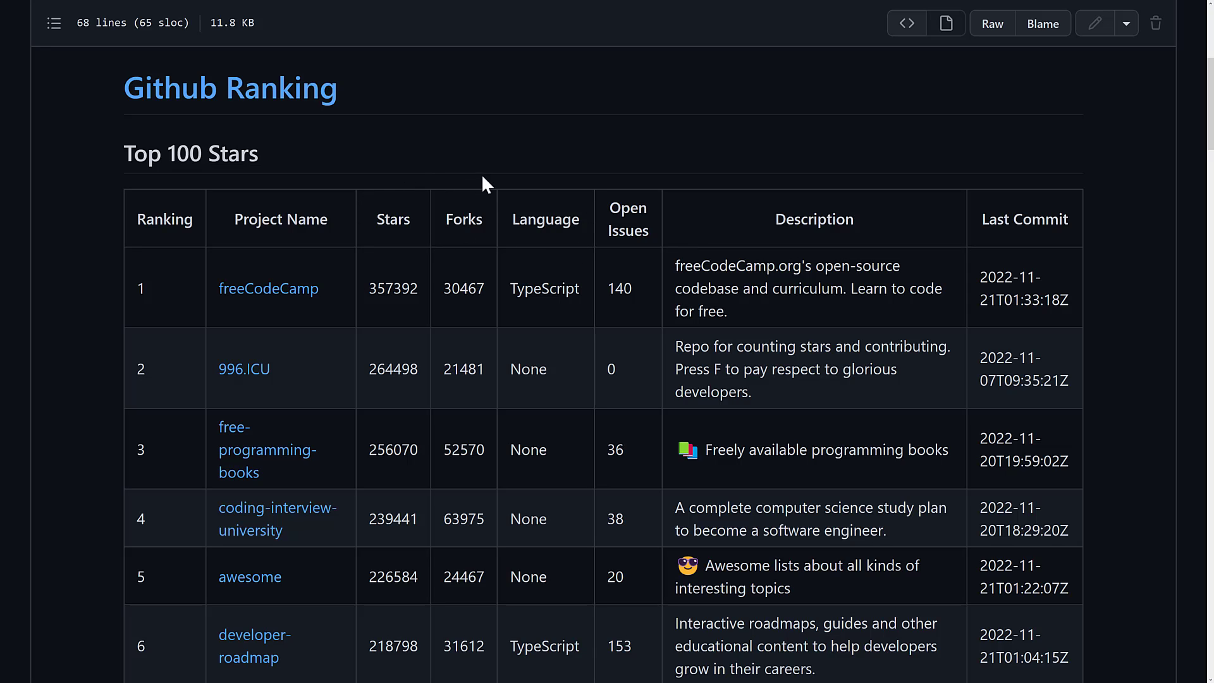
Step: Scroll down through the Minetest README sections before heading to the minetest.net website link
scroll(down, 3)
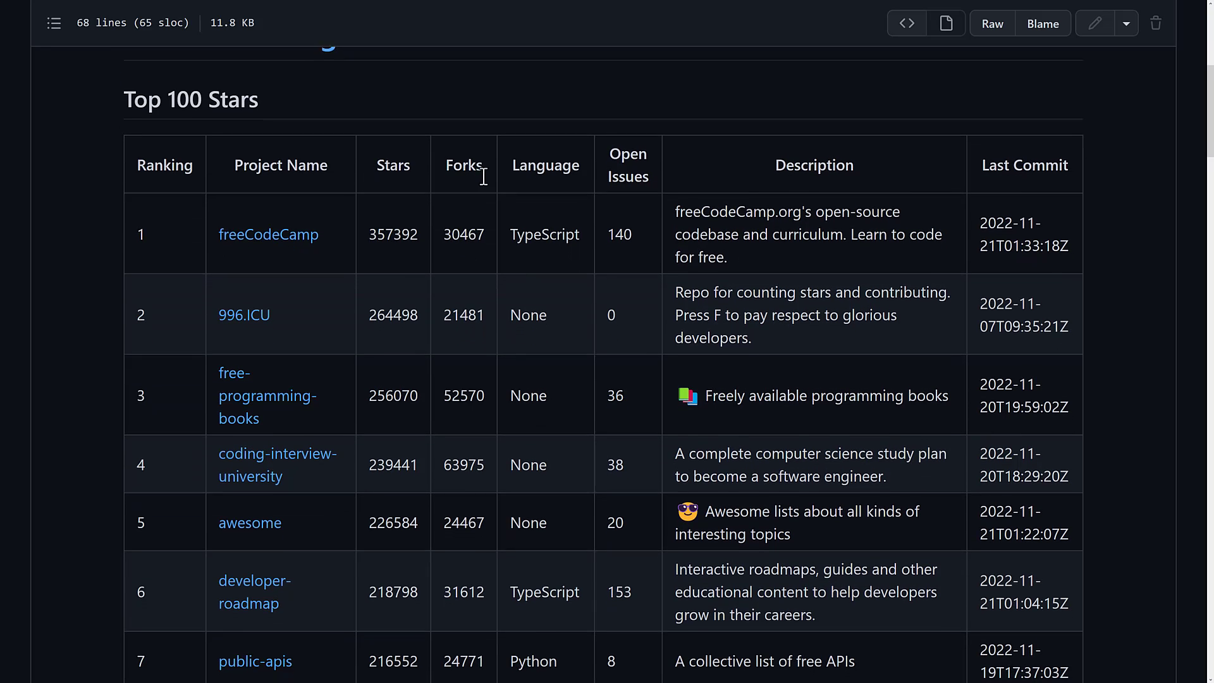
scroll(down, 3)
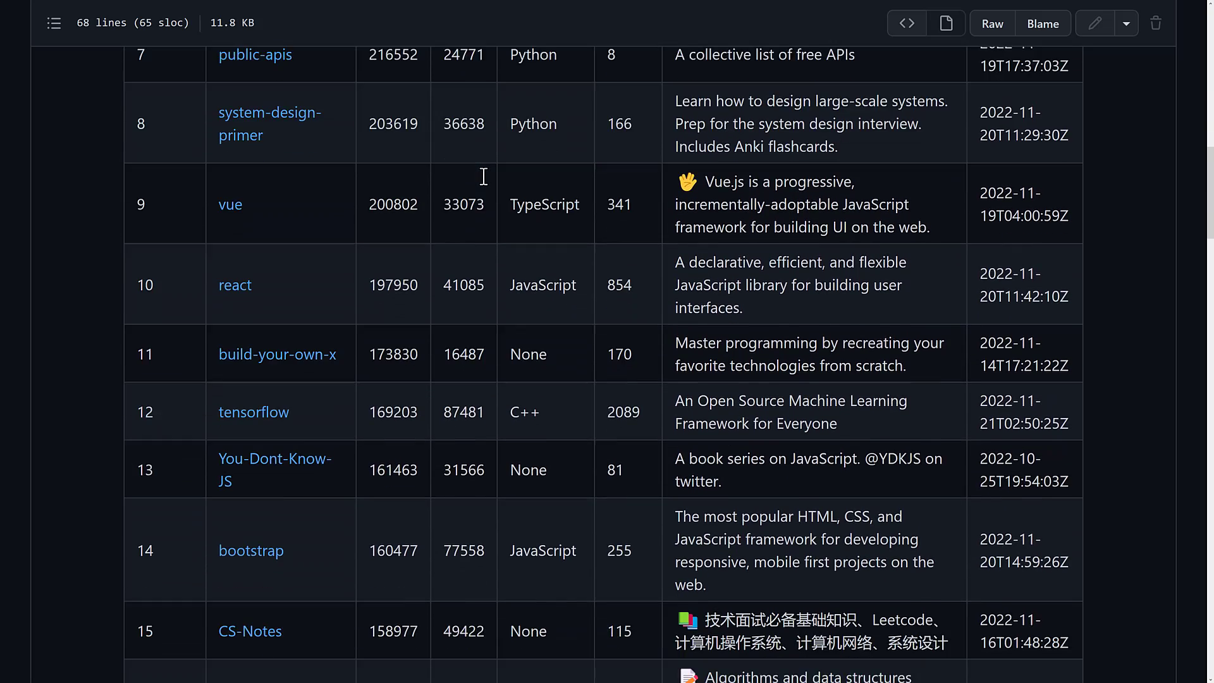
scroll(down, 3)
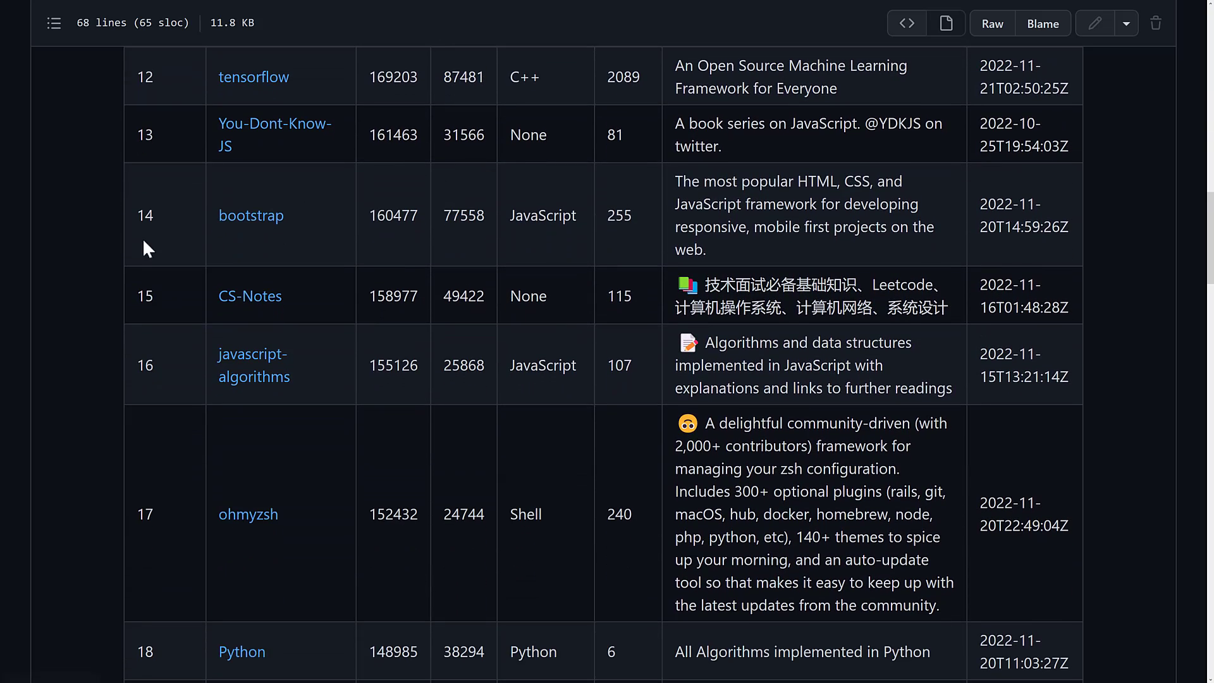
scroll(down, 3)
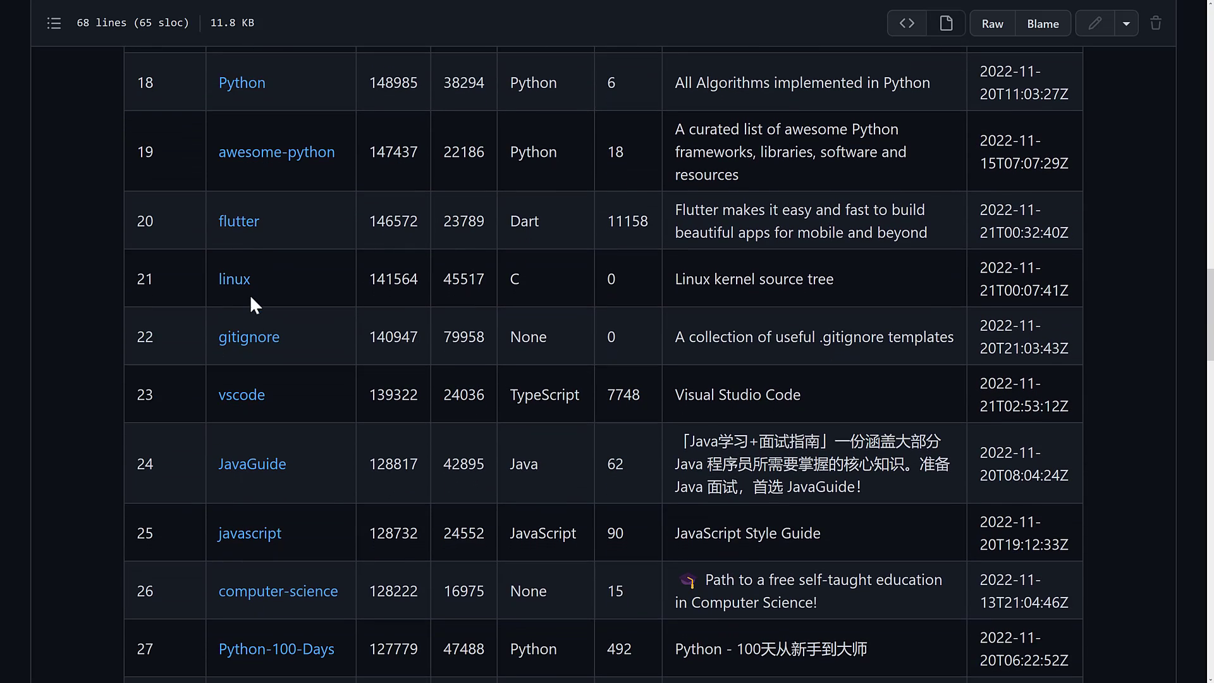
scroll(down, 3)
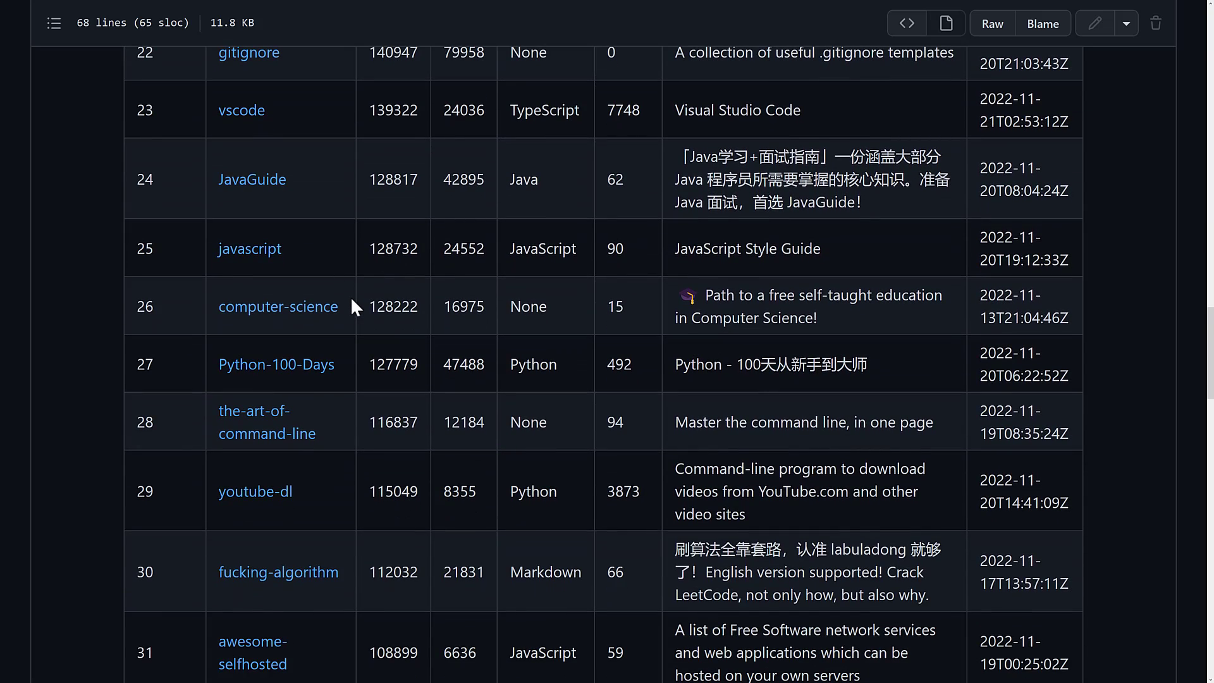
mouse_move(364, 279)
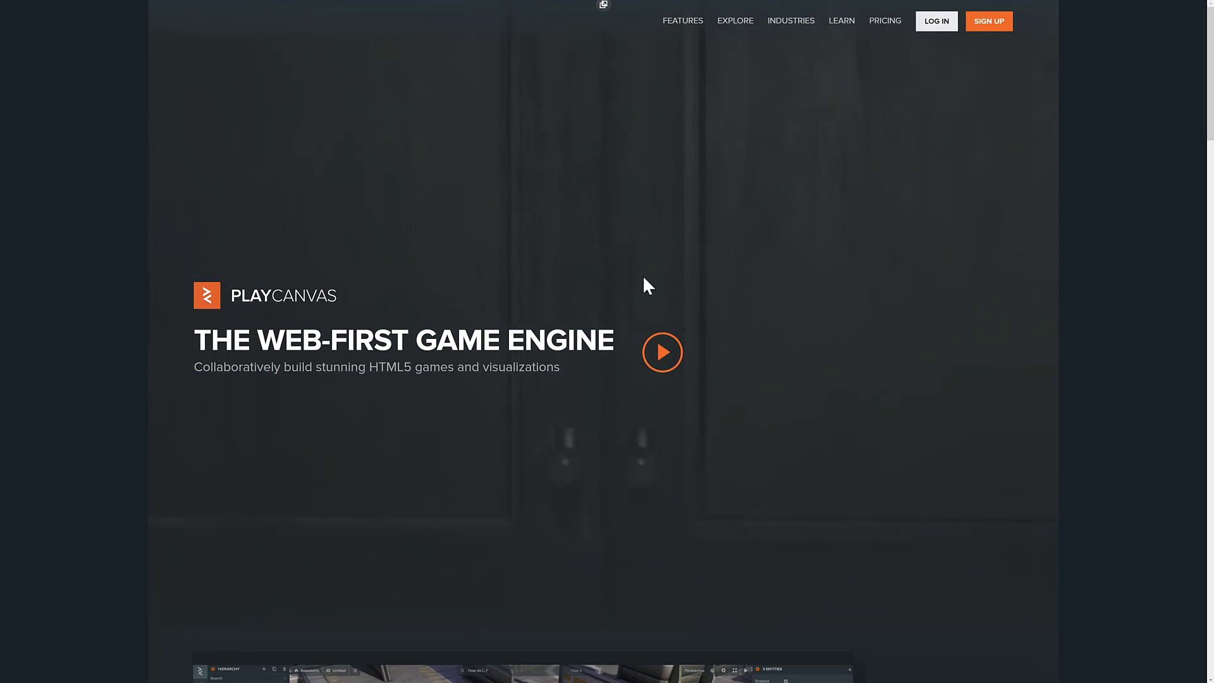
scroll(down, 3)
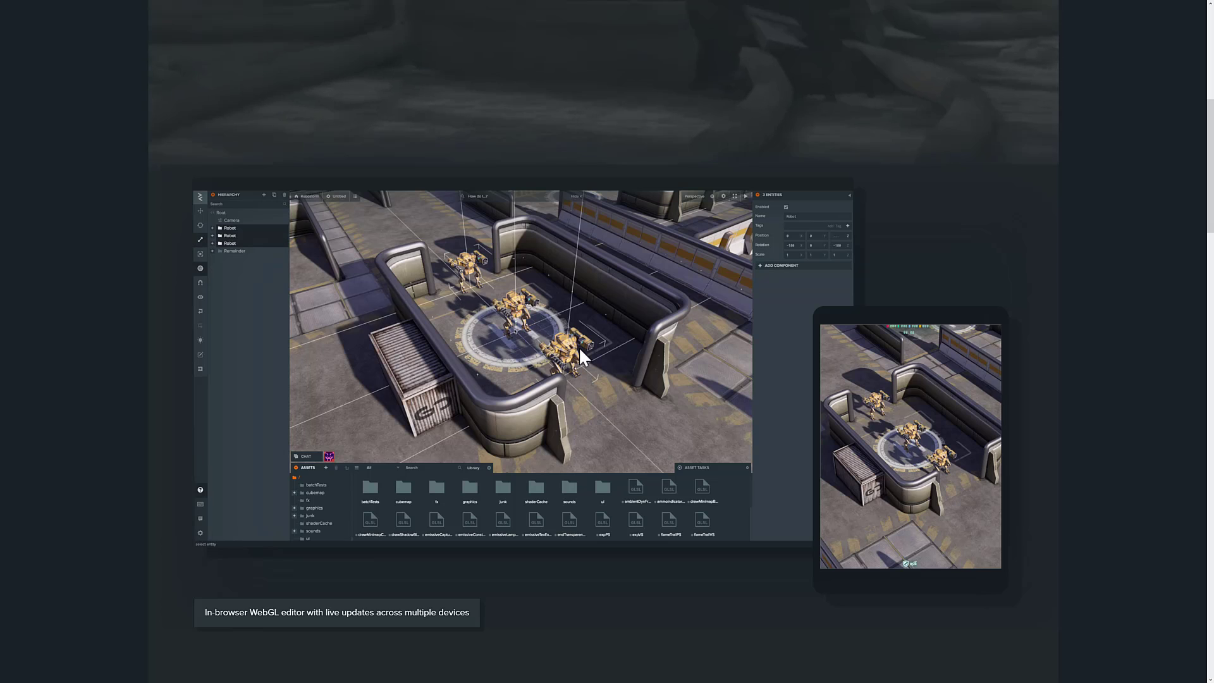
scroll(down, 3)
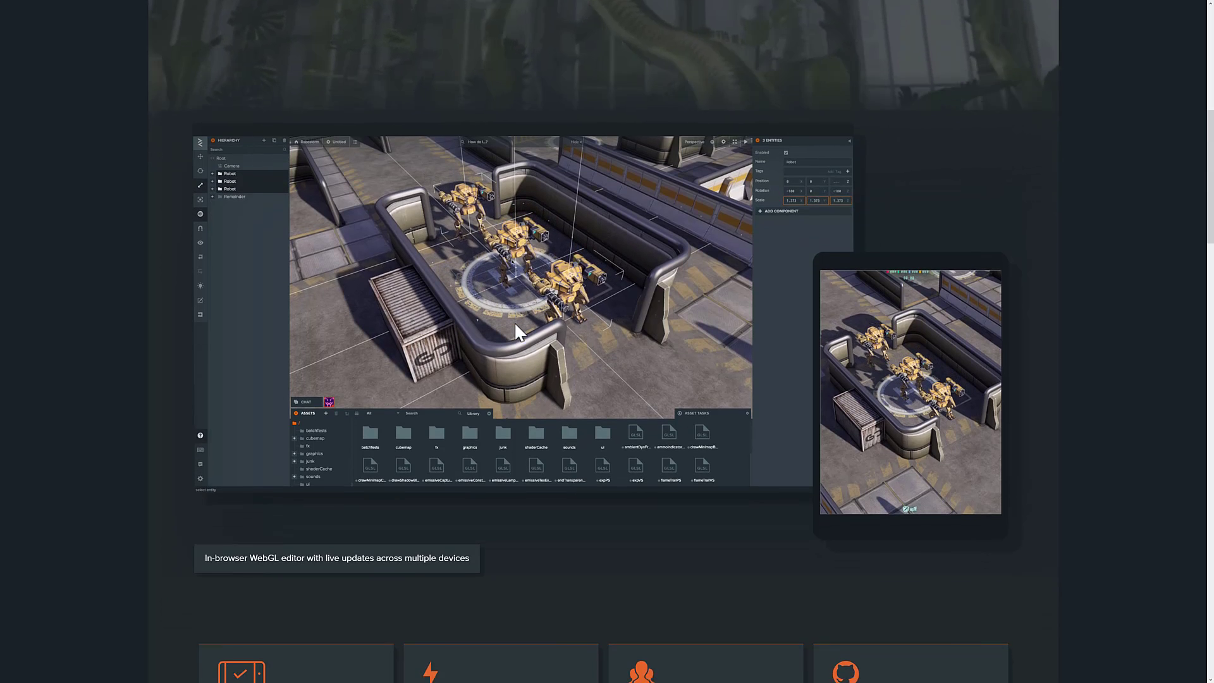
scroll(down, 3)
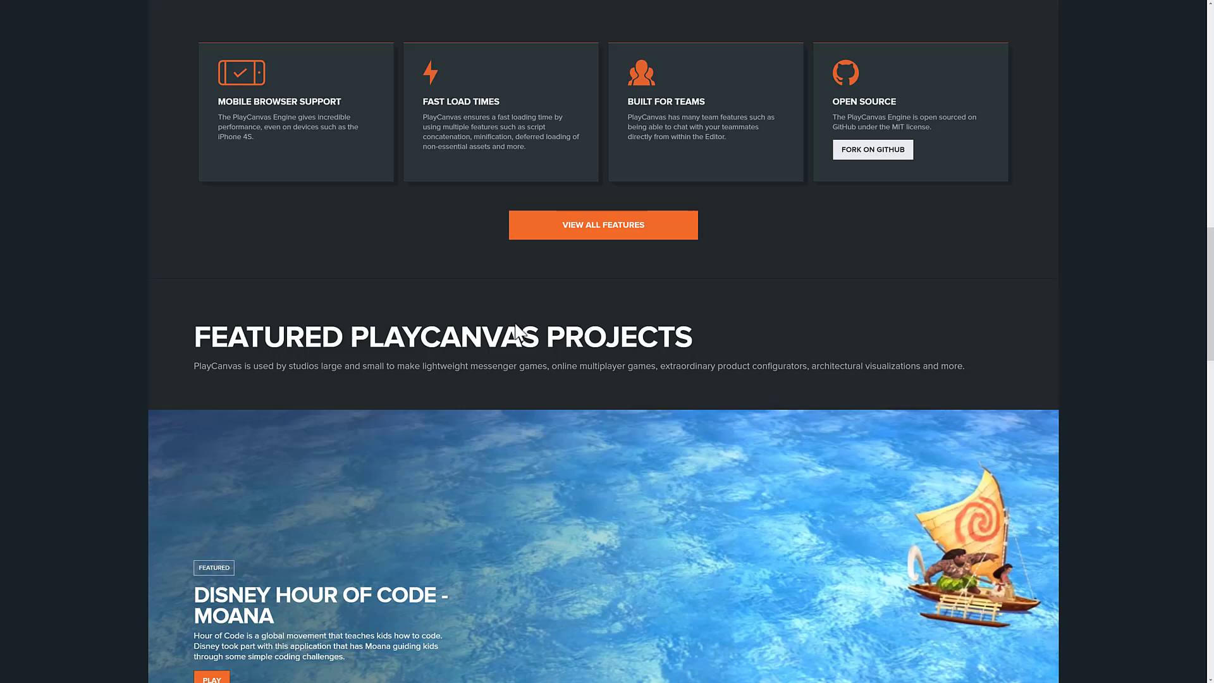
scroll(down, 3)
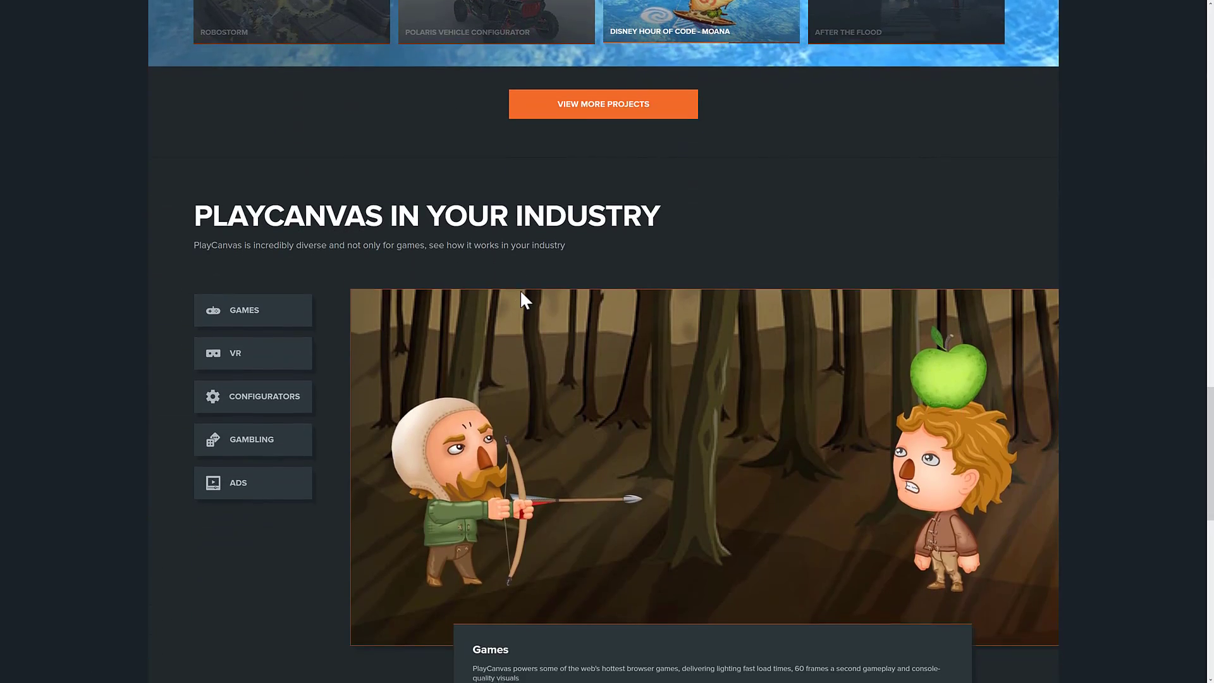
scroll(down, 3)
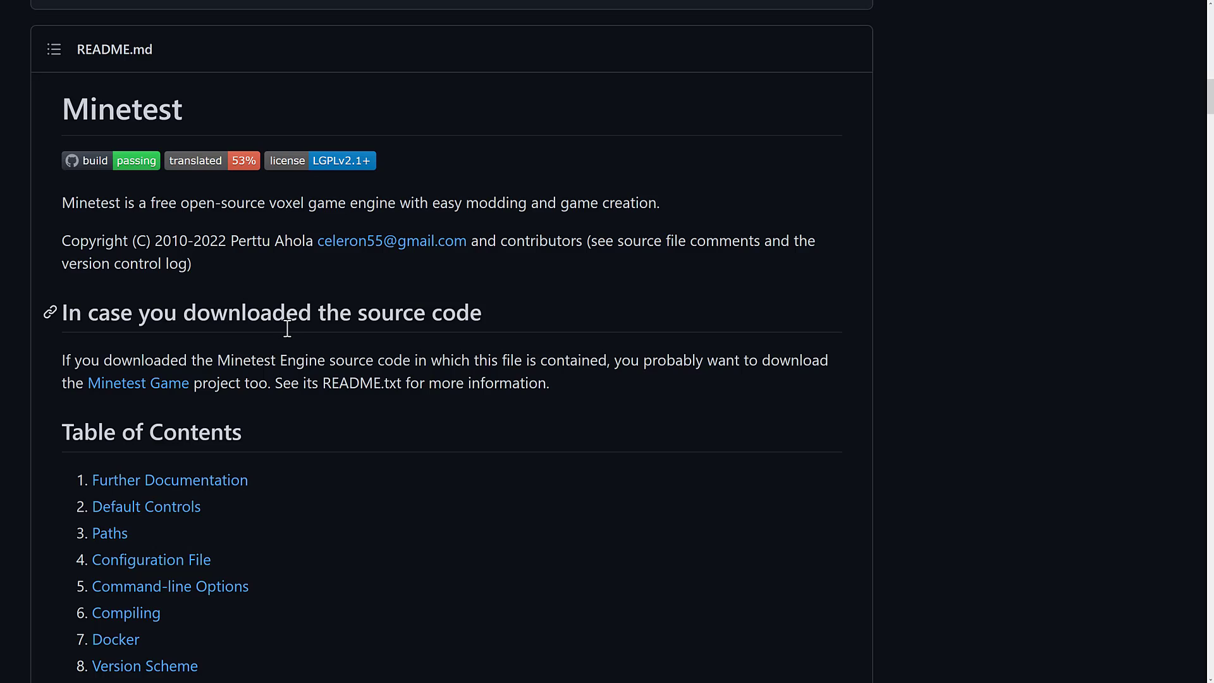
mouse_move(425, 132)
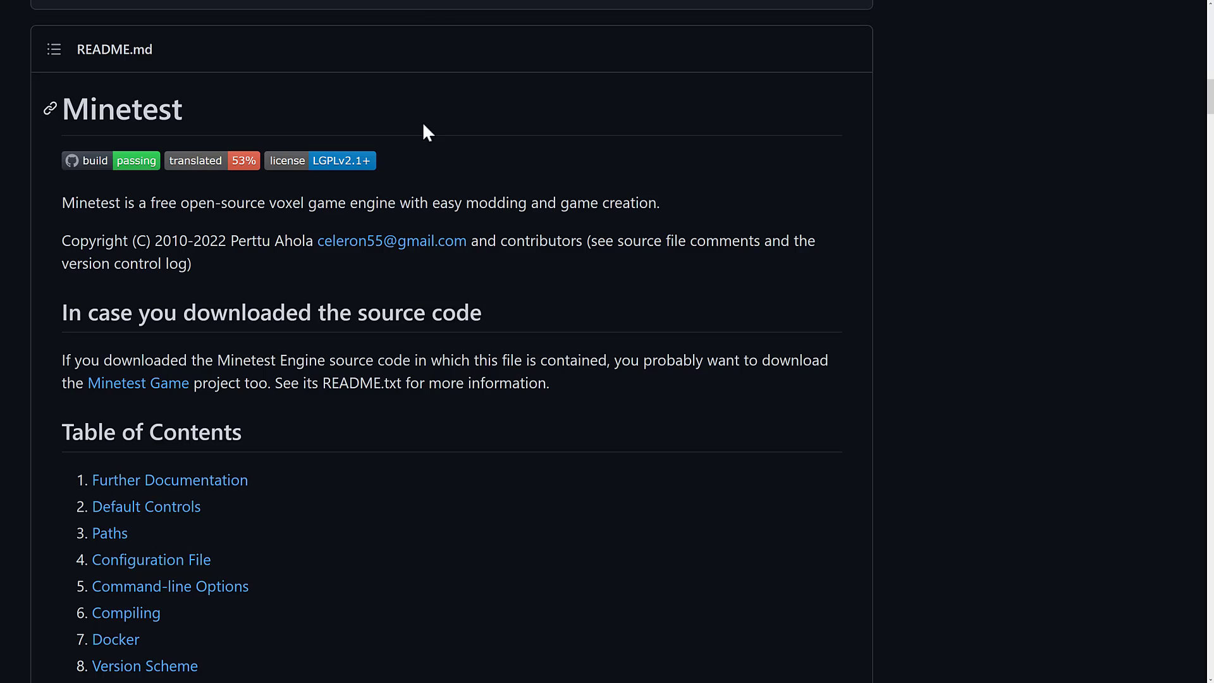
mouse_move(631, 171)
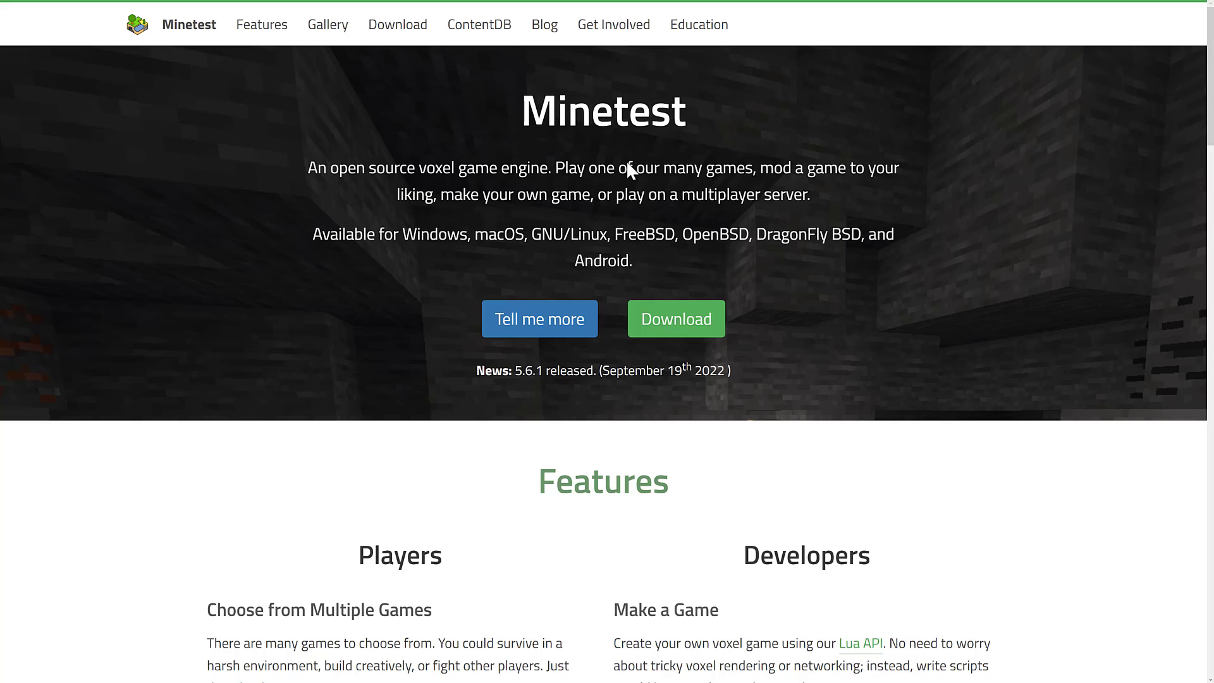
mouse_move(636, 169)
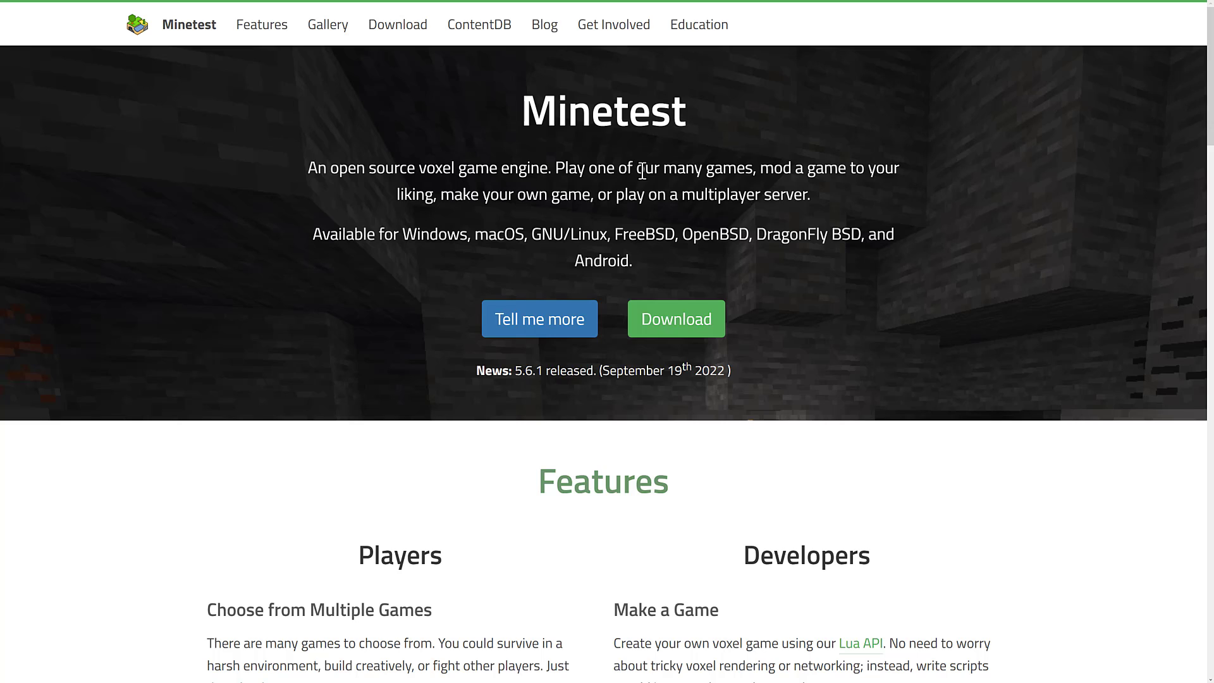
scroll(down, 3)
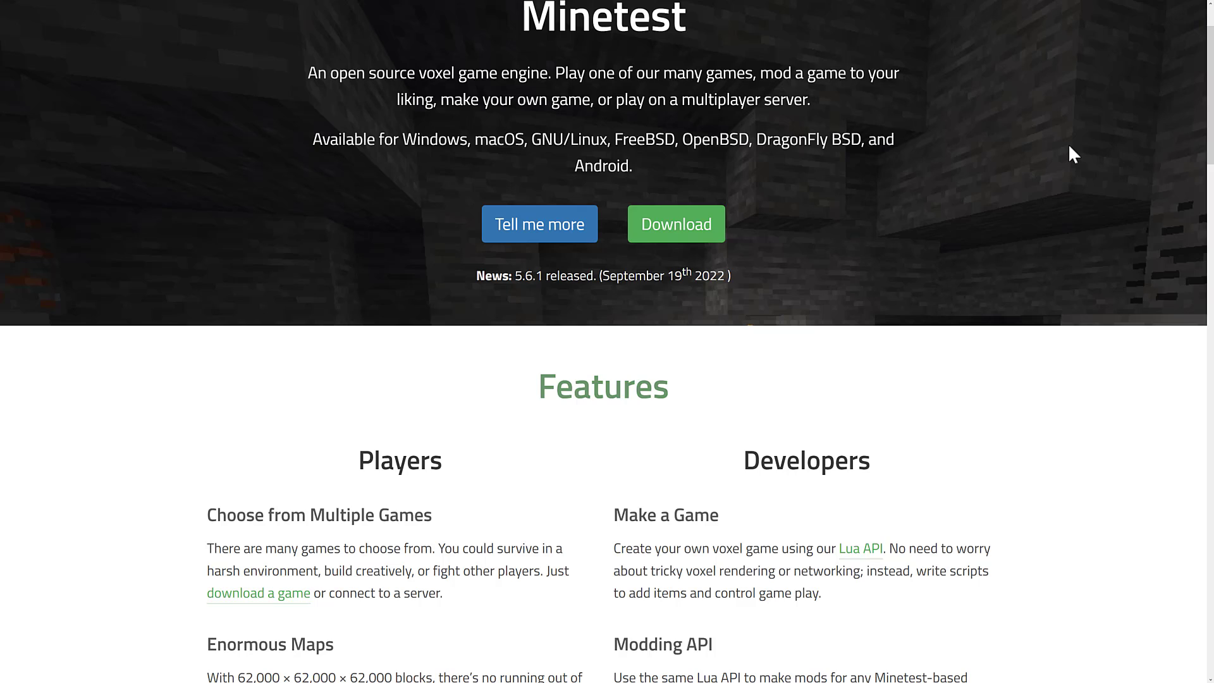
mouse_move(827, 243)
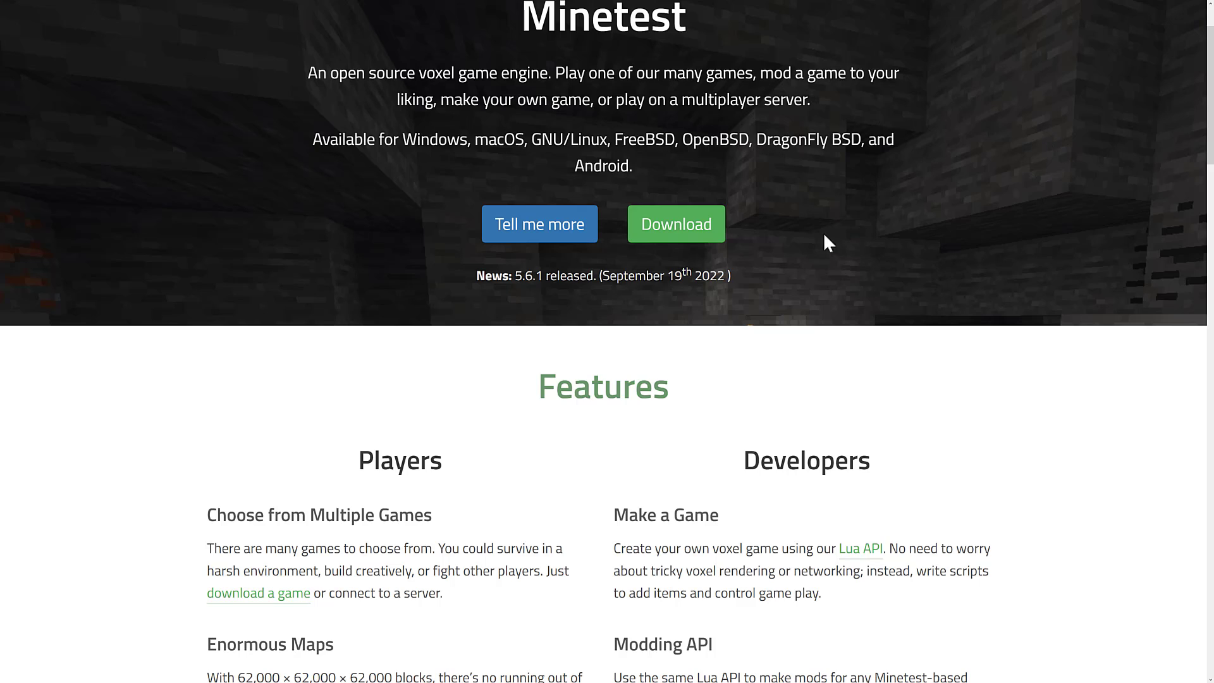
scroll(down, 3)
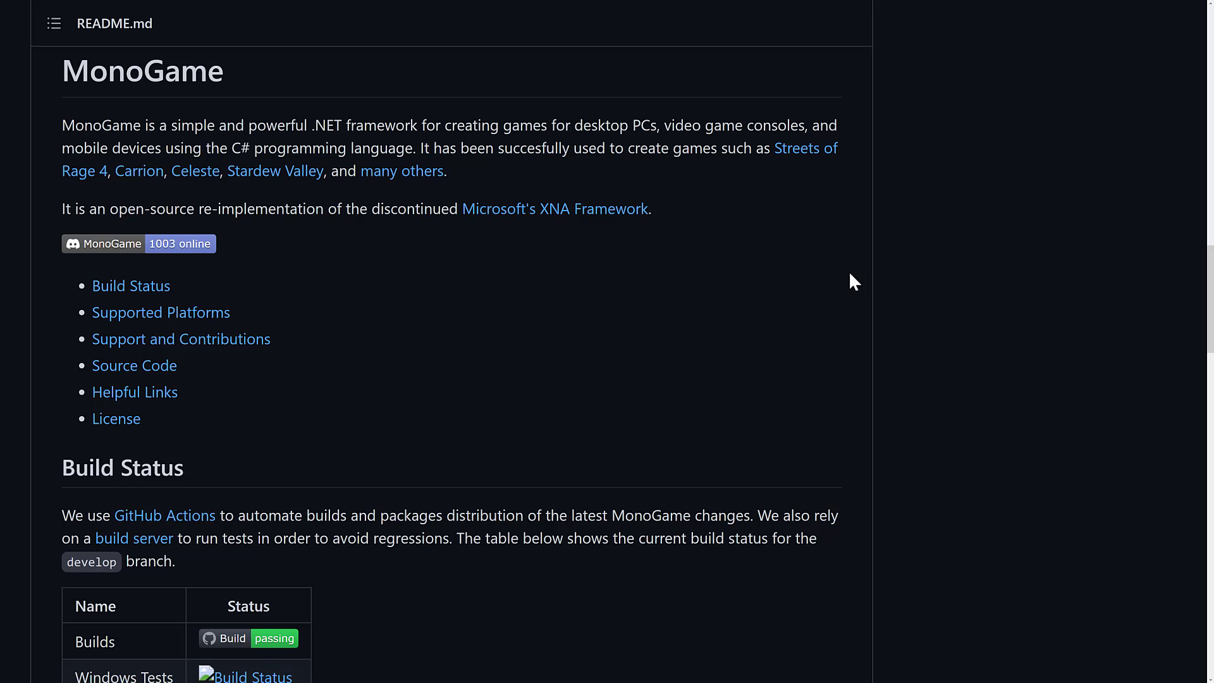
mouse_move(139, 171)
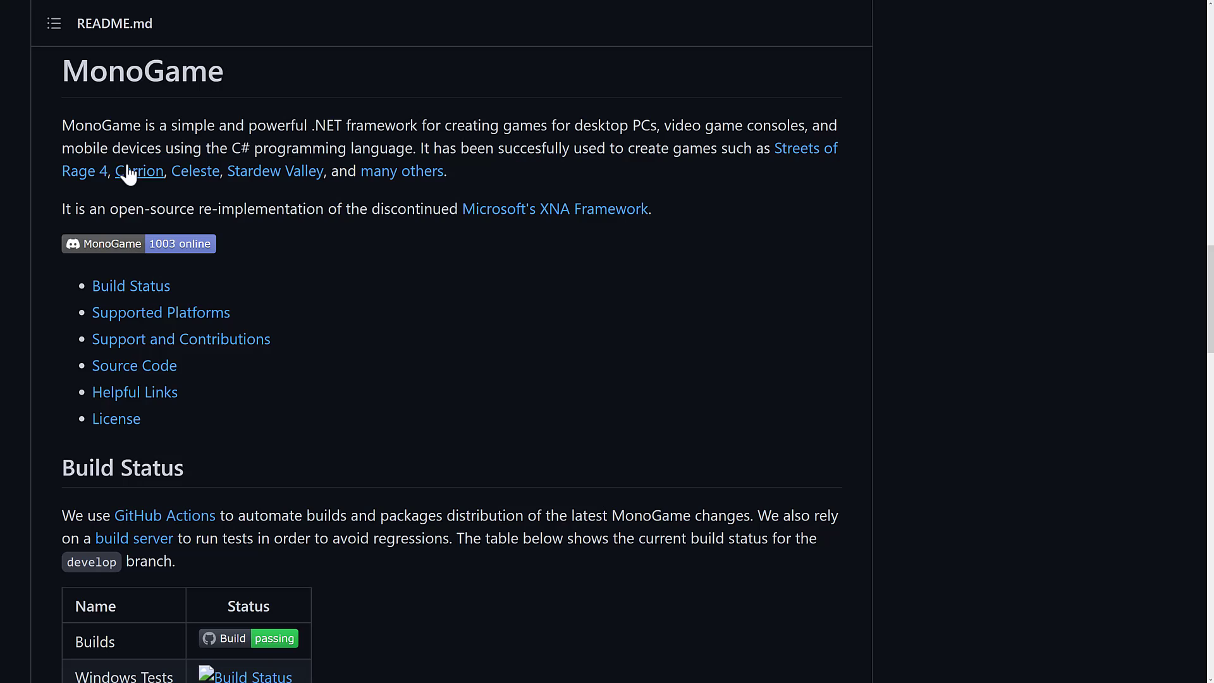
mouse_move(139, 171)
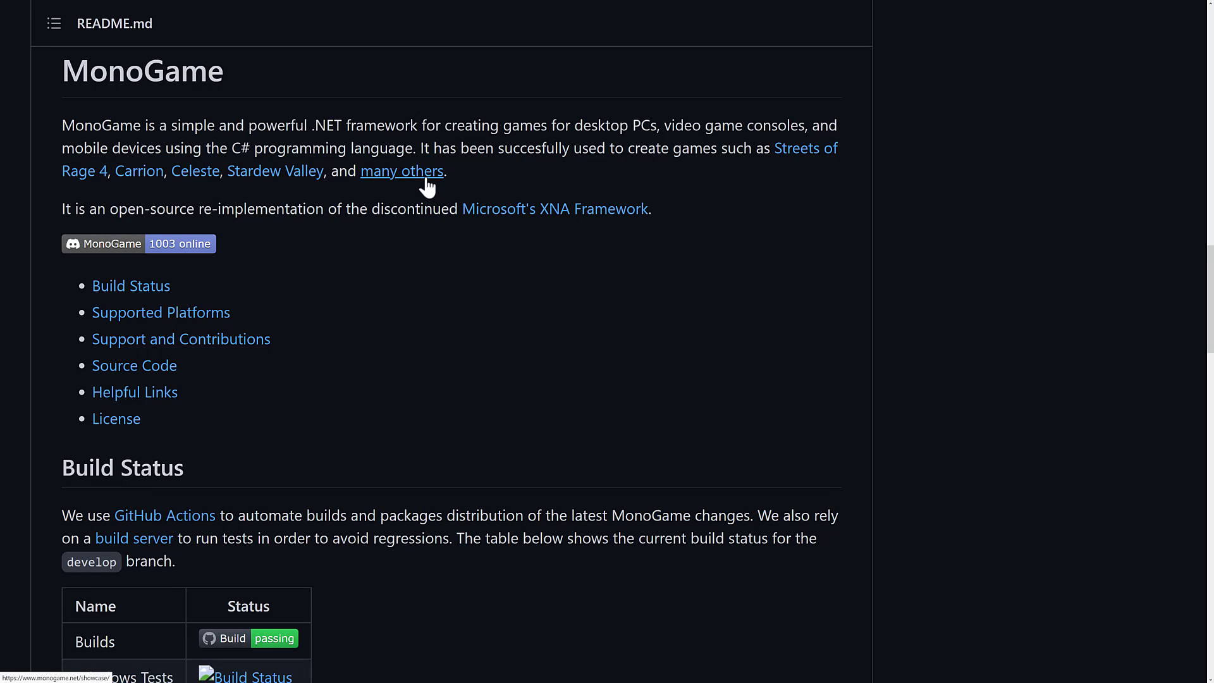
Step: Follow the README's 'many others' link to the Showcase and browse tiles down to Stardew Valley and Tooth and Tail
click(401, 171)
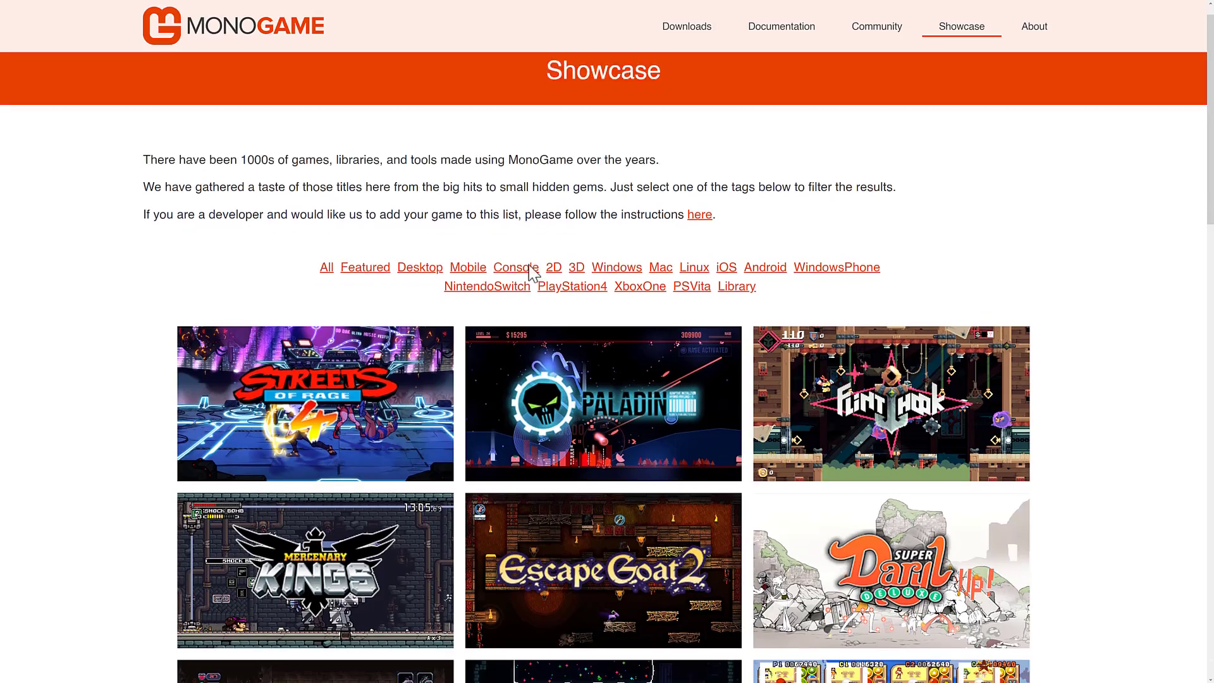
scroll(down, 3)
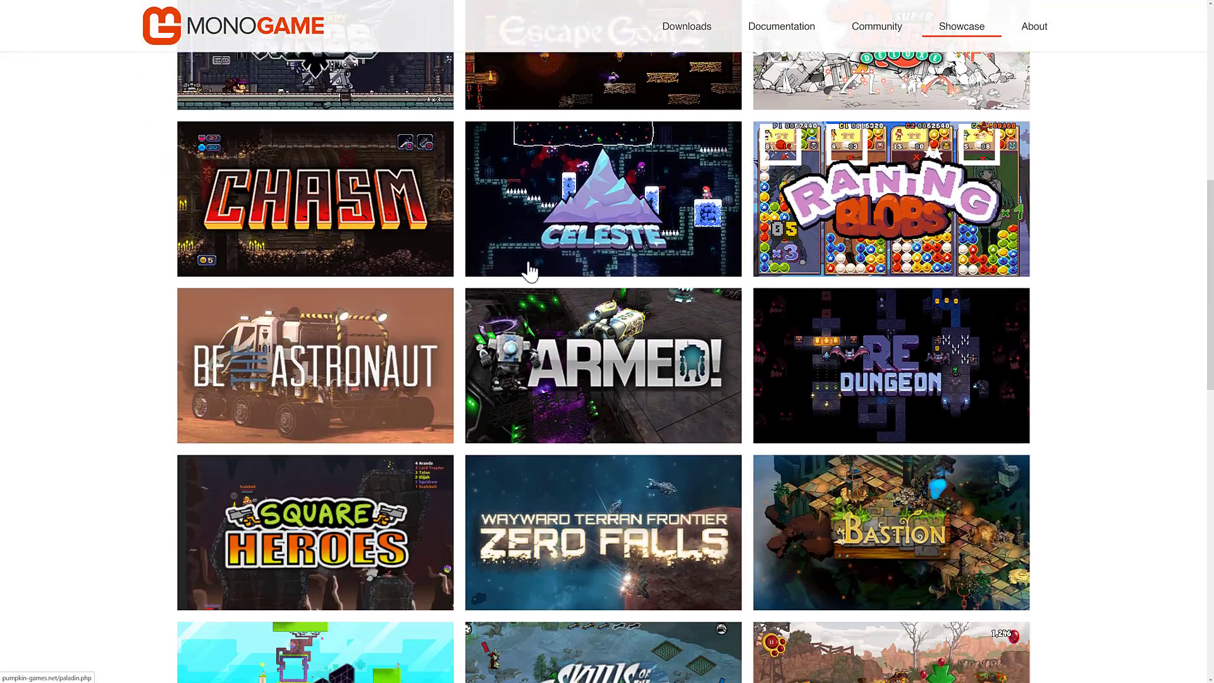
scroll(down, 3)
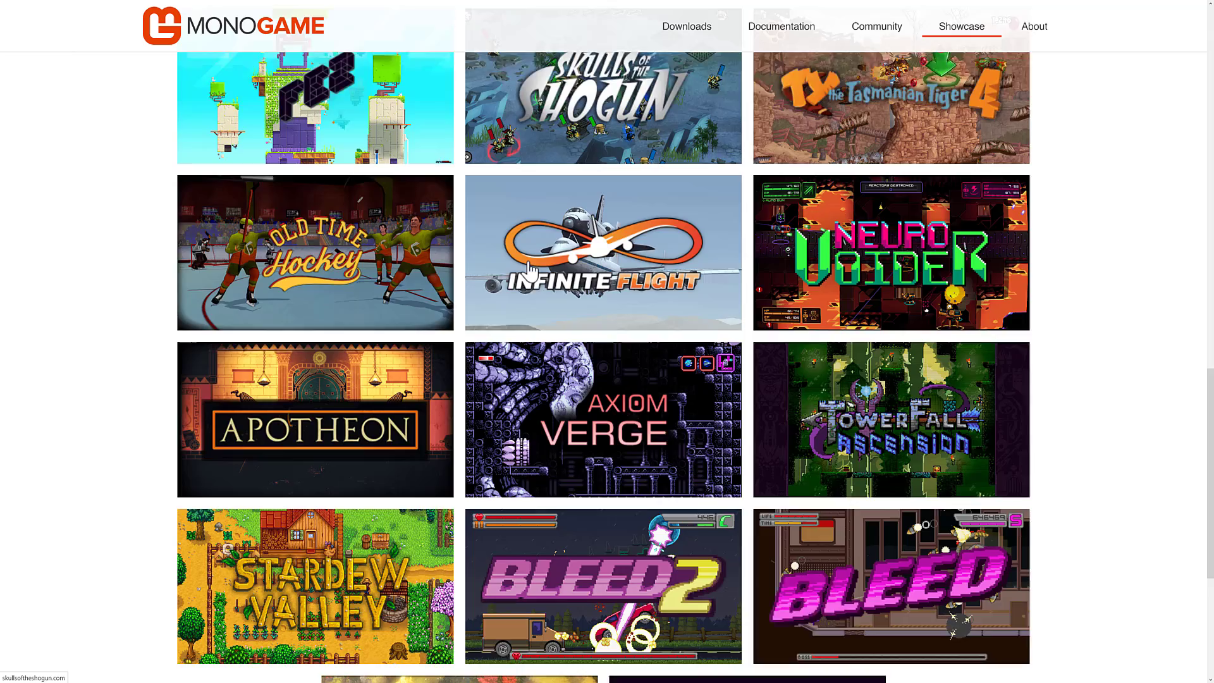
scroll(down, 3)
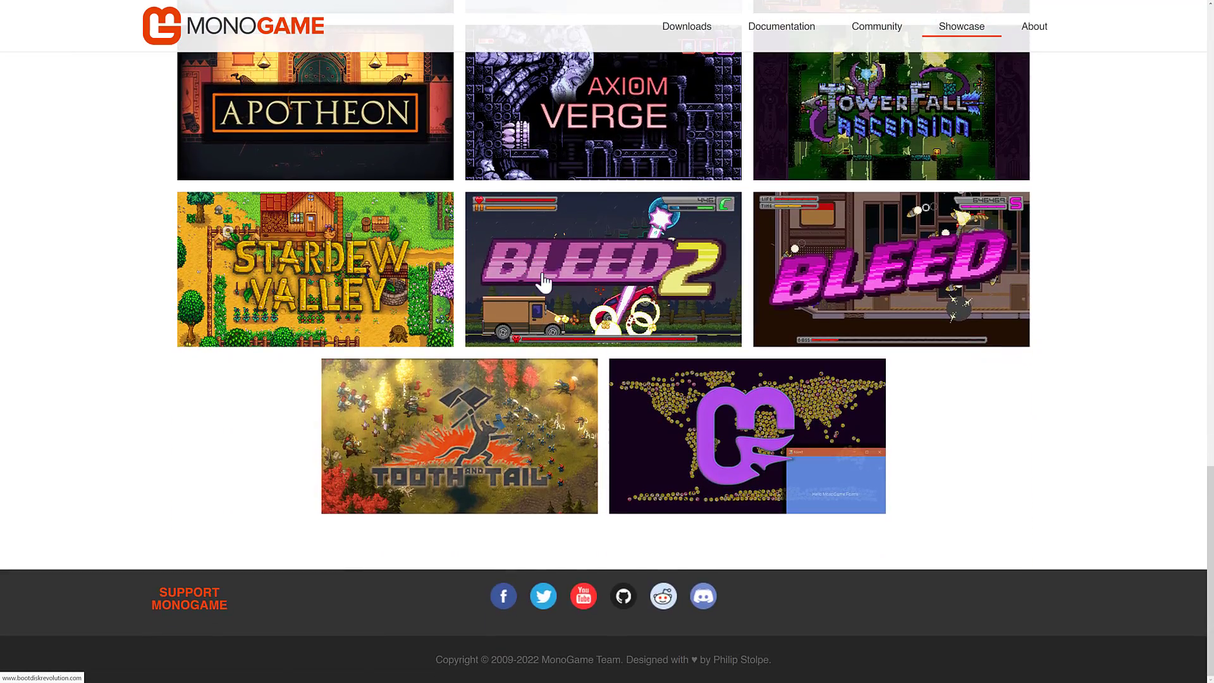
scroll(down, 3)
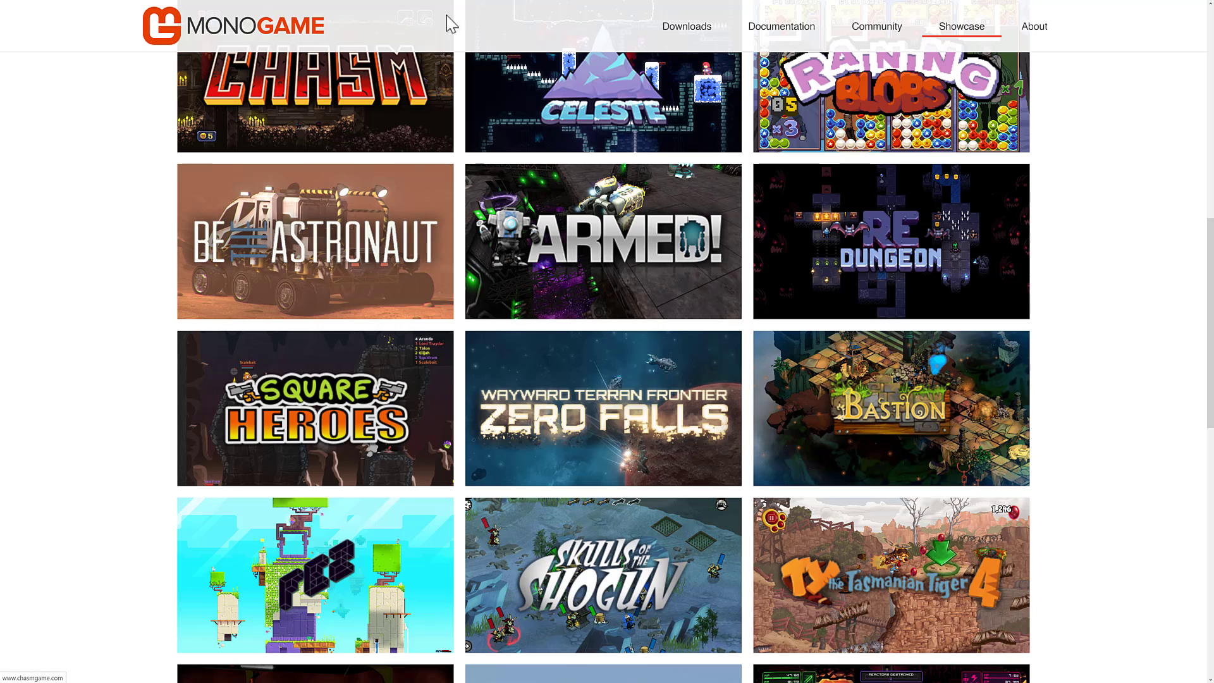
mouse_move(532, 245)
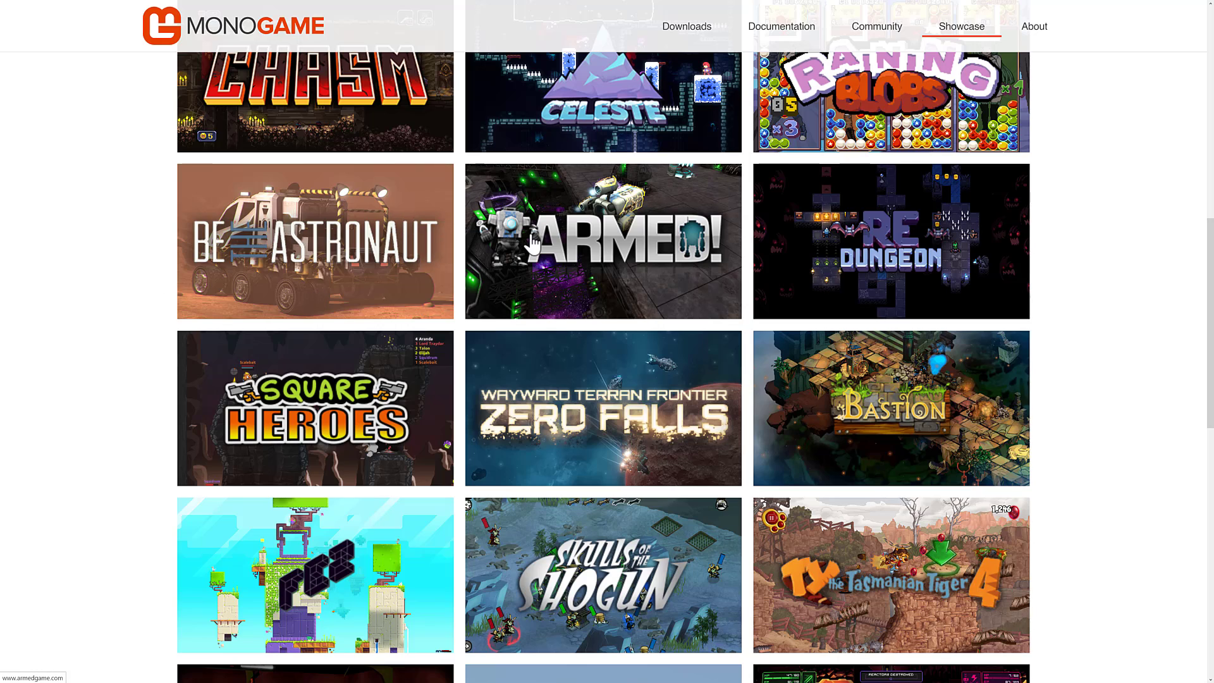
mouse_move(537, 247)
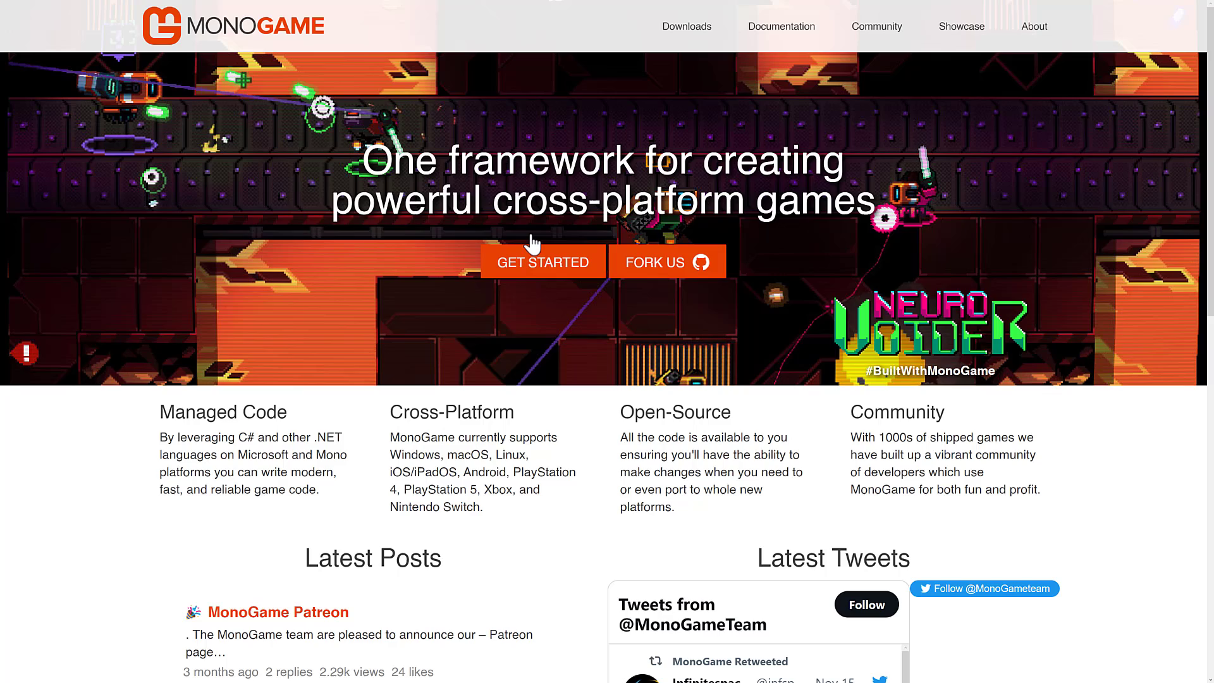
scroll(down, 3)
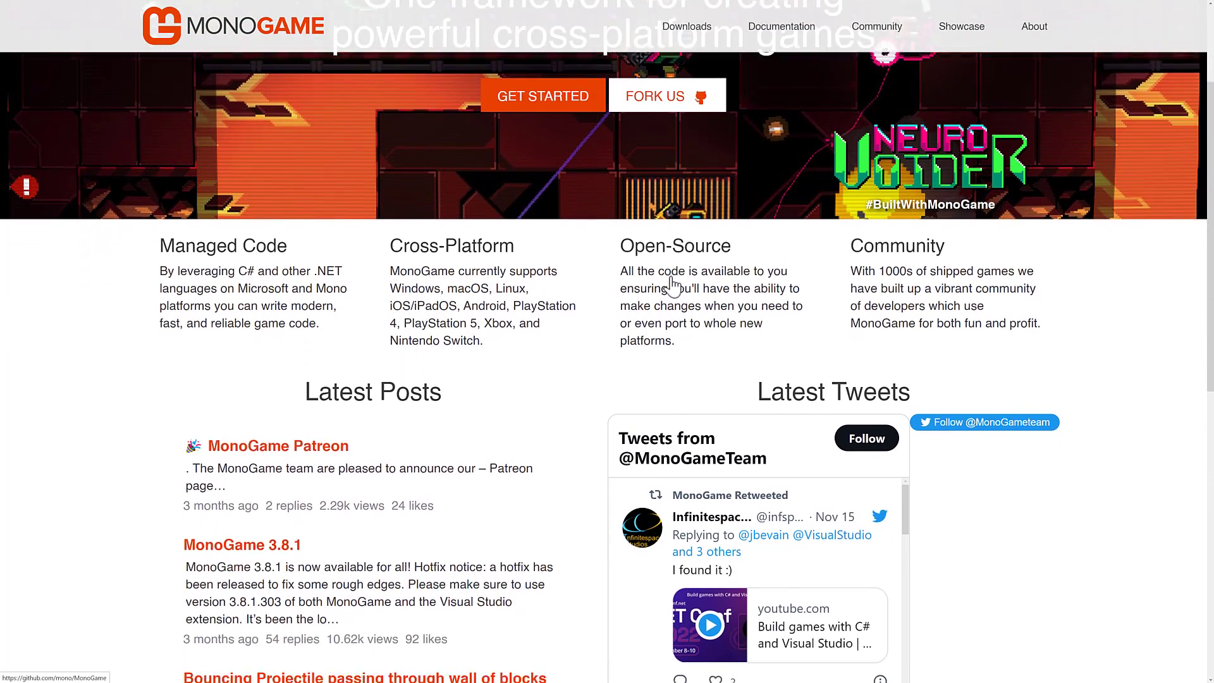
scroll(down, 3)
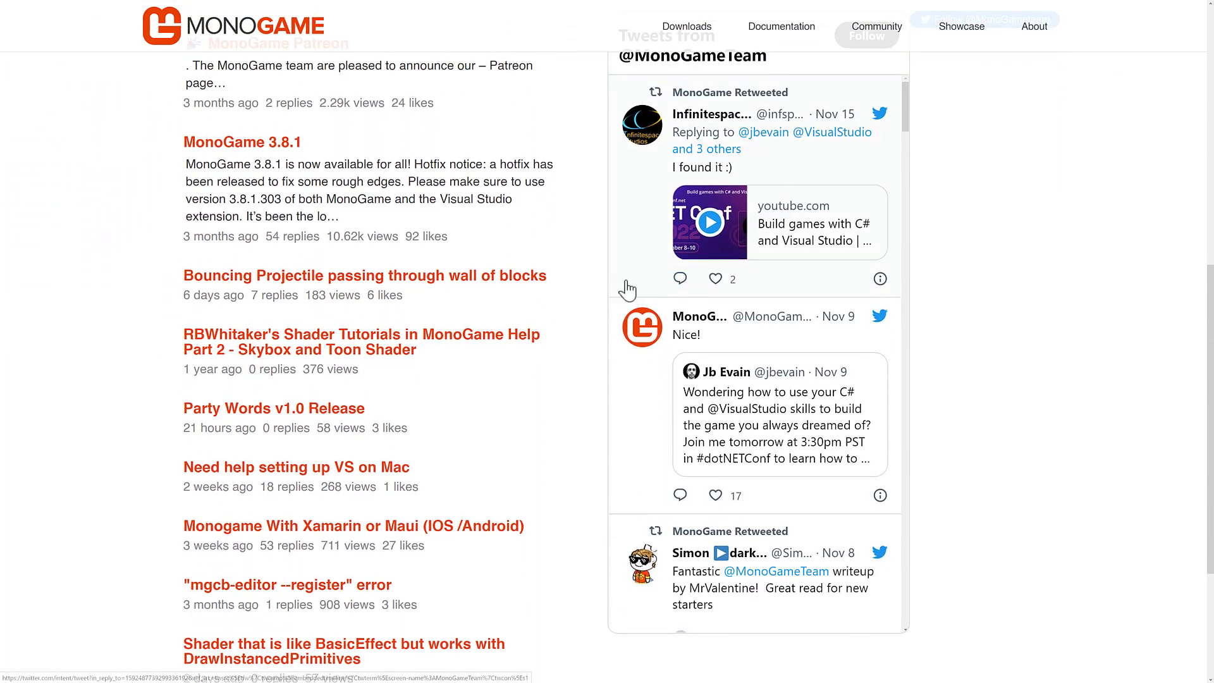
scroll(down, 3)
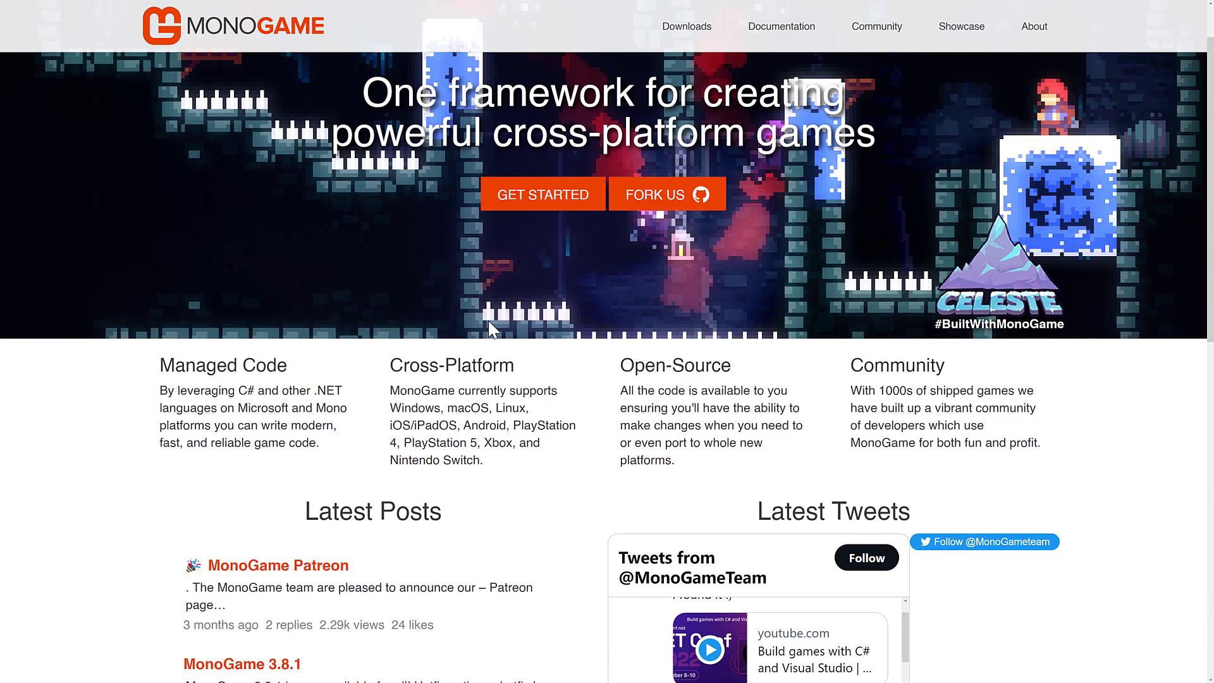
scroll(down, 3)
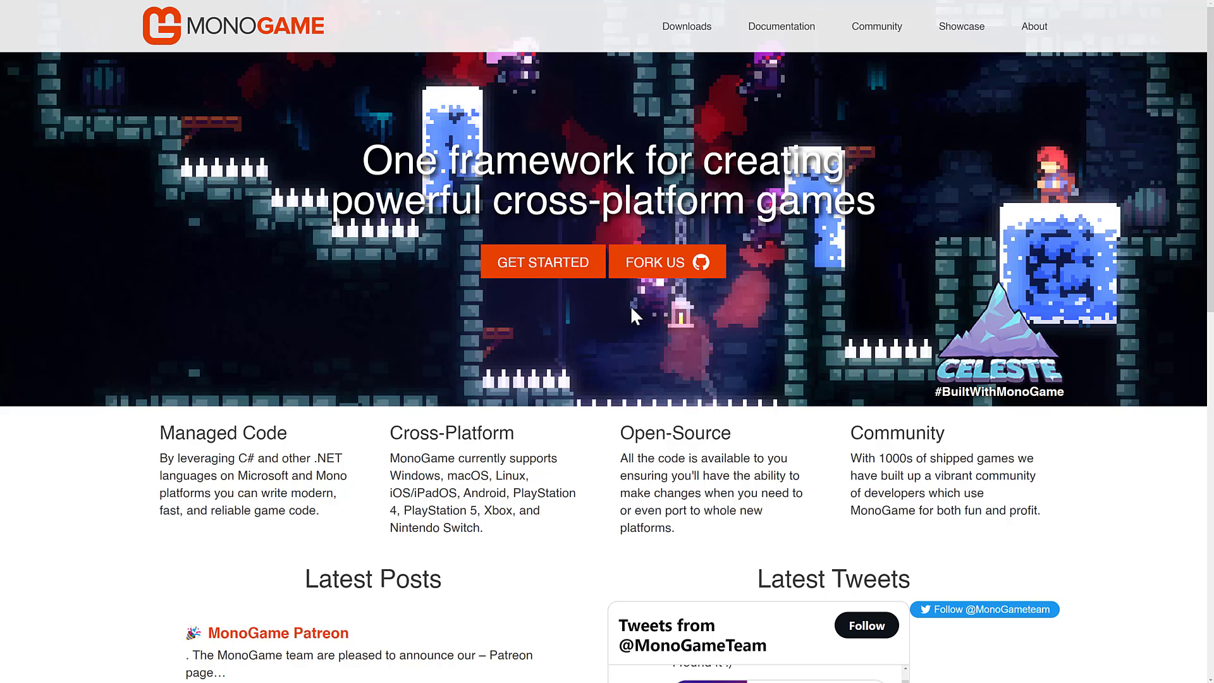
mouse_move(748, 252)
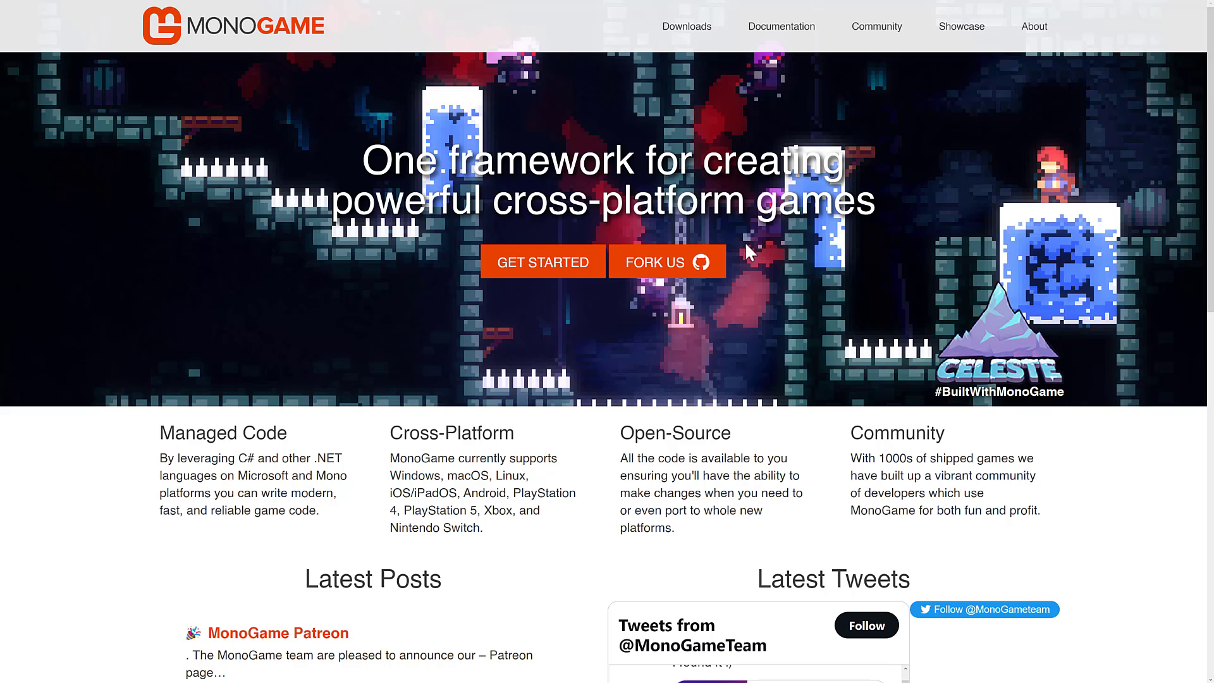
mouse_move(681, 239)
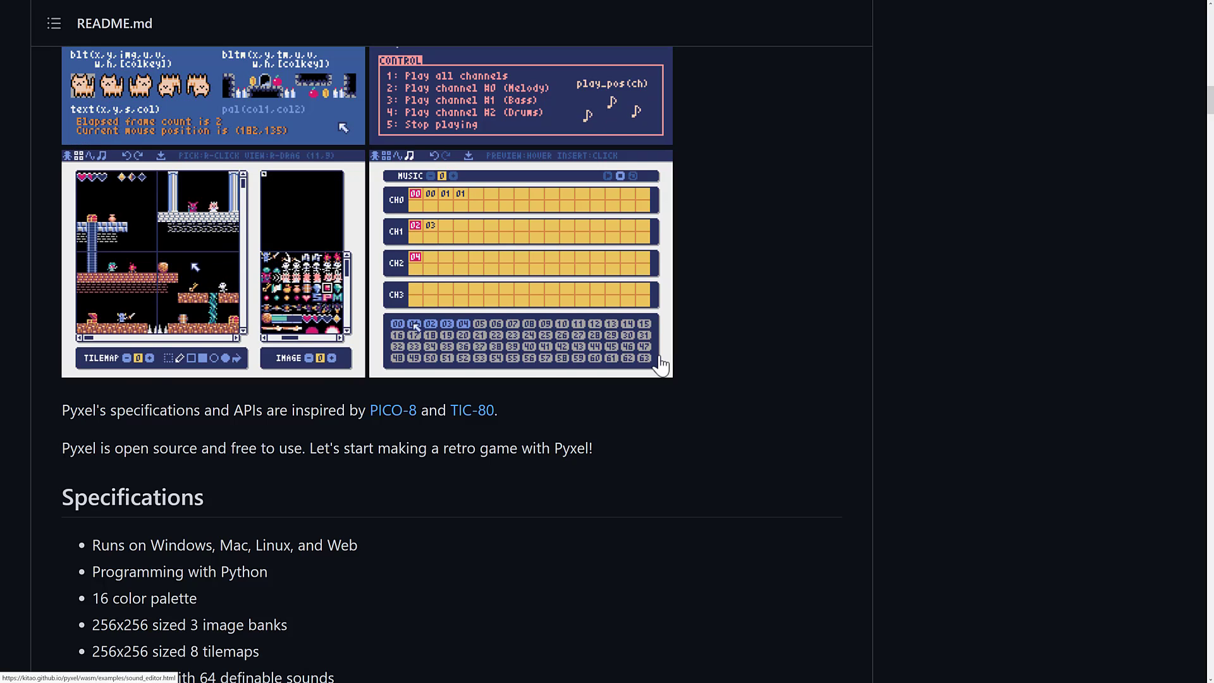
Step: Scroll the kitao/pyxel README down to its Specifications section
scroll(down, 3)
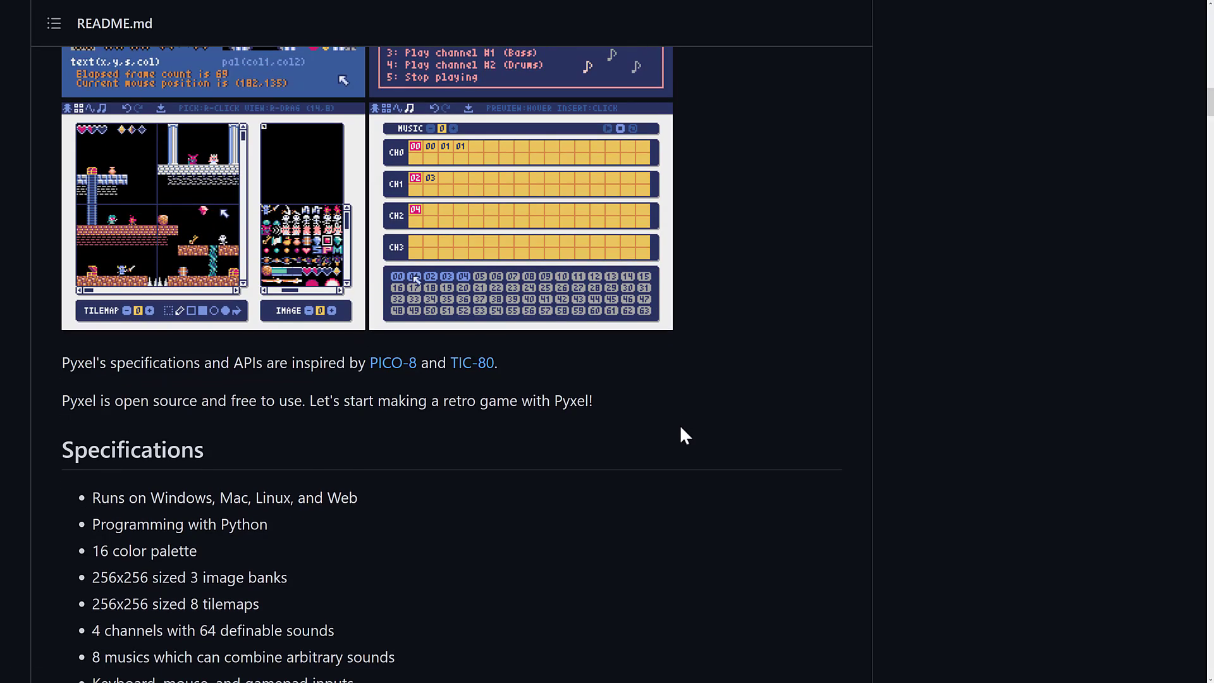
scroll(down, 3)
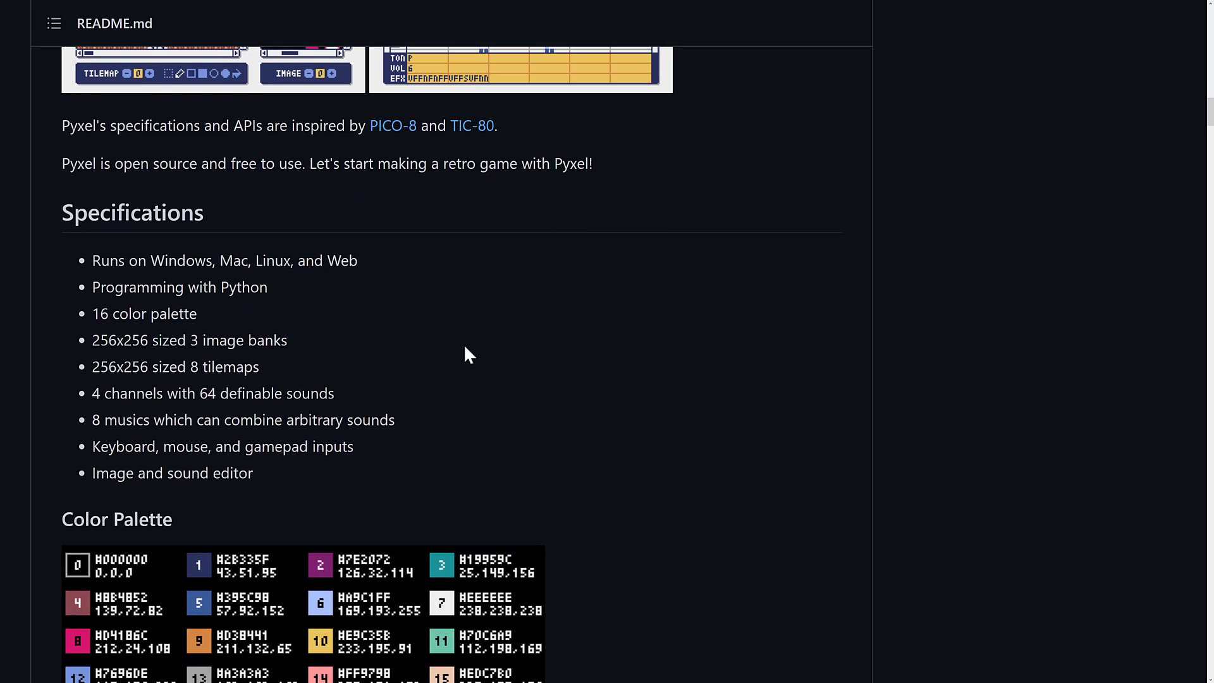
scroll(down, 3)
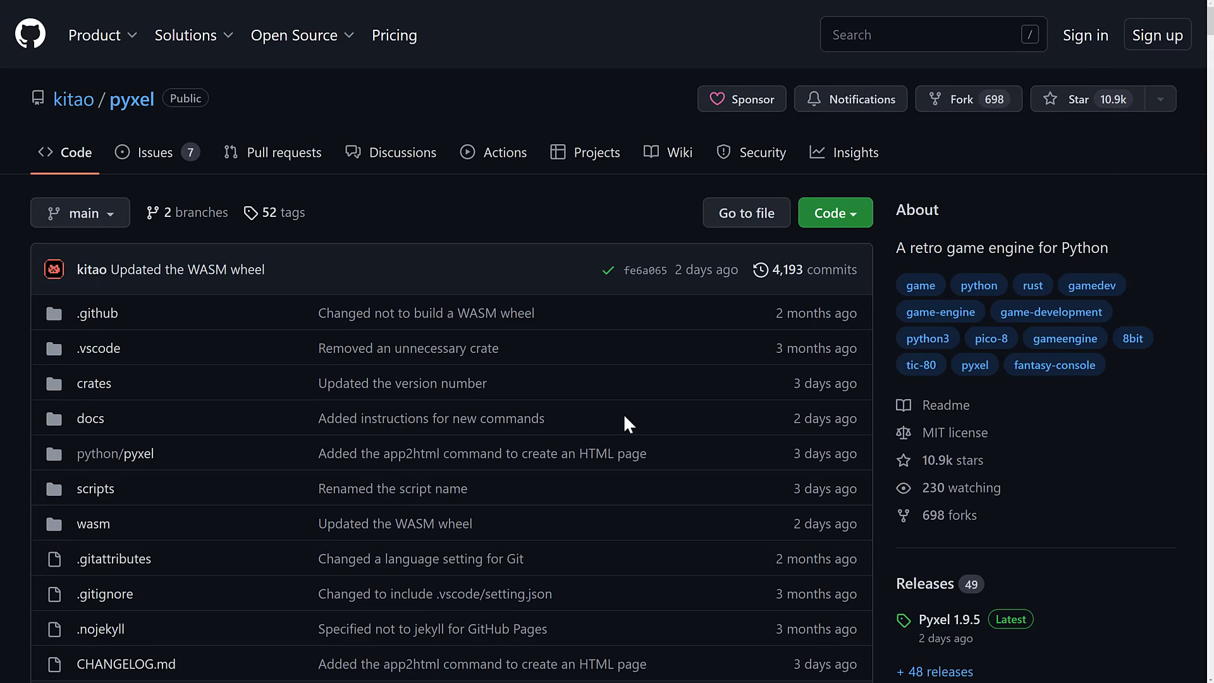
Step: Scroll the Pyxel repository page to view the About sidebar, MIT license and 10.9k stars
scroll(down, 3)
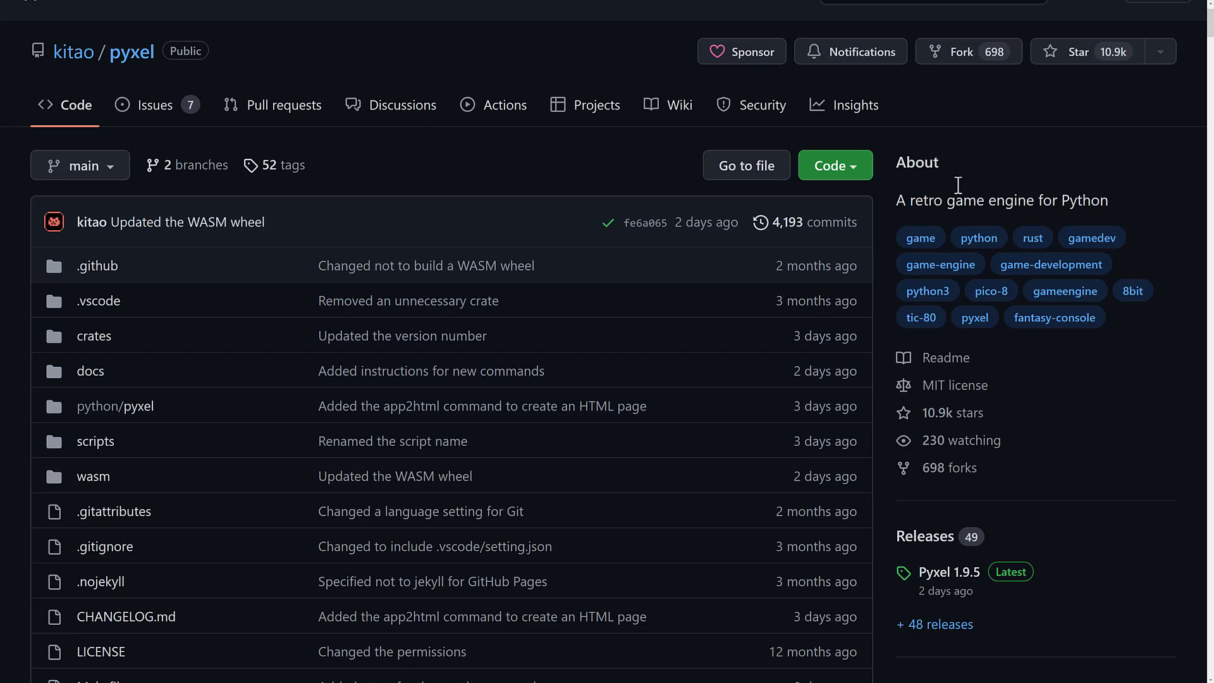
mouse_move(951, 412)
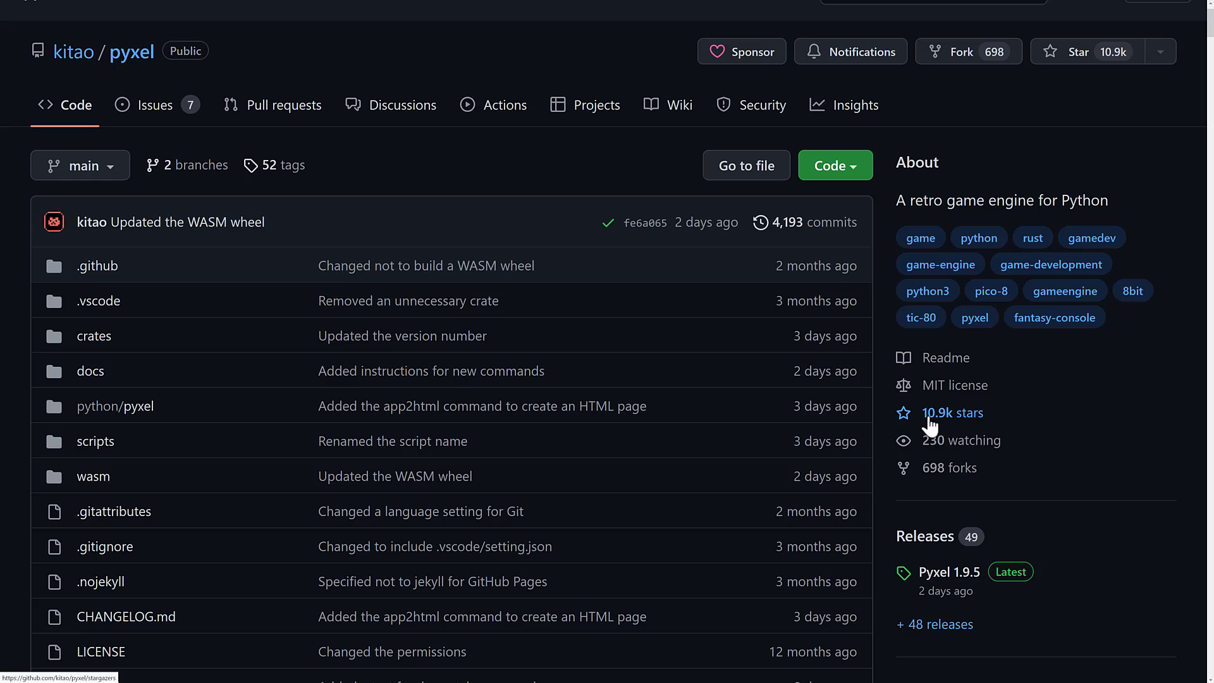
mouse_move(622, 208)
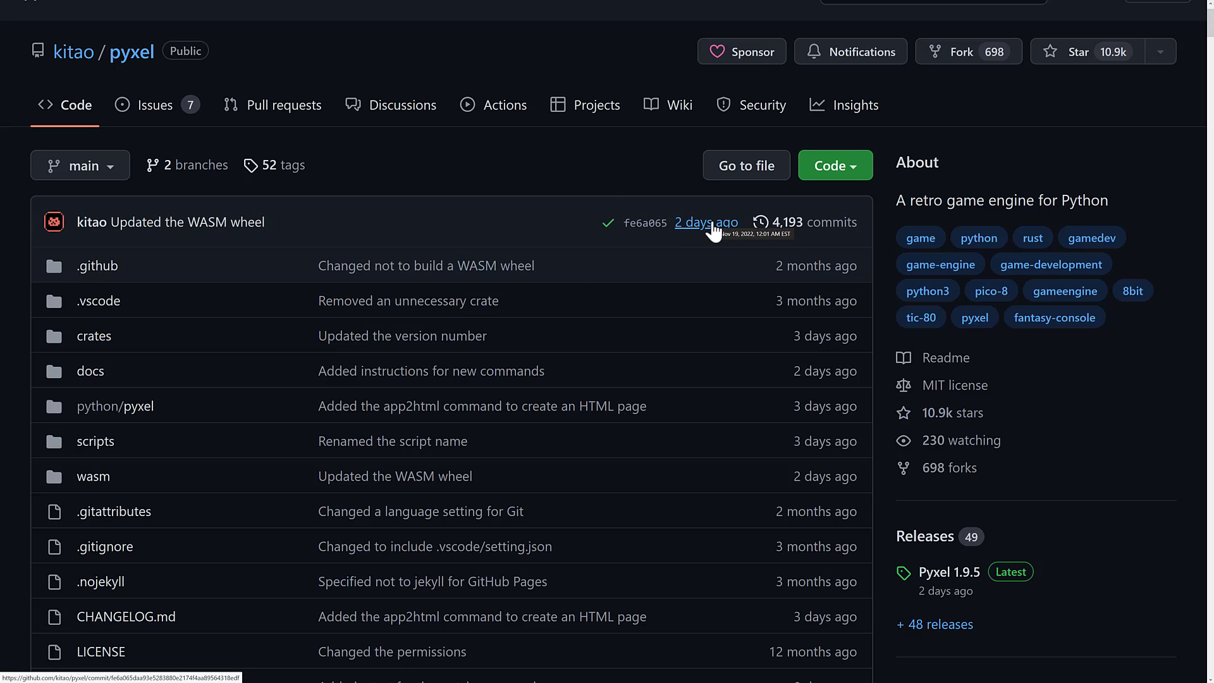
mouse_move(573, 371)
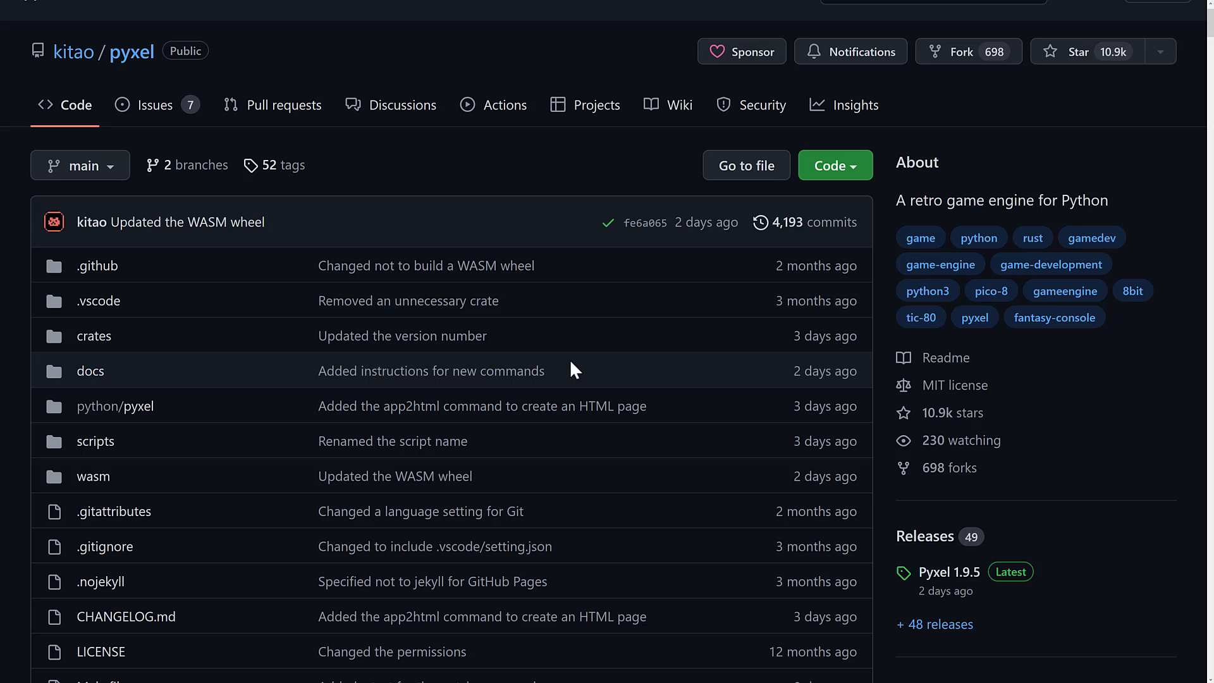
mouse_move(439, 301)
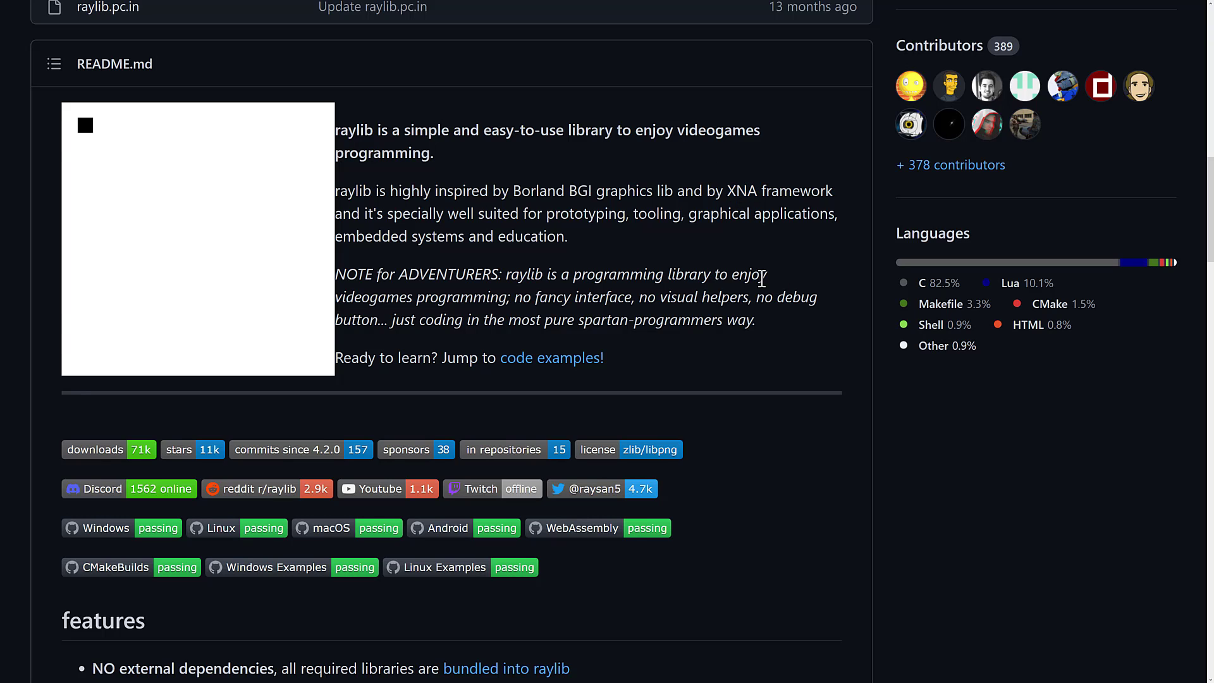
Step: Scroll the raylib README through its features list to the basic example and build instructions
scroll(down, 3)
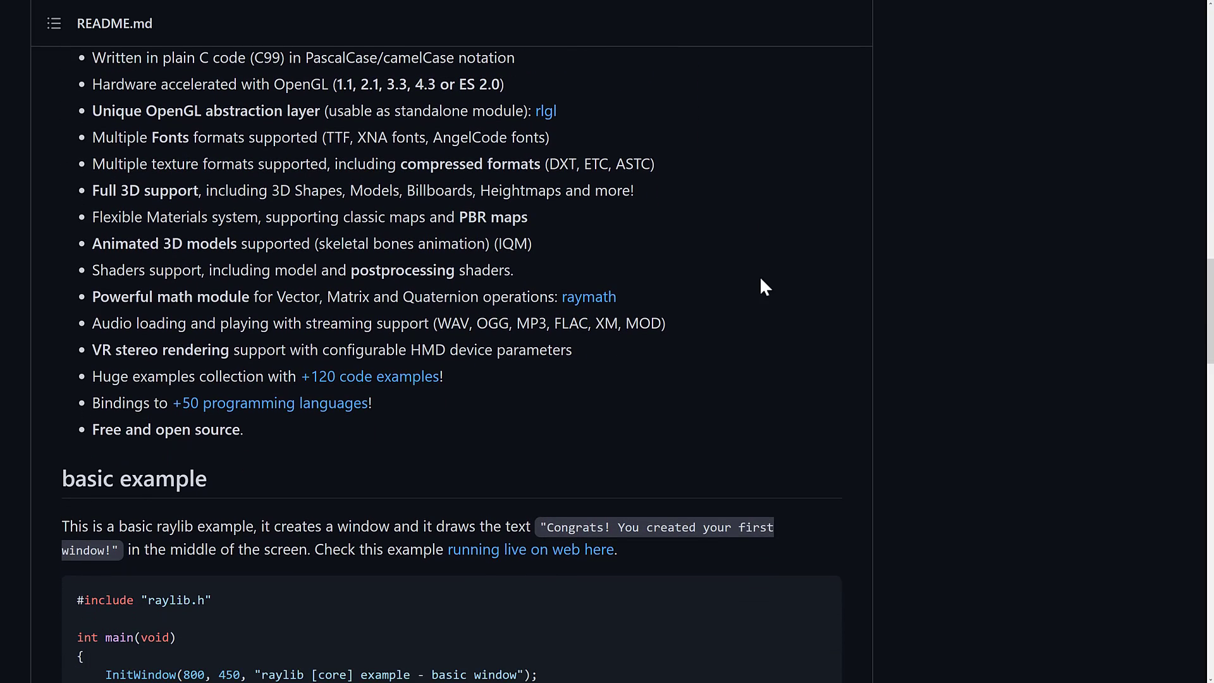
scroll(down, 3)
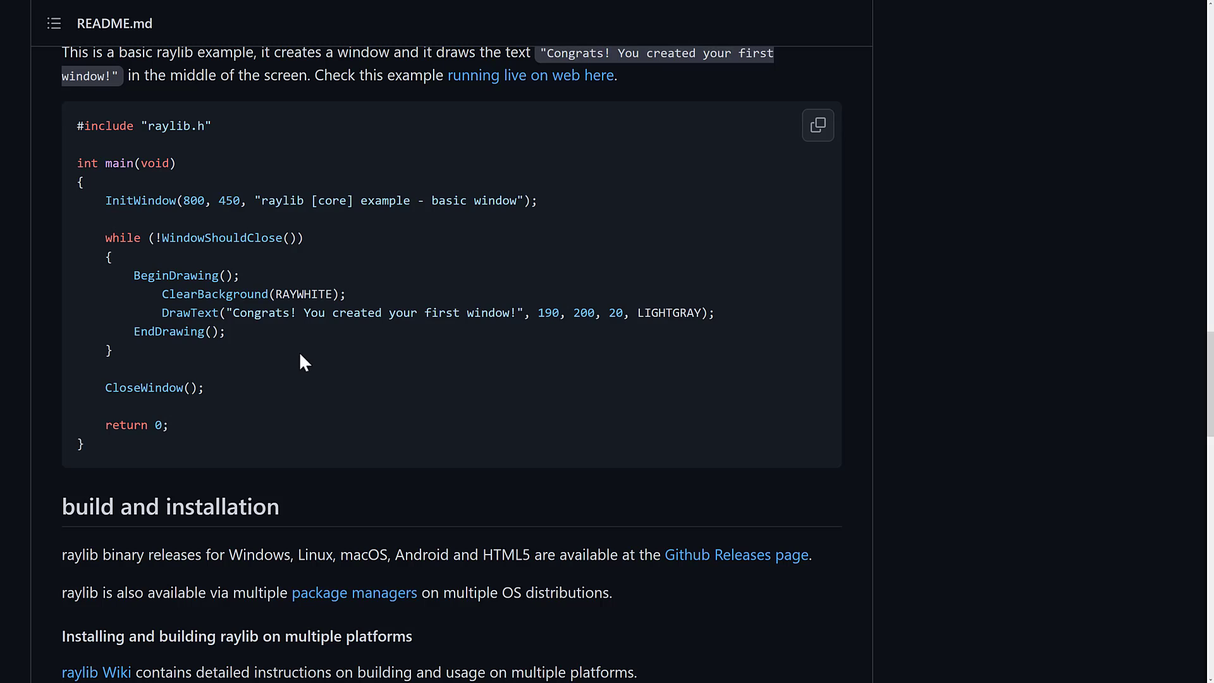
mouse_move(364, 375)
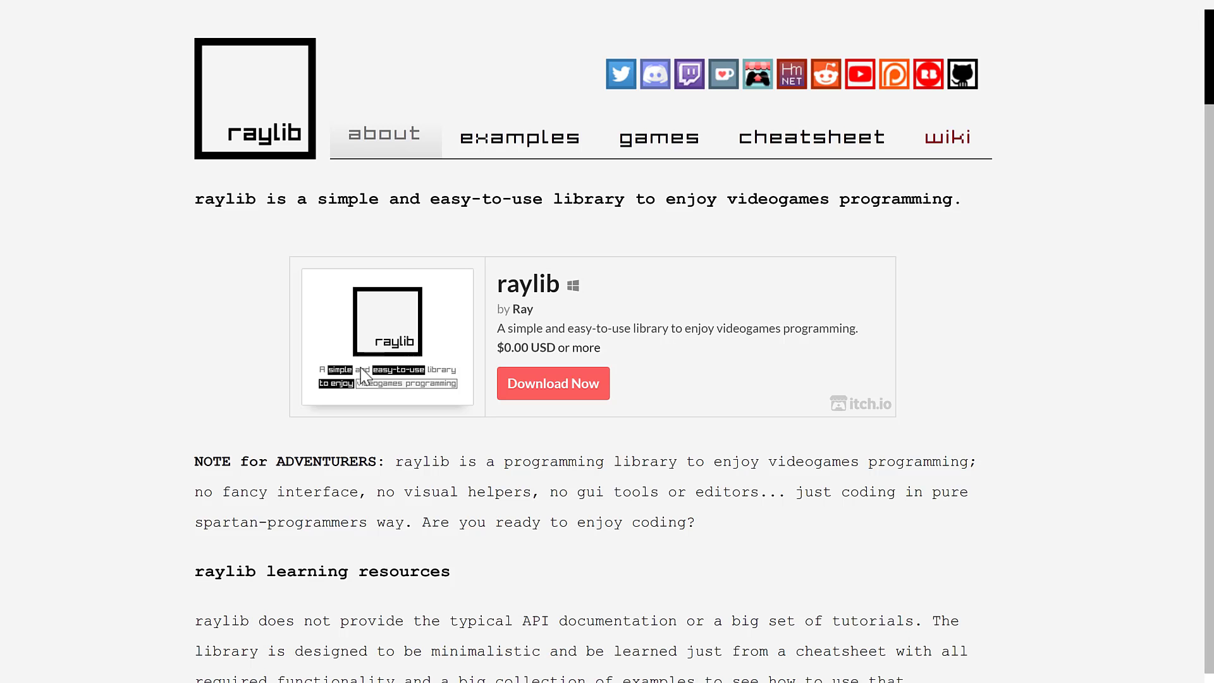
mouse_move(785, 412)
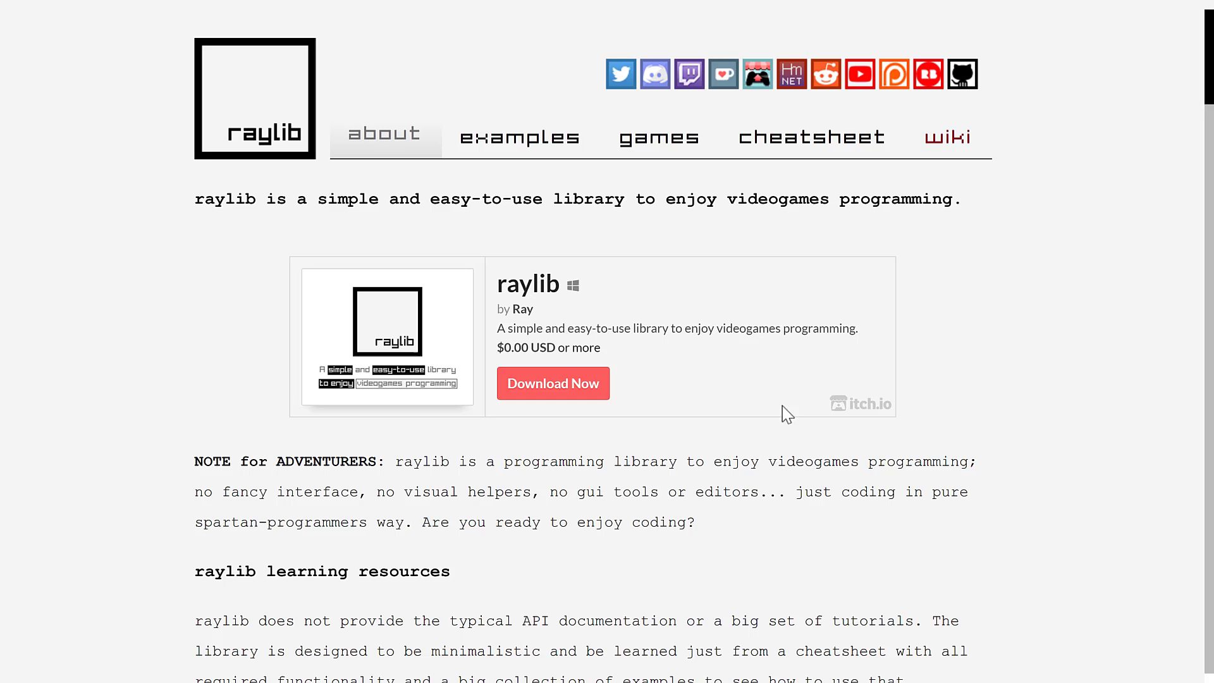
Step: Scroll raylib.com's about page through learning resources to supported platforms and language bindings
scroll(down, 3)
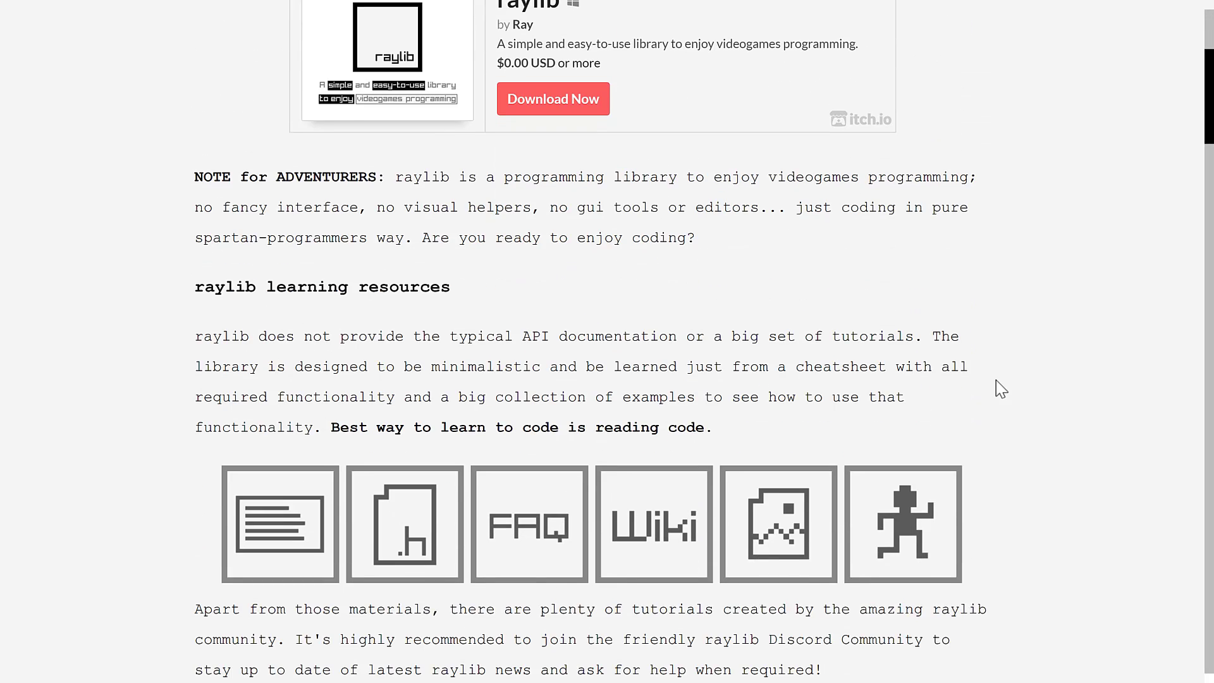
scroll(down, 3)
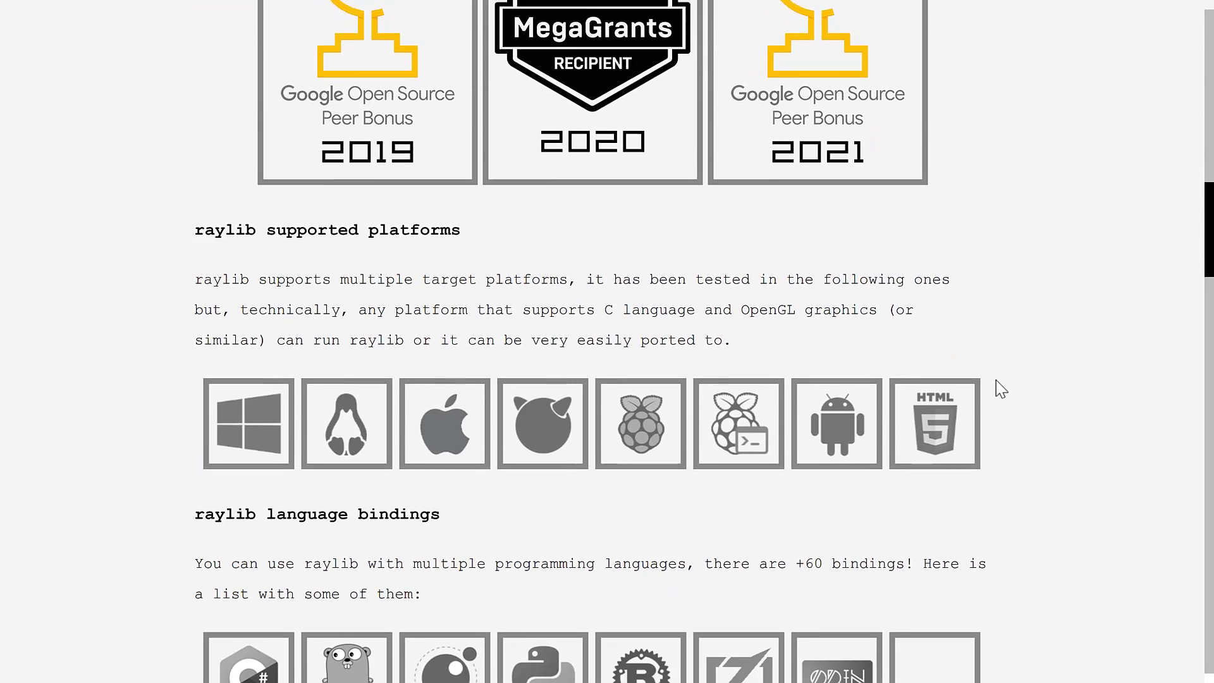
scroll(down, 3)
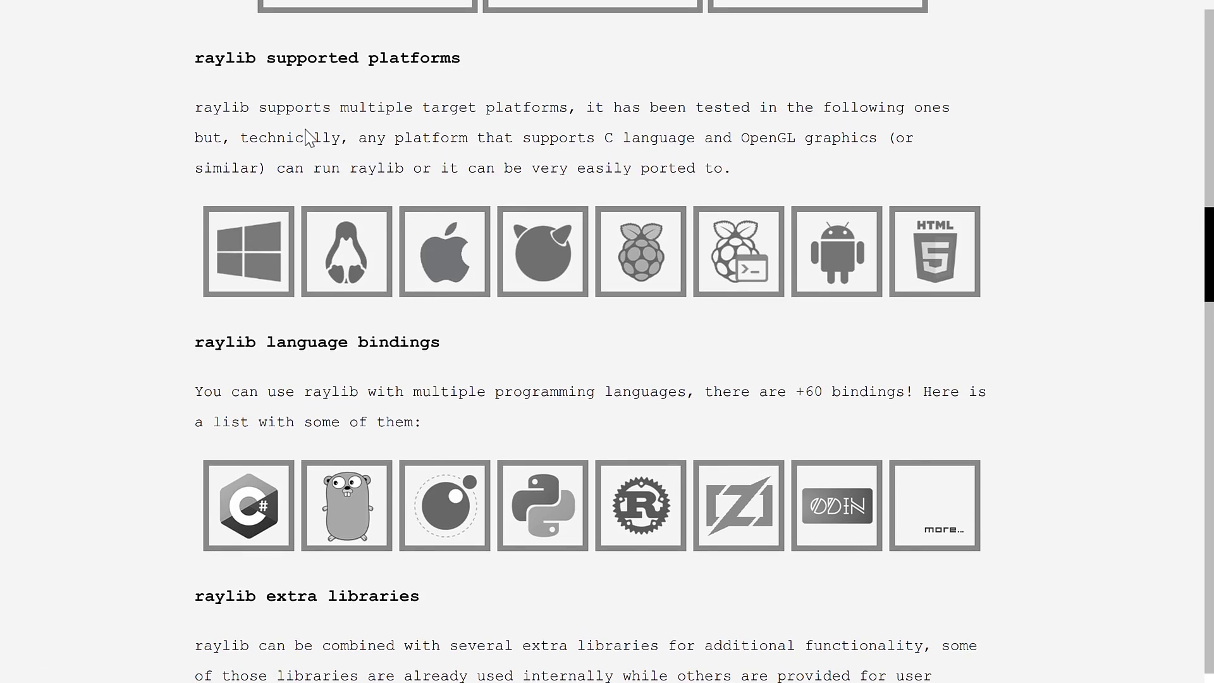
scroll(down, 3)
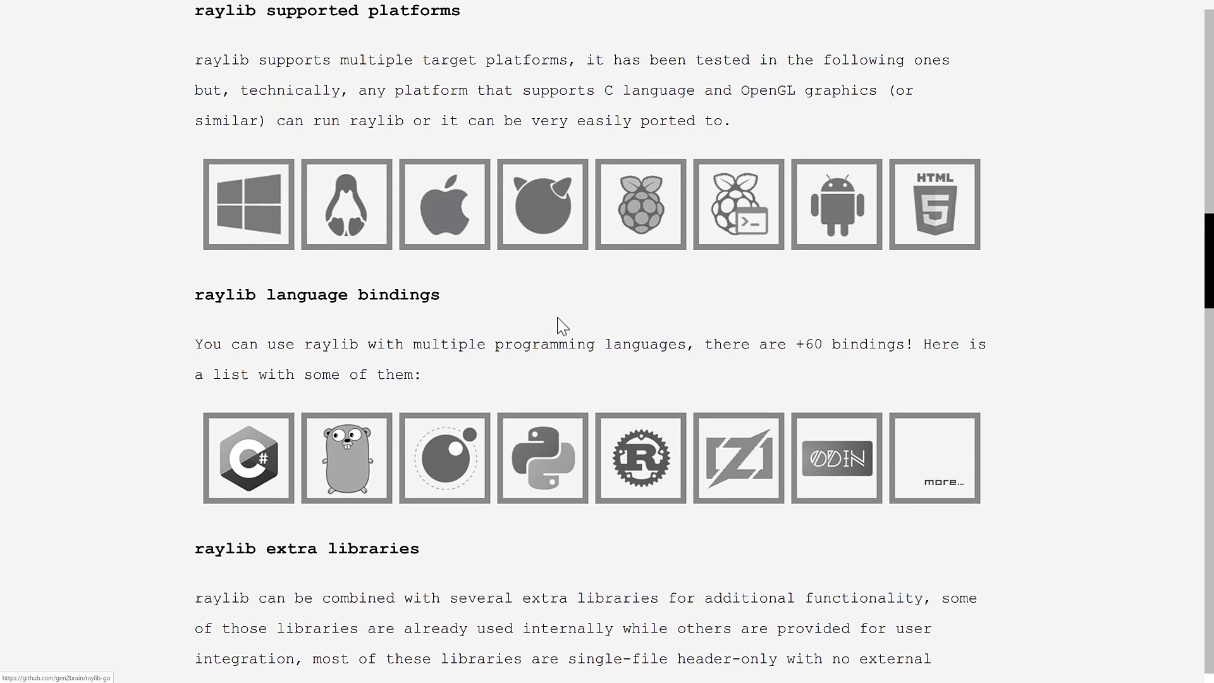
double_click(849, 344)
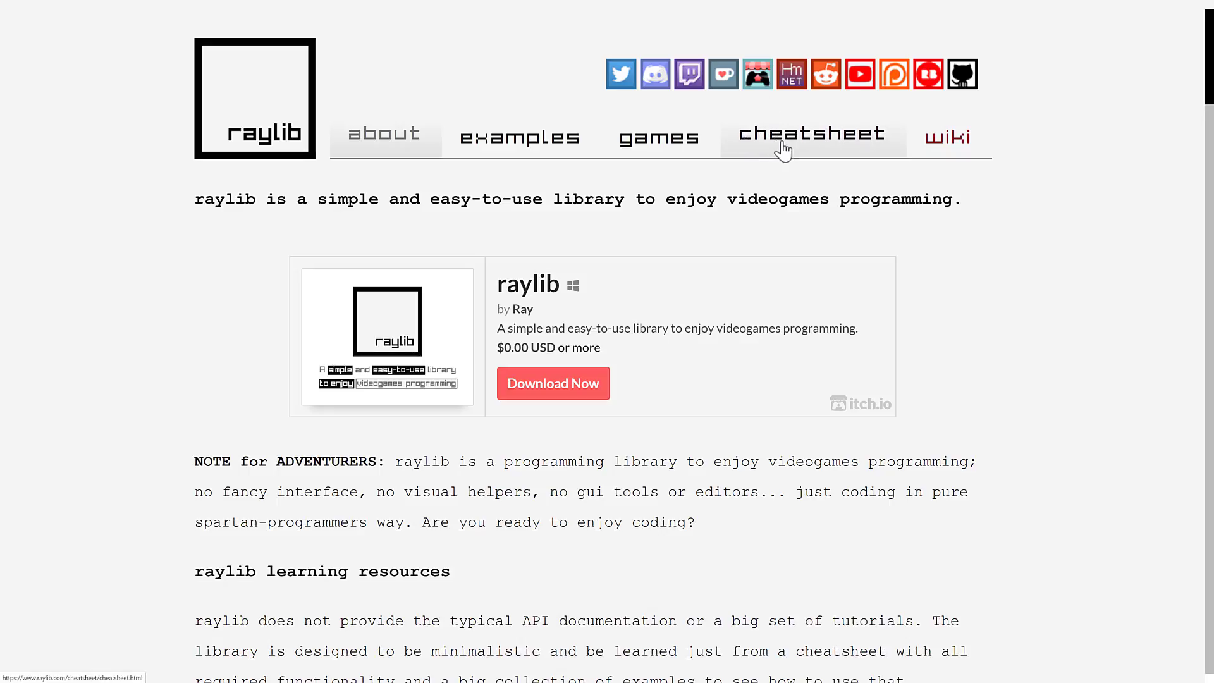
Step: Bring up the raylib v4.2 cheatsheet and scroll through the rcore module's window functions
click(812, 132)
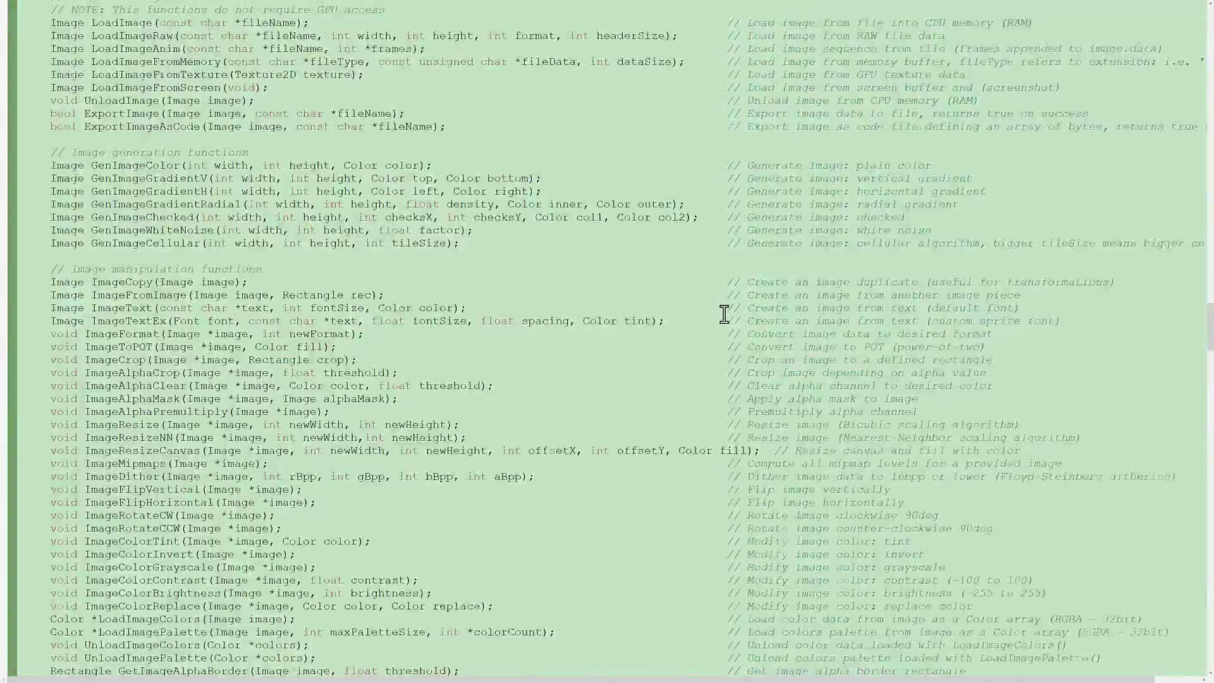
scroll(down, 3)
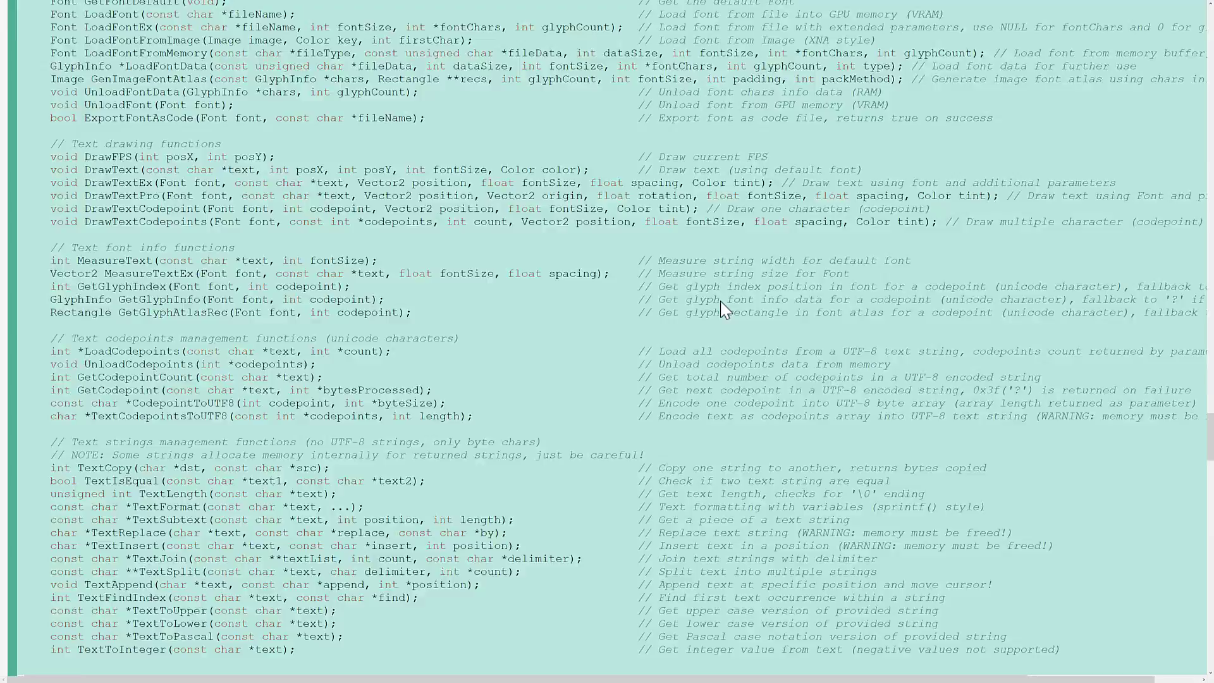
scroll(down, 3)
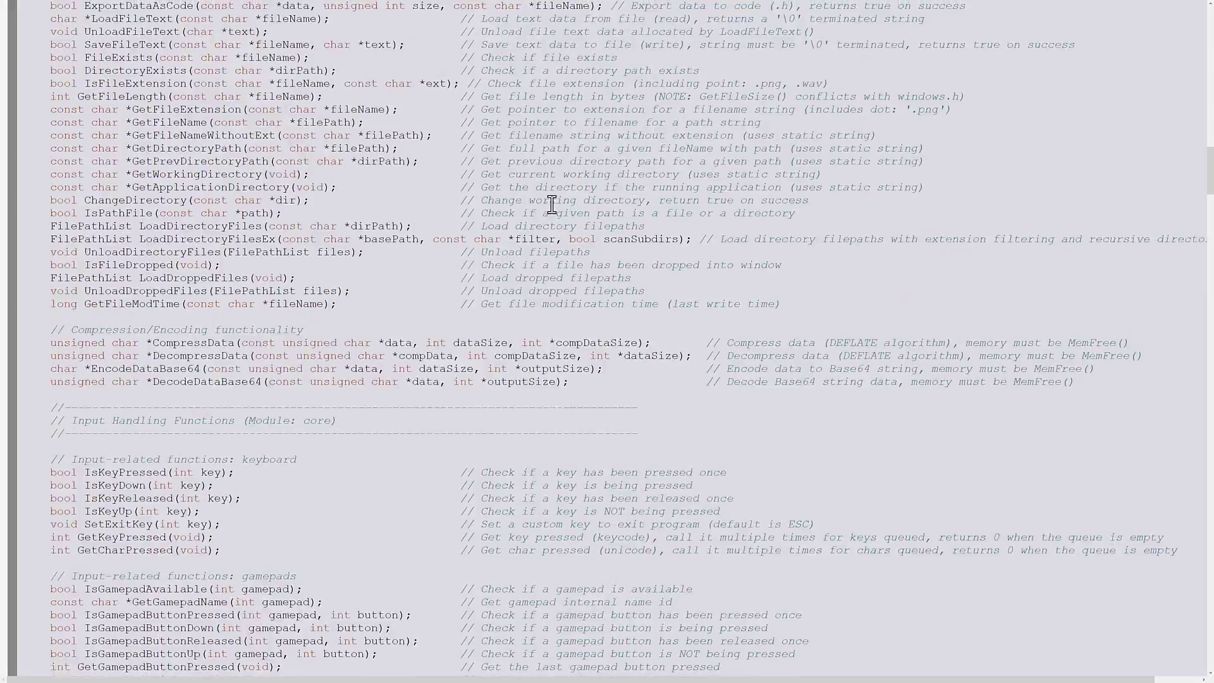
scroll(down, 3)
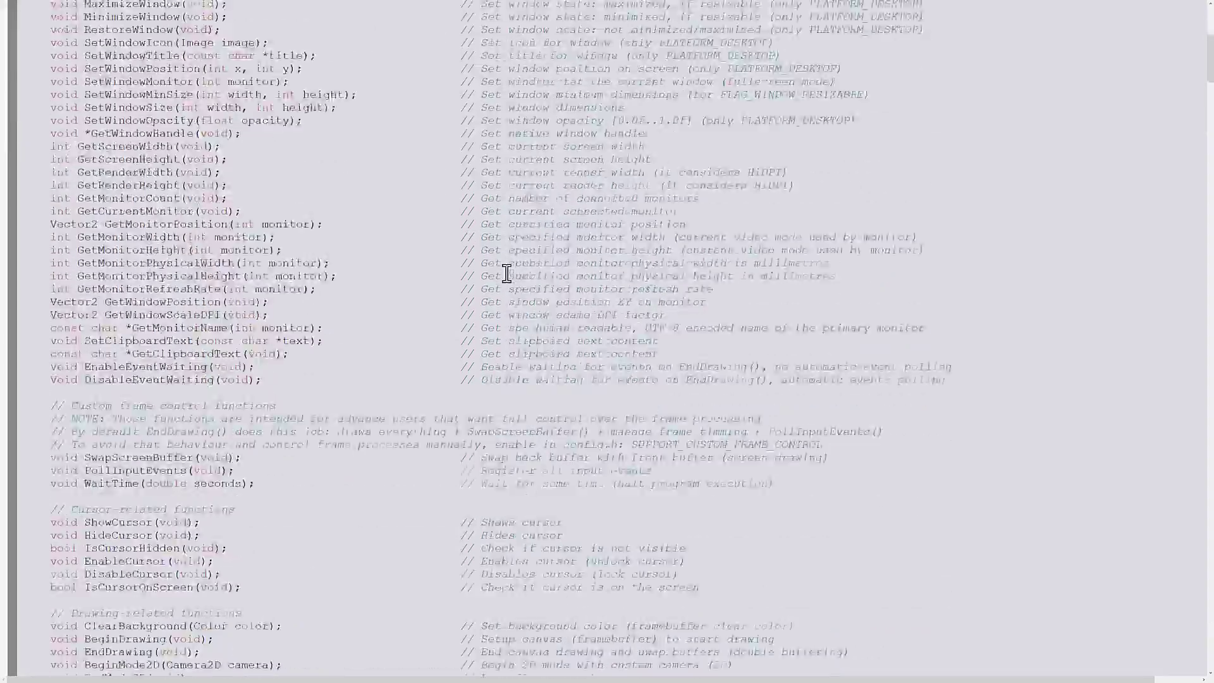
scroll(down, 3)
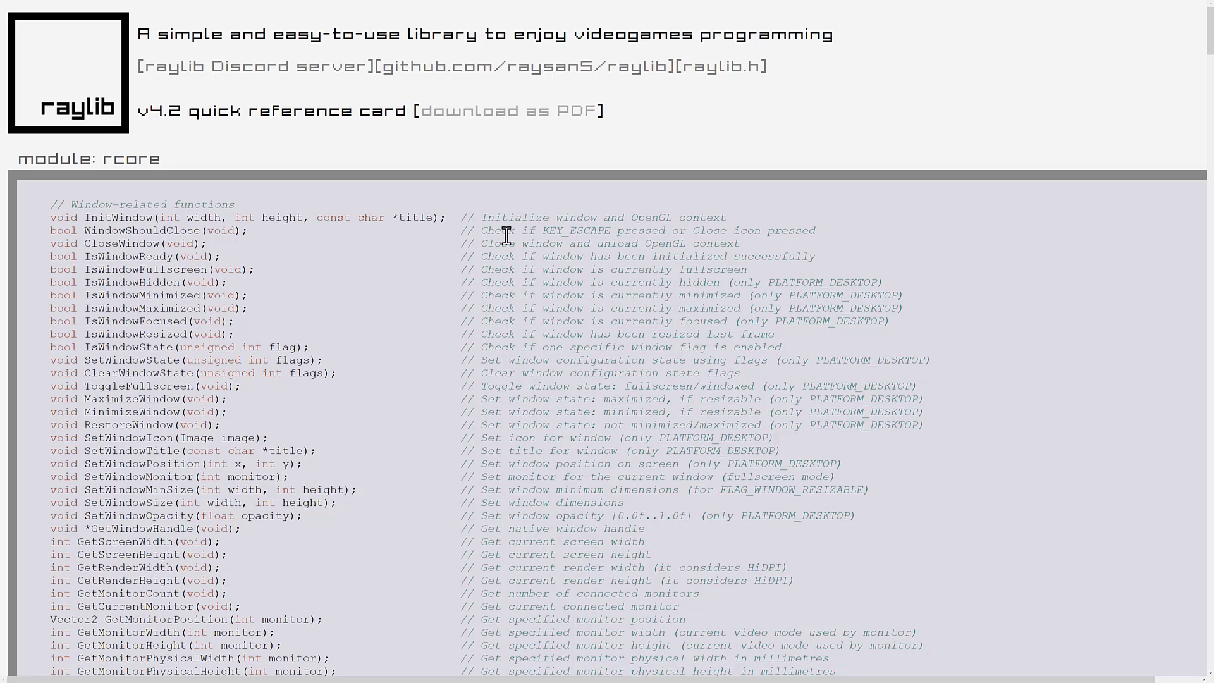
mouse_move(865, 215)
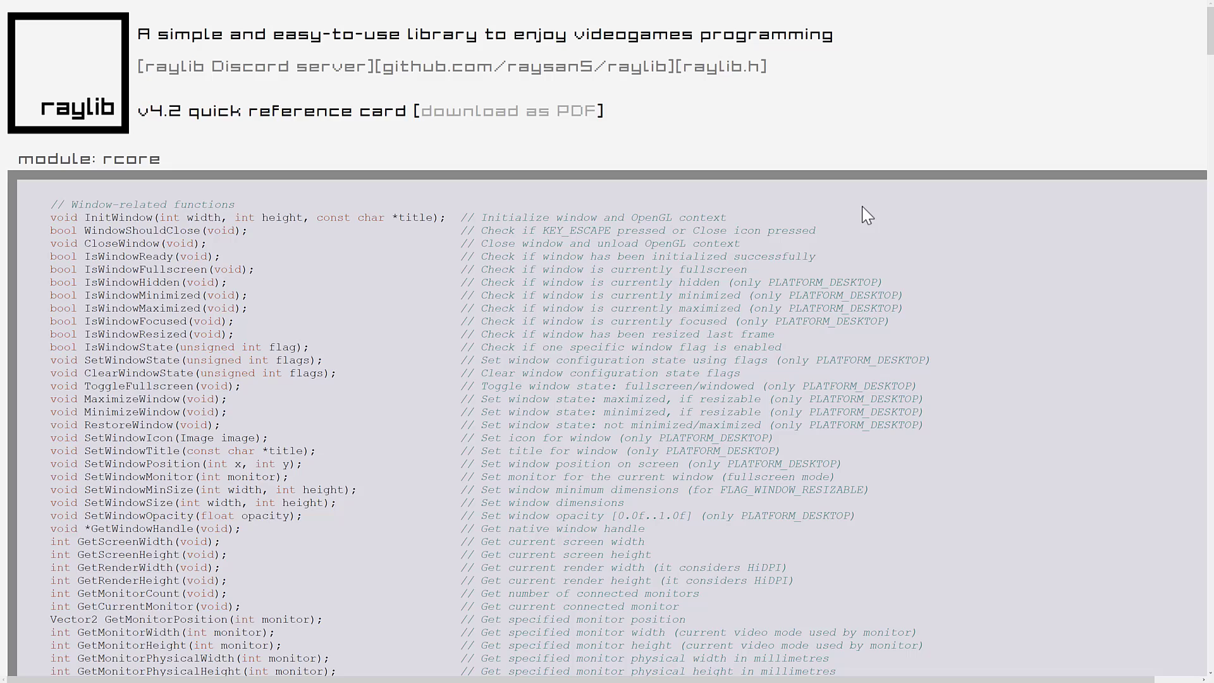
mouse_move(627, 117)
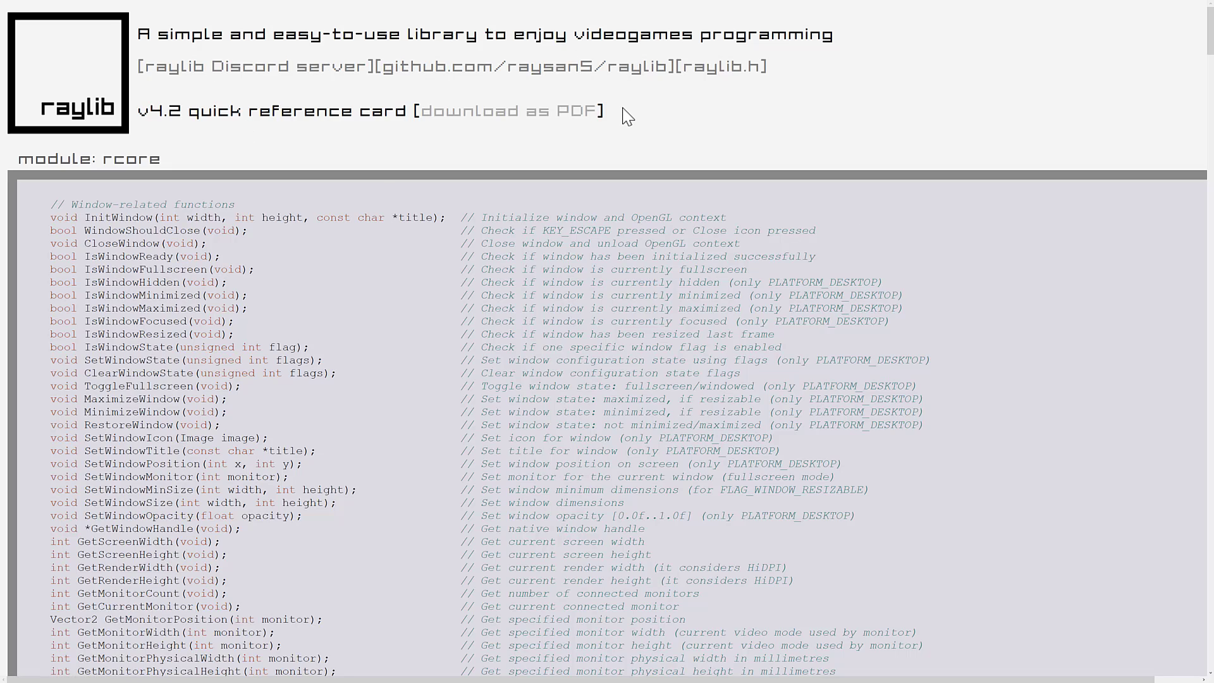
mouse_move(609, 92)
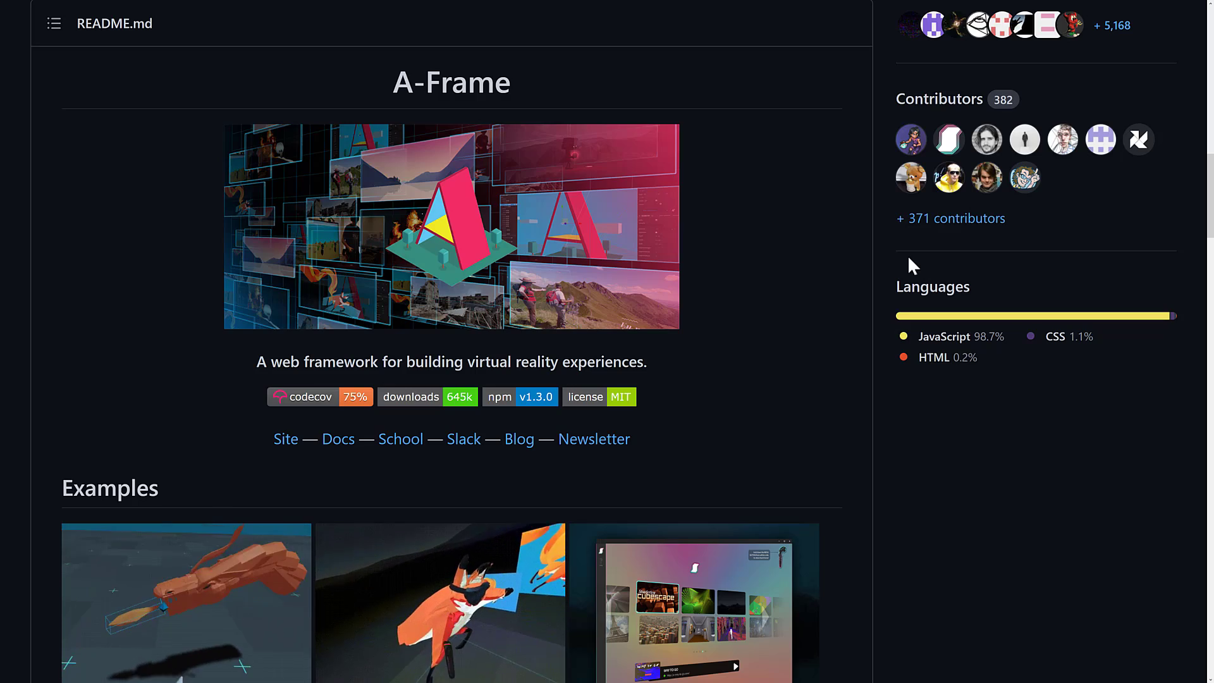
Step: Scroll the A-Frame README to its HTML example, highlighting the word 'scene' in the code block
scroll(down, 3)
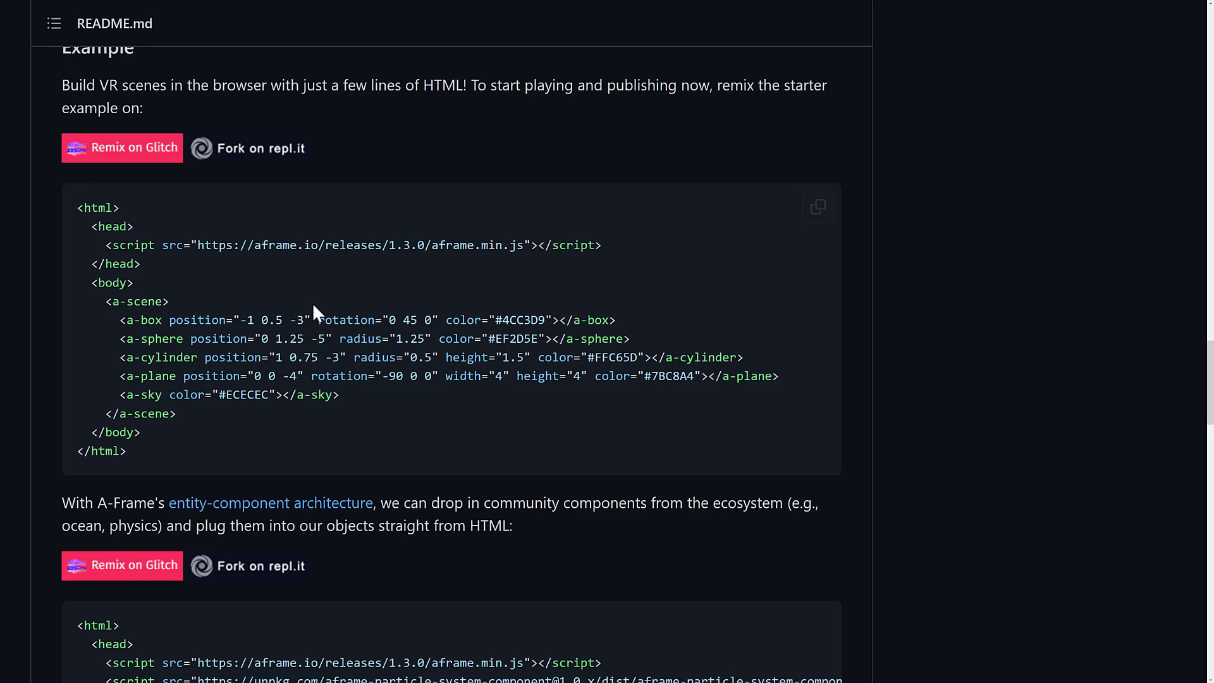
mouse_move(477, 452)
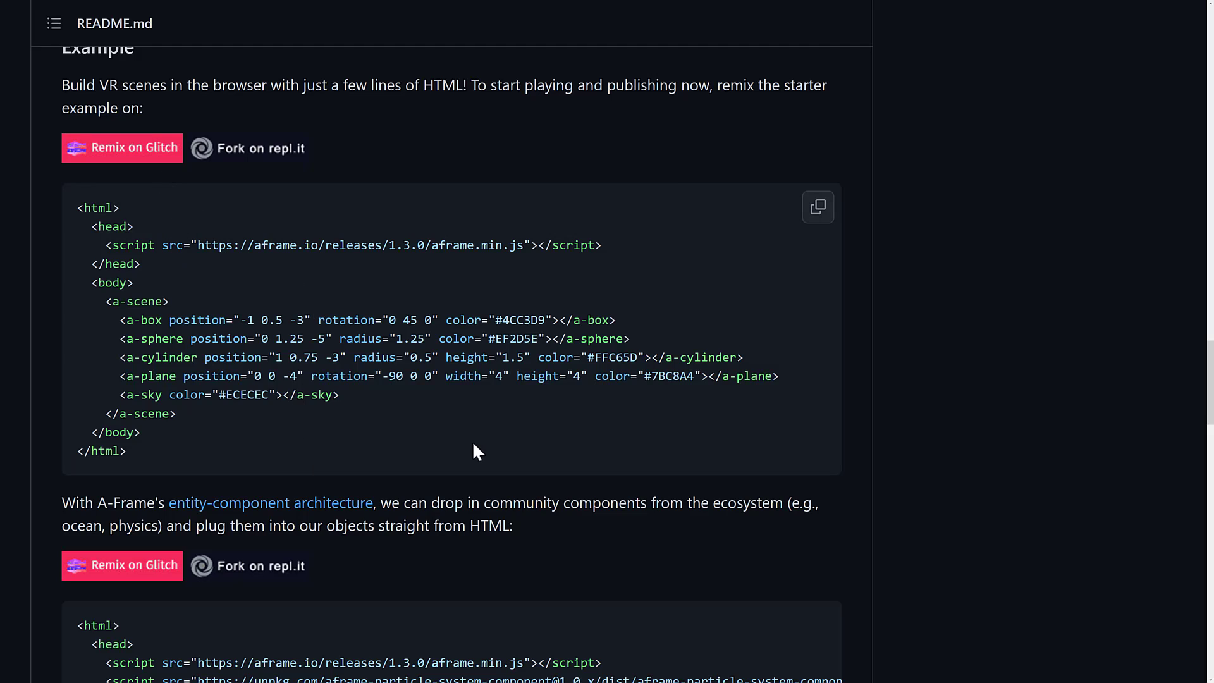
double_click(143, 301)
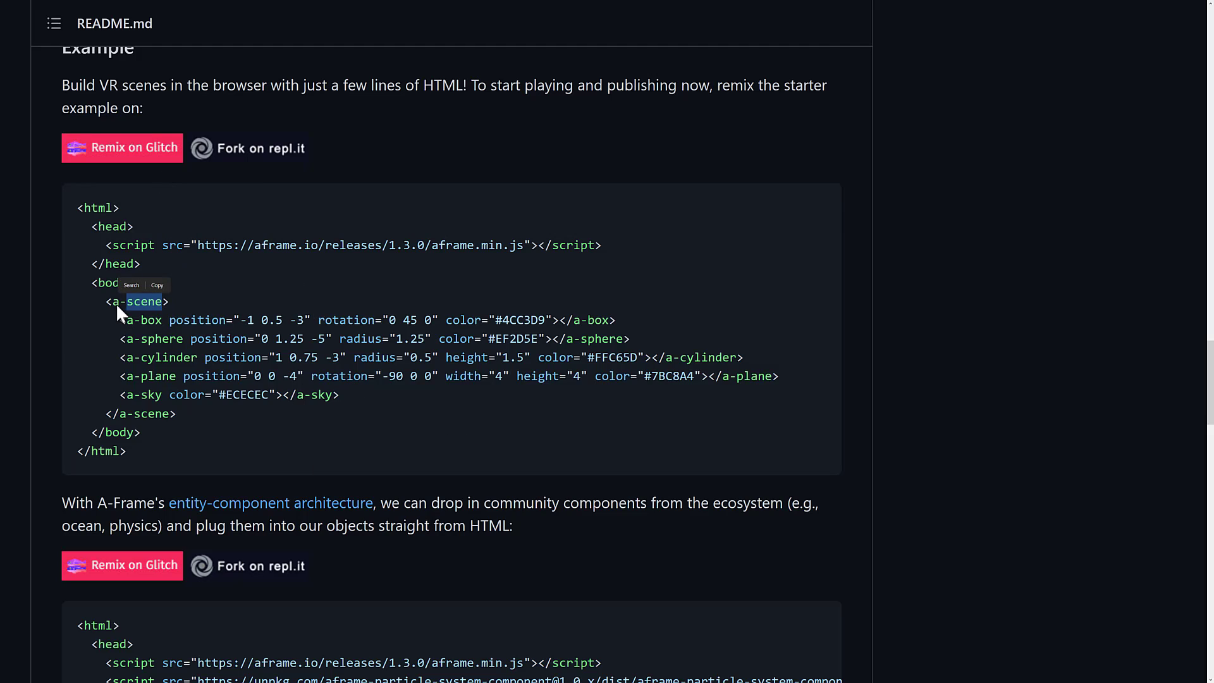
mouse_move(206, 365)
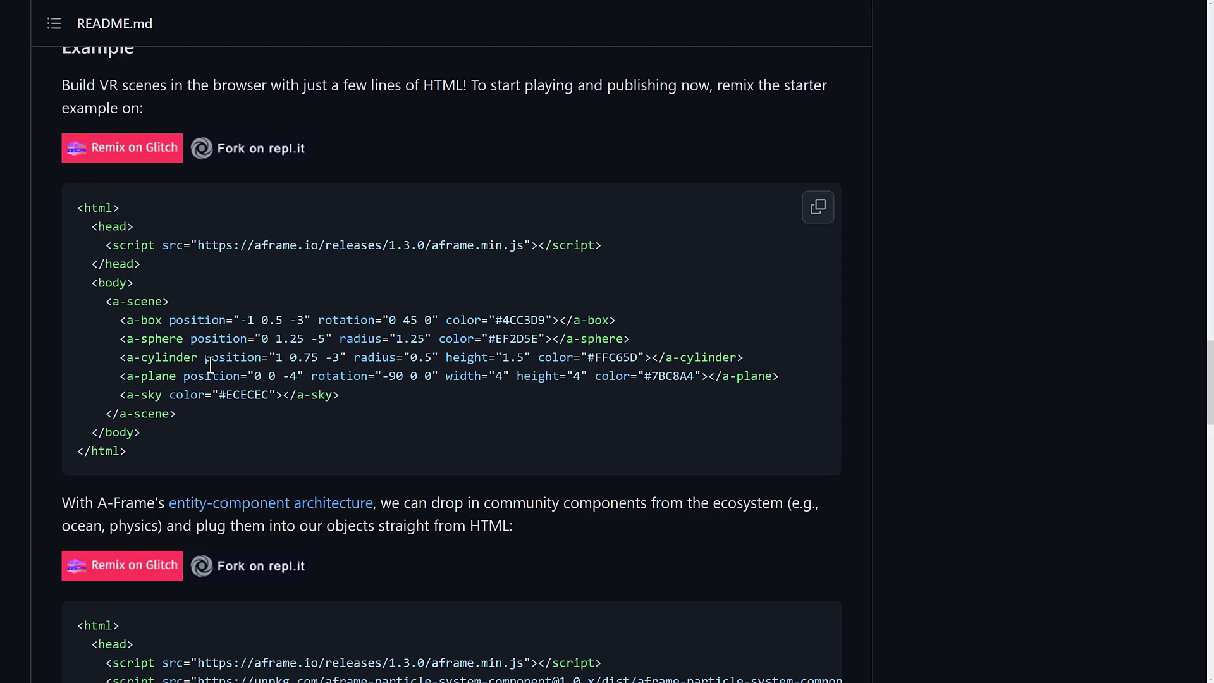
scroll(down, 3)
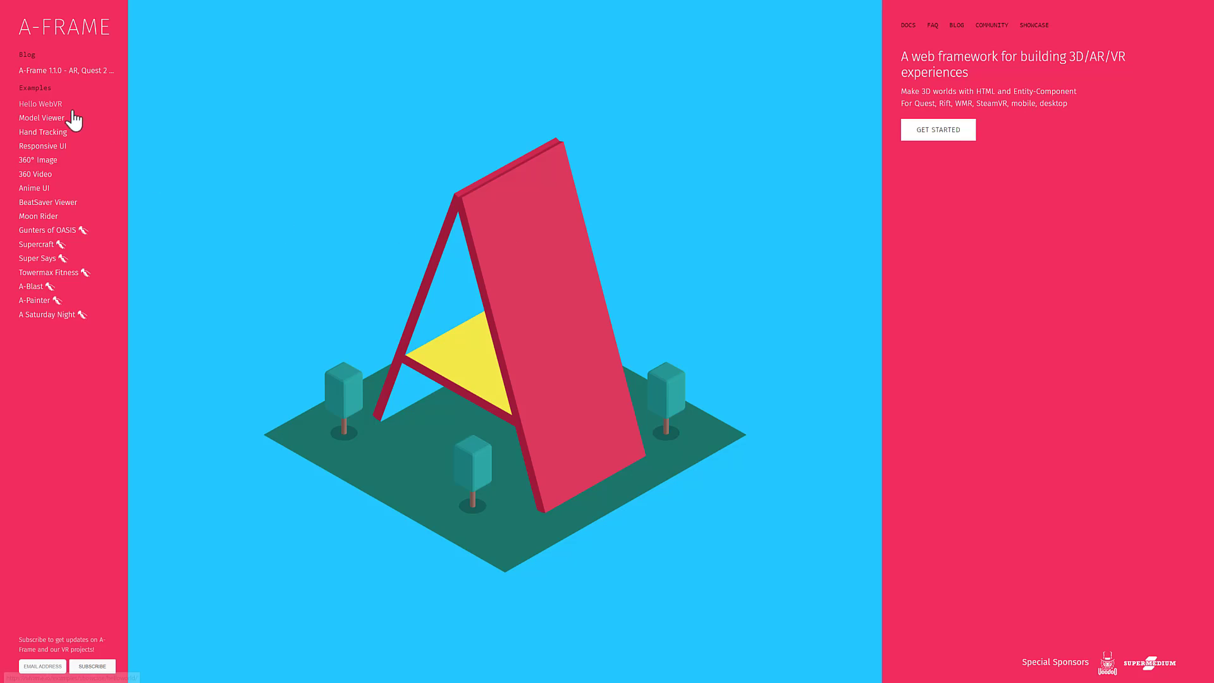
mouse_move(35, 305)
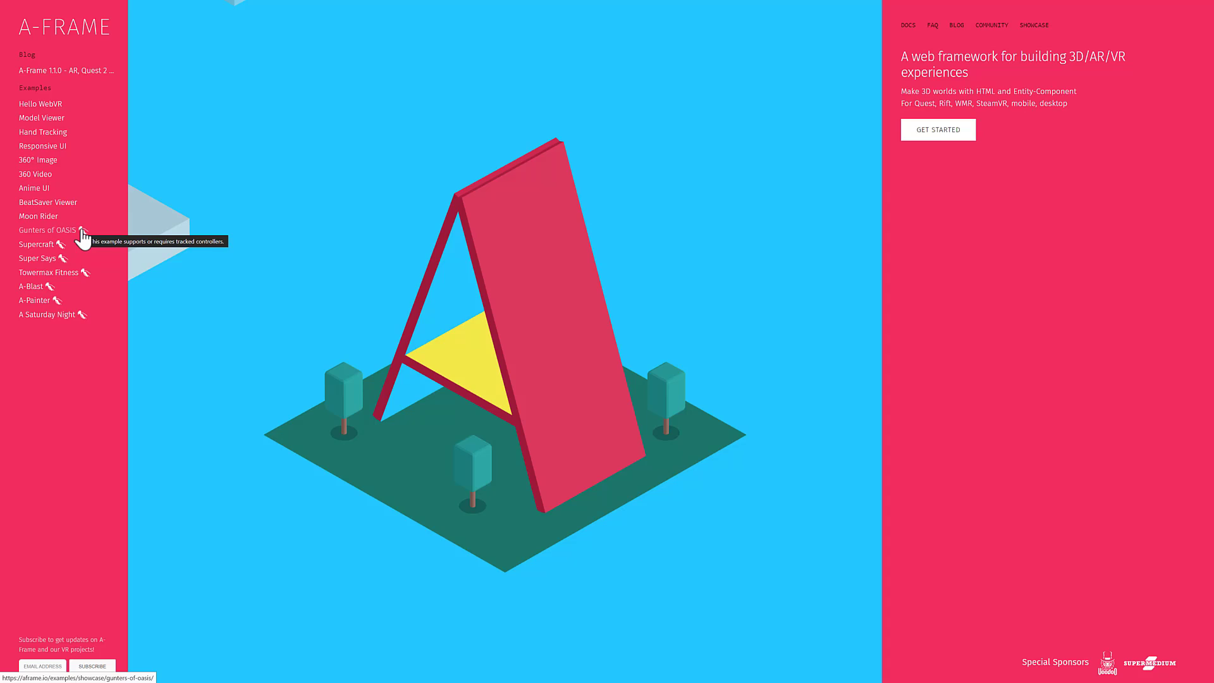
mouse_move(638, 356)
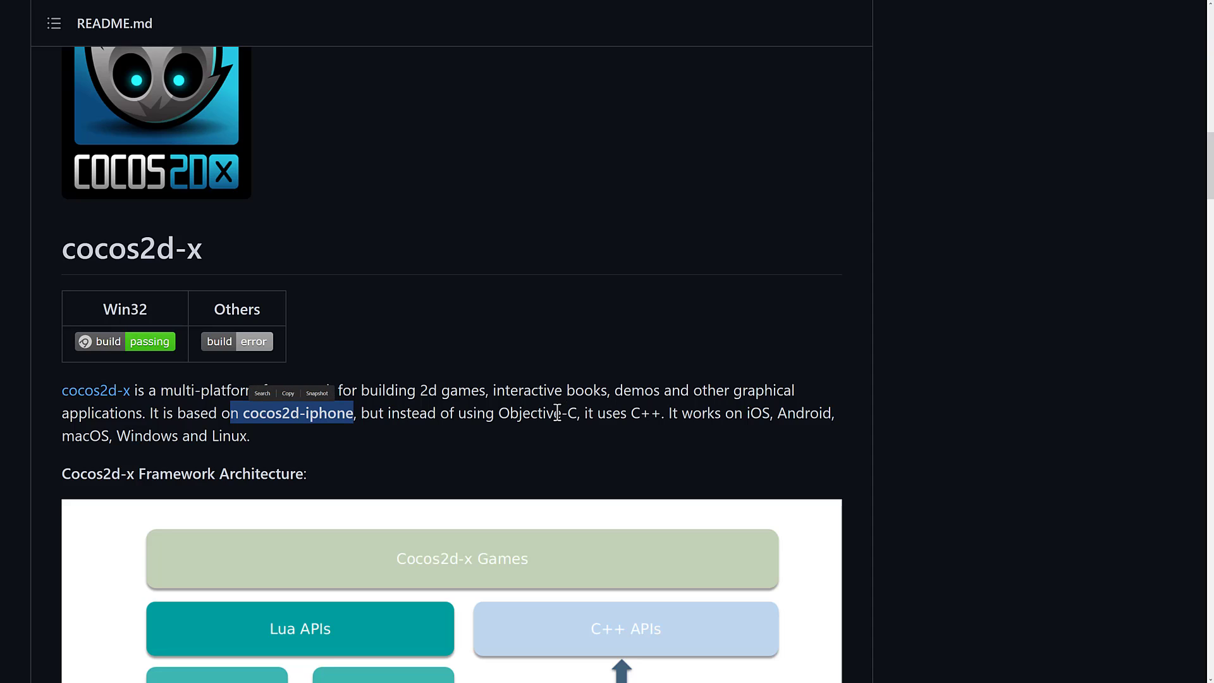
Step: Scroll the cocos2d-x README down to the Framework Architecture diagram
scroll(down, 3)
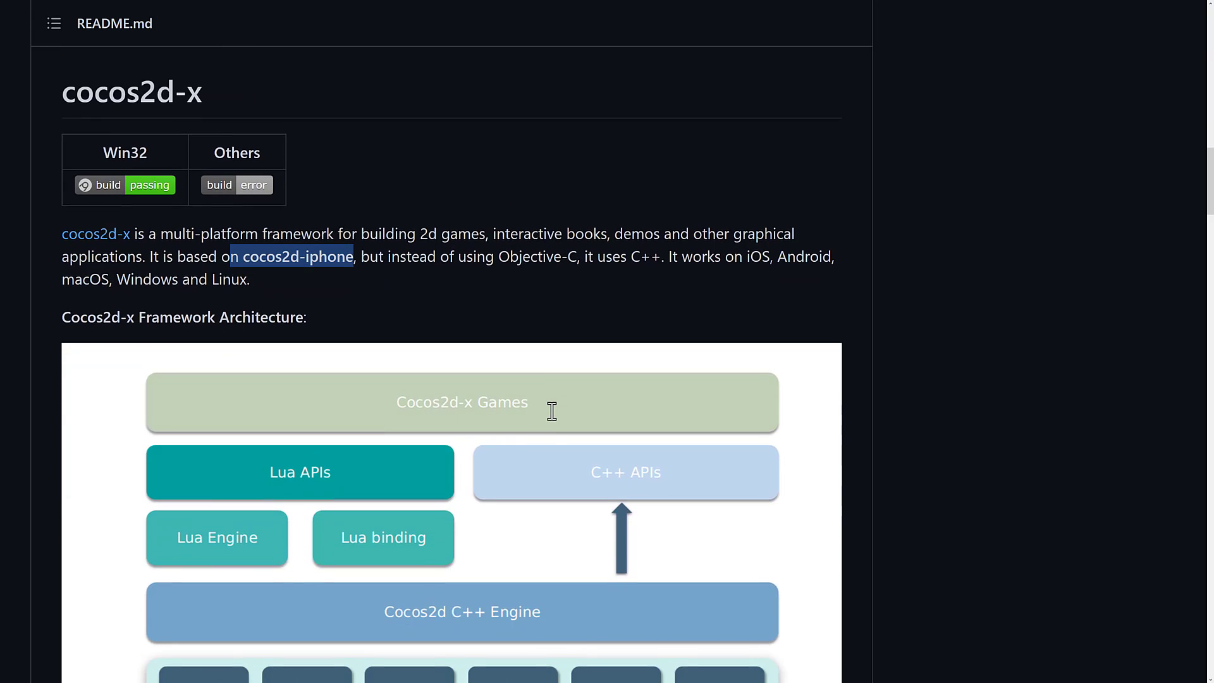
scroll(down, 3)
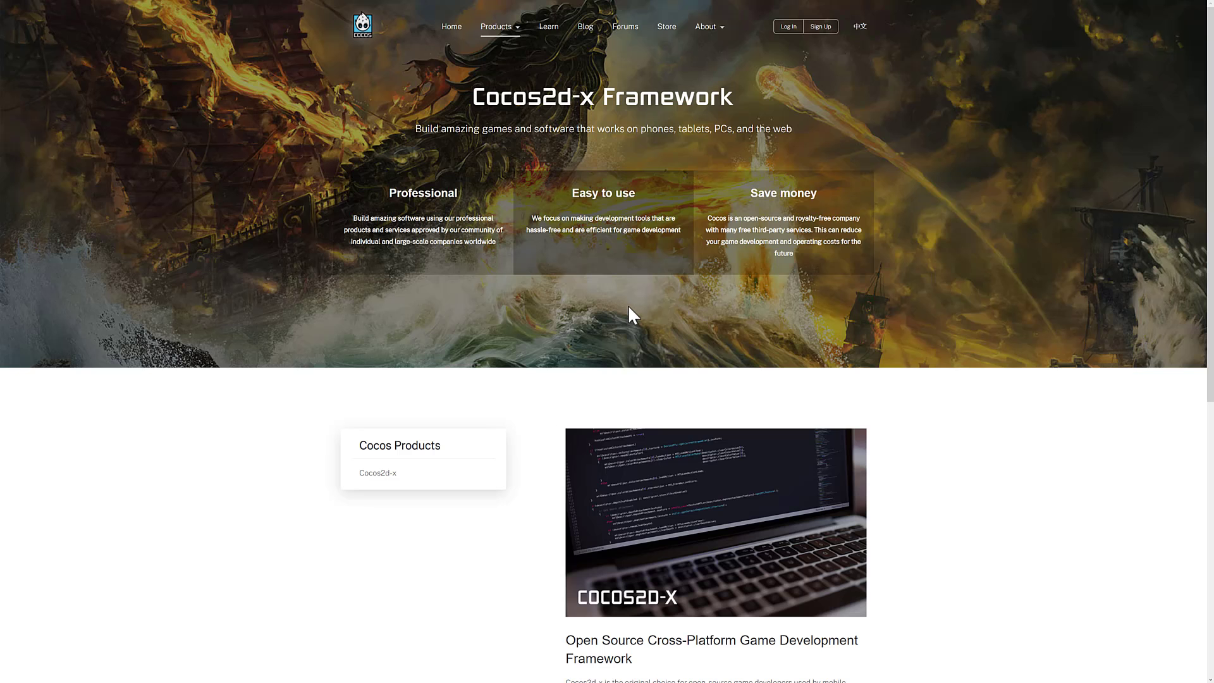
mouse_move(609, 569)
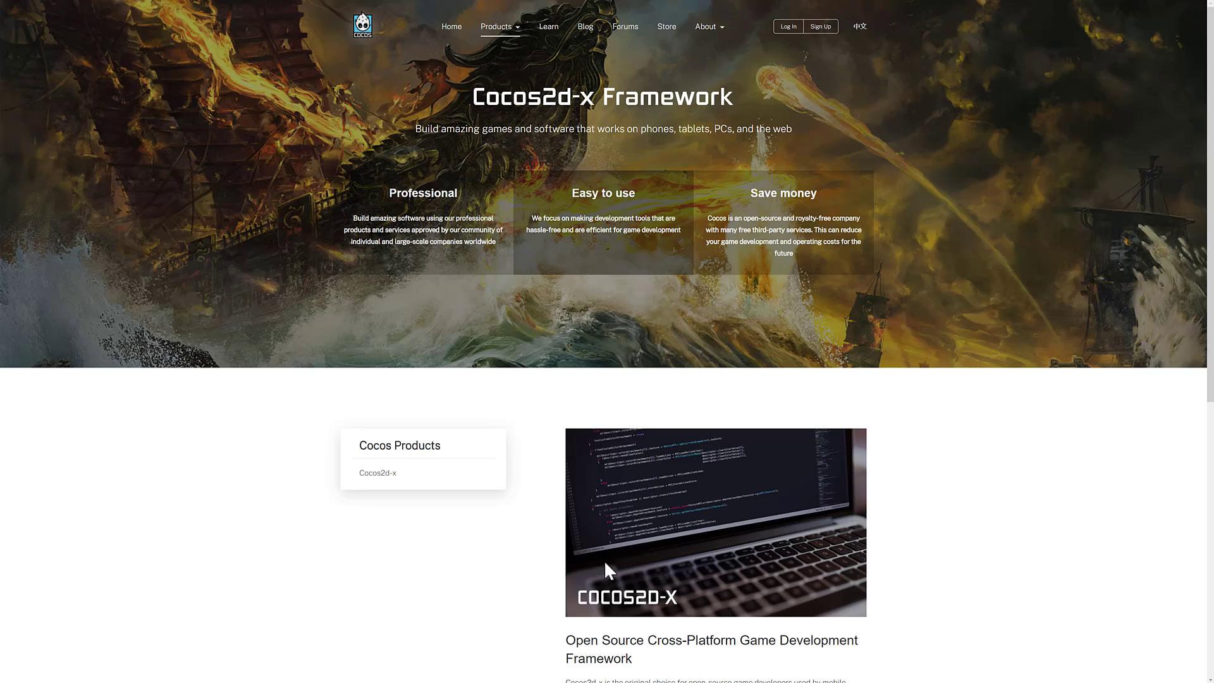
mouse_move(443, 80)
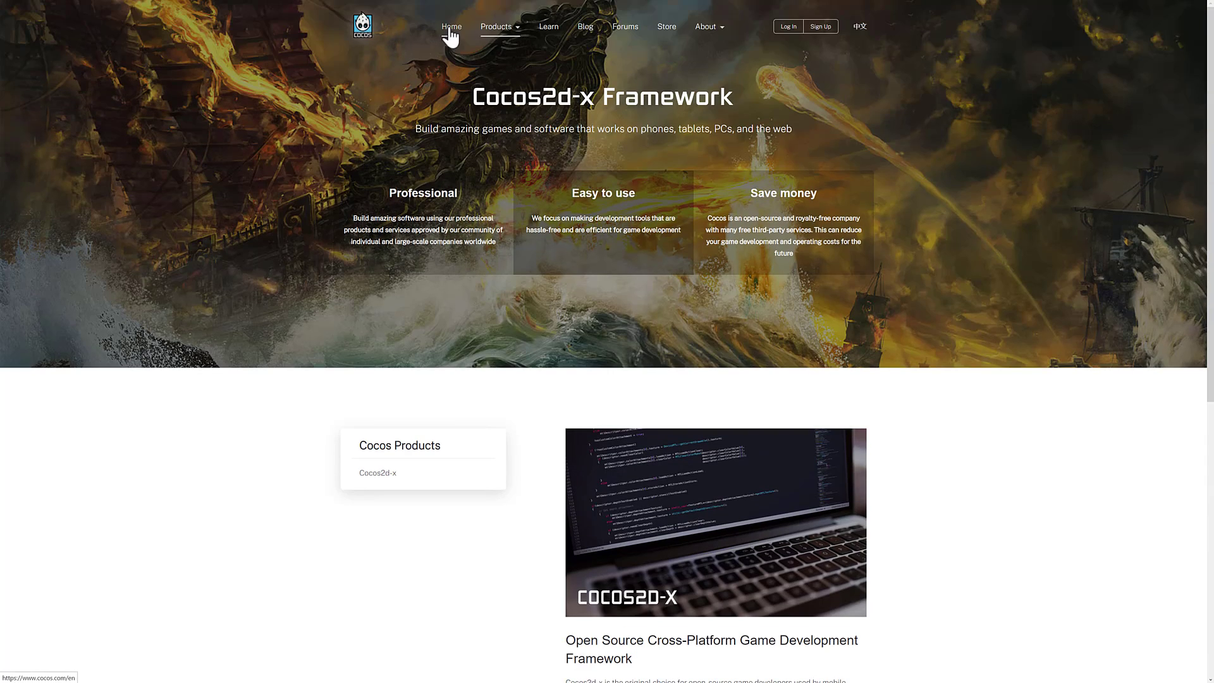
Step: Use the Home navigation link on cocos.com to load the Cocos Creator Engine page
click(496, 27)
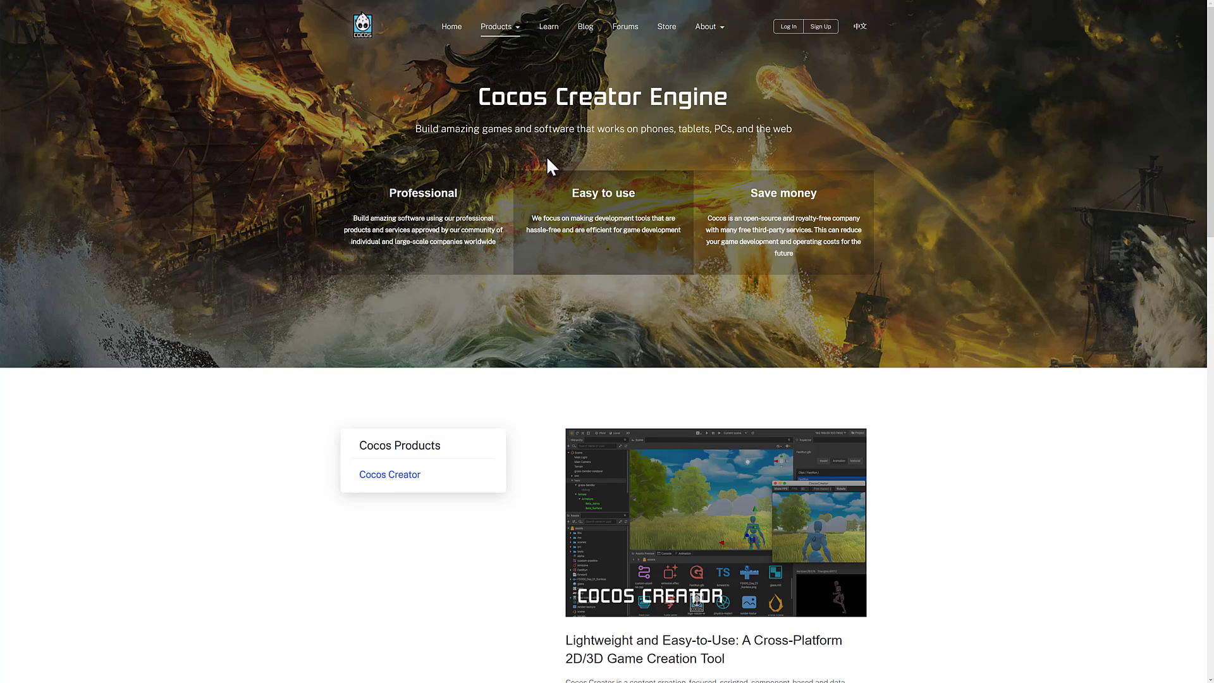
mouse_move(554, 124)
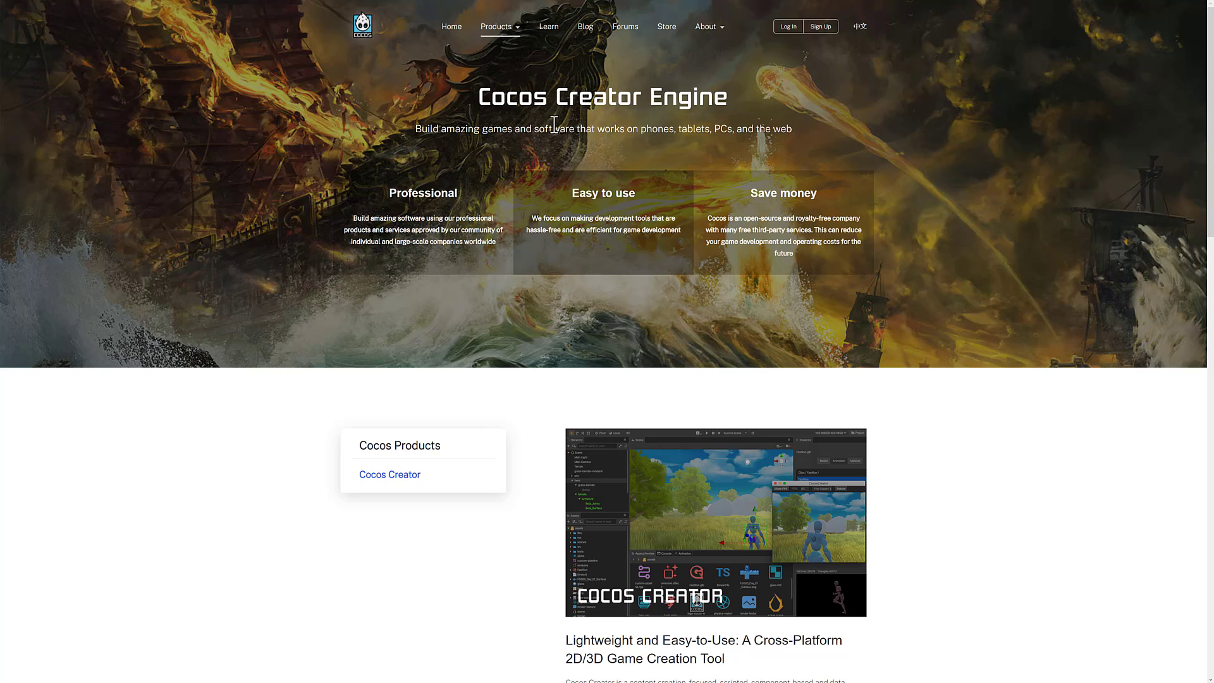
mouse_move(559, 128)
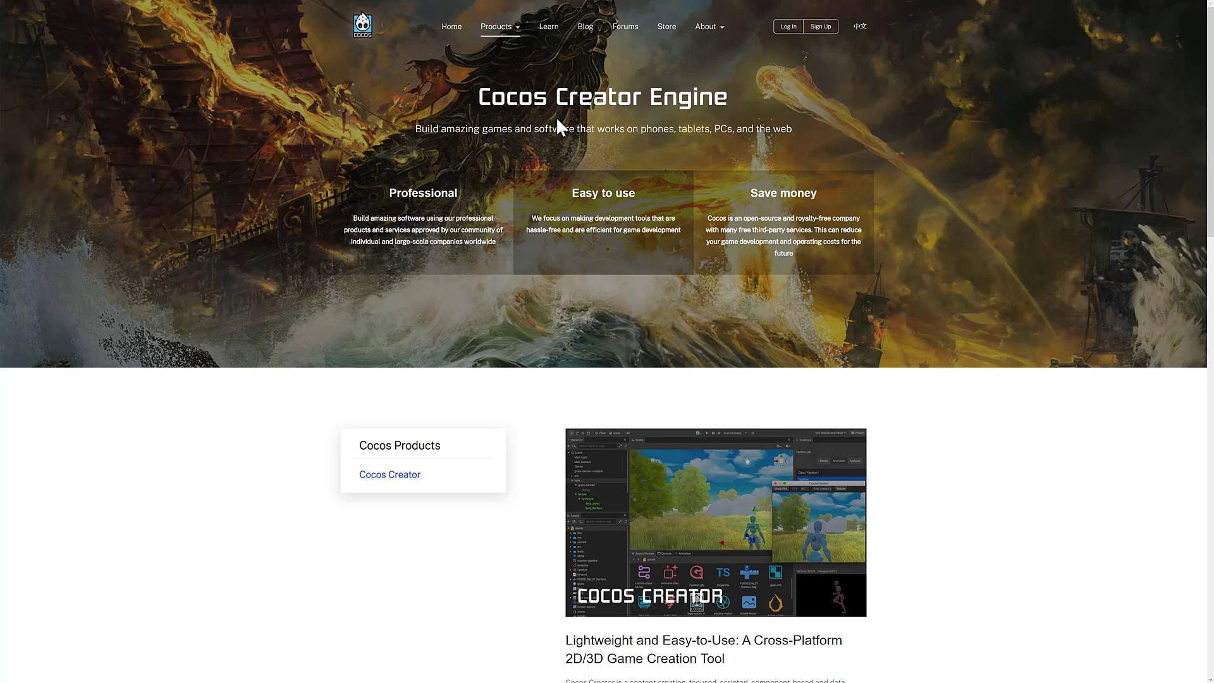
mouse_move(722, 358)
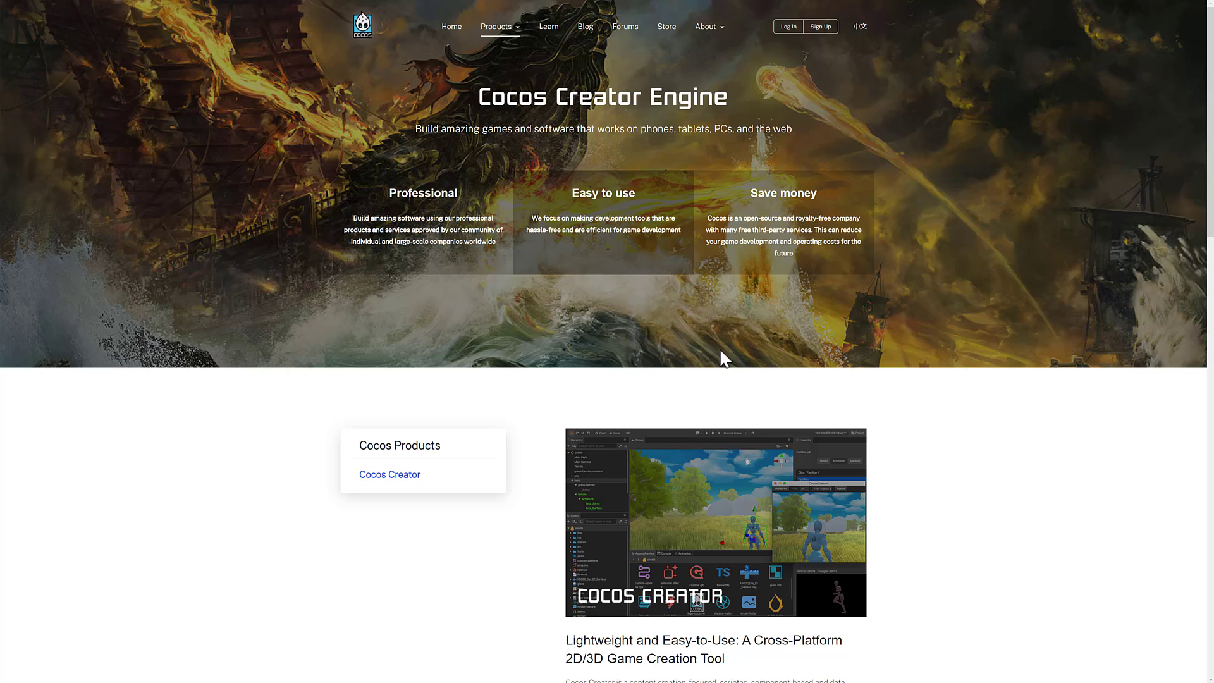
mouse_move(964, 44)
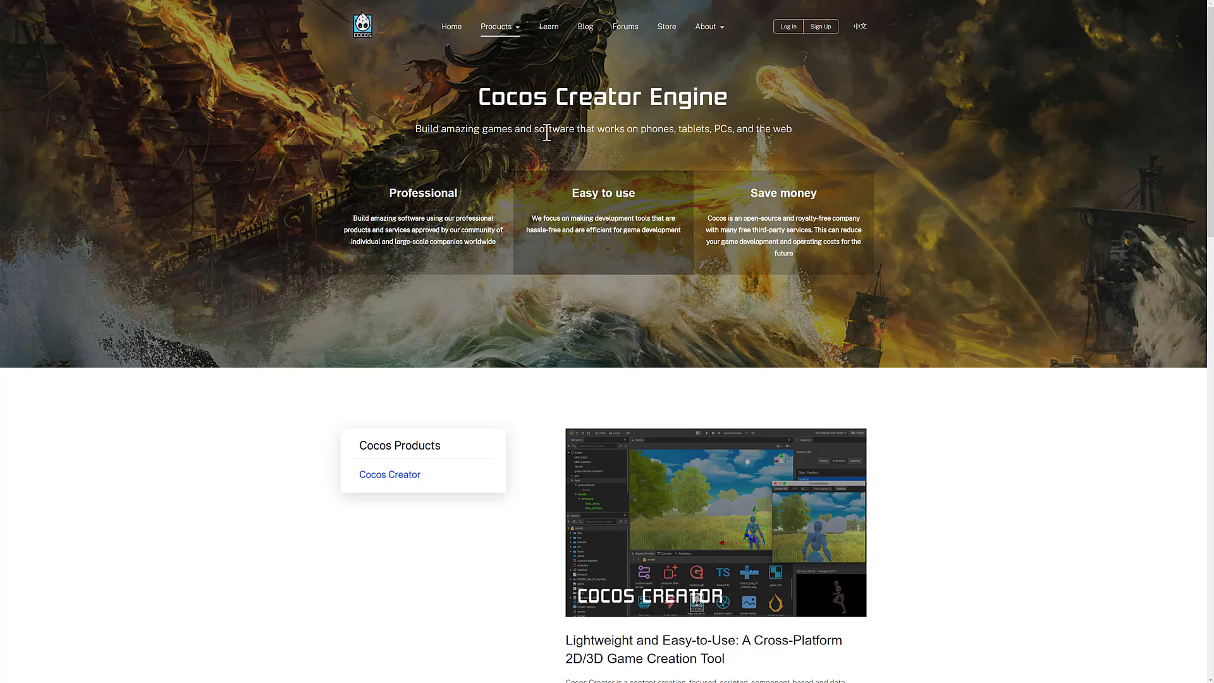
mouse_move(692, 266)
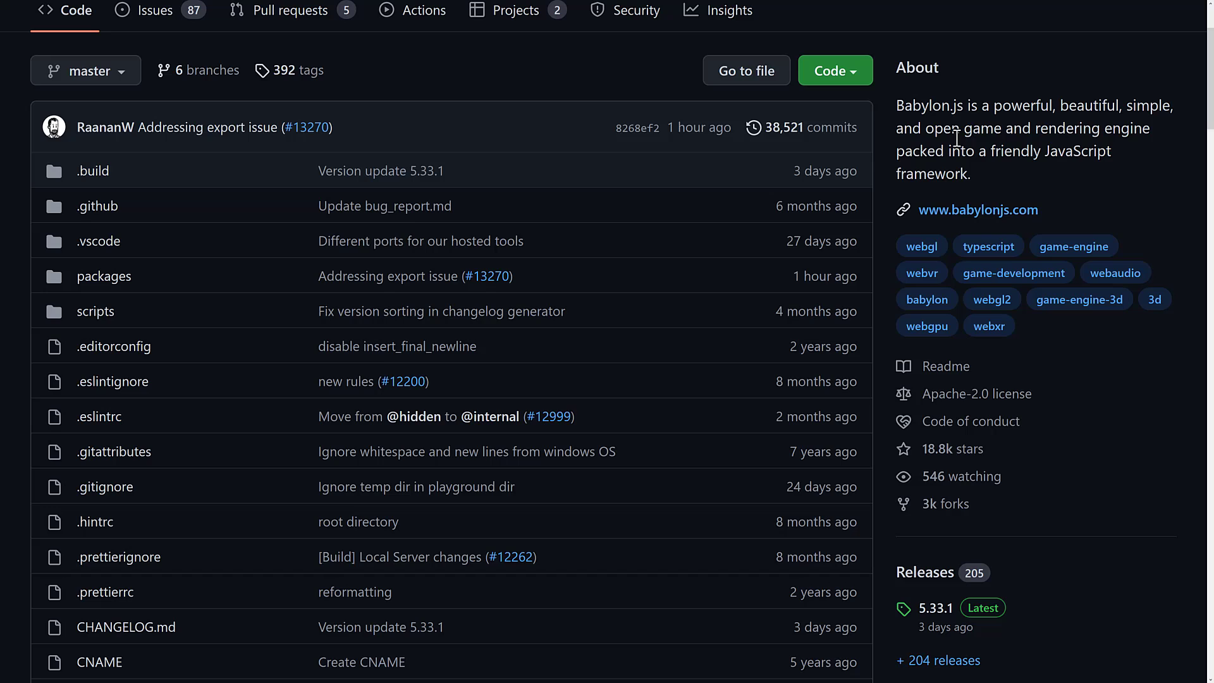
Step: Scroll the Babylon.js repository page past its file list and About sidebar with 18.8k stars
scroll(down, 3)
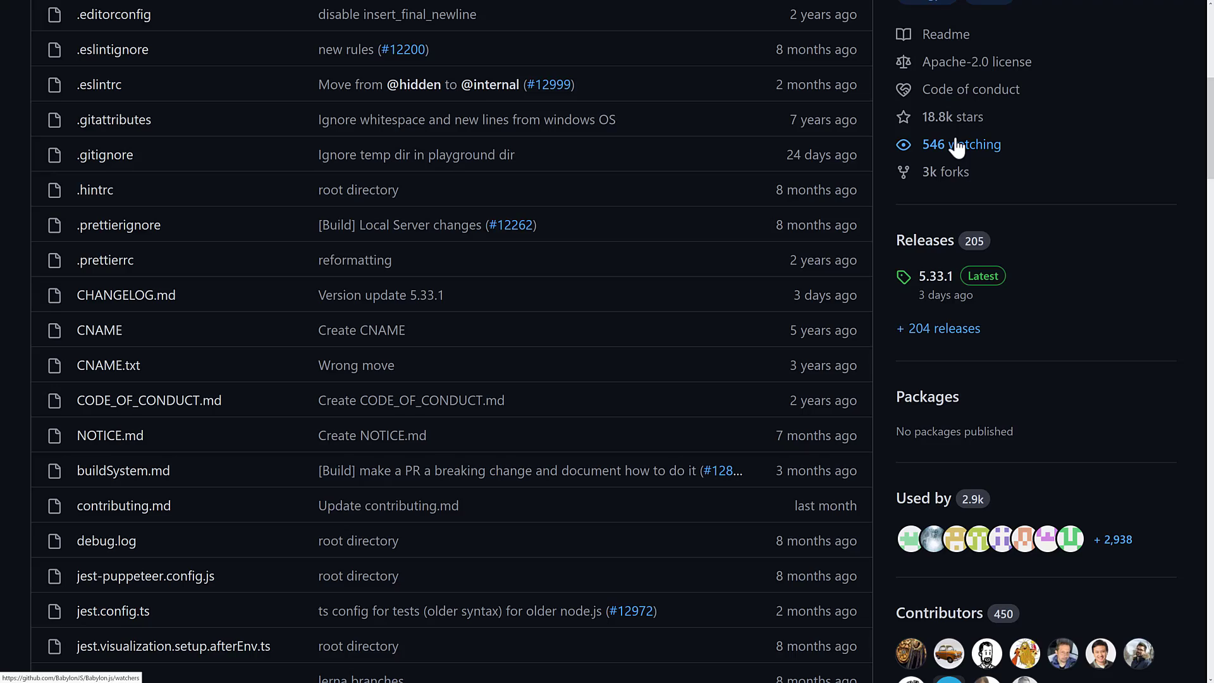
scroll(down, 3)
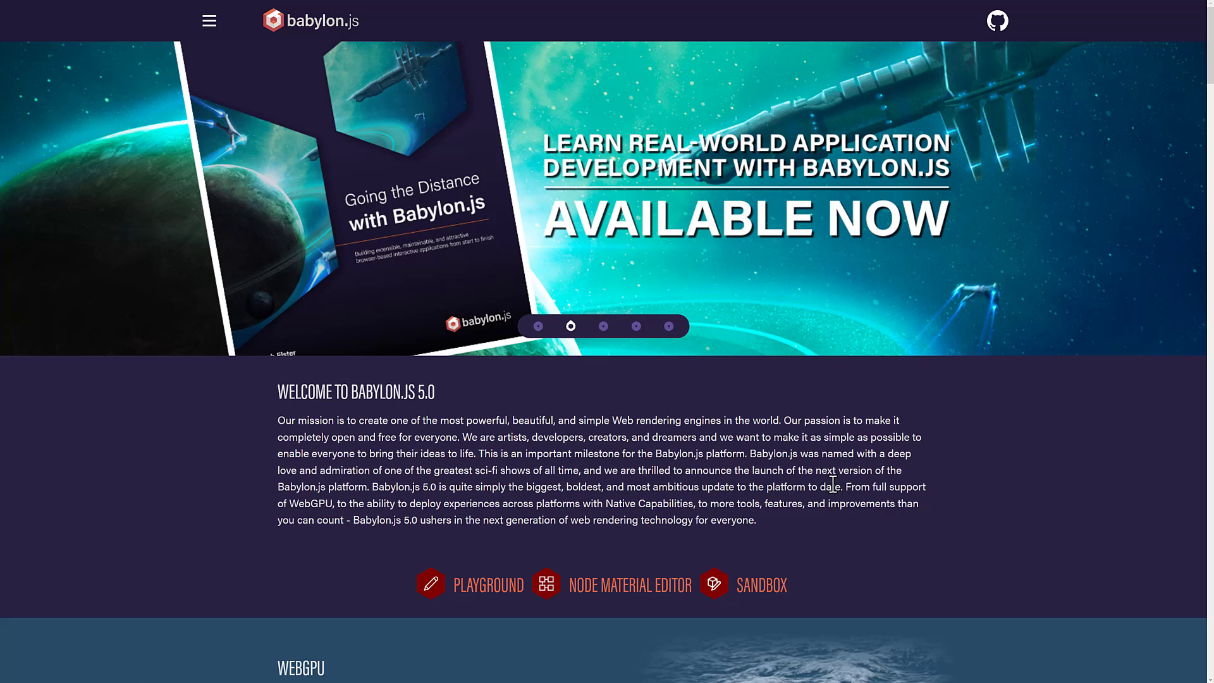
scroll(down, 3)
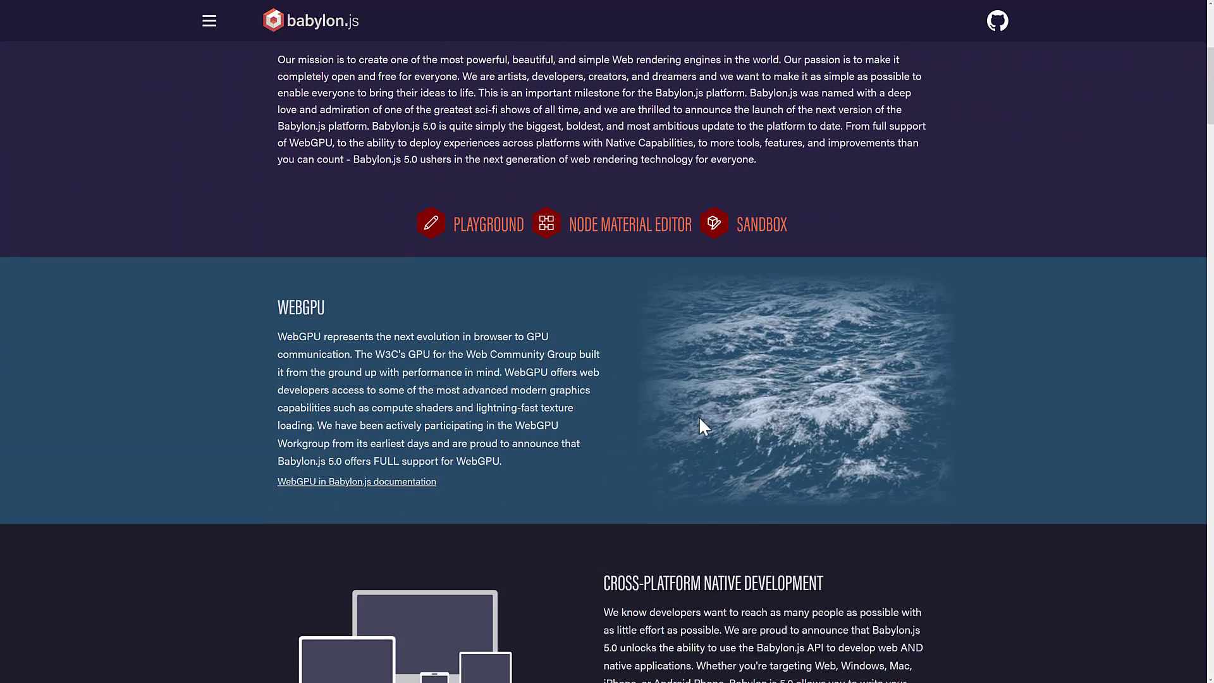
scroll(down, 3)
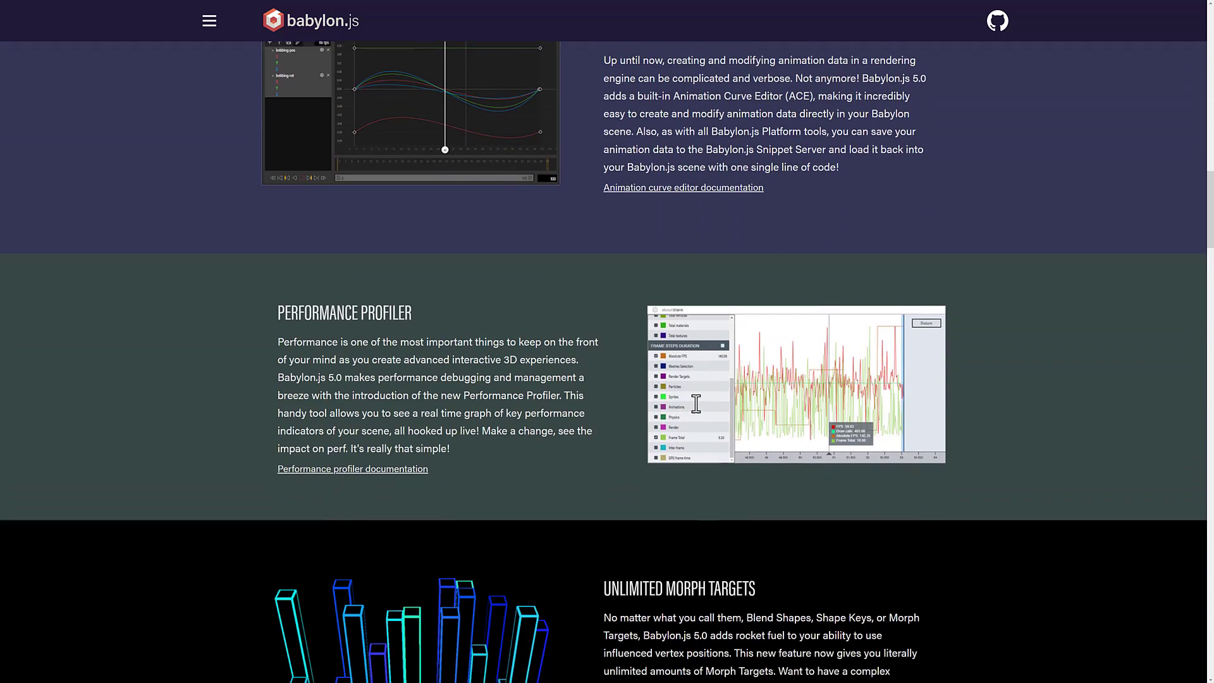
scroll(down, 3)
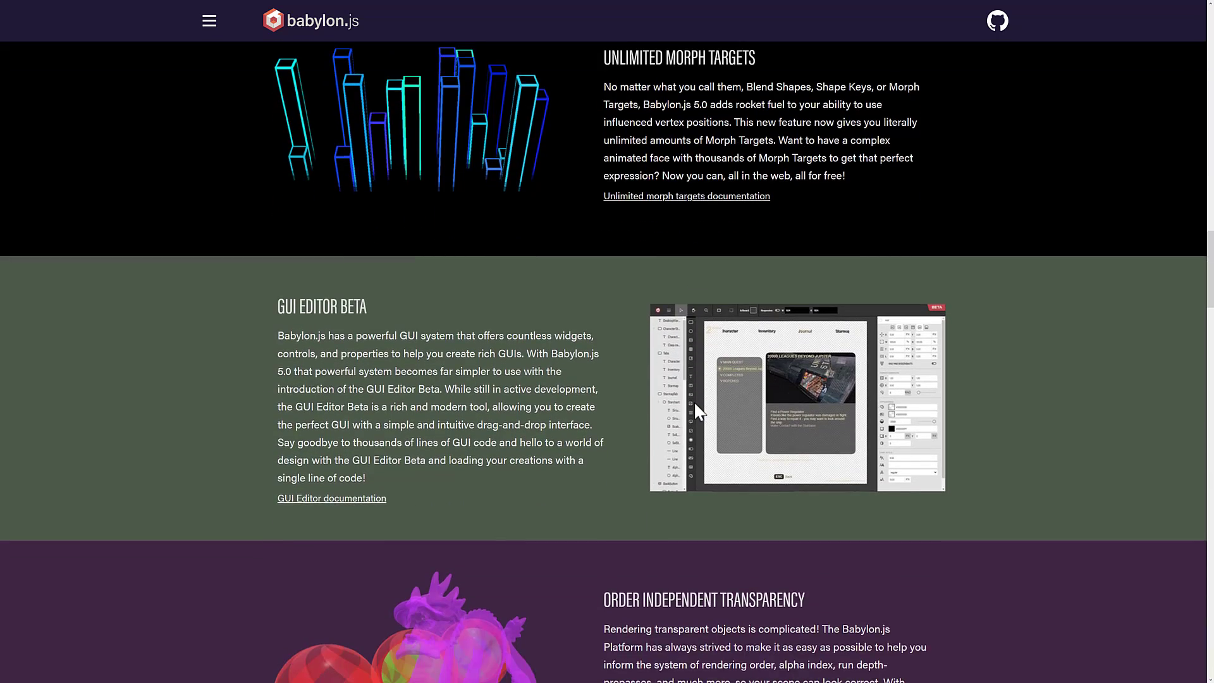
scroll(down, 3)
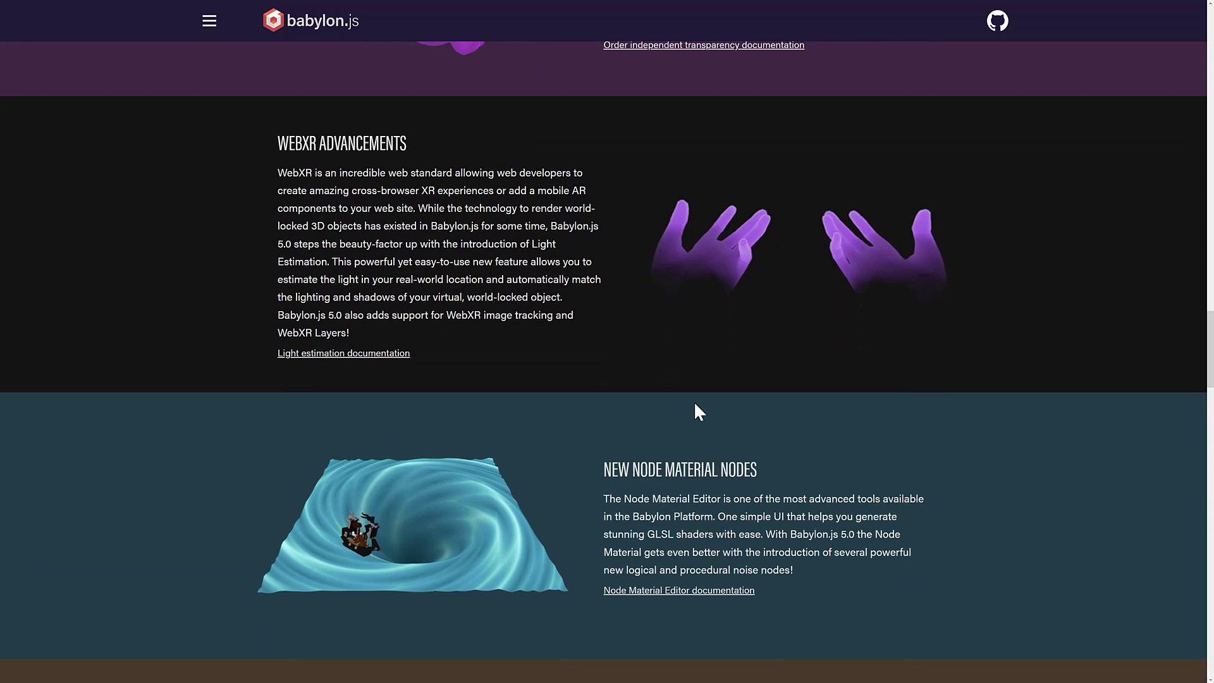
scroll(down, 3)
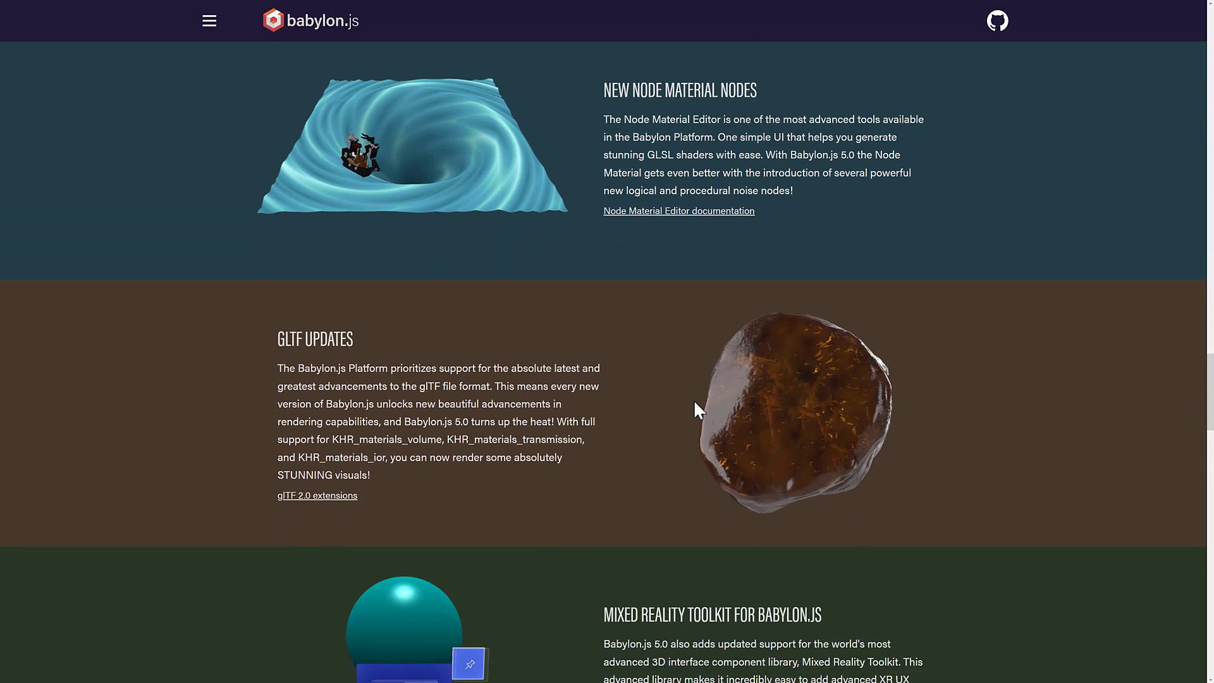
scroll(down, 3)
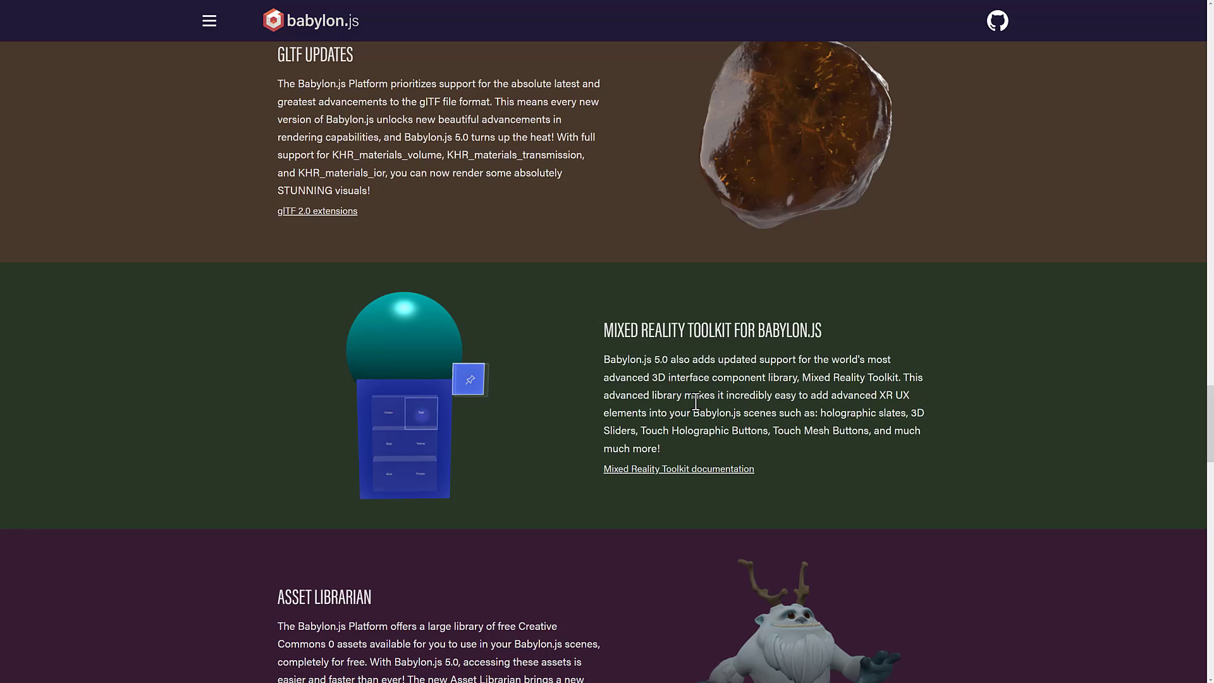
scroll(down, 3)
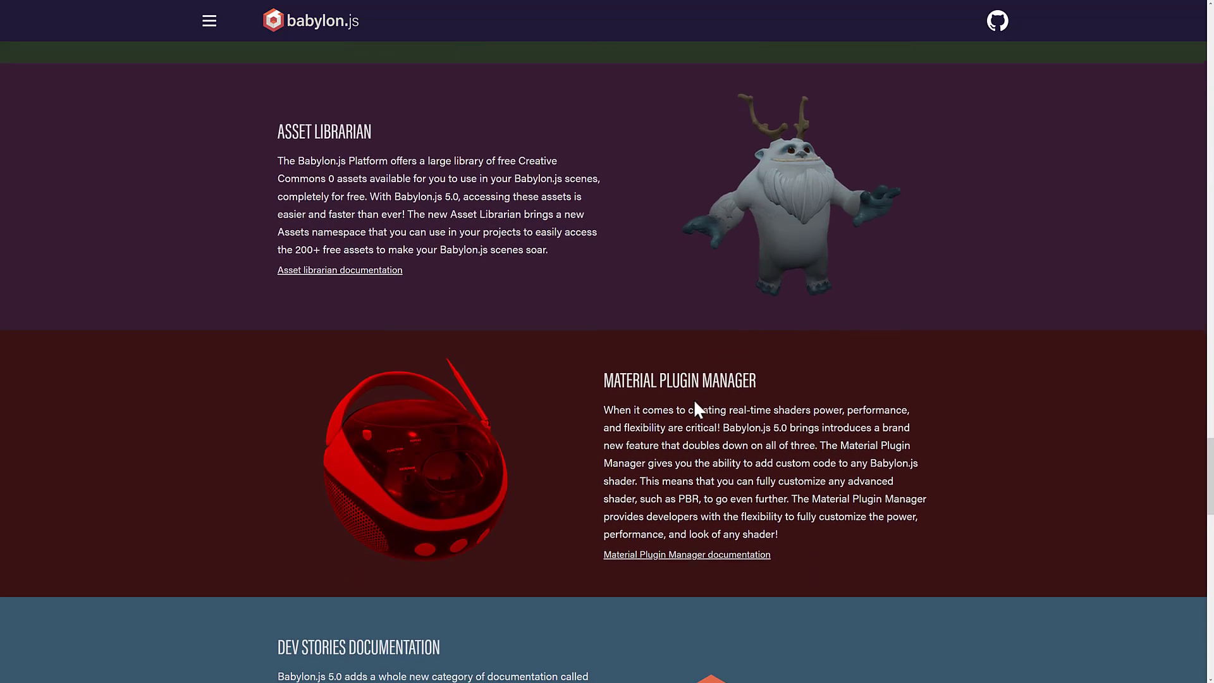
scroll(down, 3)
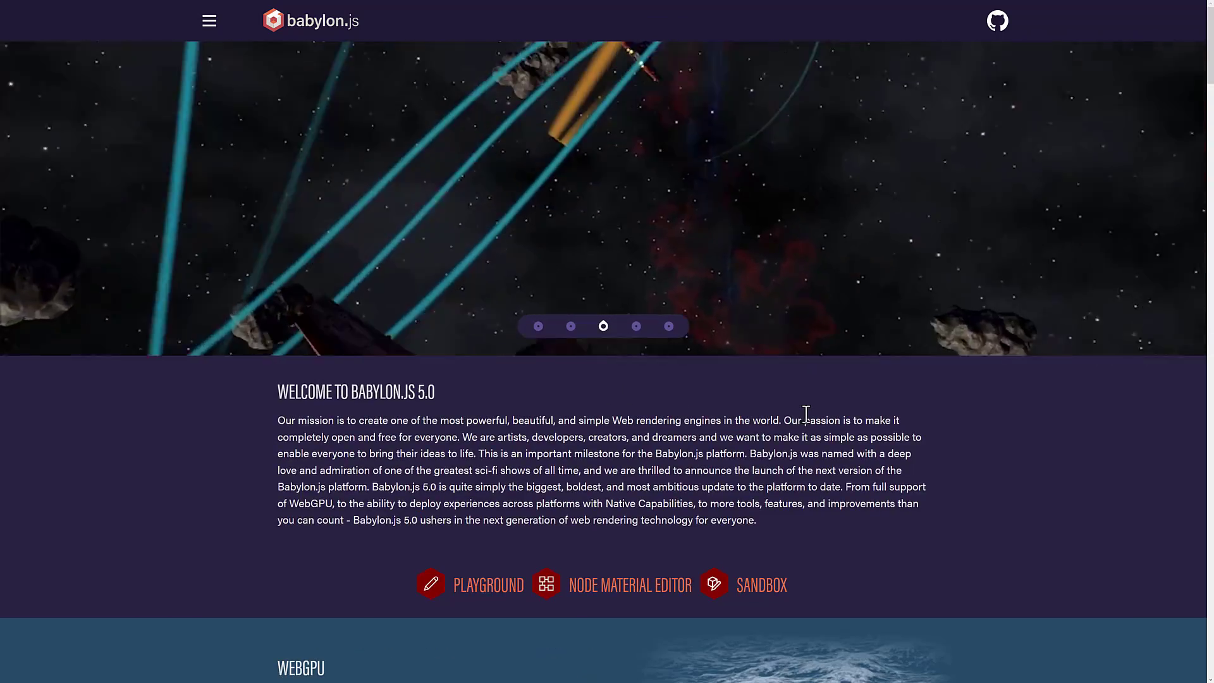
click(636, 326)
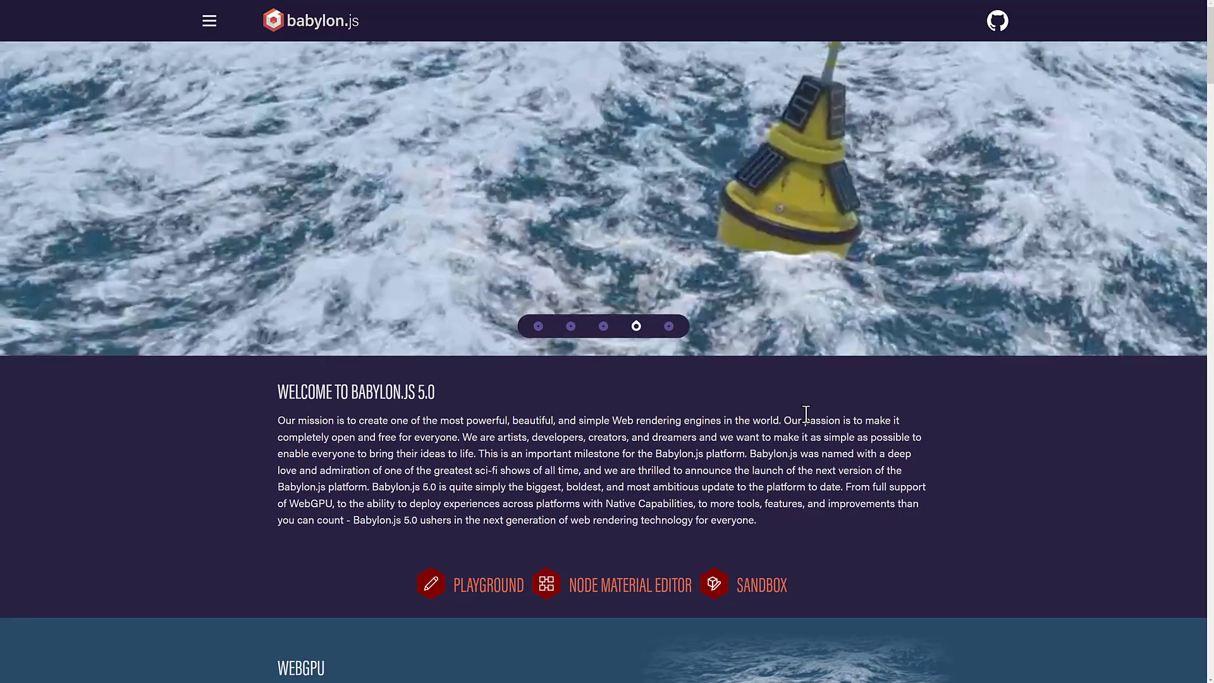
click(668, 325)
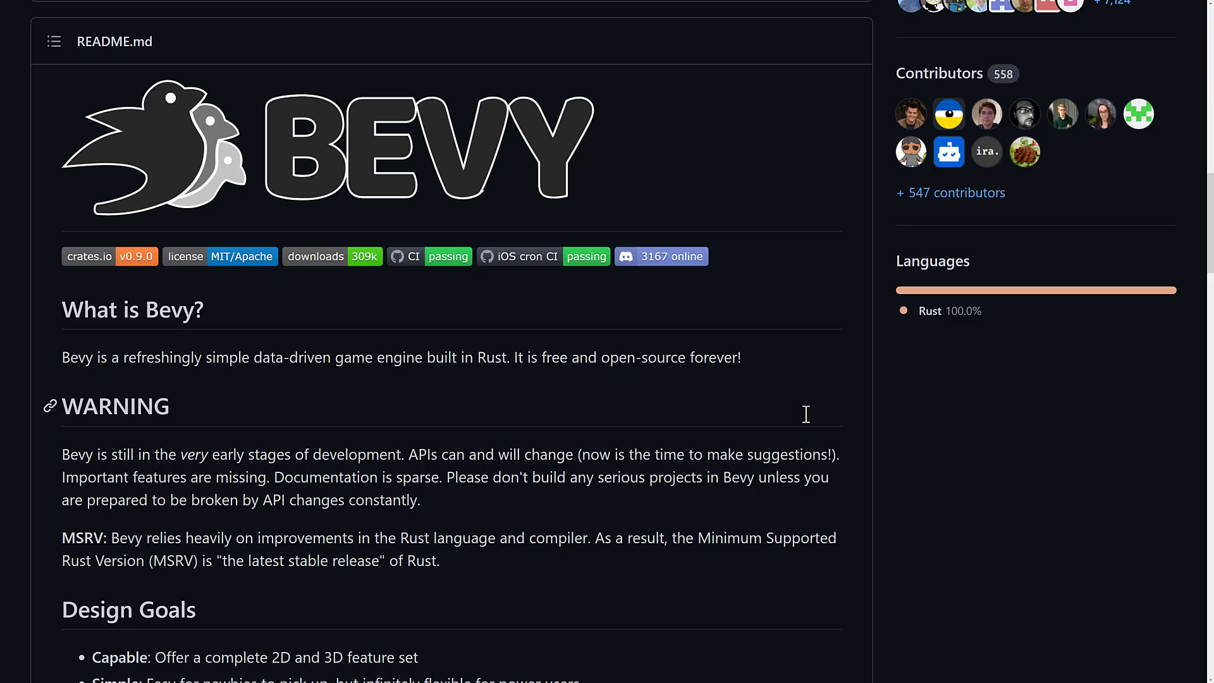
Step: Scroll through the Bevy README from design goals through docs, libraries and cargo features
scroll(down, 3)
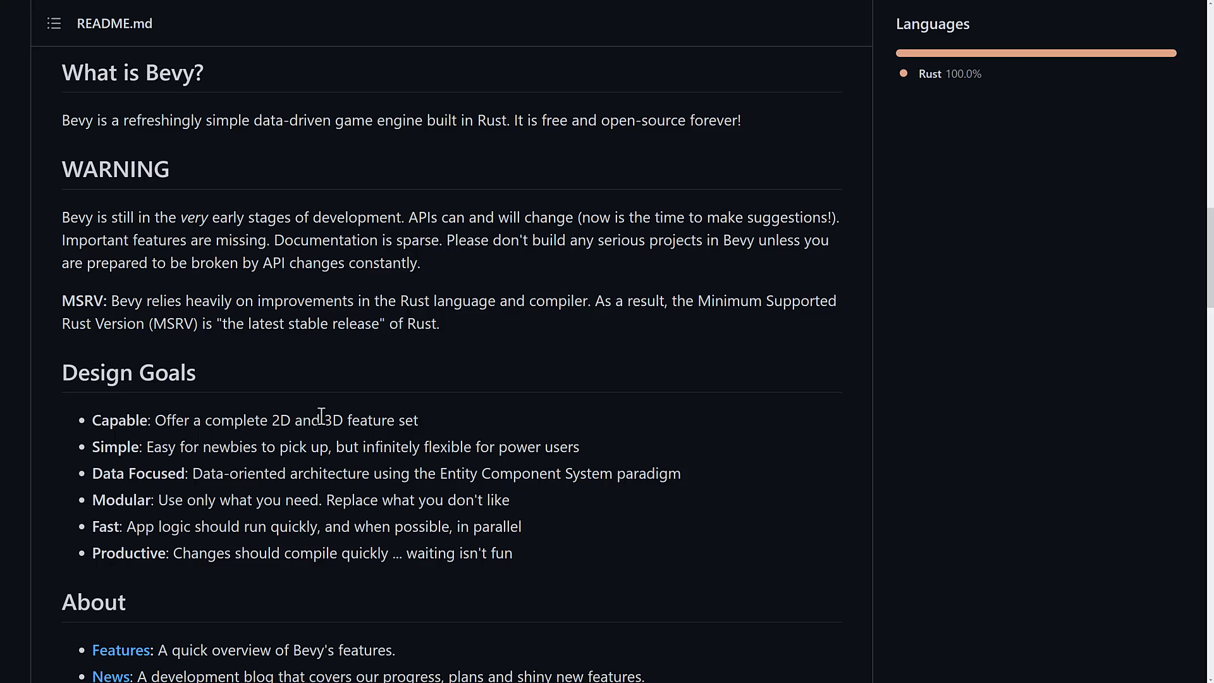
scroll(down, 3)
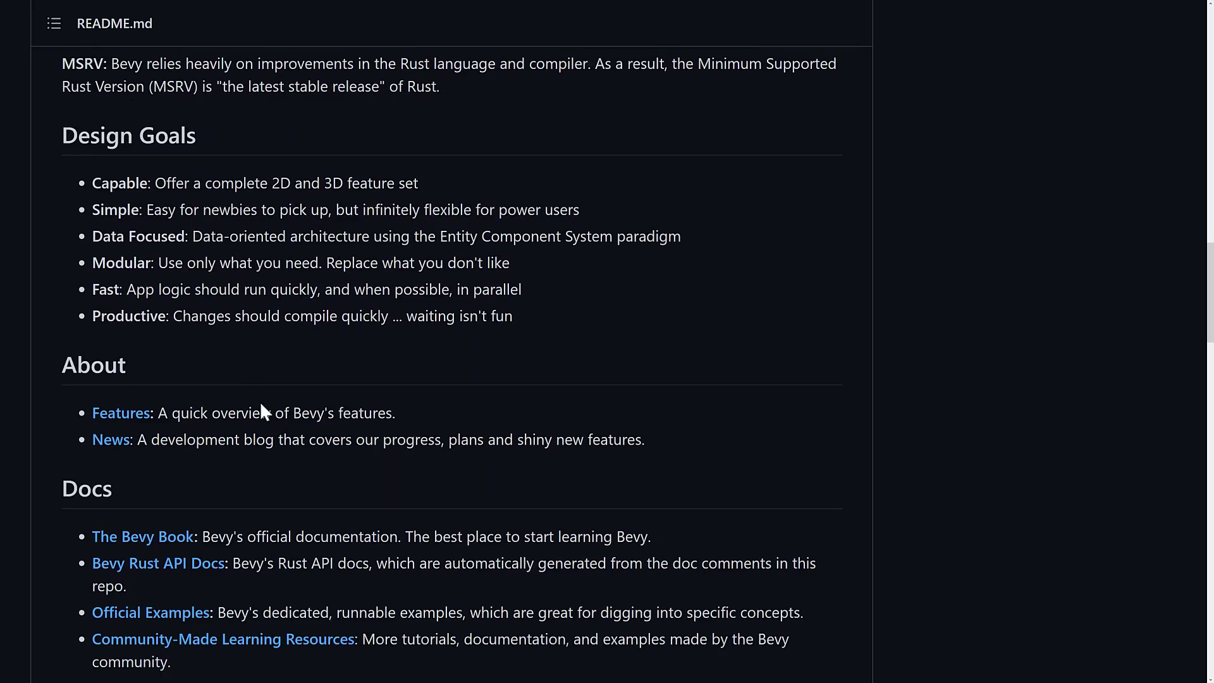
scroll(down, 3)
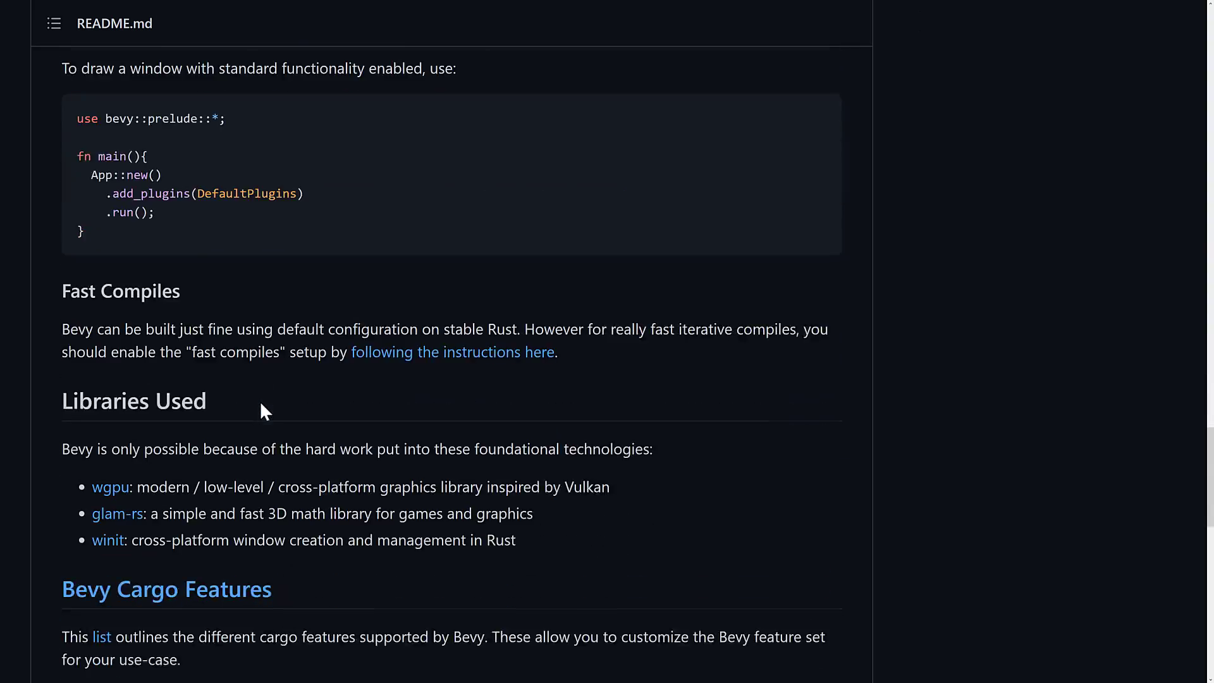
scroll(down, 3)
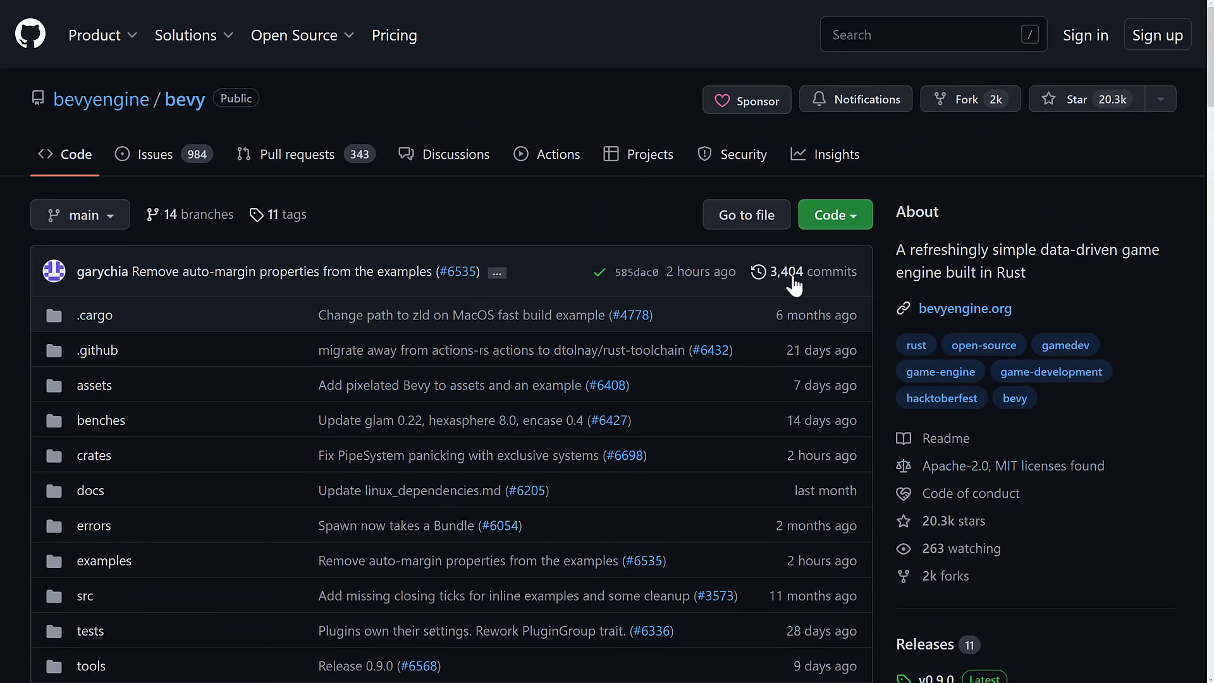
mouse_move(675, 209)
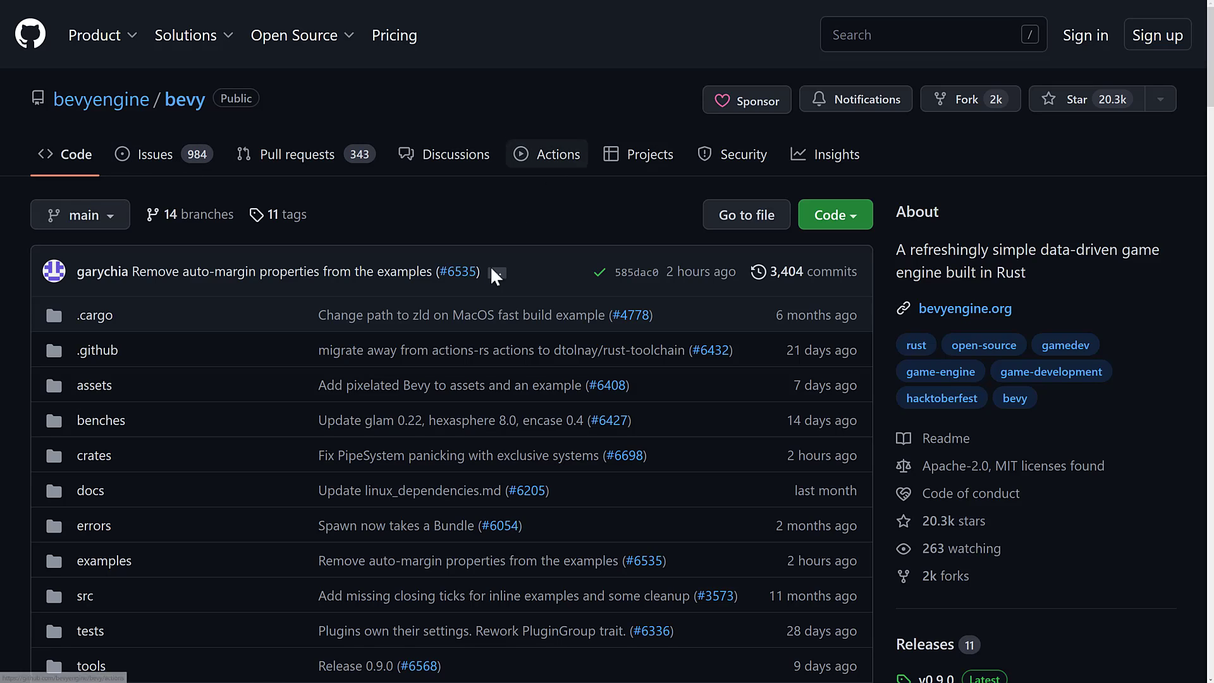
mouse_move(700, 271)
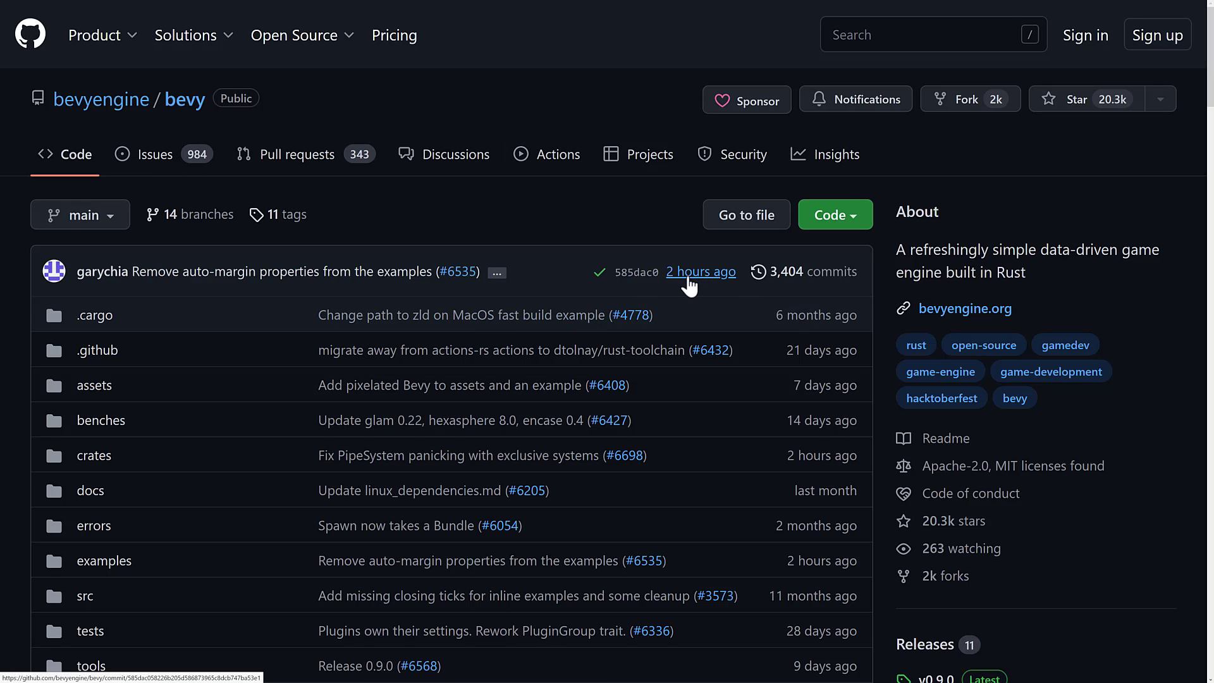
mouse_move(701, 272)
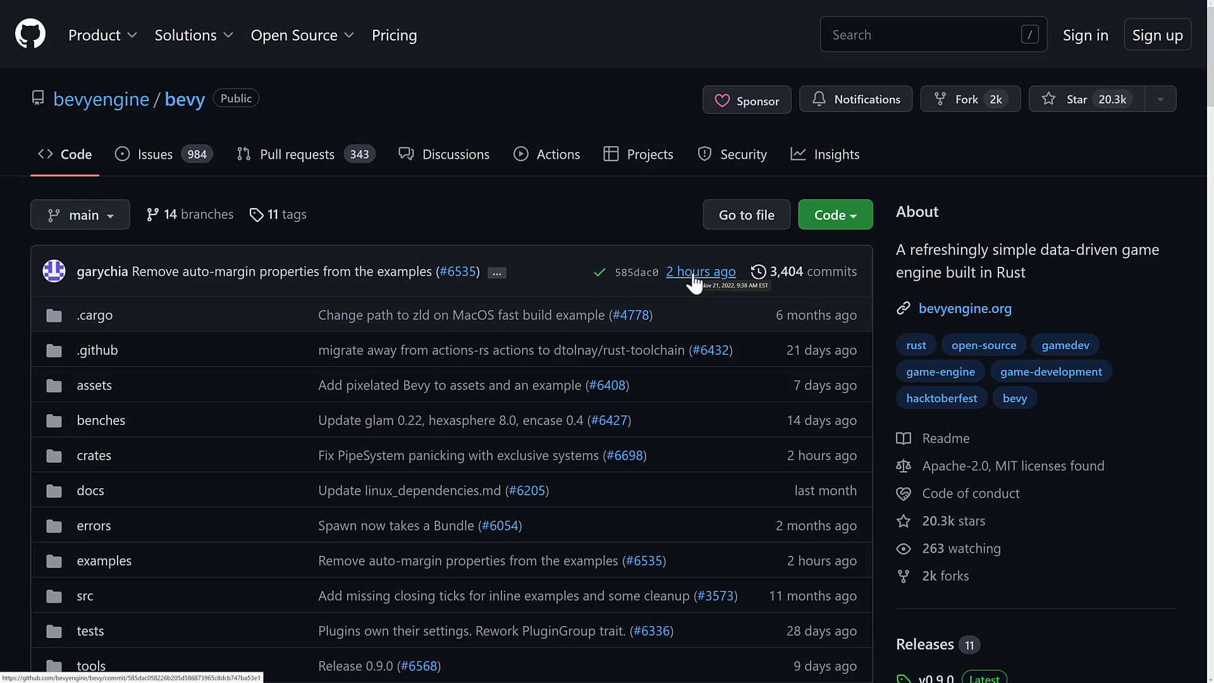
mouse_move(550, 189)
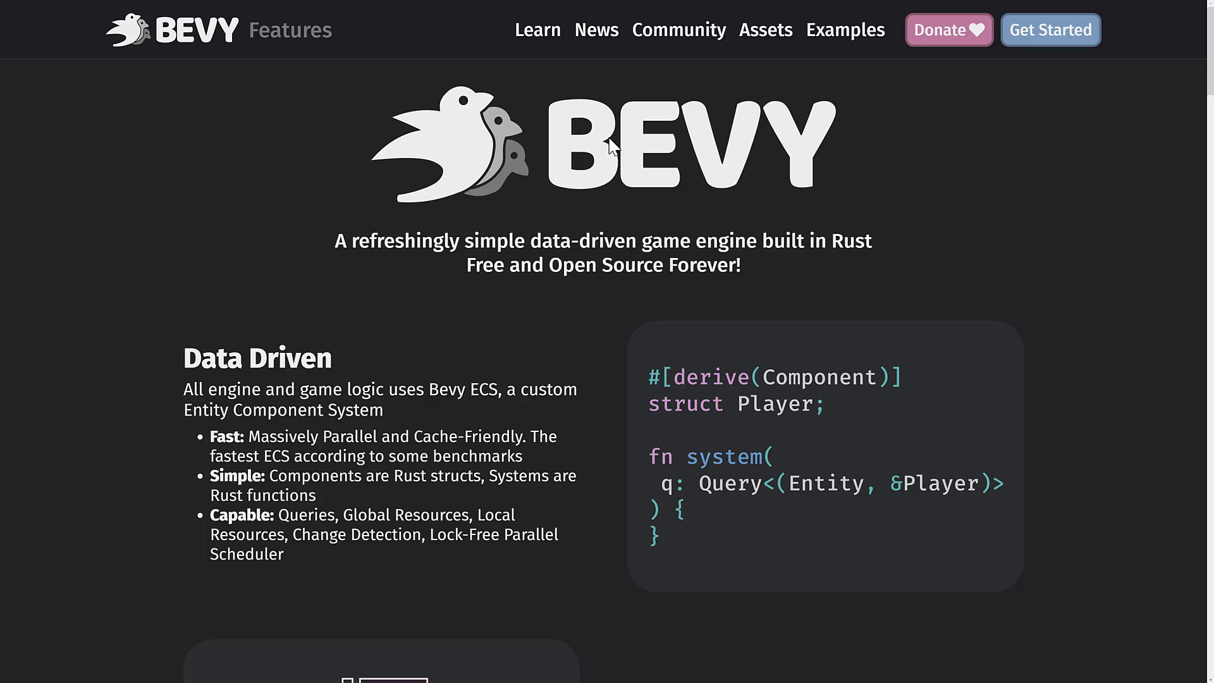
Step: Scroll the Bevy Features page down to the Platinum Sponsors section and back up slightly
scroll(down, 3)
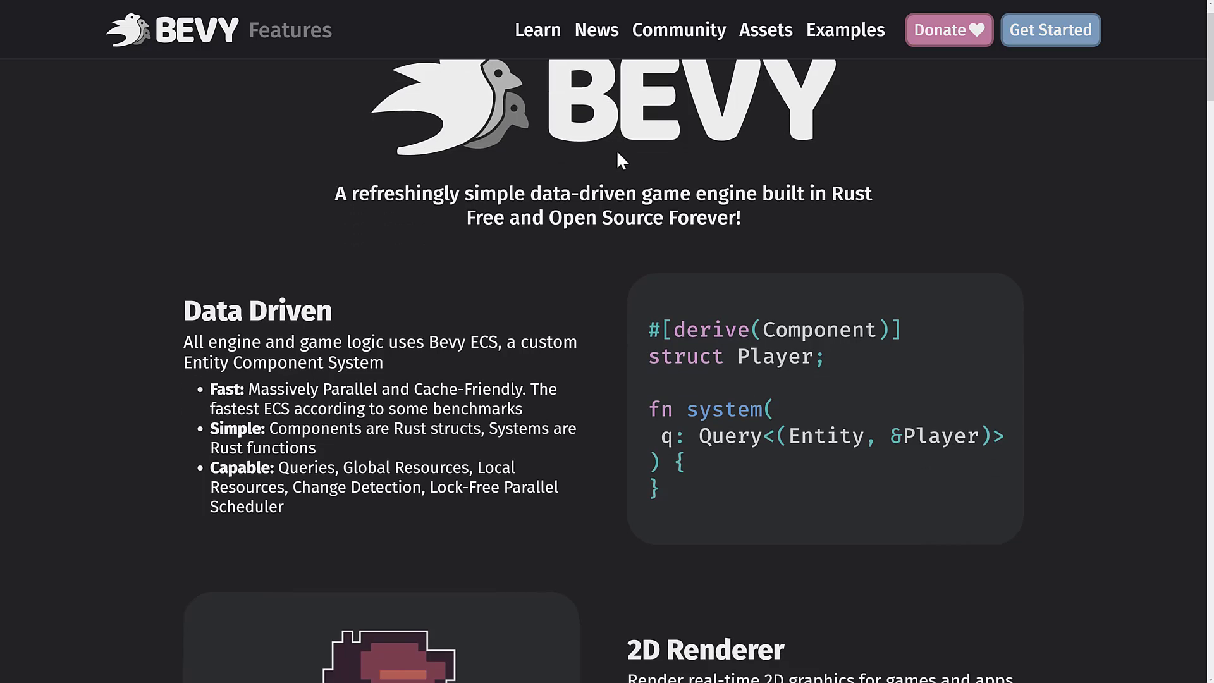
scroll(down, 3)
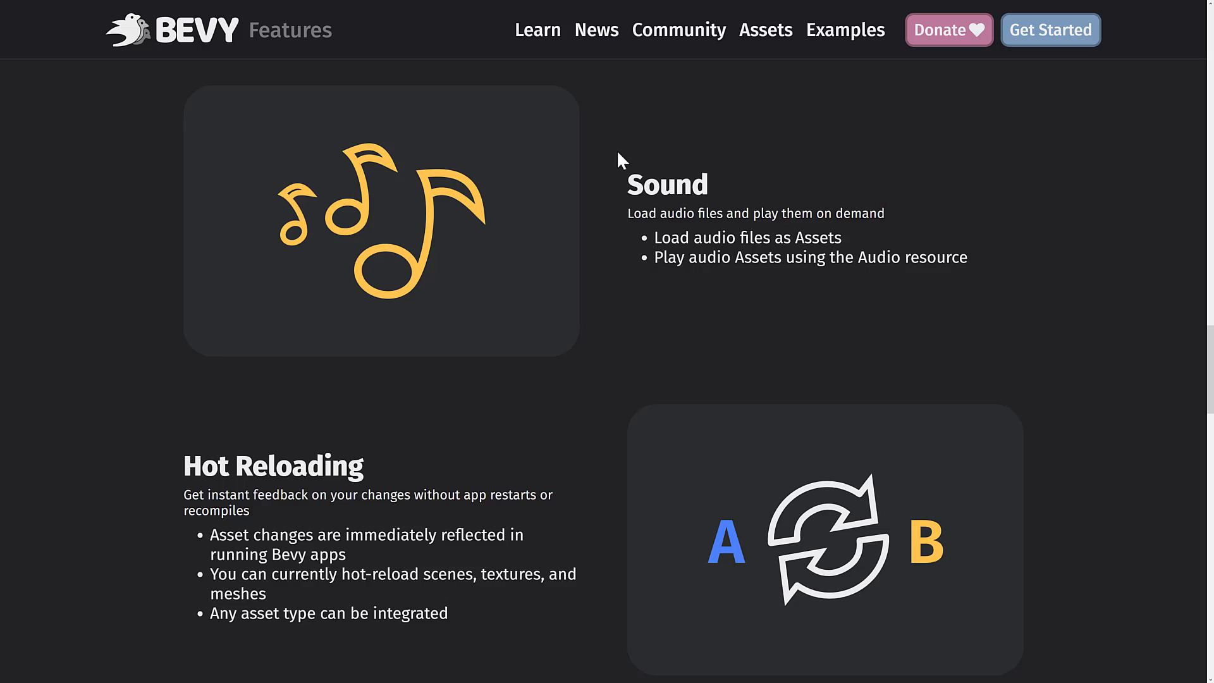
scroll(down, 3)
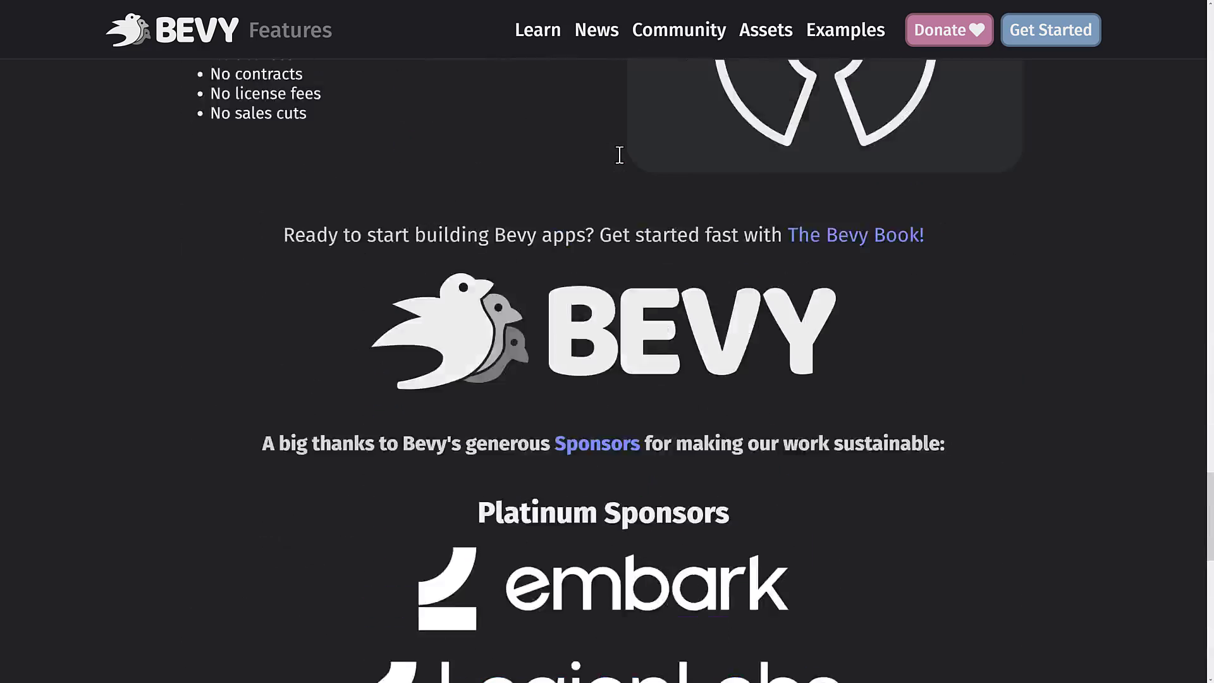
scroll(up, 3)
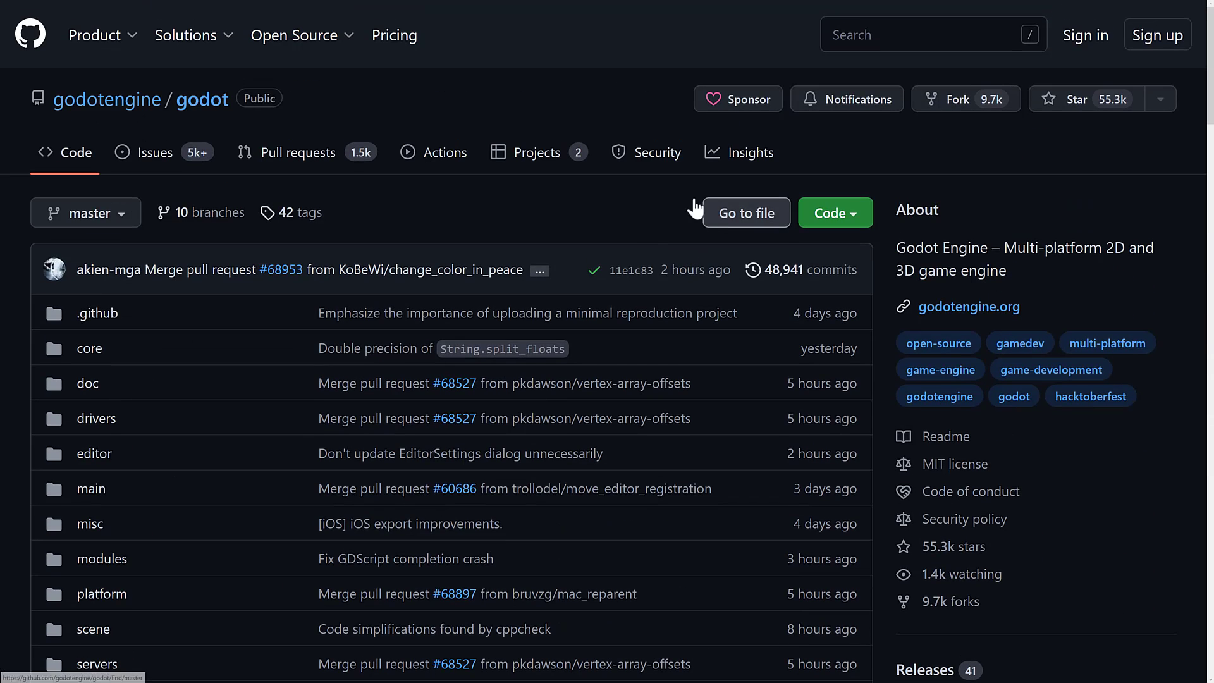
Step: Scroll down the godotengine/godot repository page past its file list and stats
scroll(down, 3)
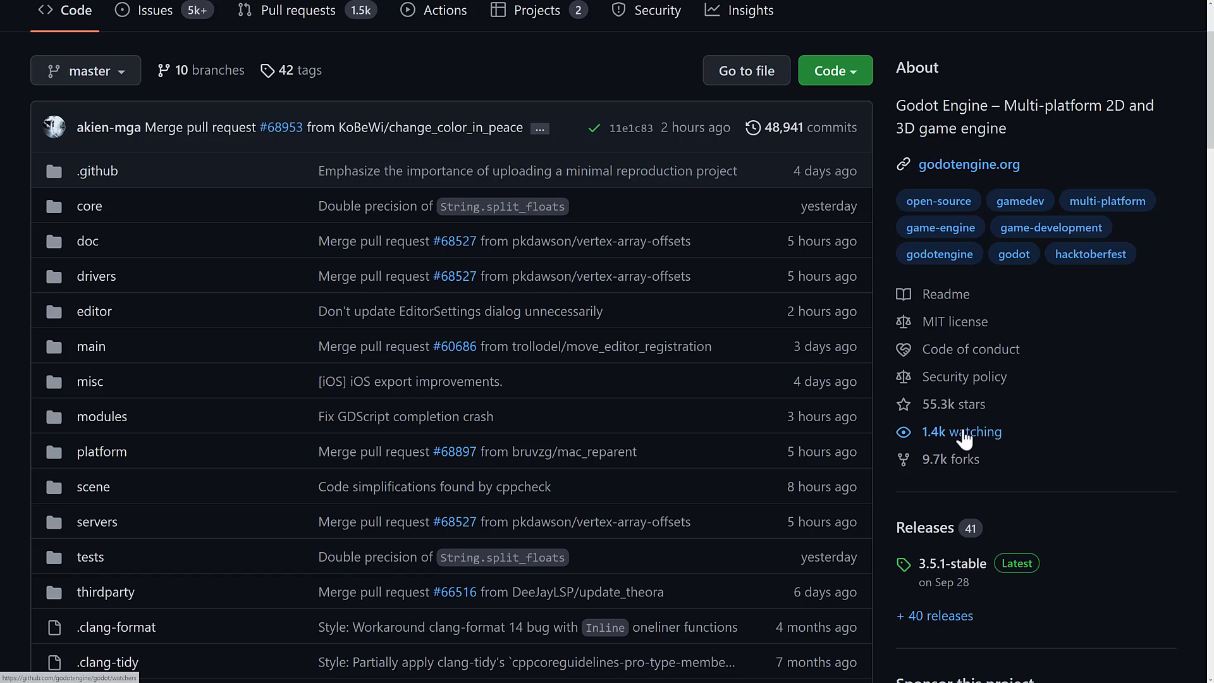
mouse_move(953, 405)
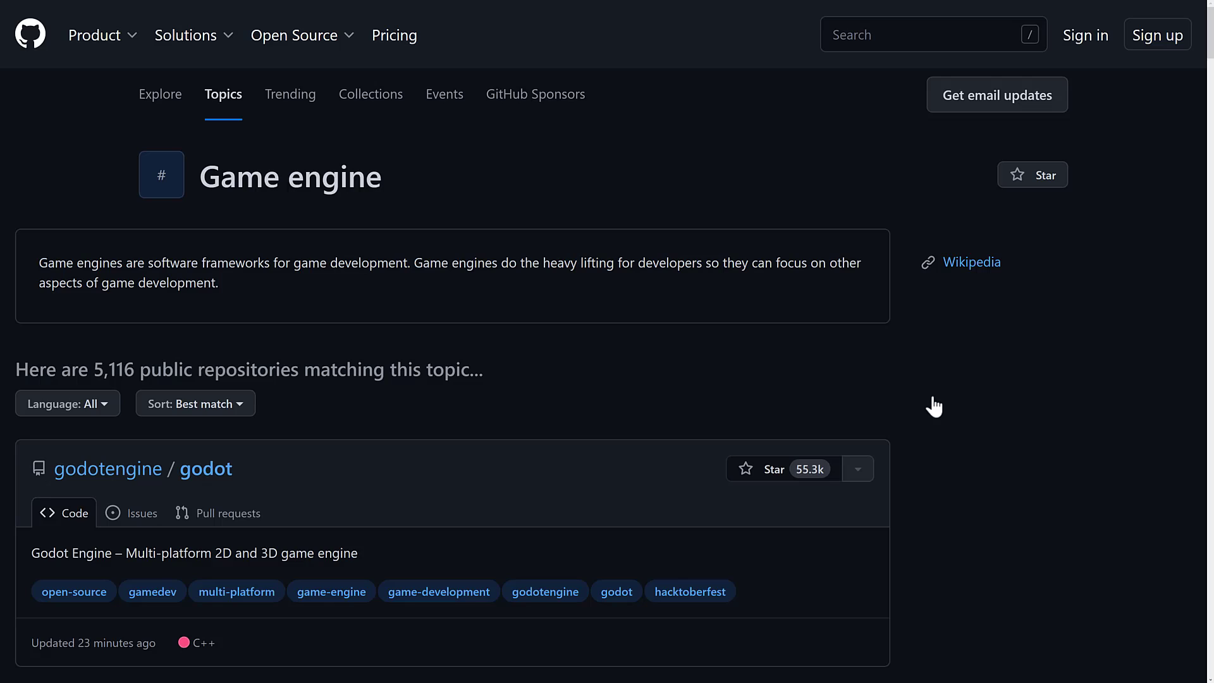
mouse_move(197, 236)
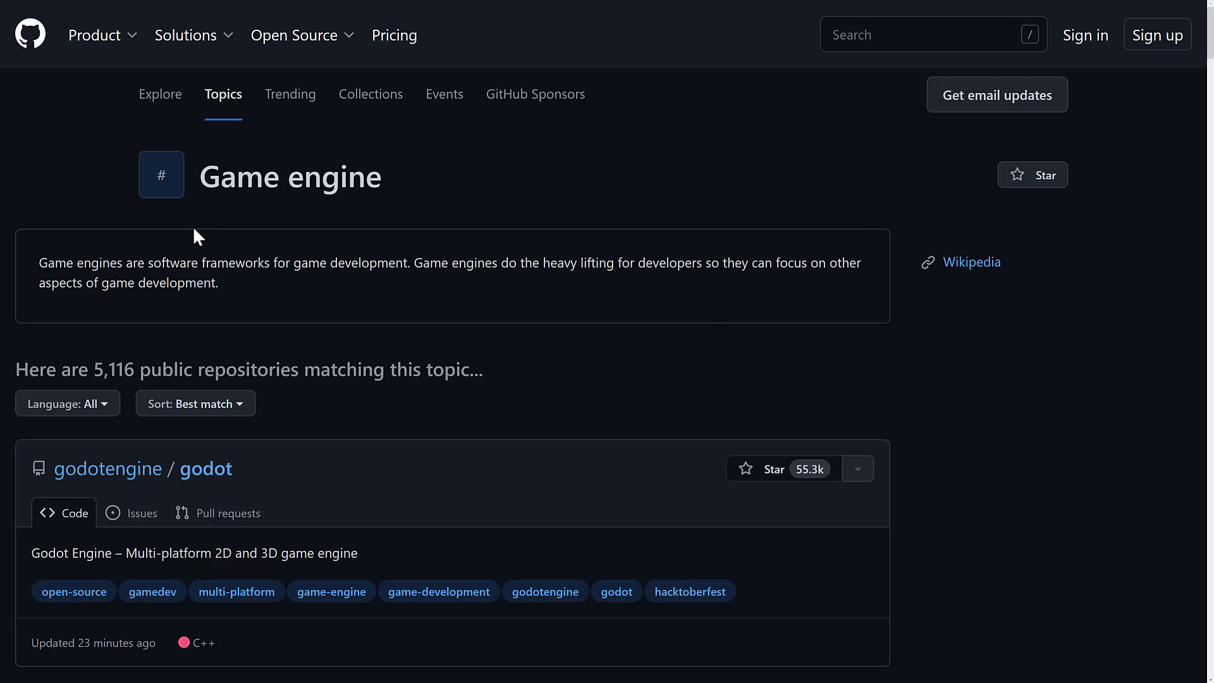
mouse_move(282, 285)
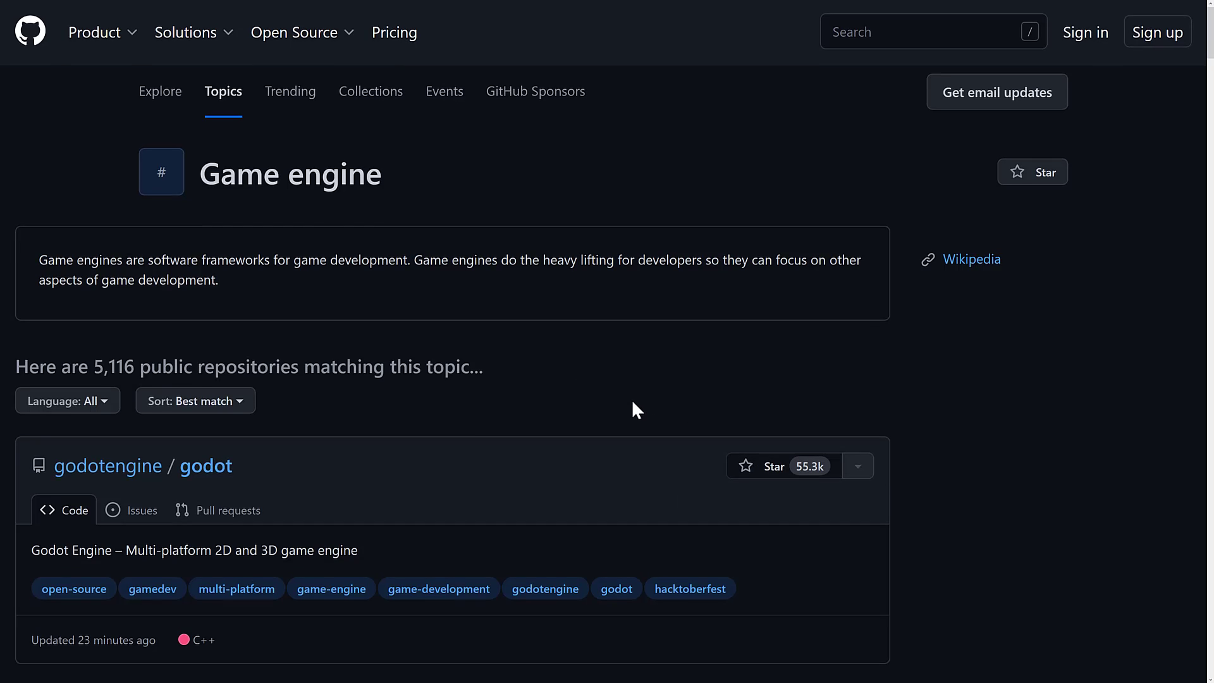
Step: Scroll the topic list past matter-js, OpenRA, openage and magictools to OpenDiablo2 and boardgame.io
scroll(down, 3)
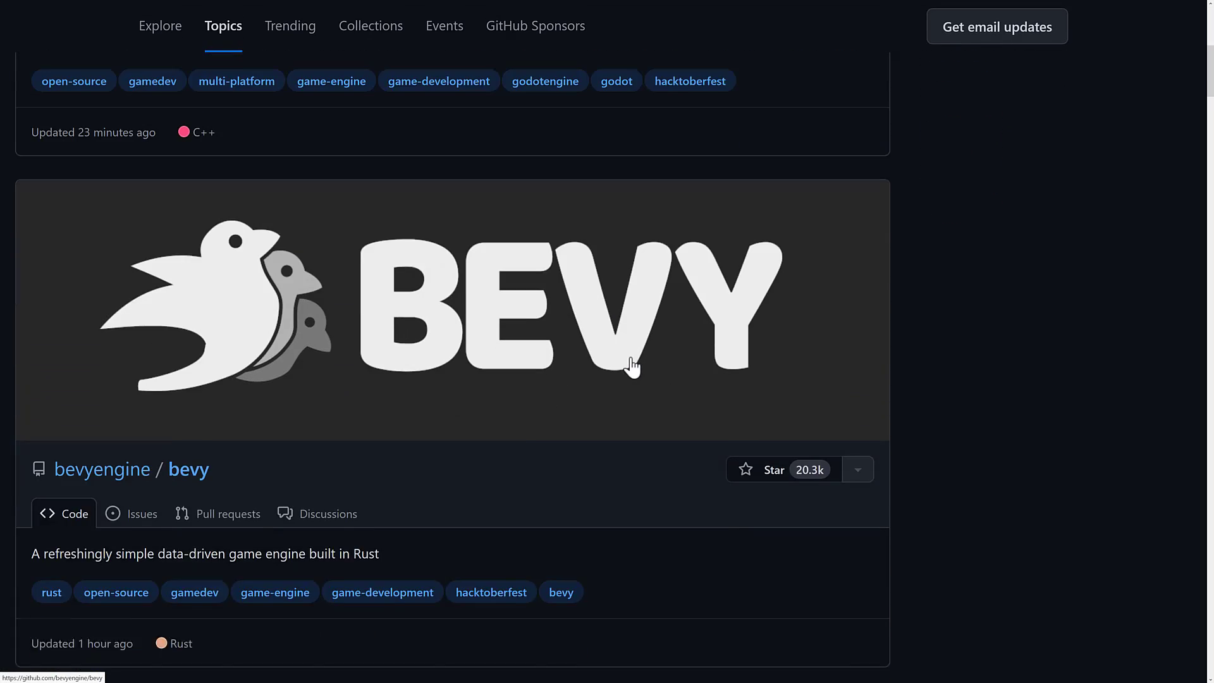
scroll(down, 3)
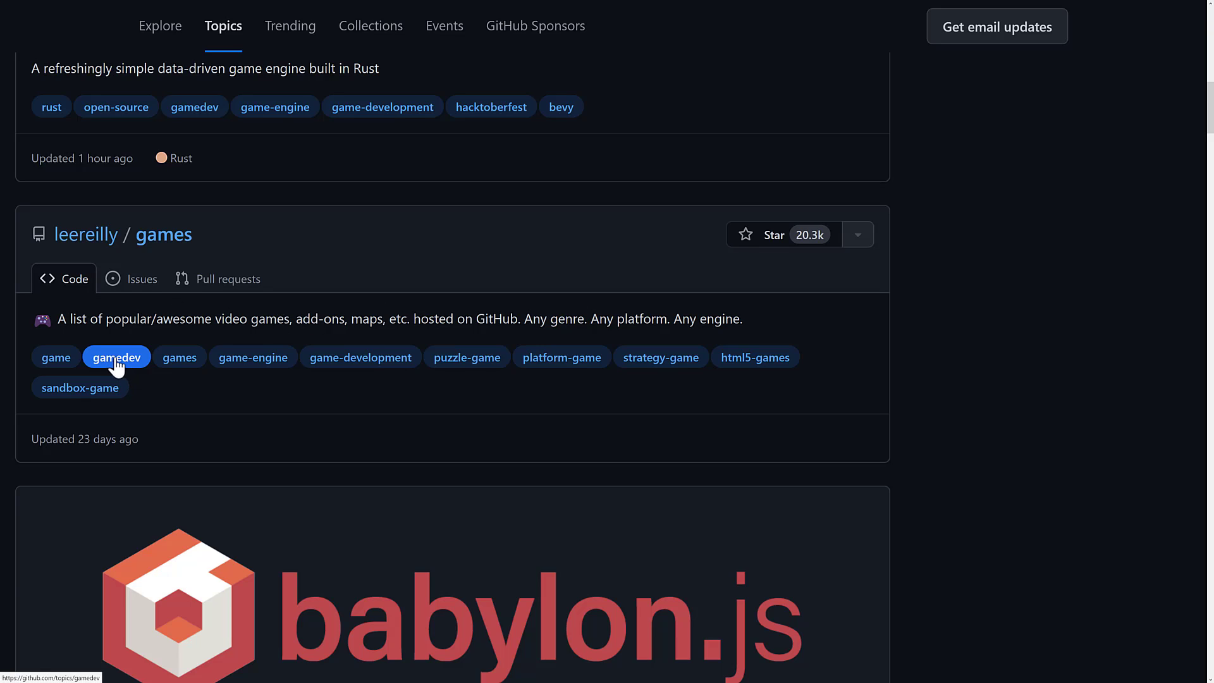
mouse_move(253, 357)
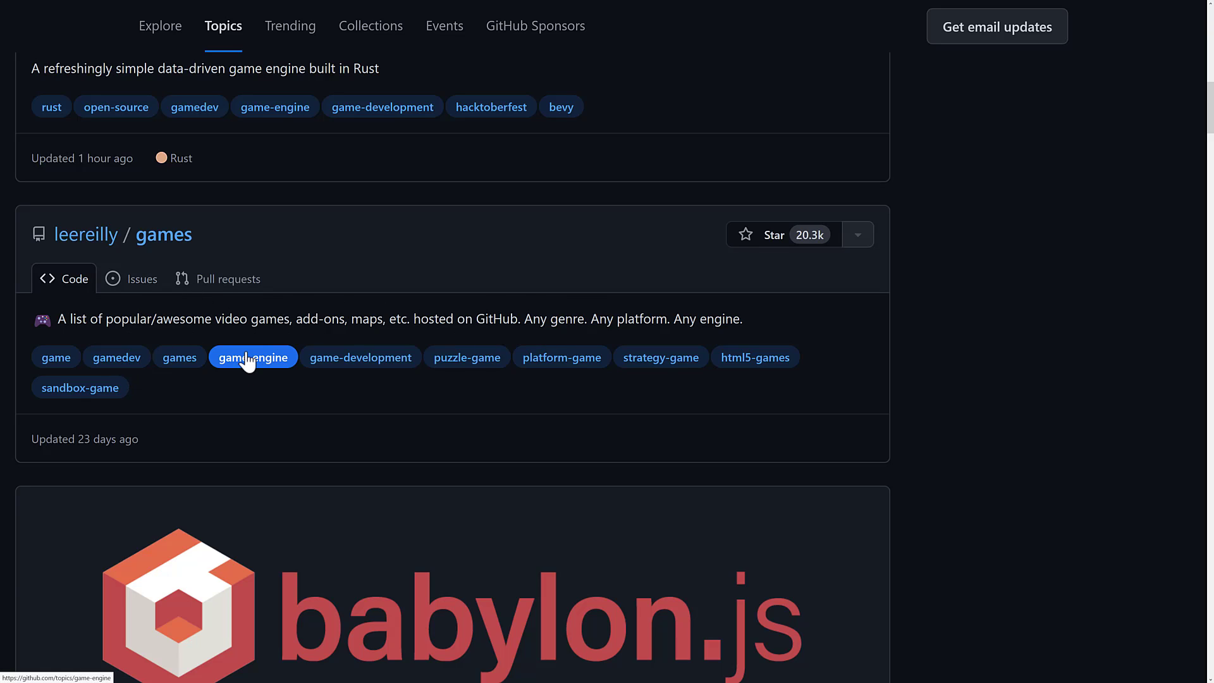
mouse_move(321, 289)
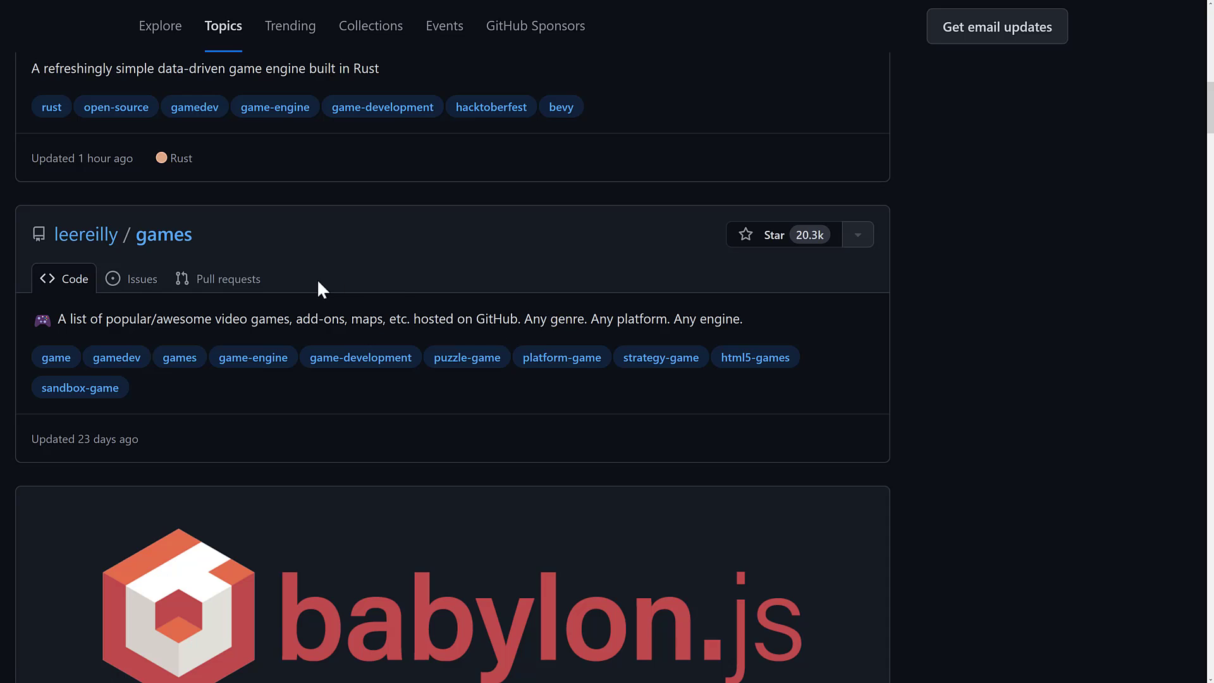
scroll(down, 3)
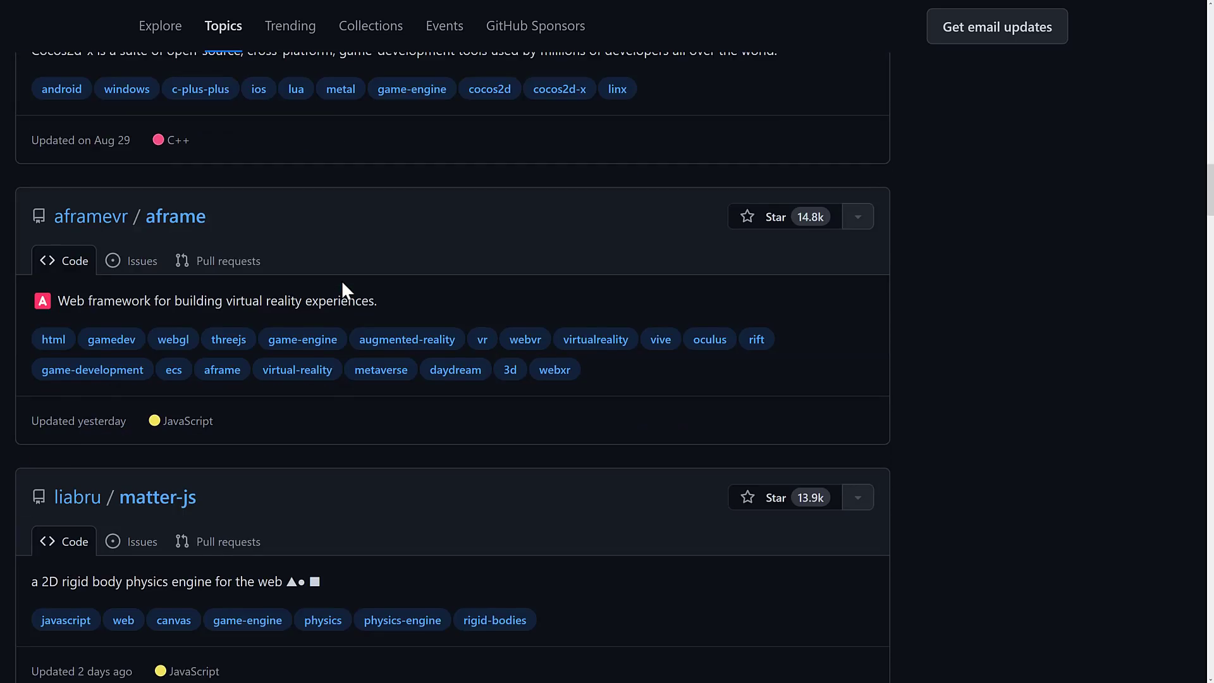
scroll(down, 3)
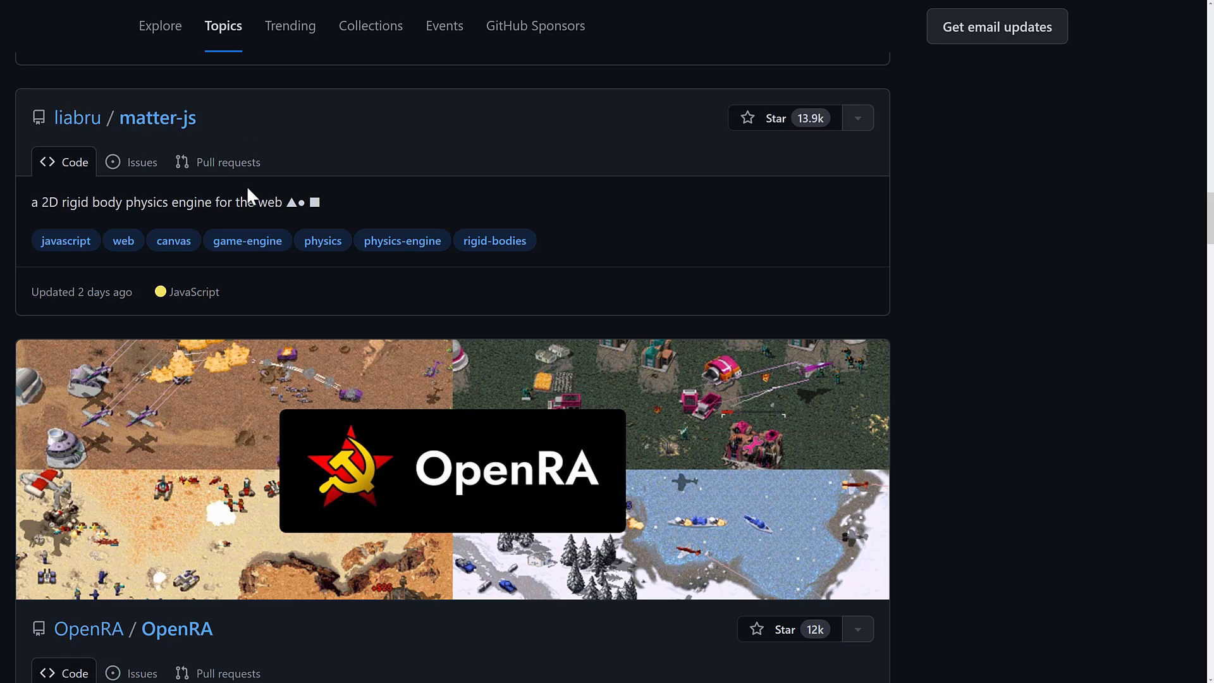
mouse_move(178, 138)
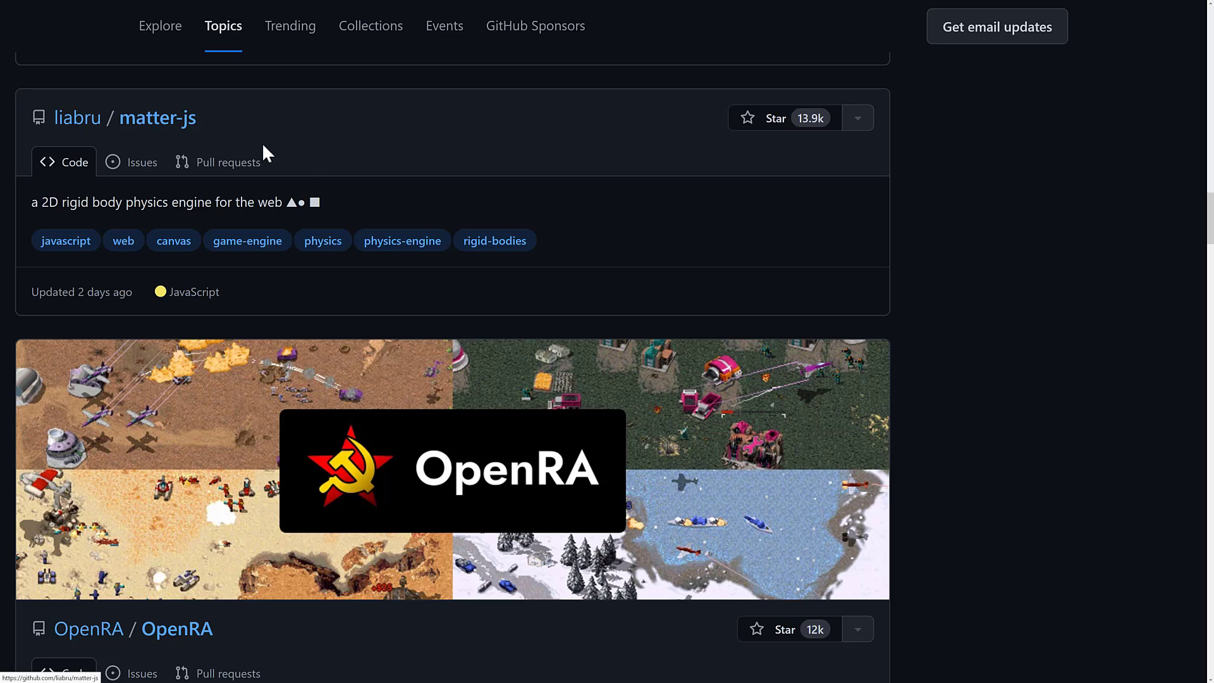
mouse_move(361, 222)
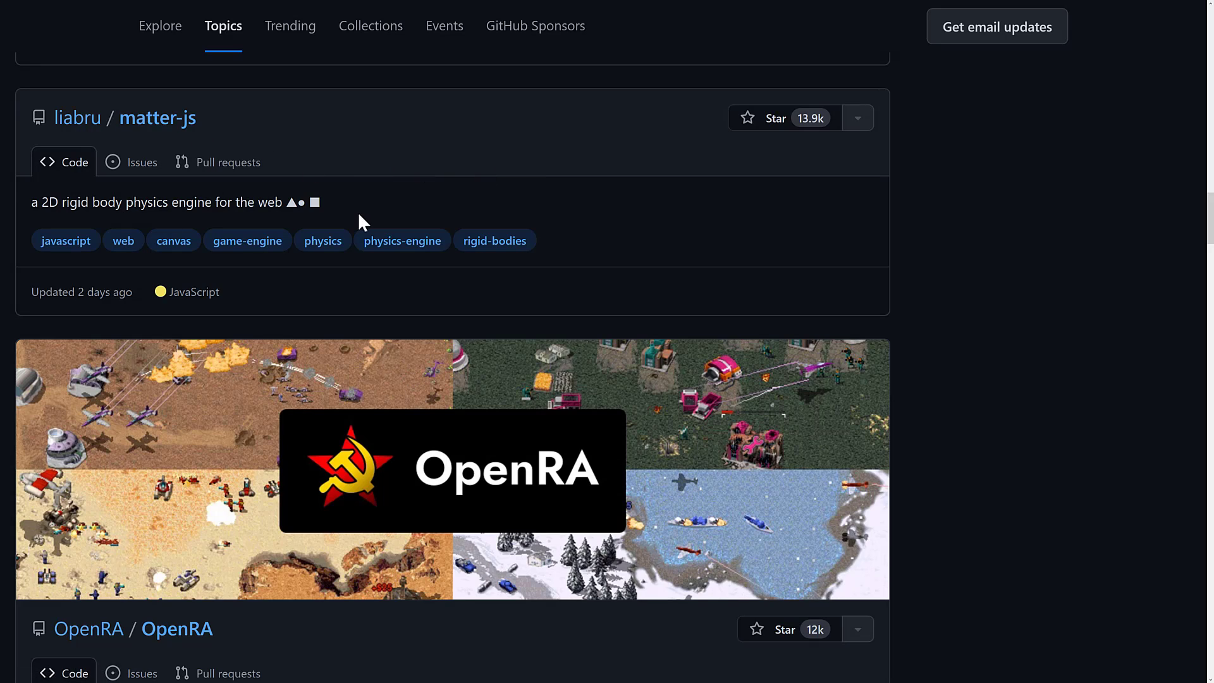
scroll(down, 3)
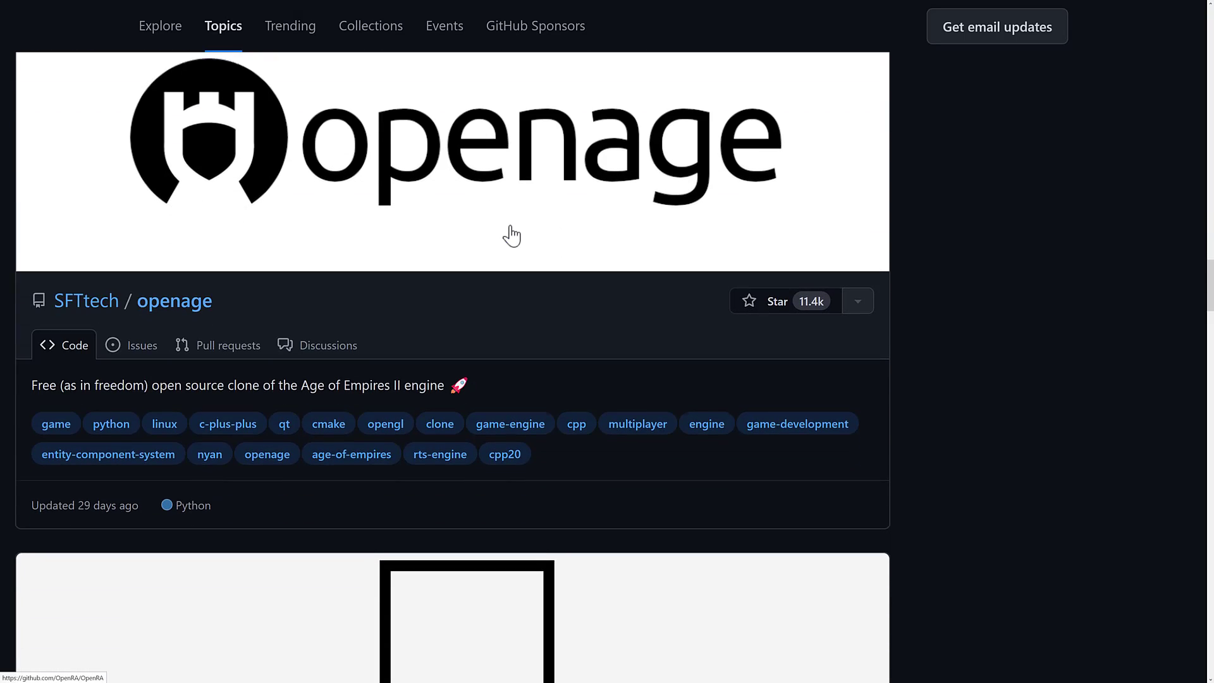
scroll(down, 3)
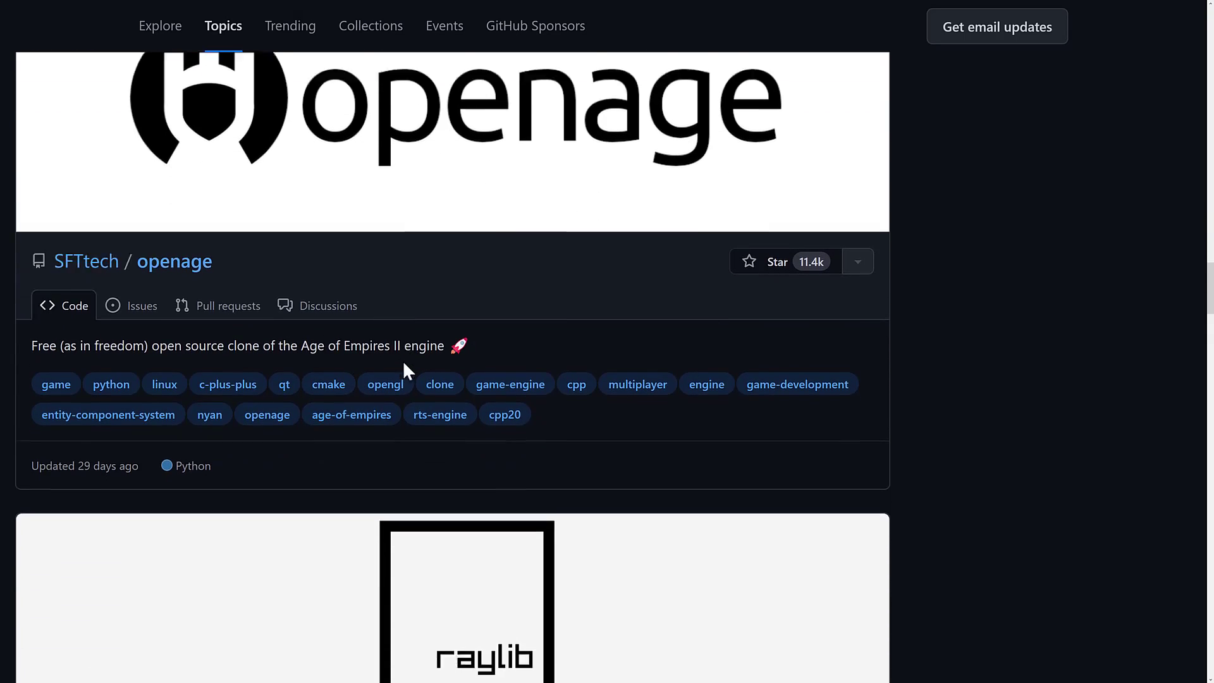
scroll(down, 3)
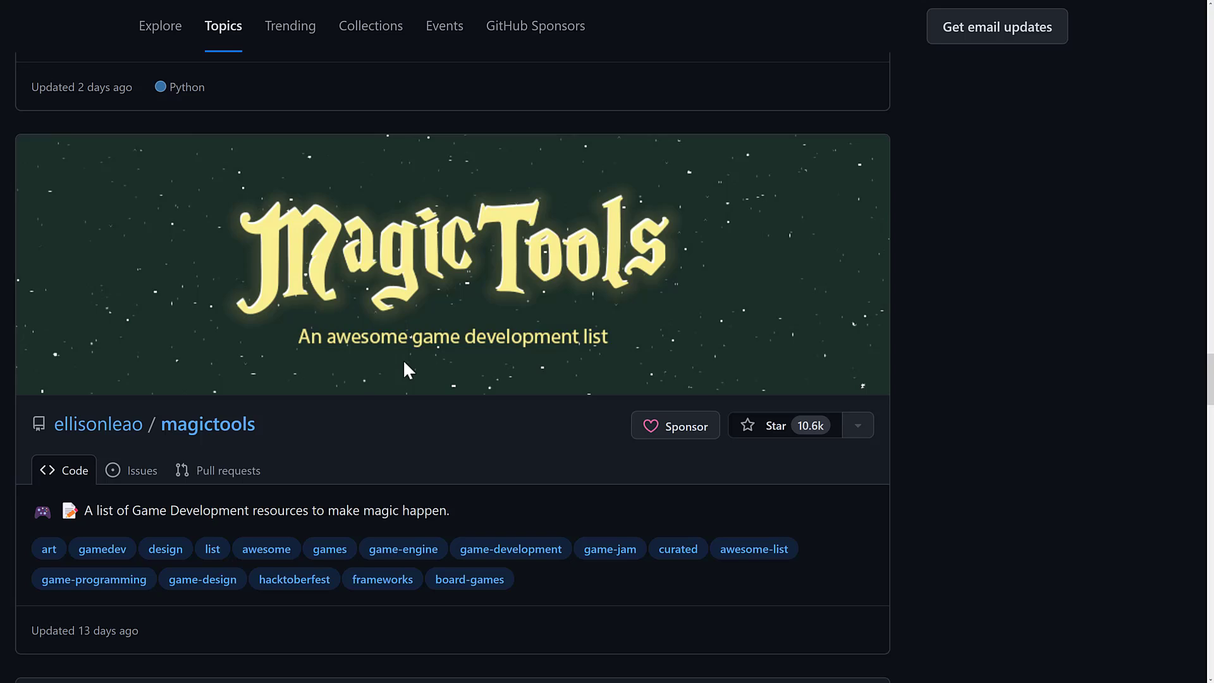
scroll(down, 3)
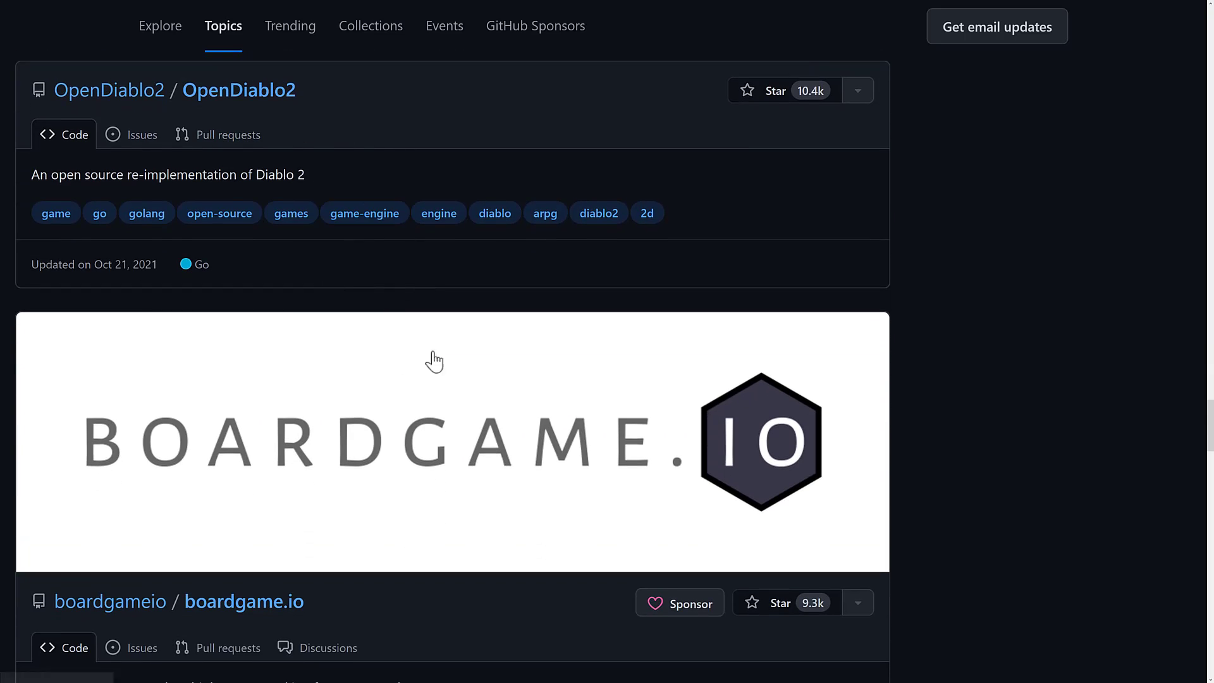
mouse_move(239, 90)
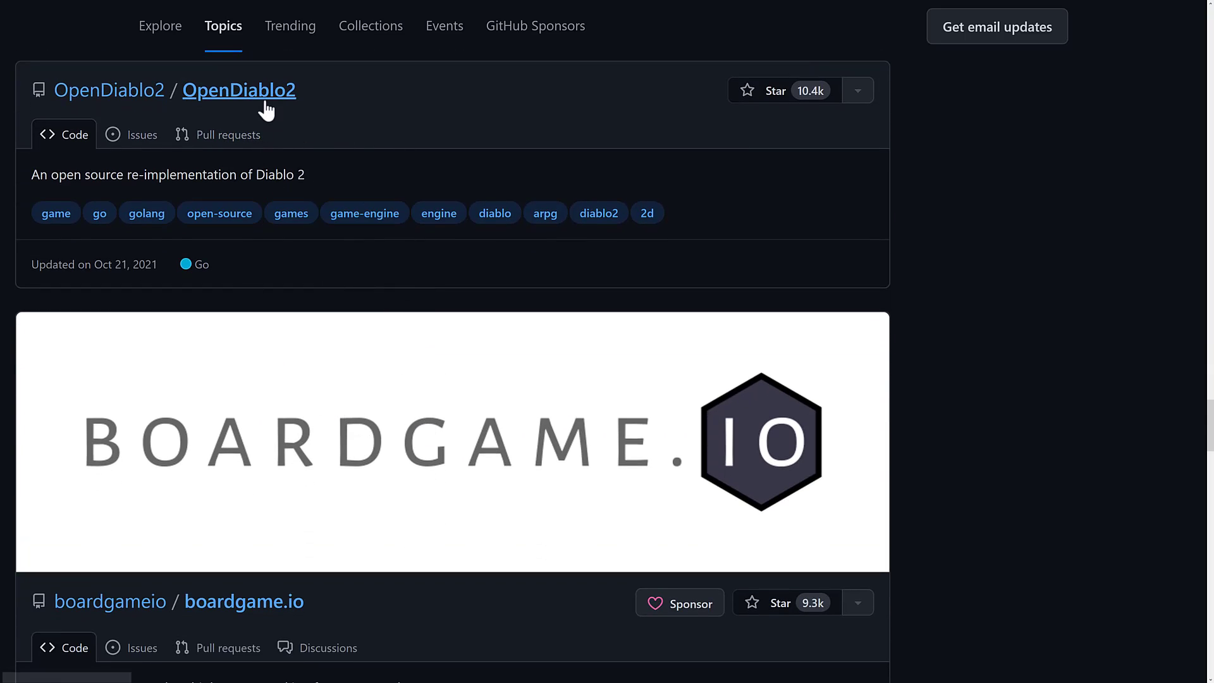
Step: Open OpenDiablo2, highlight its Abyss Engine split notice and follow the link to the AbyssEngine repository
click(239, 89)
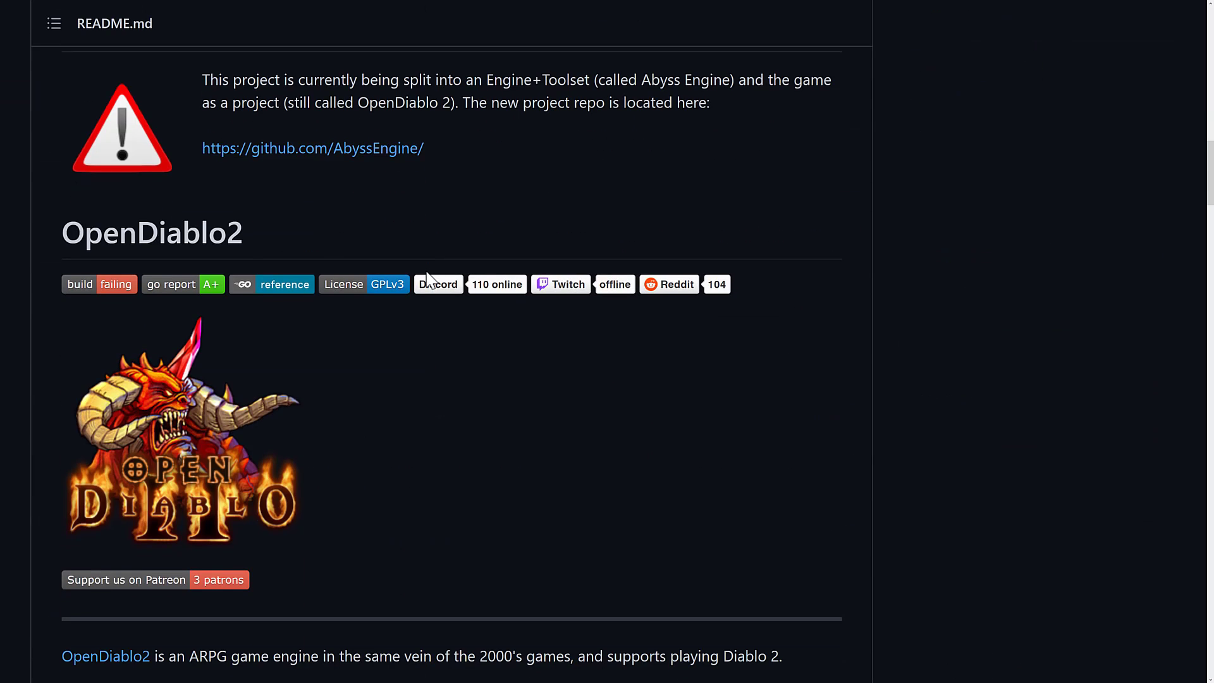
drag(267, 80, 620, 80)
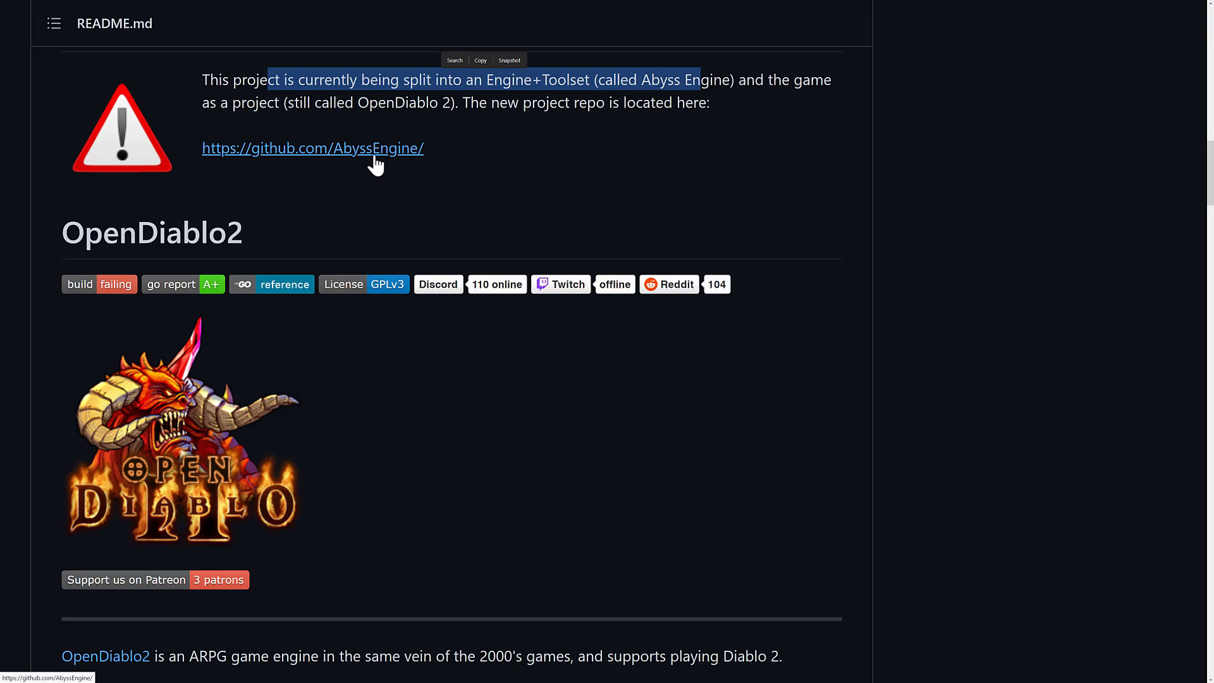
click(312, 148)
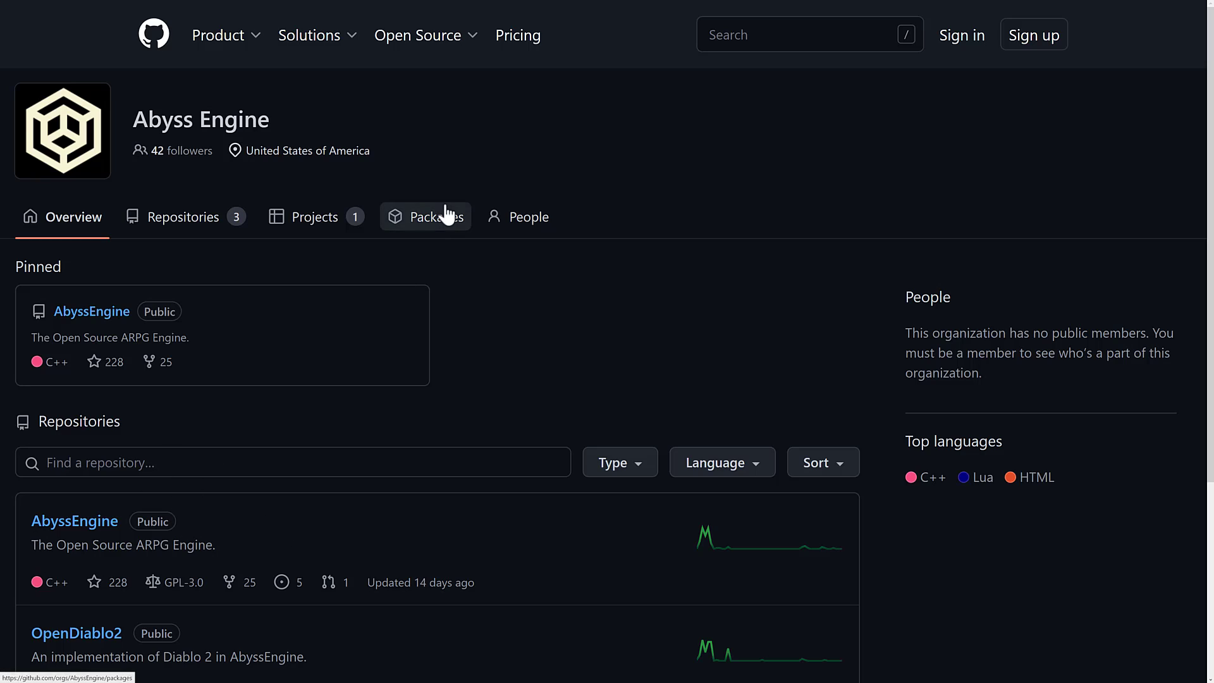
mouse_move(89, 512)
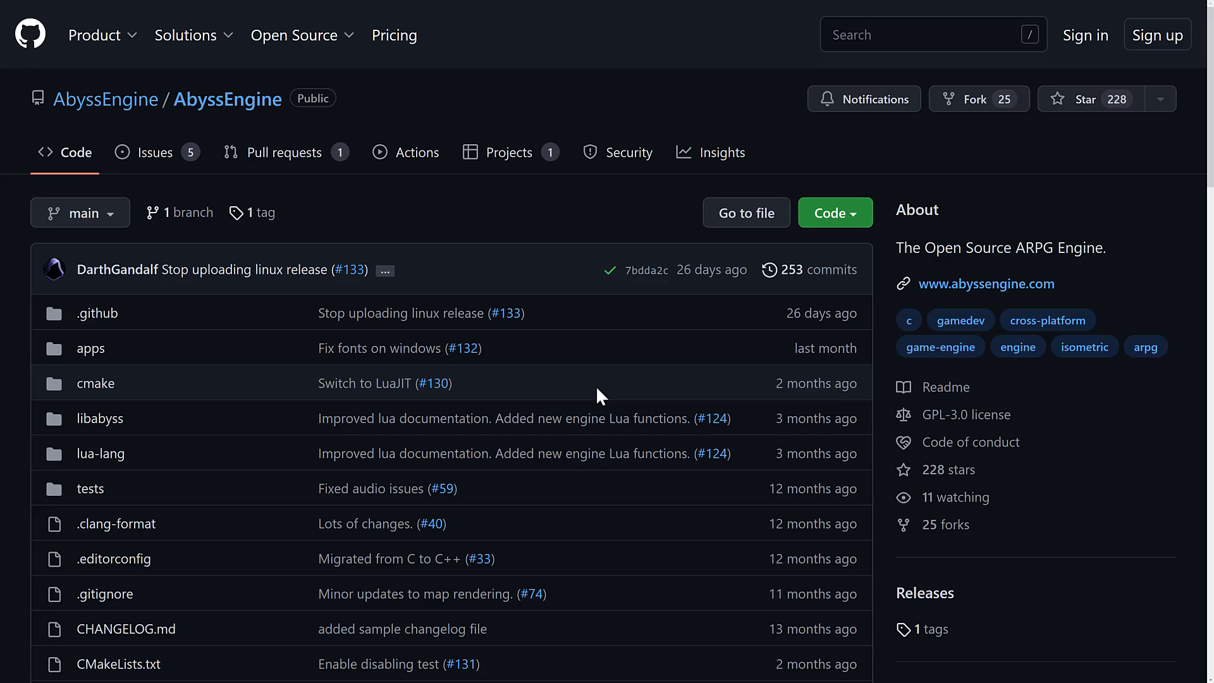
scroll(down, 3)
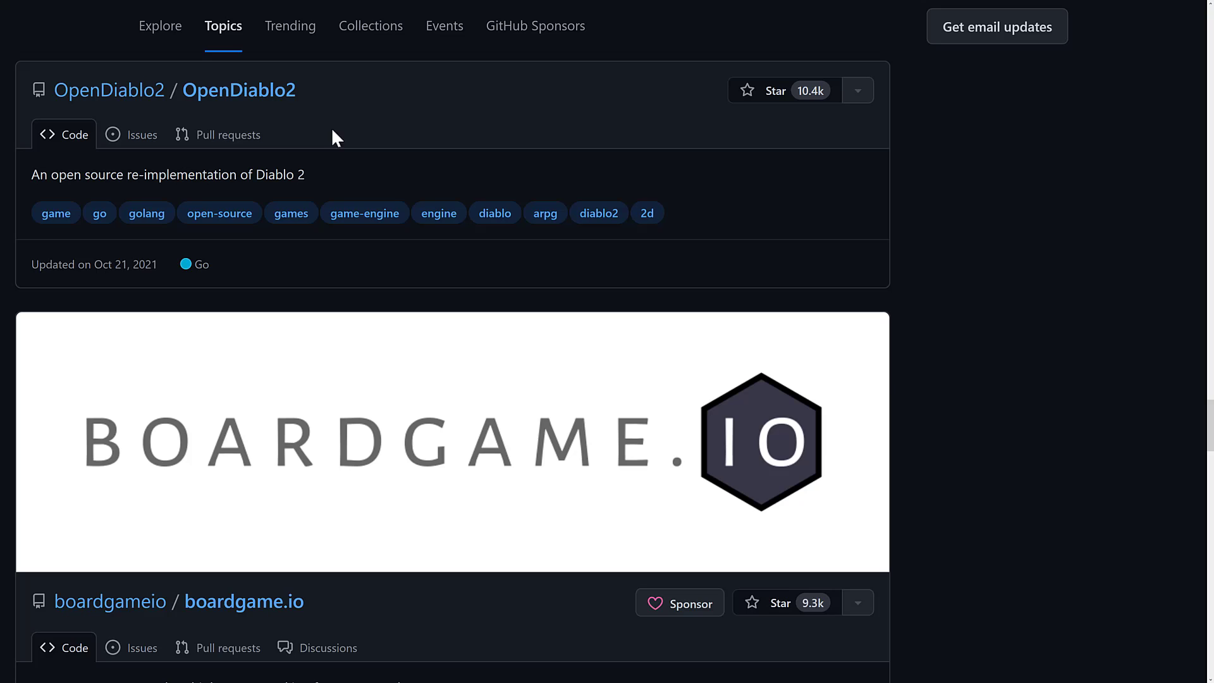
mouse_move(1007, 144)
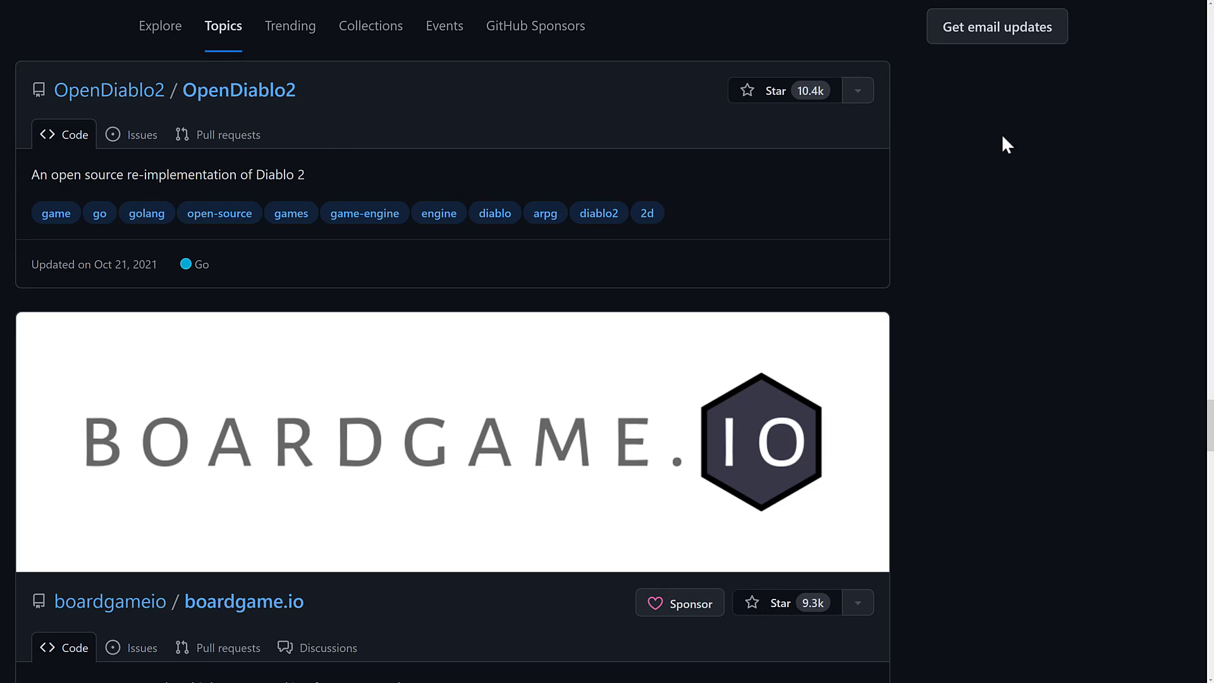
mouse_move(855, 261)
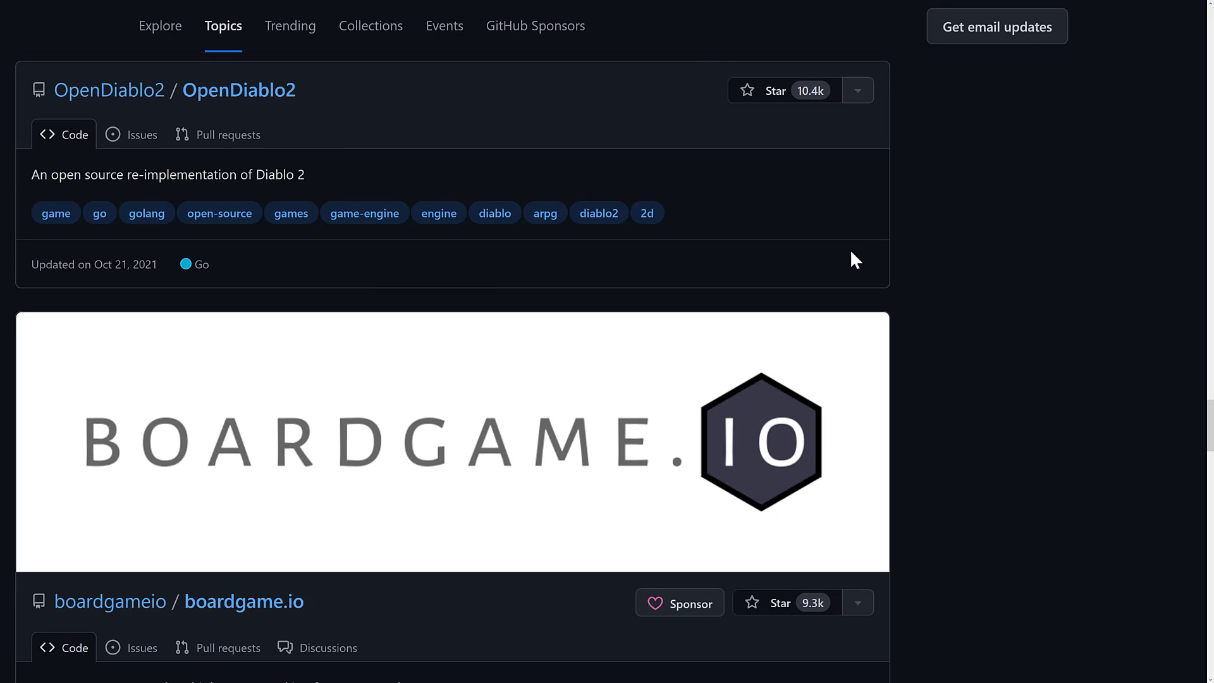
Step: Scroll the topic list past boardgame.io, MonoGame, minetest, playcanvas and amethyst to skypjack/entt
scroll(down, 3)
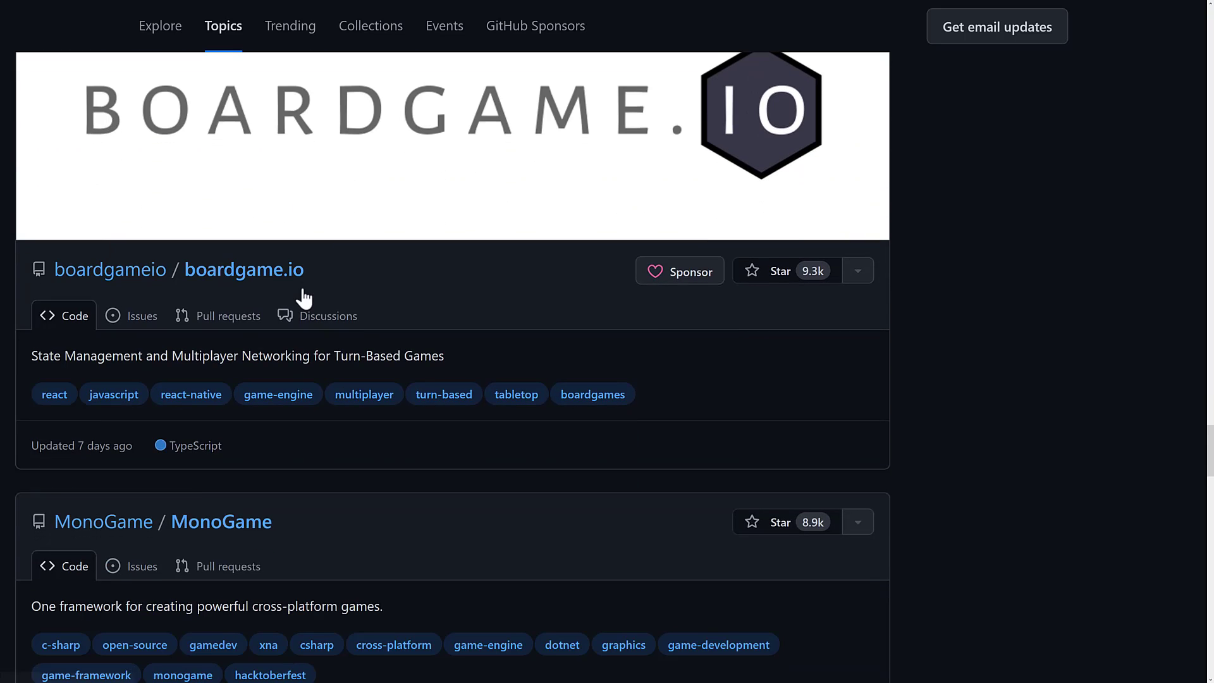
scroll(down, 3)
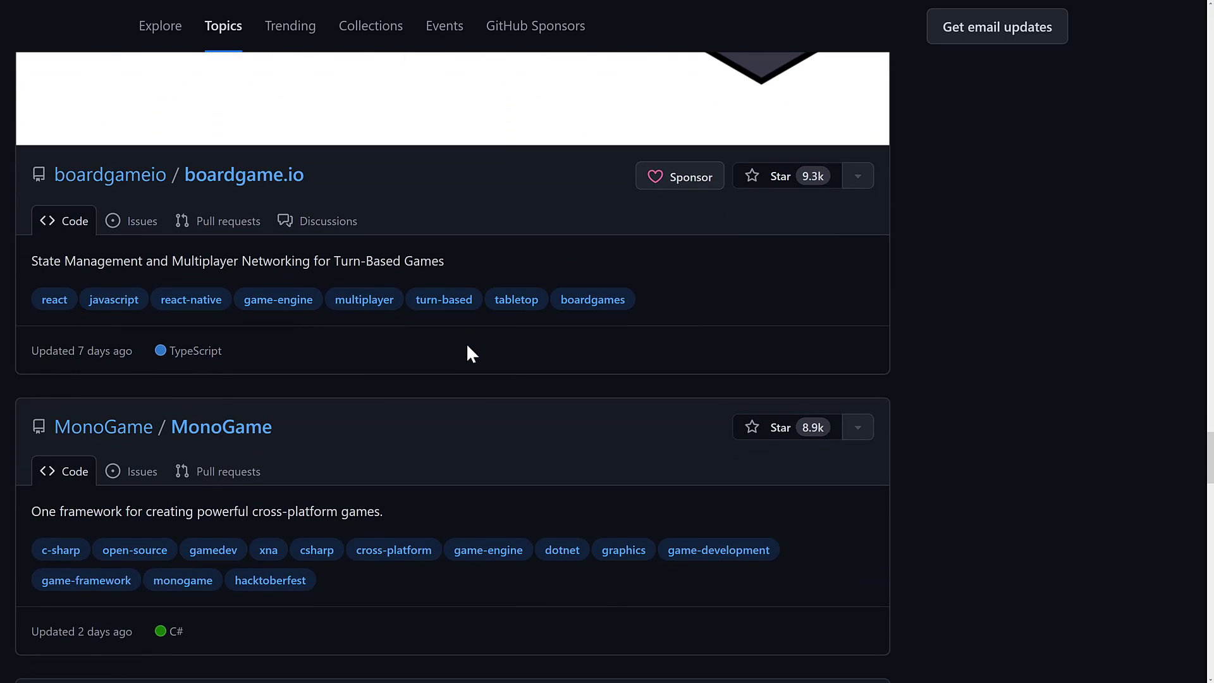
scroll(down, 3)
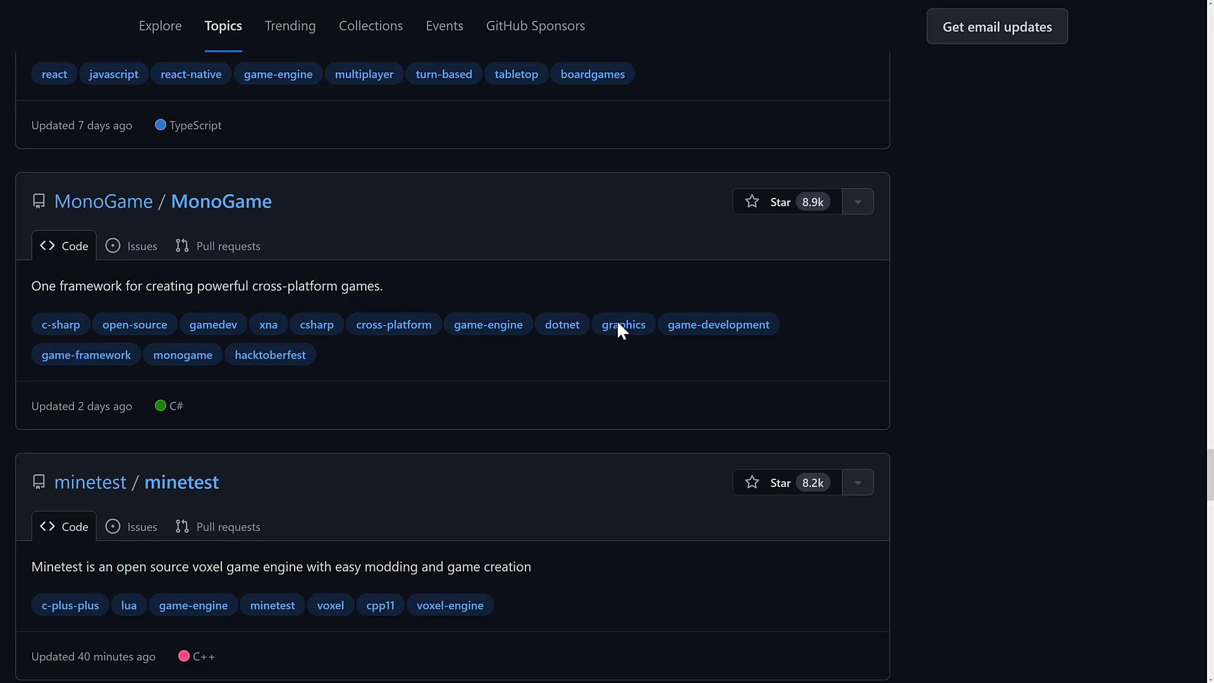
scroll(down, 3)
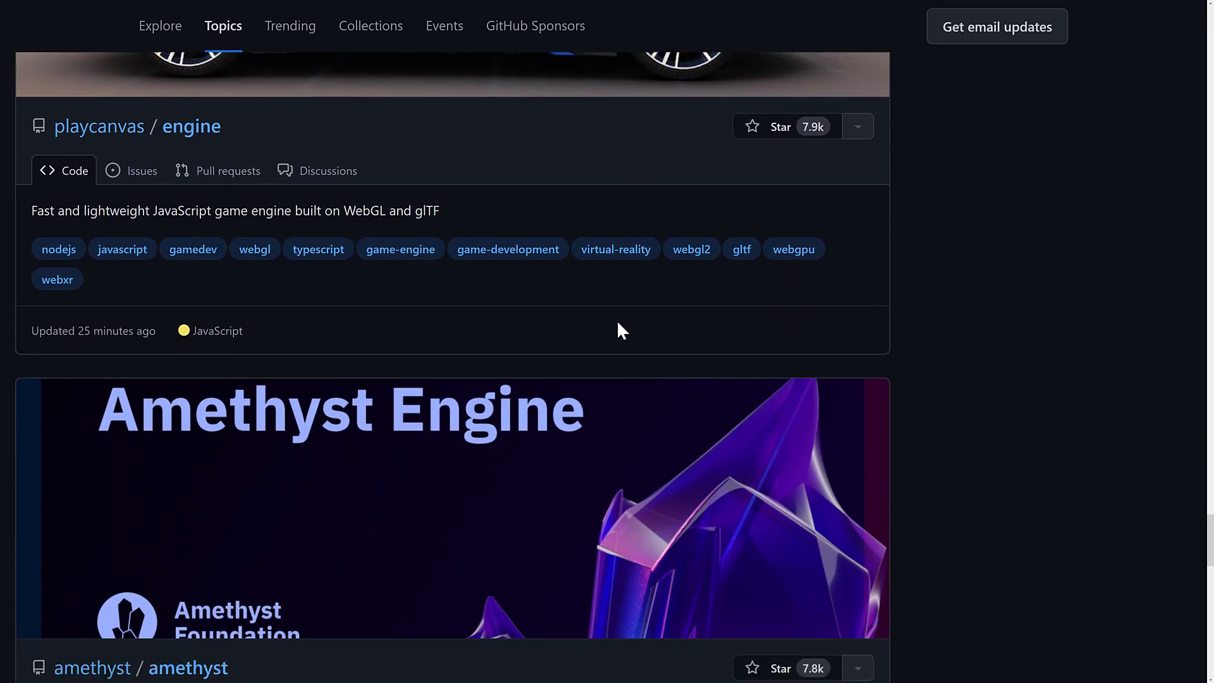
scroll(down, 3)
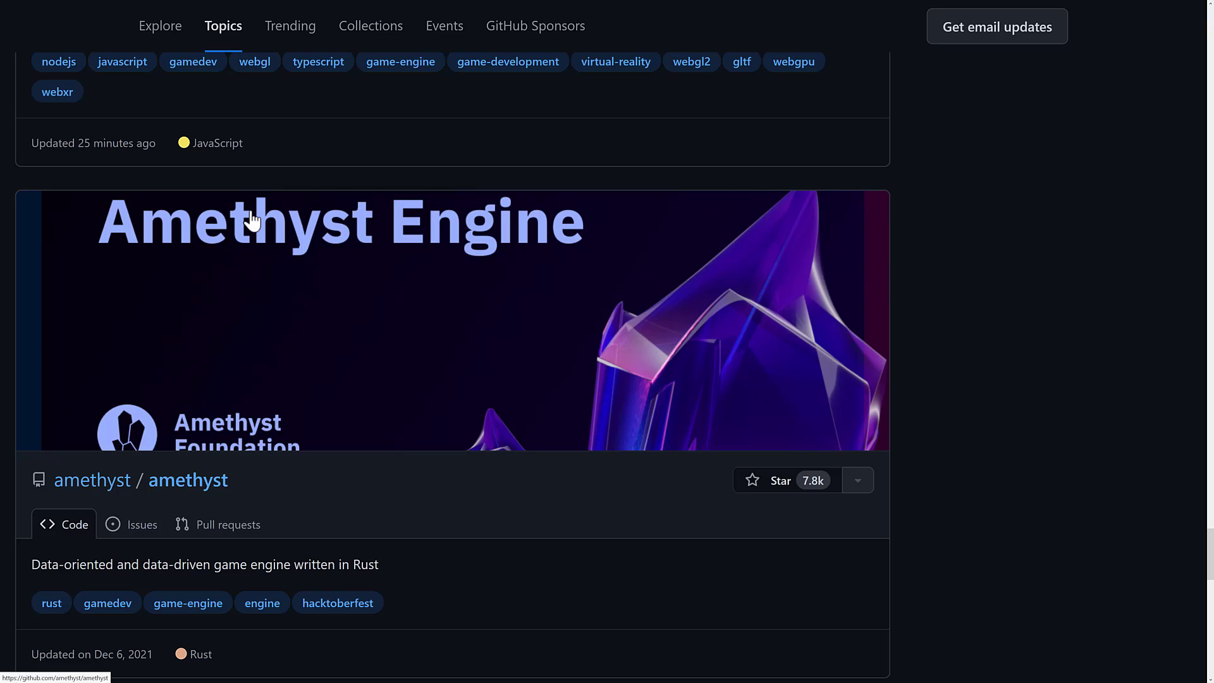
mouse_move(427, 313)
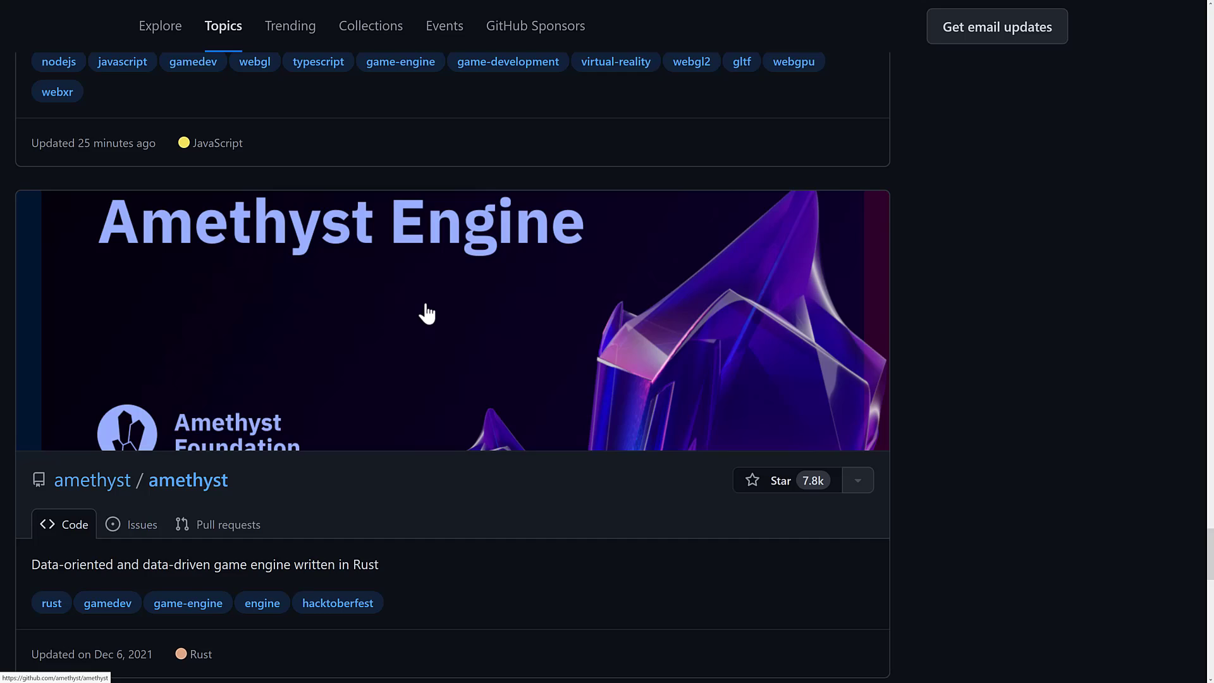
scroll(down, 3)
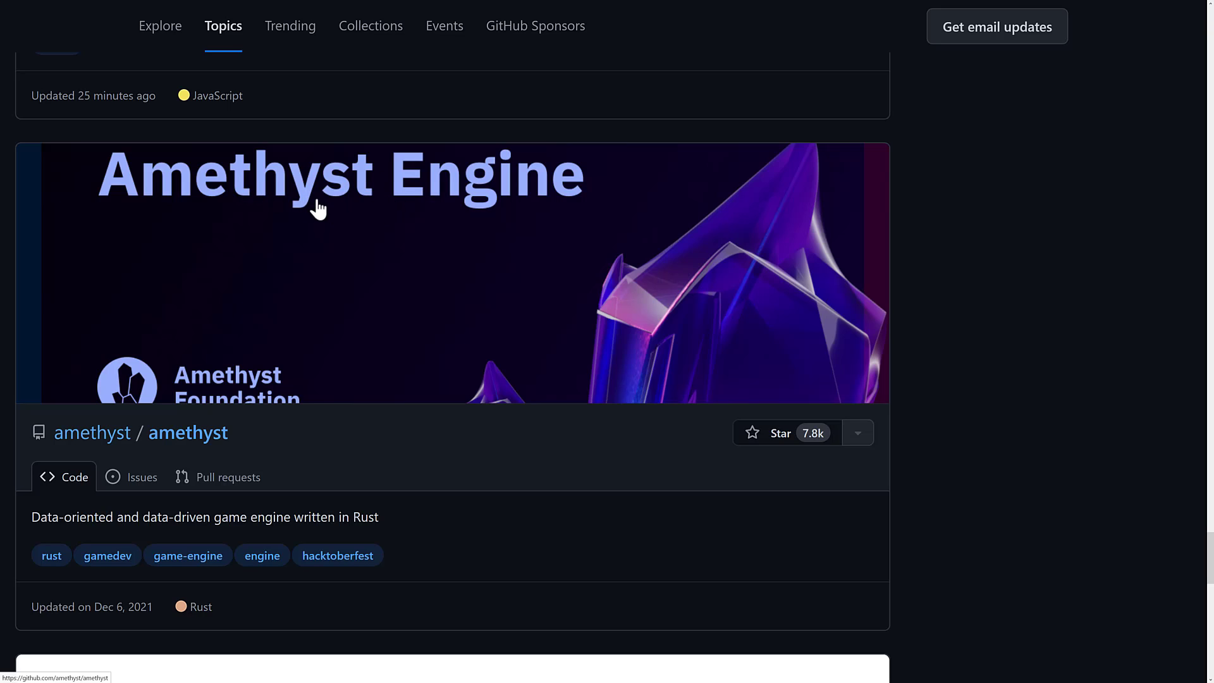
scroll(down, 3)
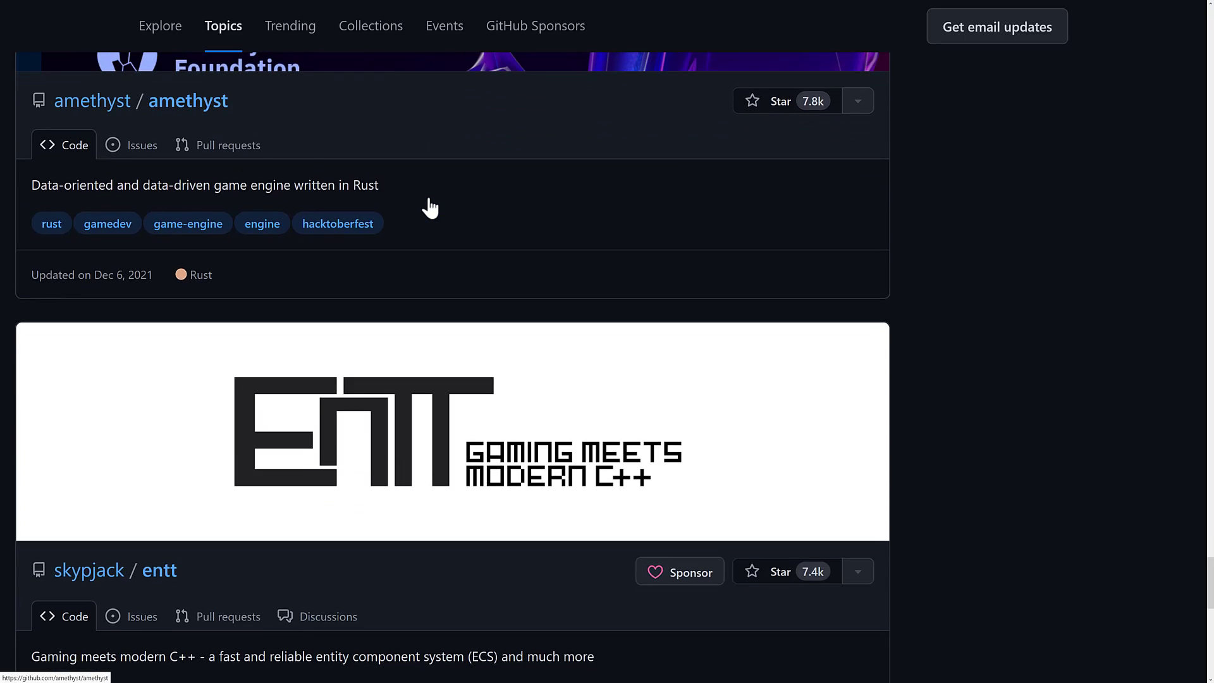
scroll(down, 3)
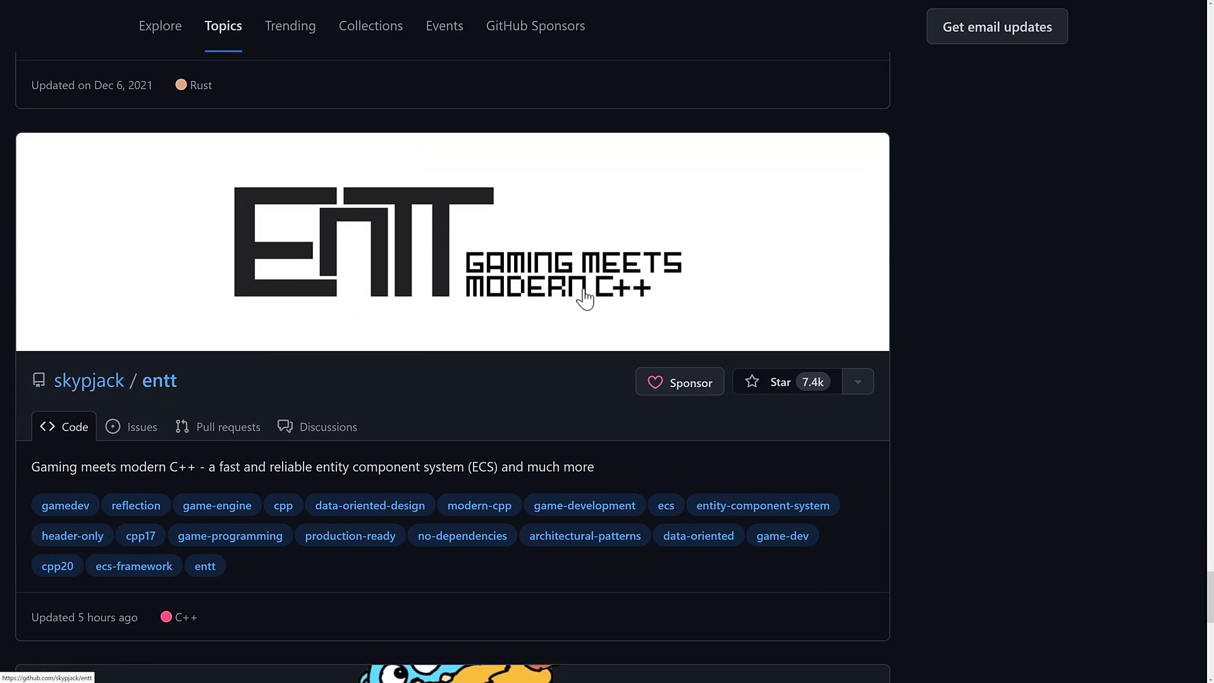
mouse_move(501, 229)
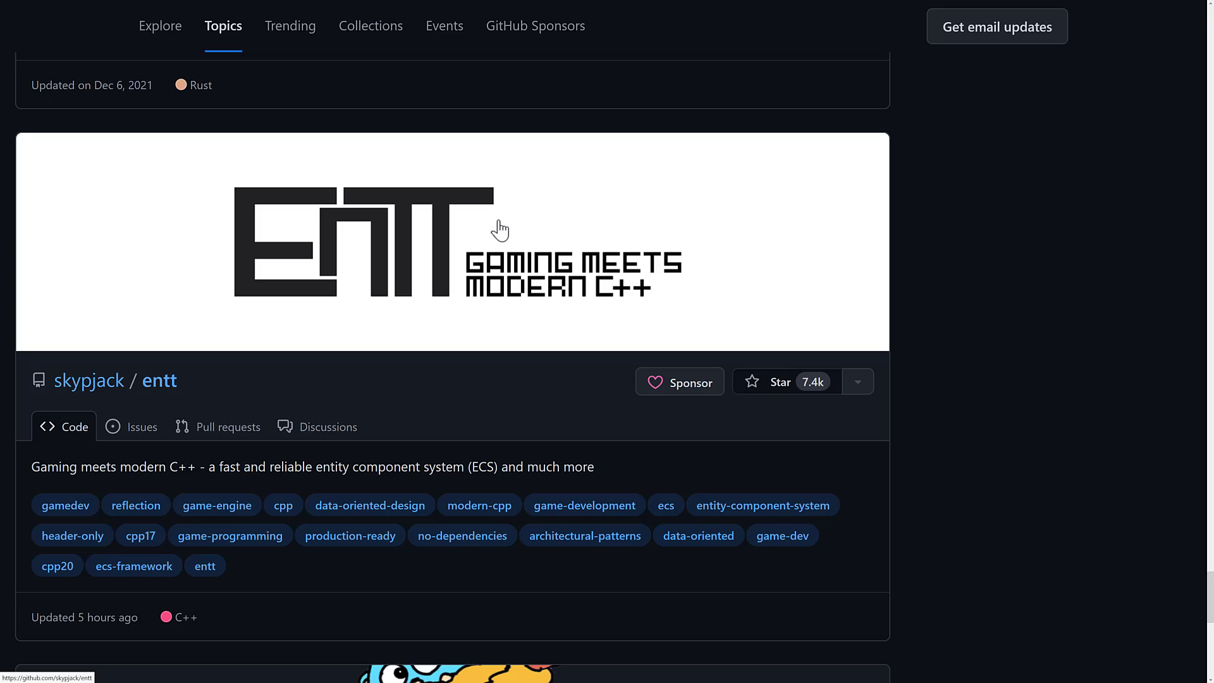
Step: Reach the bottom of the topic list and load more game-engine repositories
scroll(down, 3)
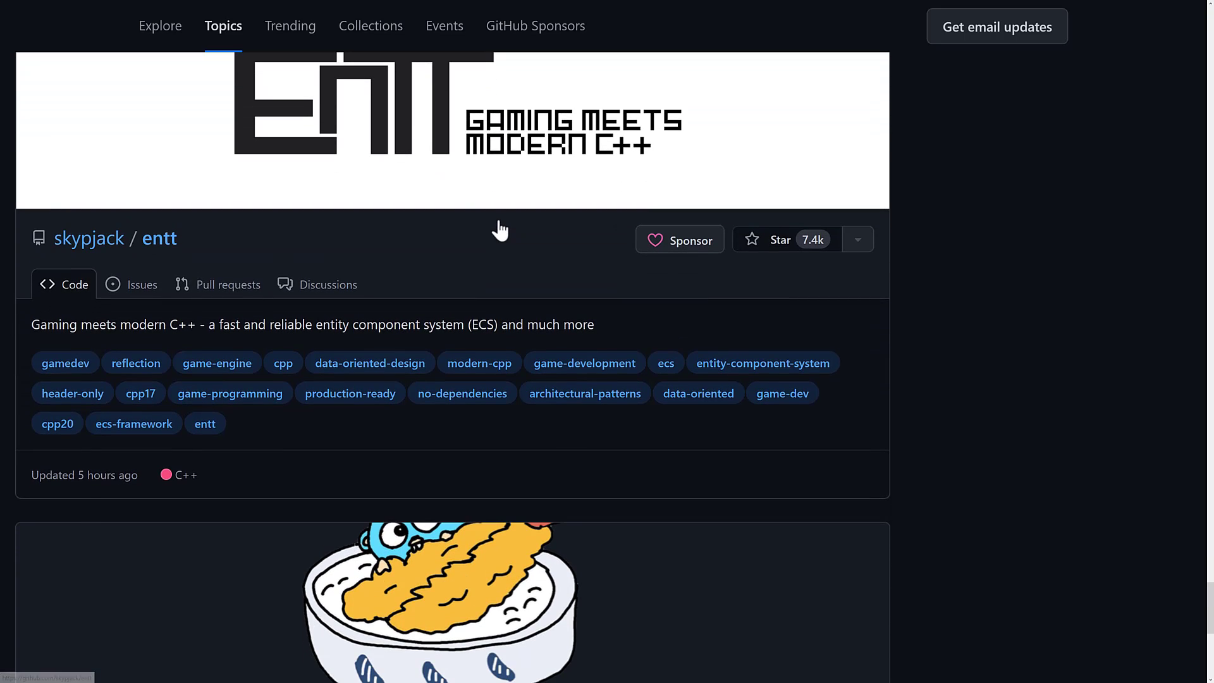
mouse_move(502, 229)
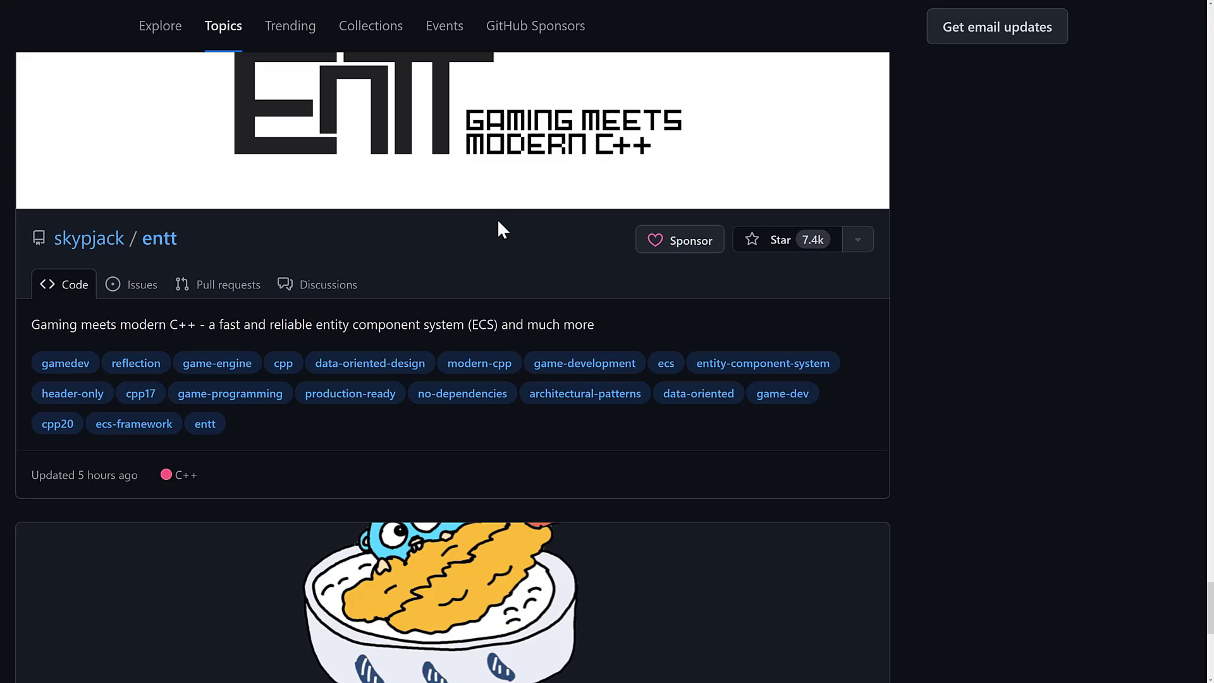
scroll(down, 3)
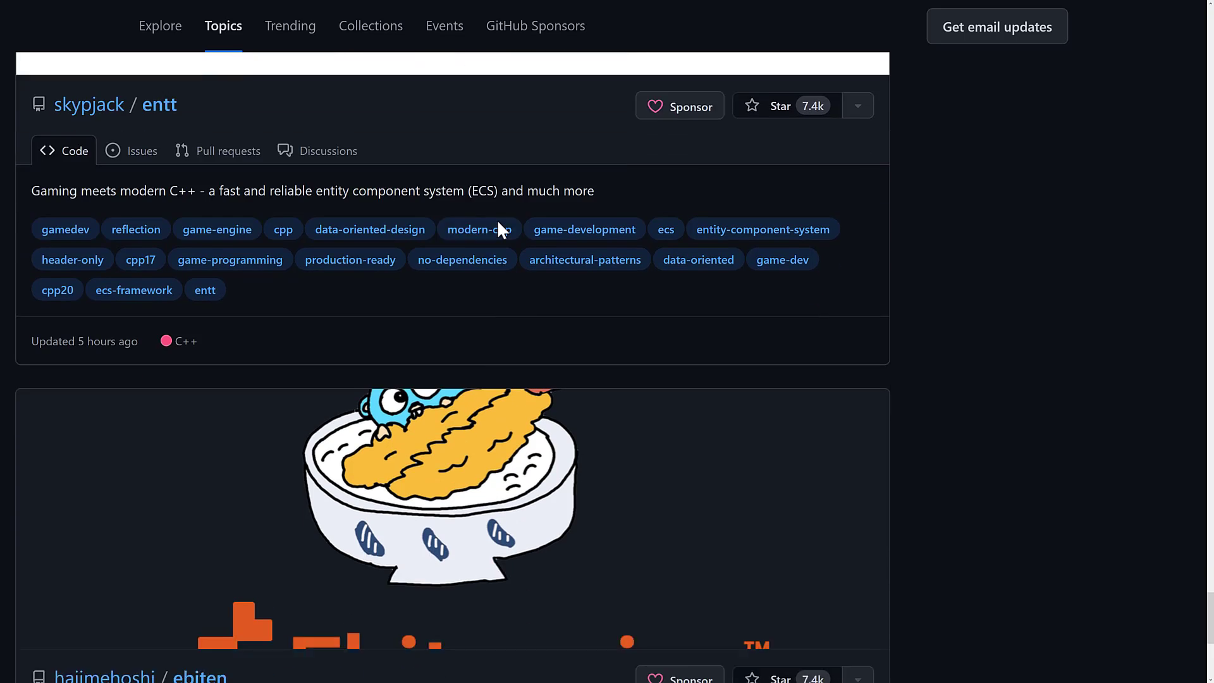
scroll(down, 3)
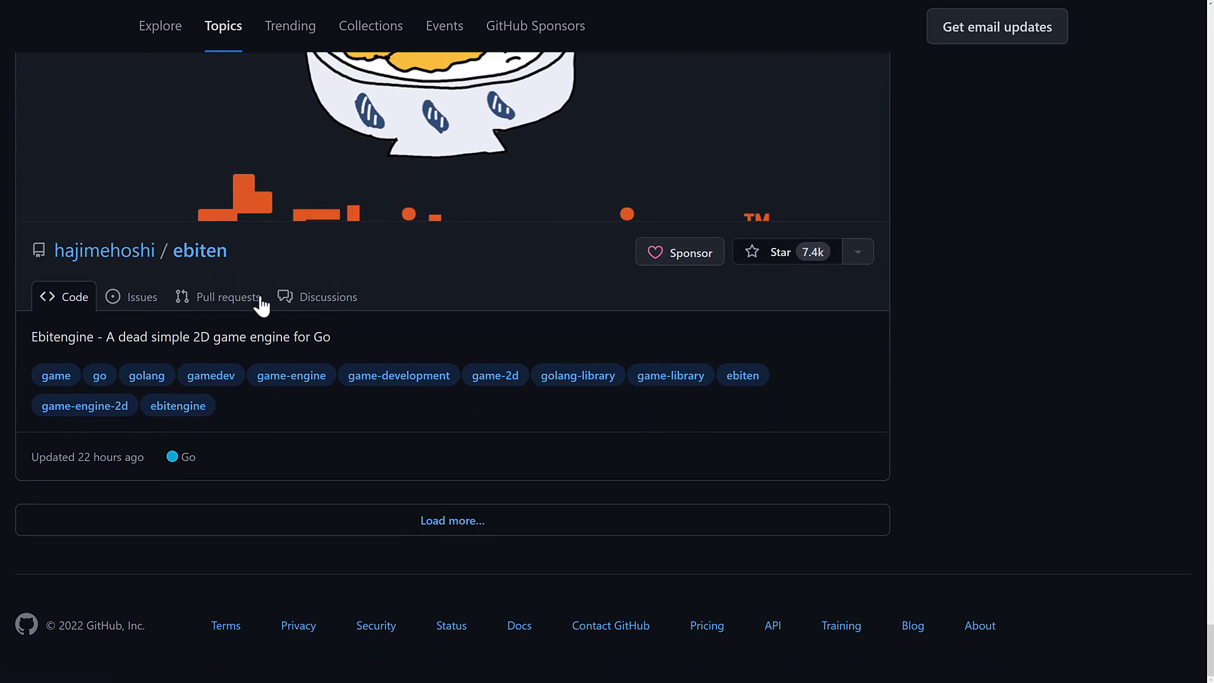
mouse_move(207, 354)
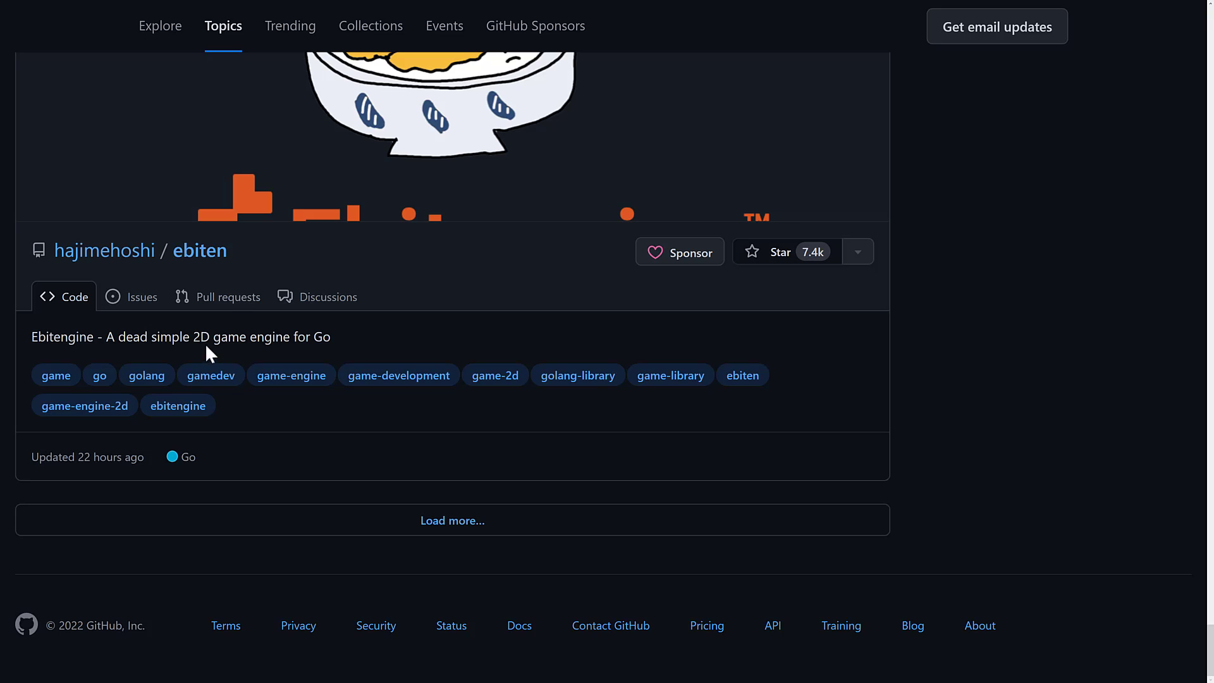
click(453, 520)
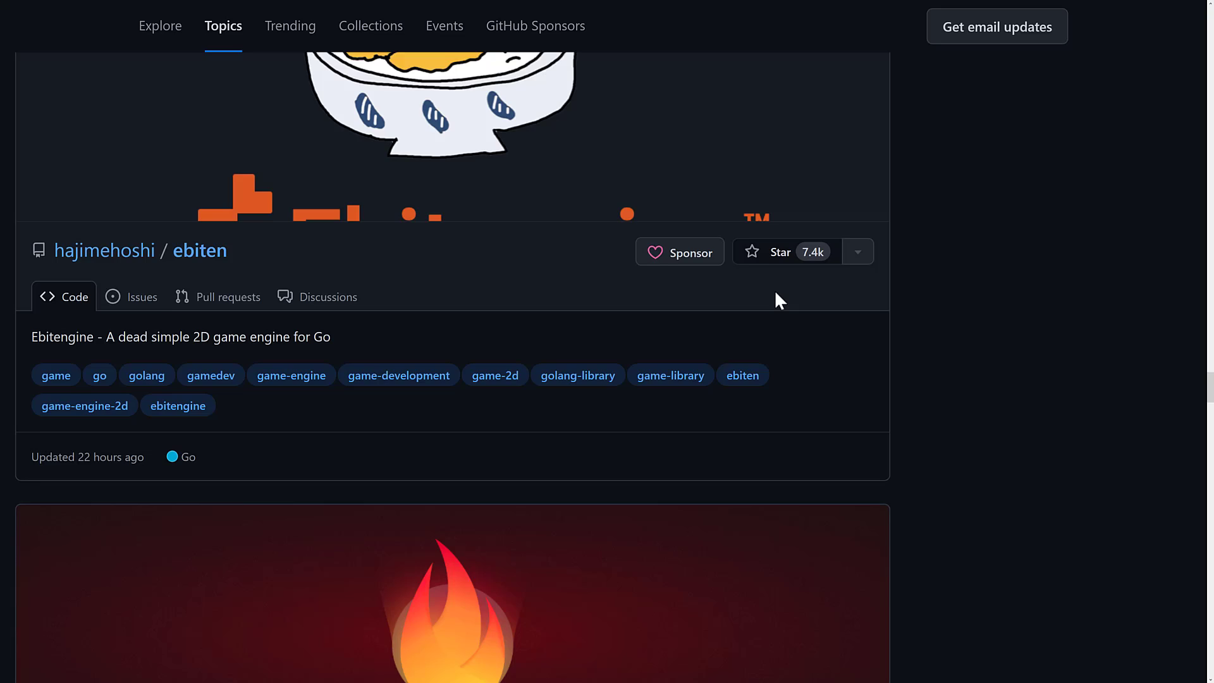
Step: Scroll the extended list past ebiten, flame, ET and Entitas to the o3de entry
scroll(down, 3)
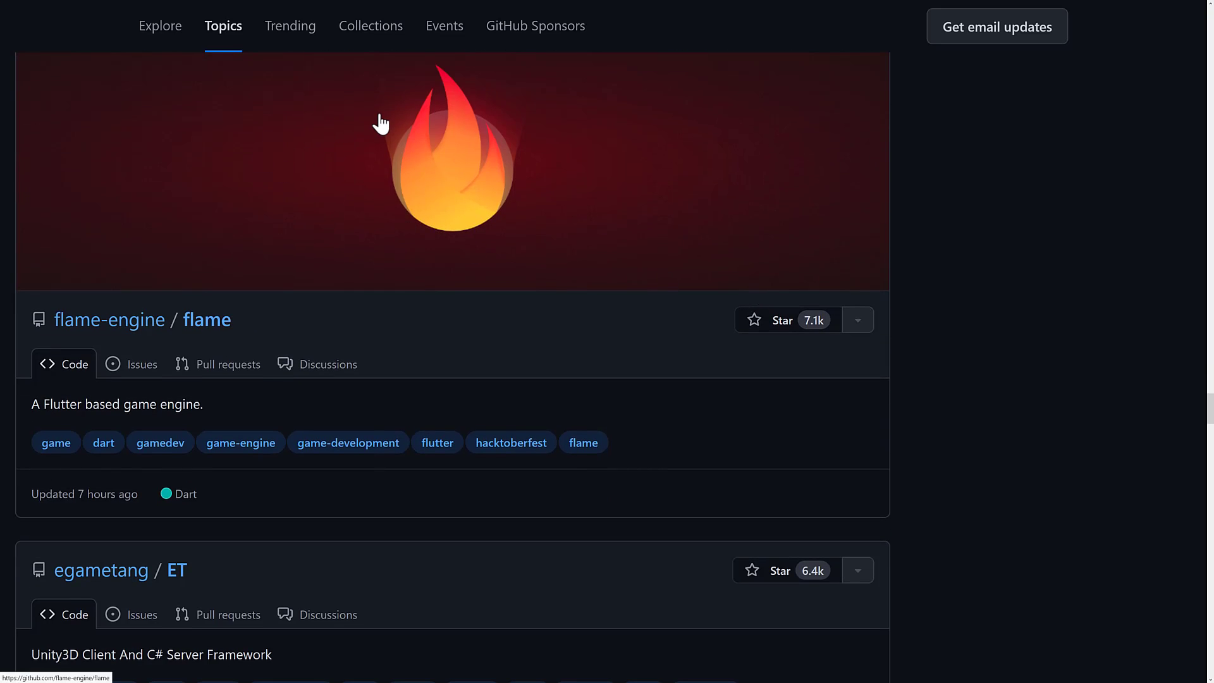
scroll(down, 3)
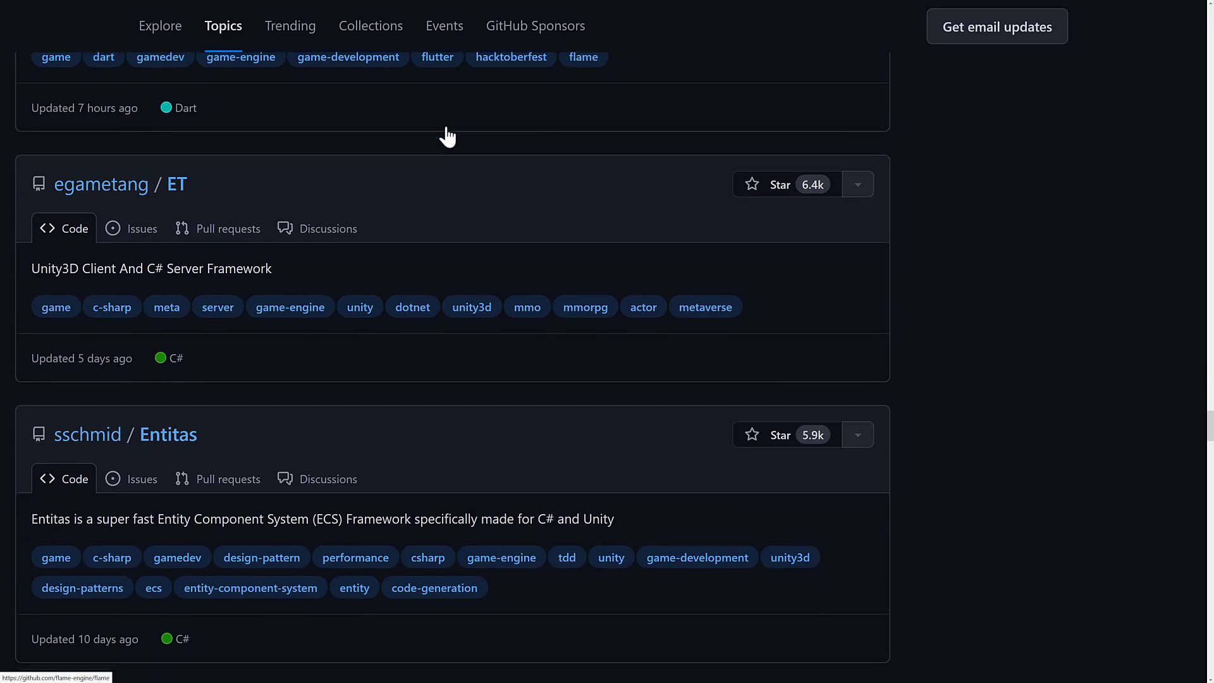
scroll(down, 3)
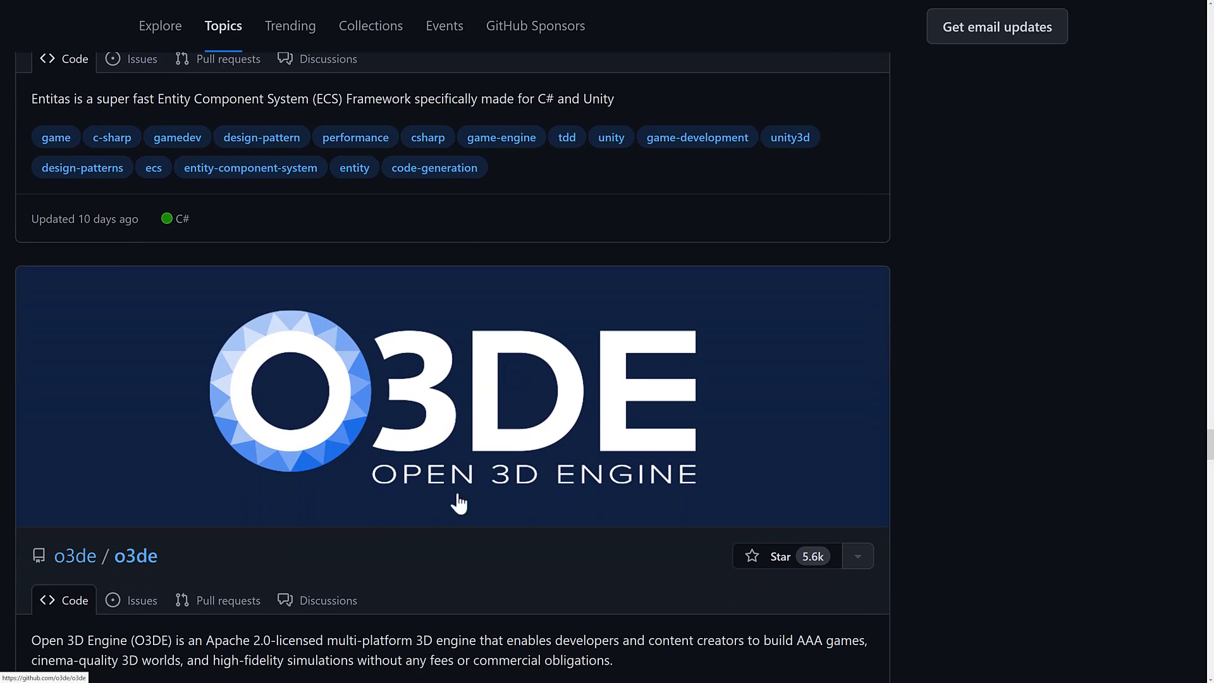
scroll(down, 3)
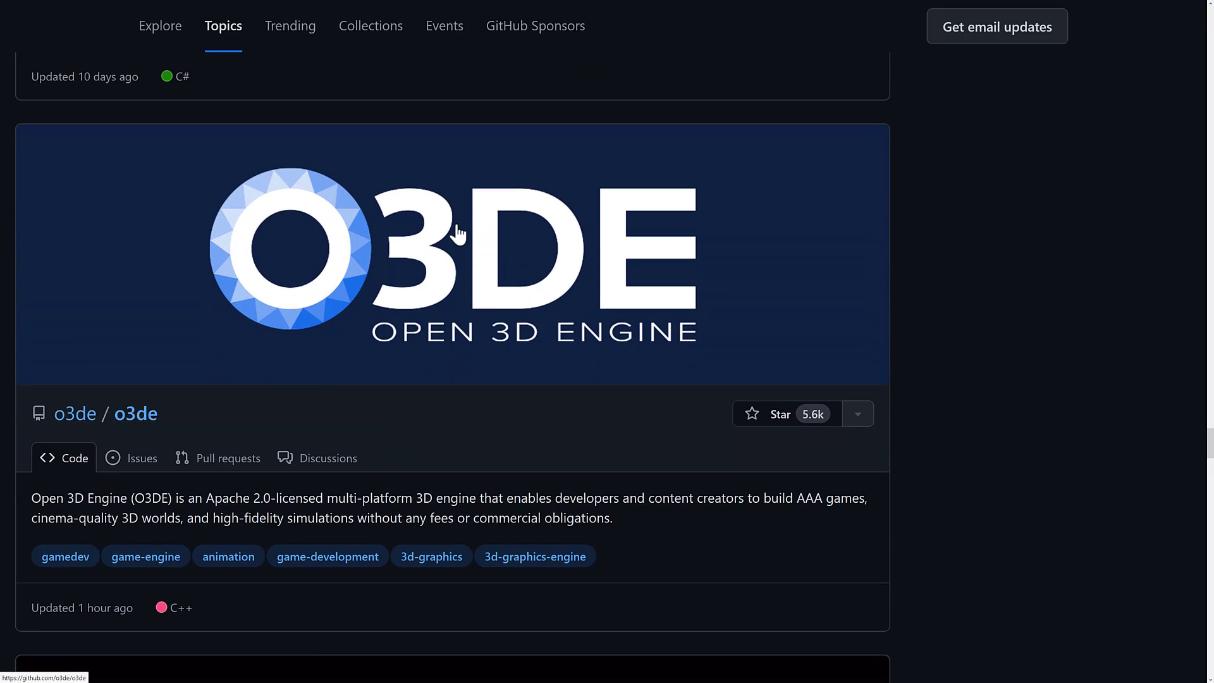
mouse_move(850, 426)
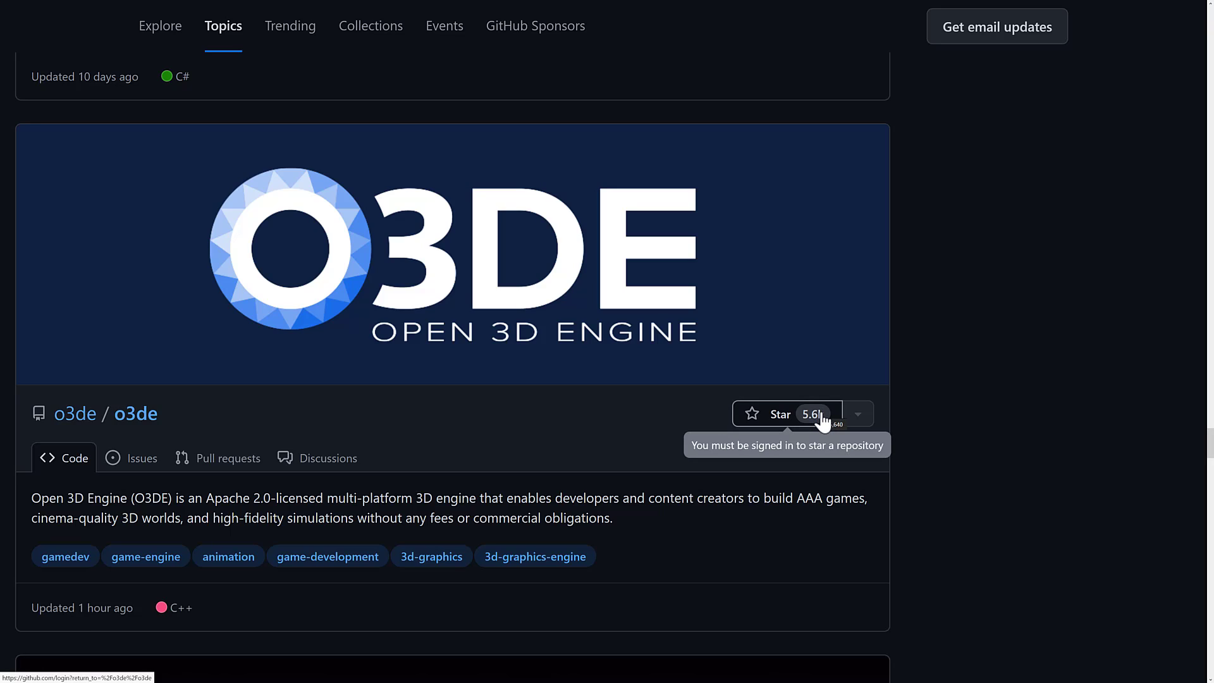
mouse_move(565, 439)
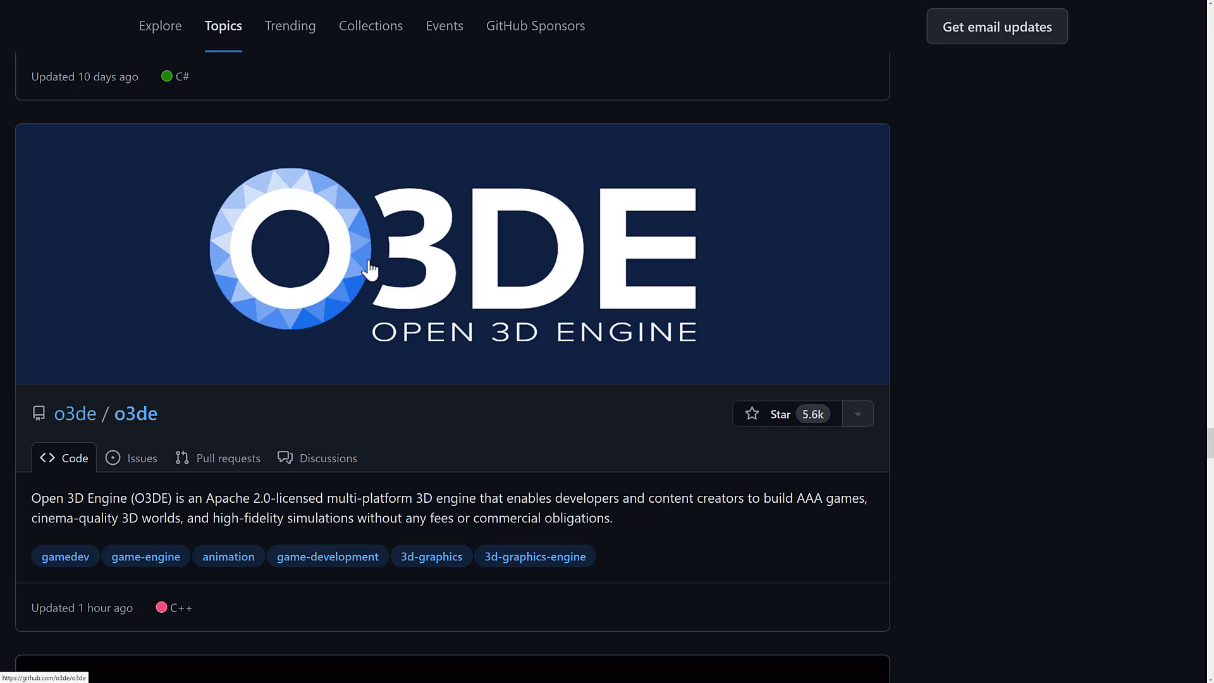
mouse_move(347, 320)
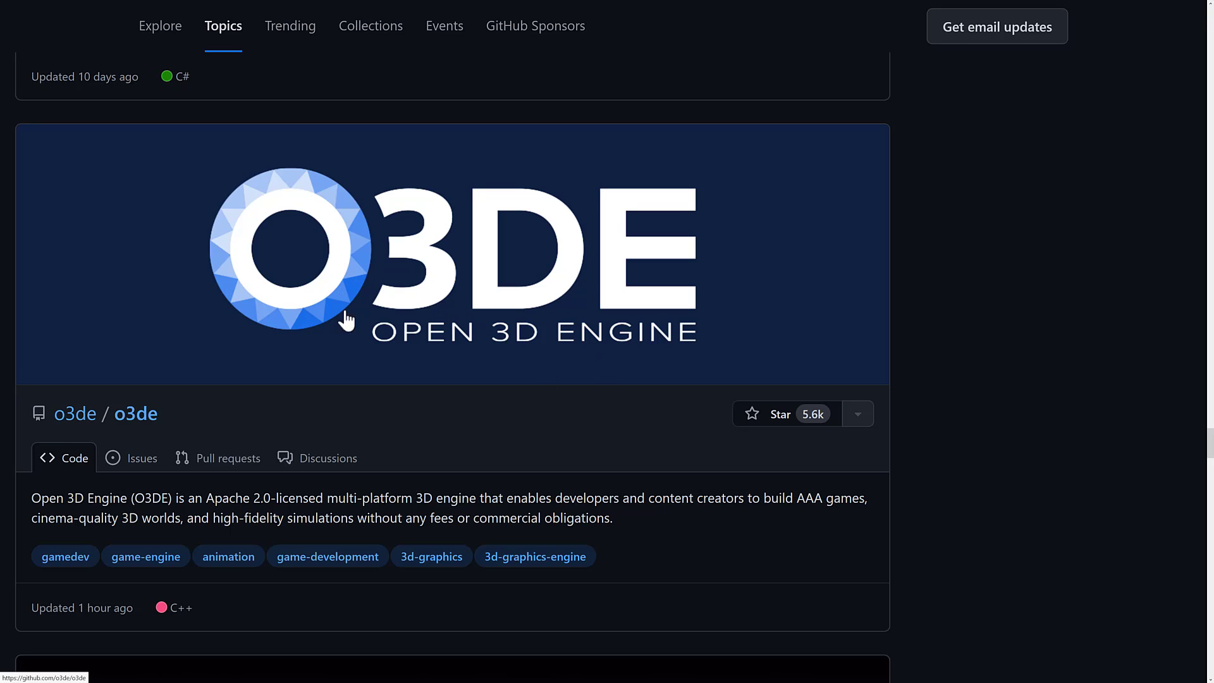
mouse_move(379, 258)
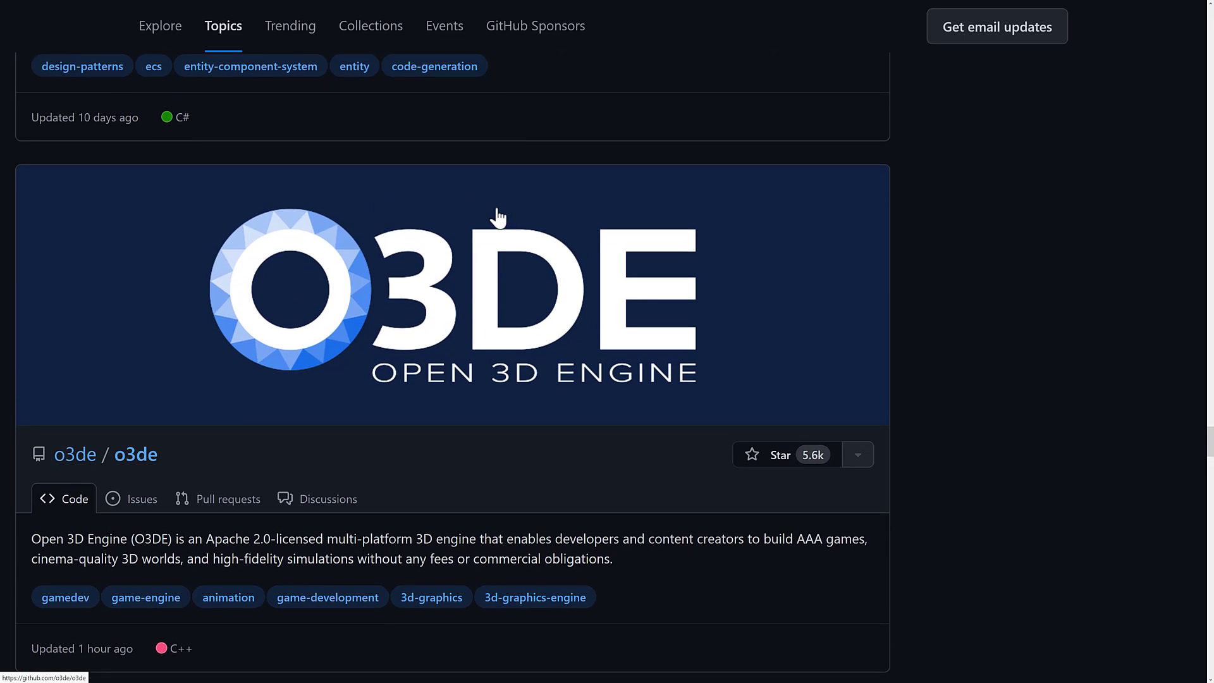
Step: Scroll past the o3de entry until the 4ian/GDevelop repository card appears
scroll(down, 3)
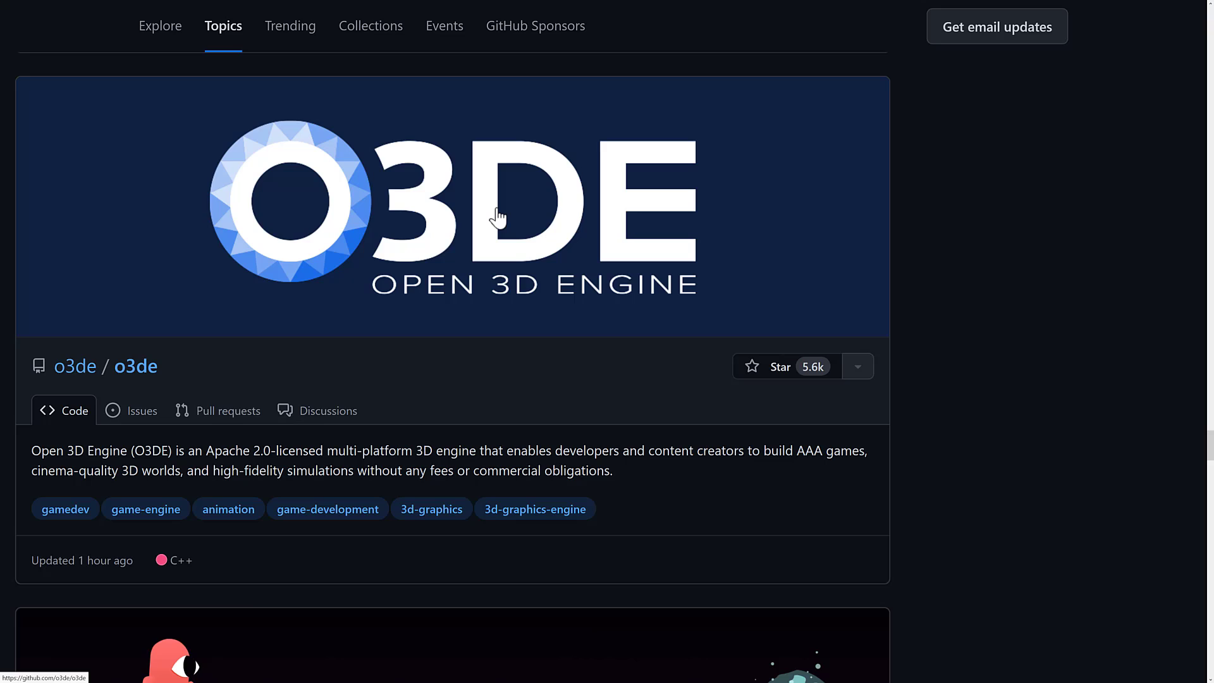
mouse_move(395, 143)
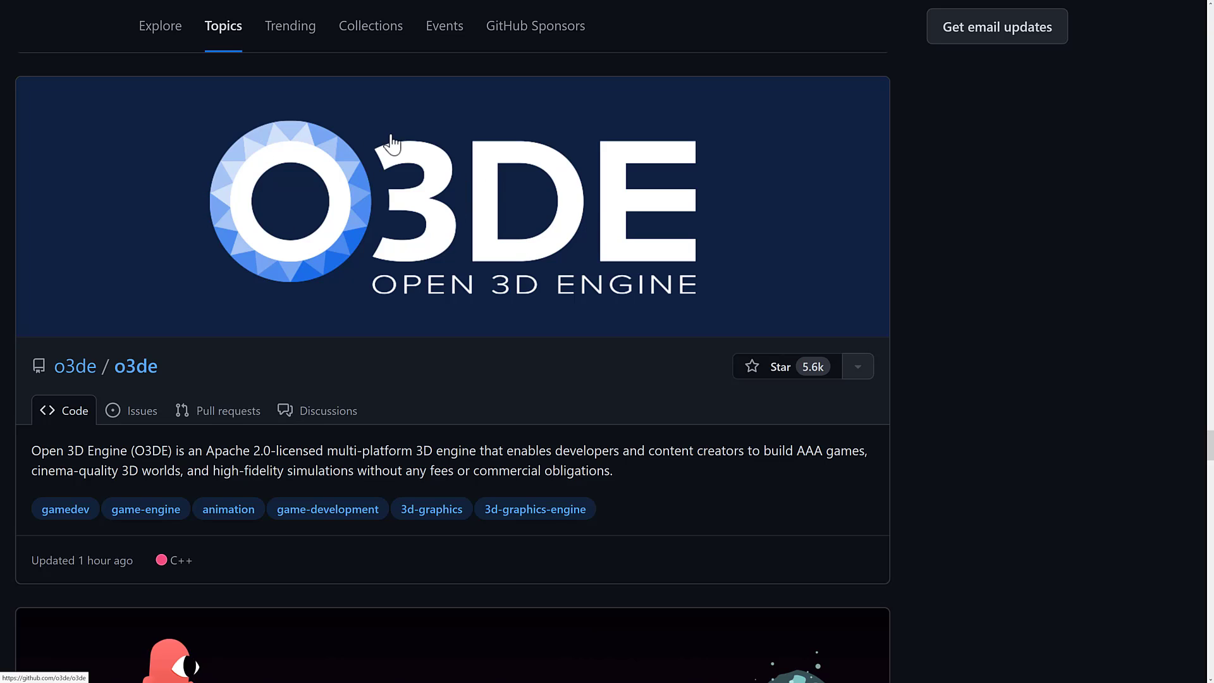
mouse_move(511, 191)
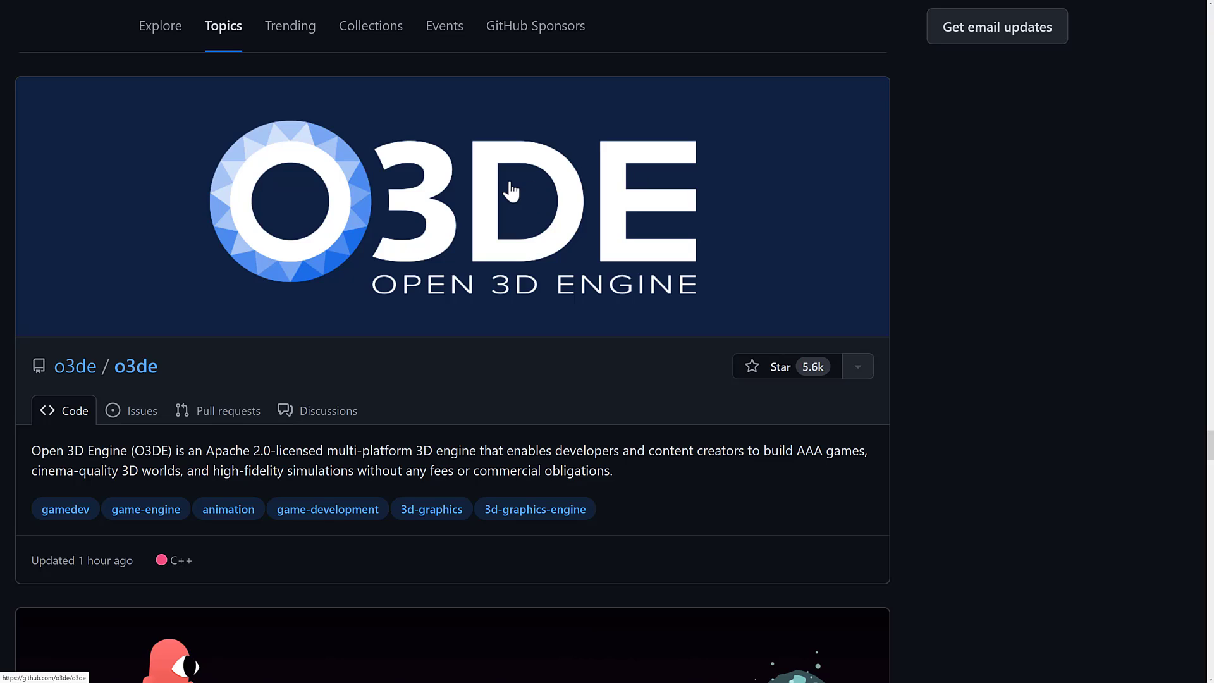
mouse_move(434, 238)
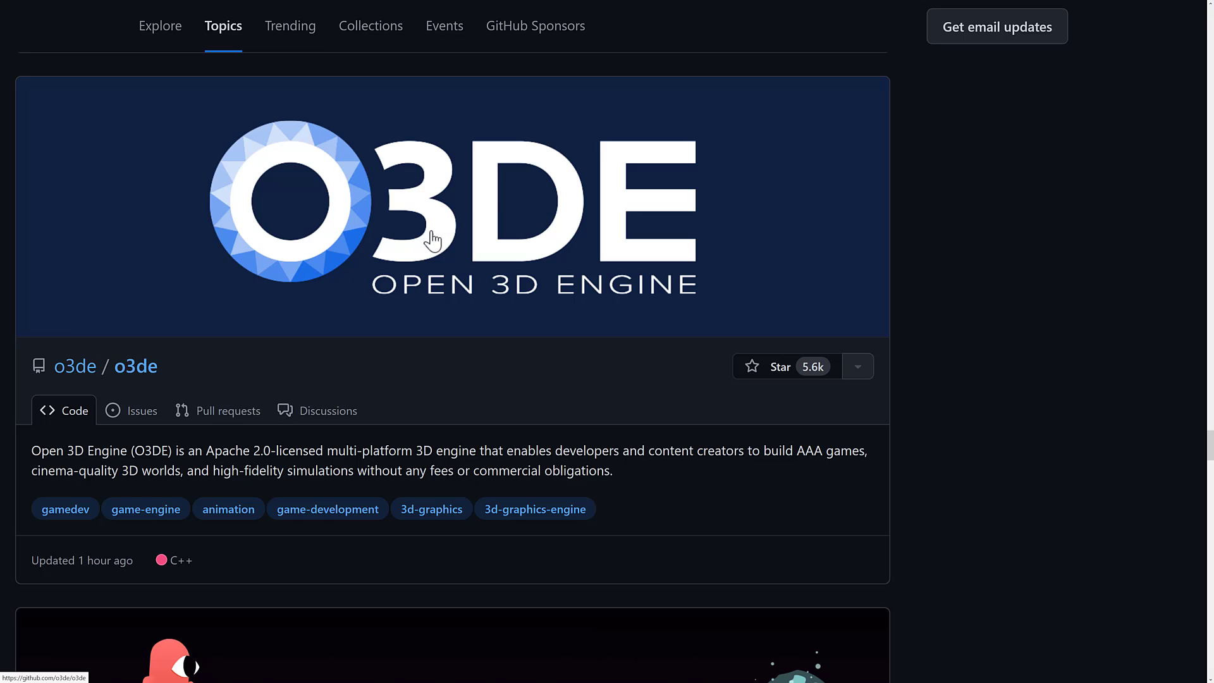
scroll(down, 3)
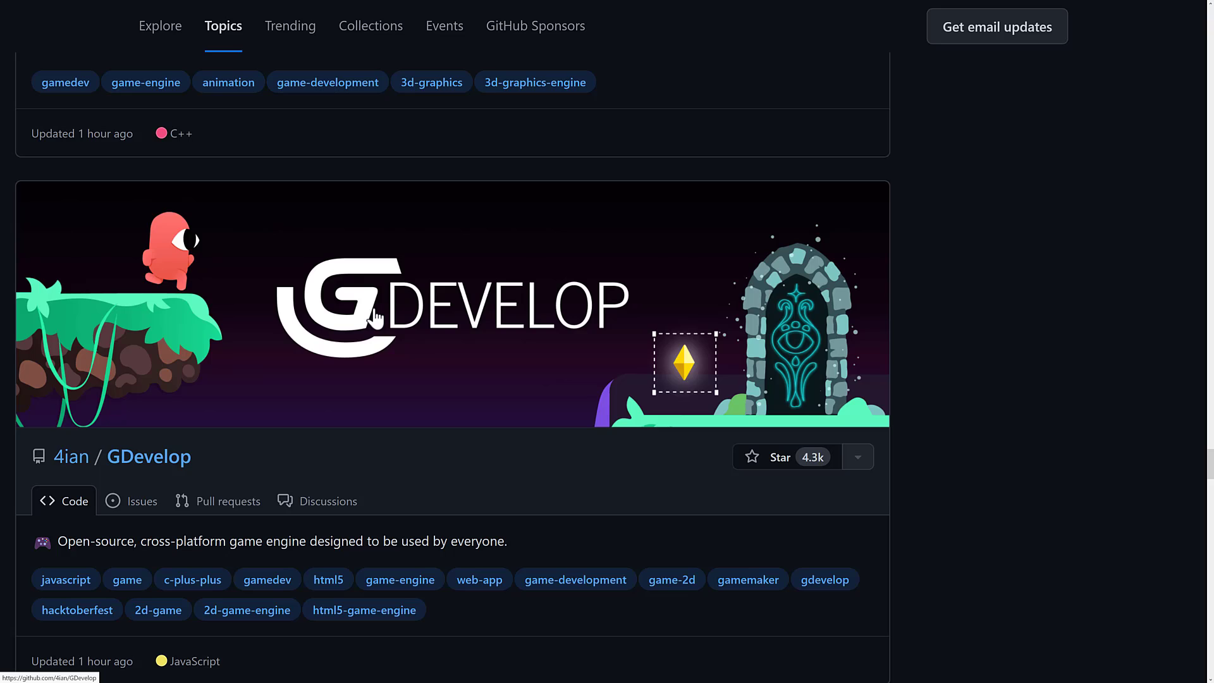
Step: Scroll past GDevelop, melonJS and magnum to the stride3d/stride and Urho3D entries
scroll(down, 3)
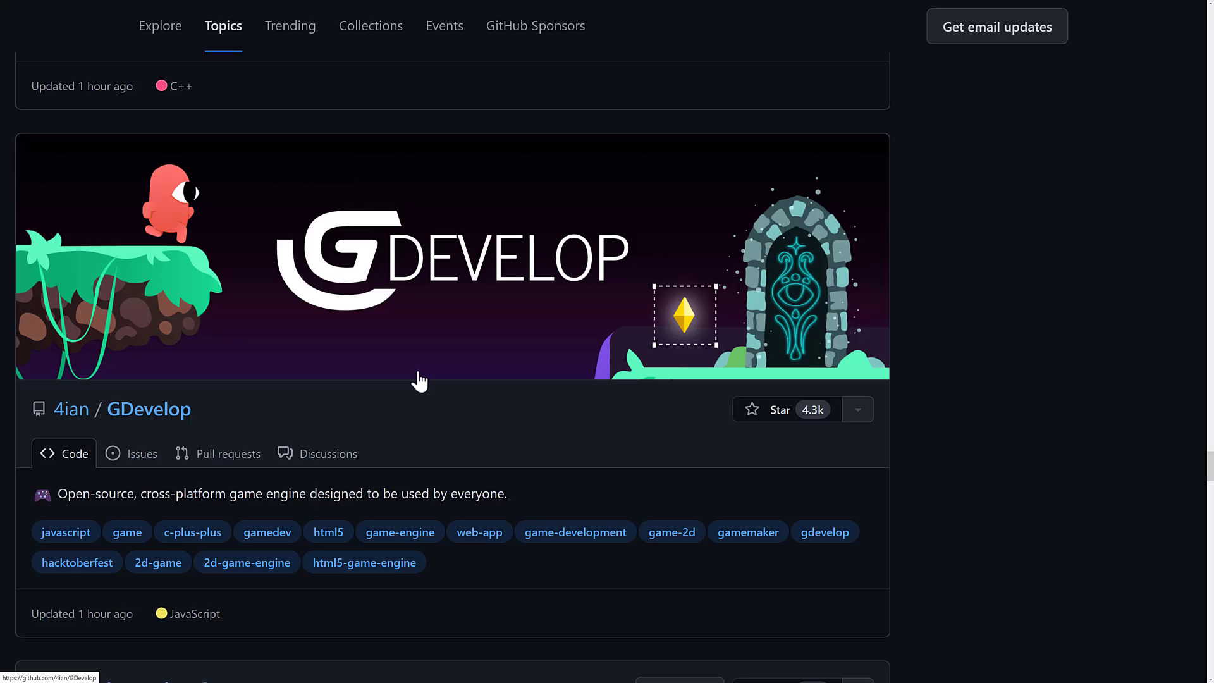
scroll(down, 3)
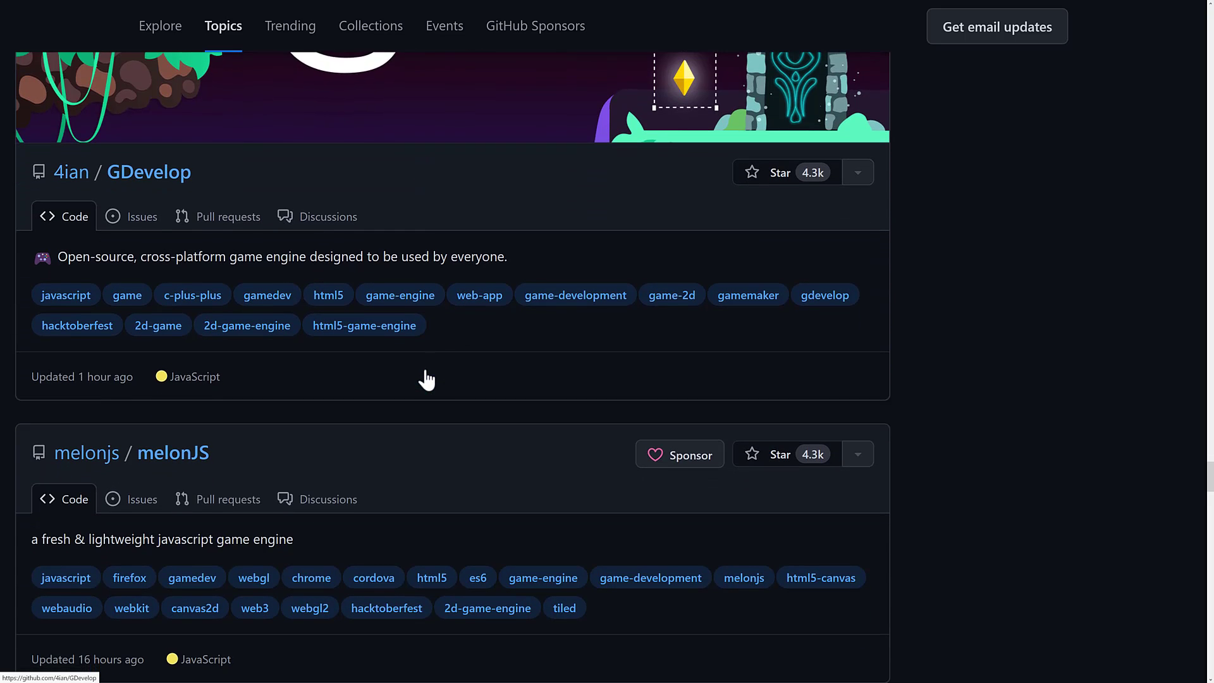
scroll(down, 3)
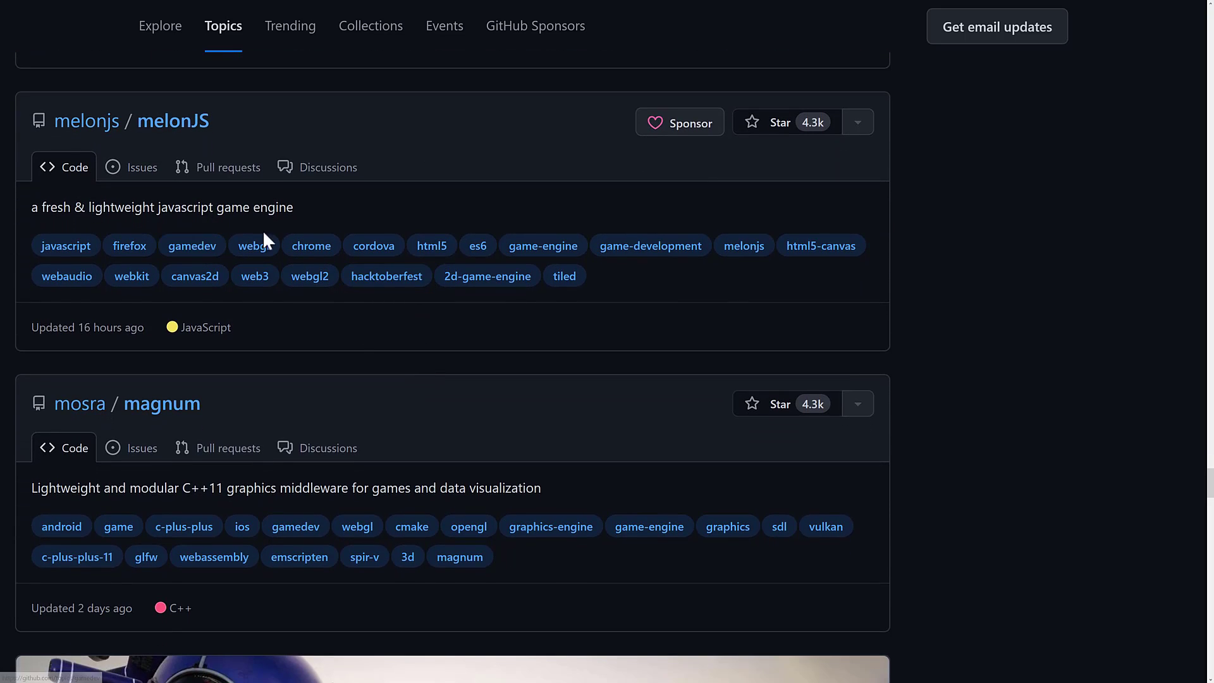
scroll(down, 3)
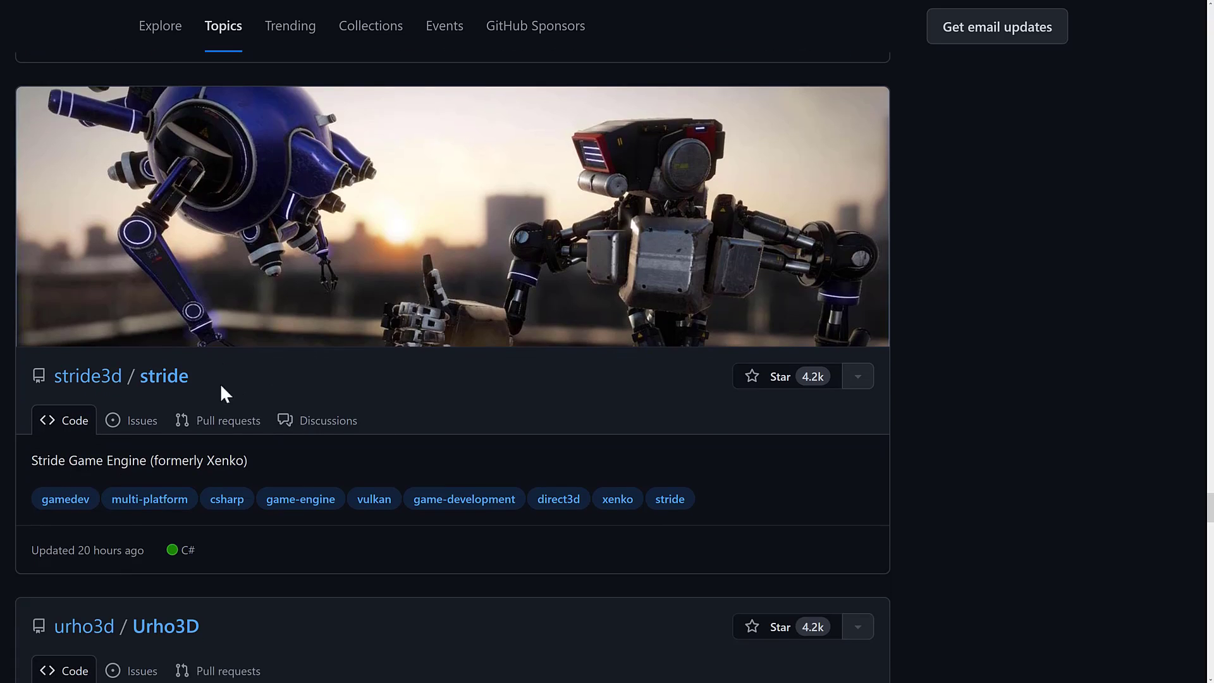
mouse_move(224, 387)
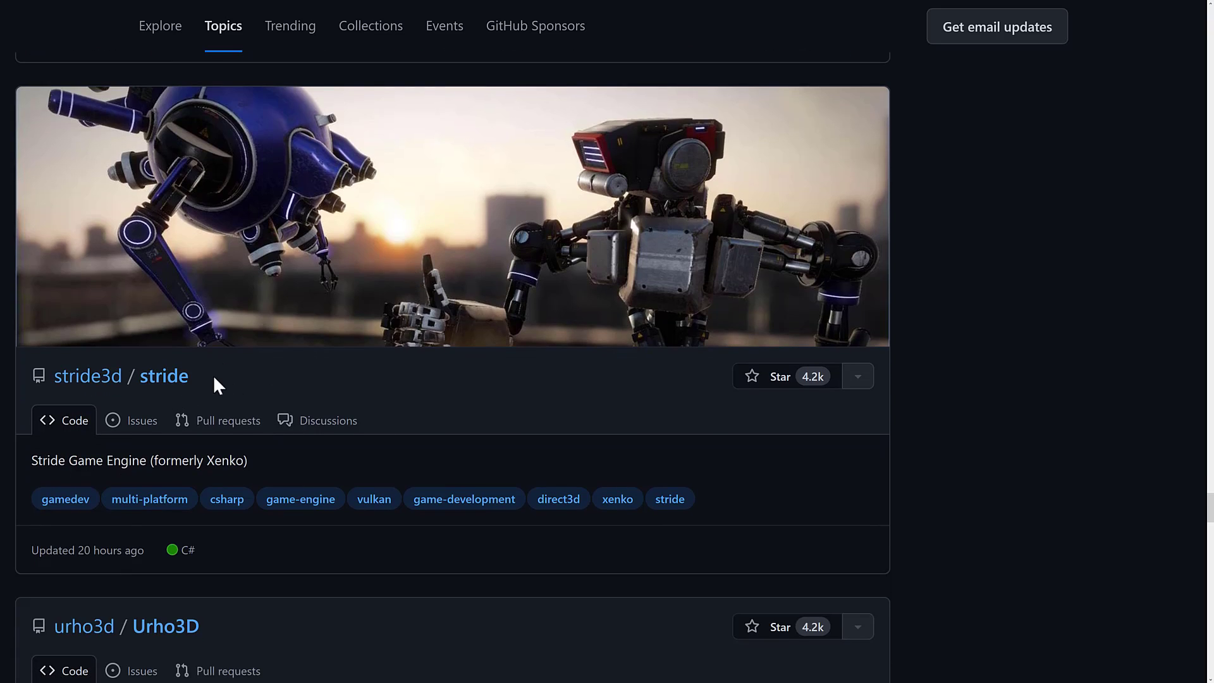
mouse_move(216, 461)
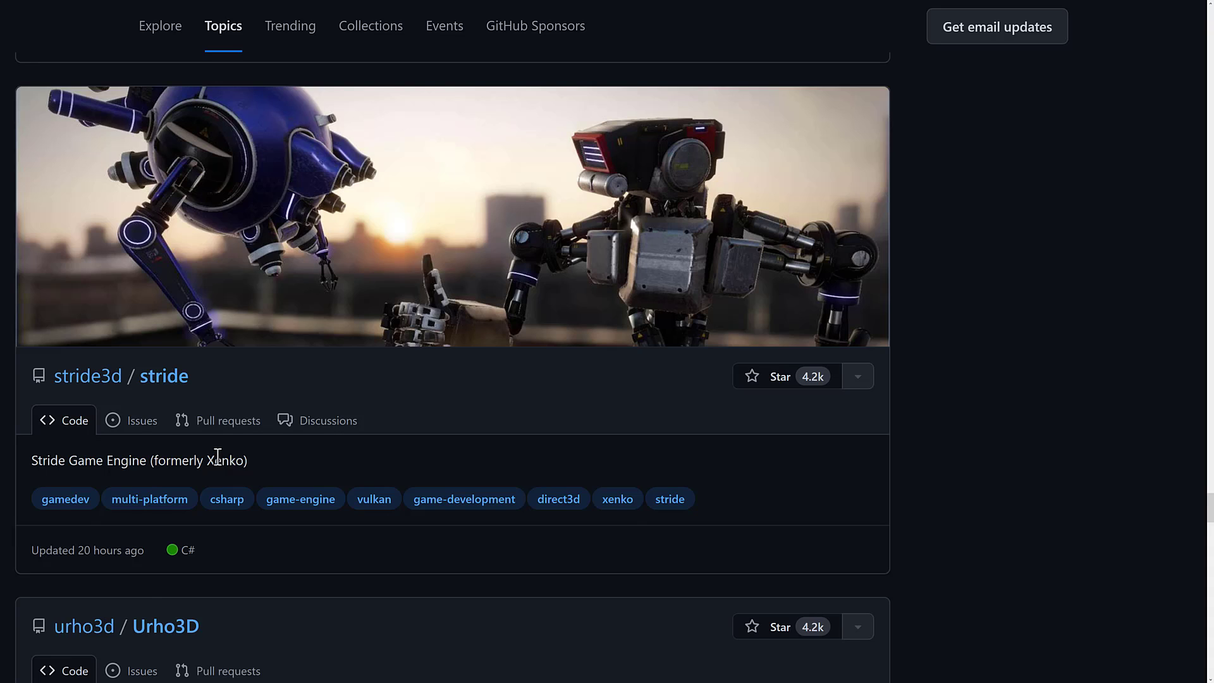
Step: Scroll the topic list past stride, Urho3D and faiface/pixel down to the FlaxEngine and NoahGameFrame cards
scroll(down, 3)
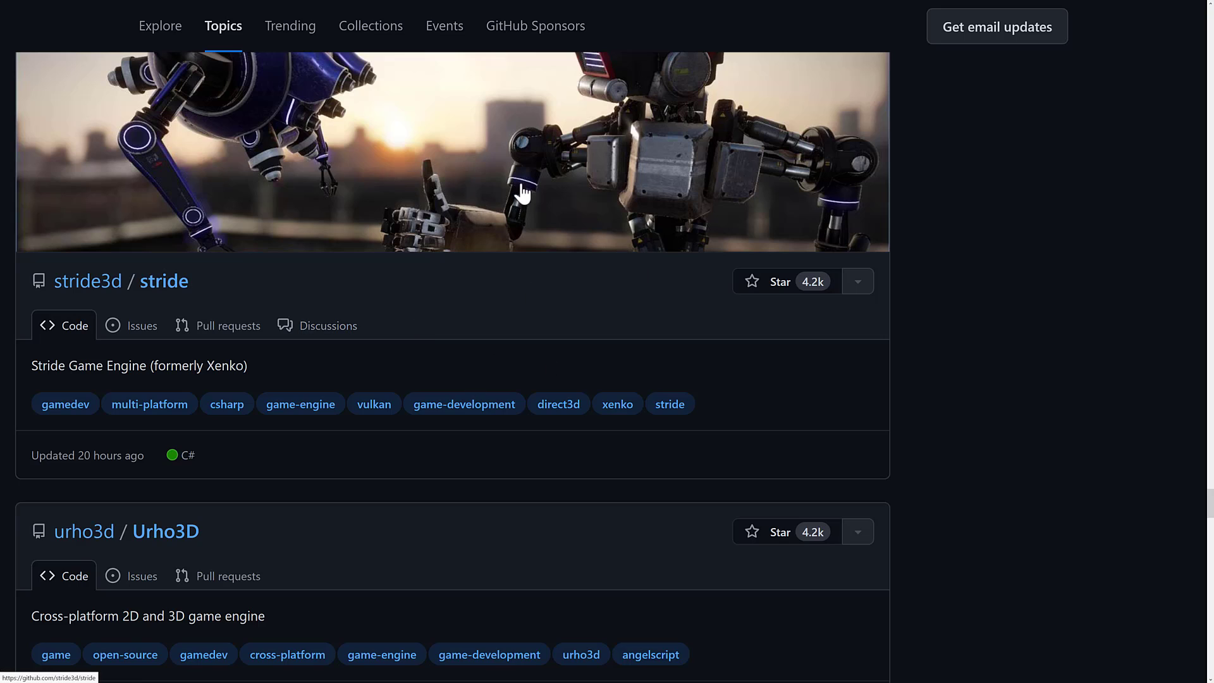
scroll(down, 3)
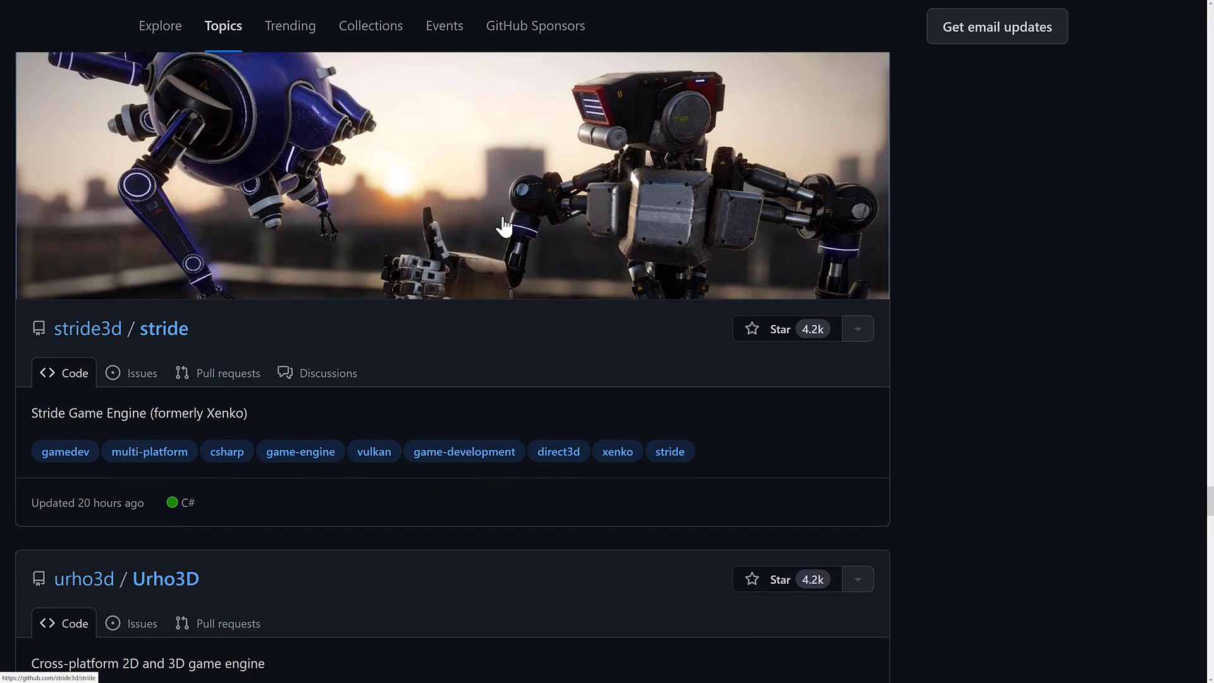
scroll(down, 3)
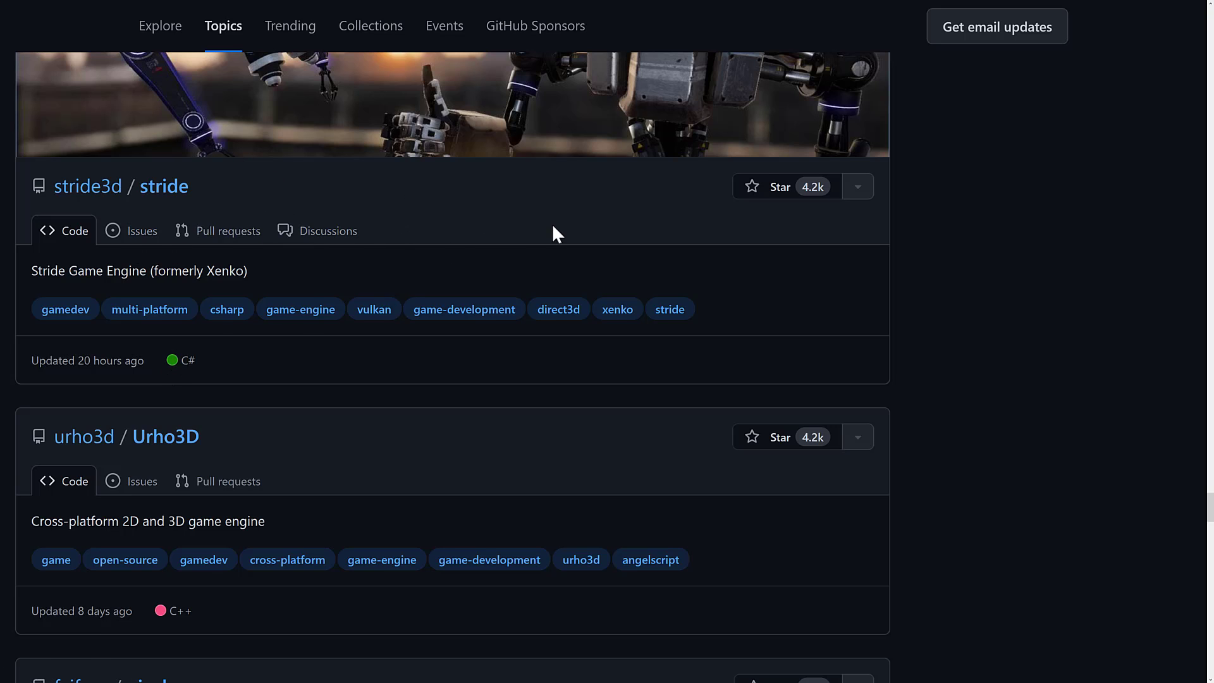
scroll(down, 3)
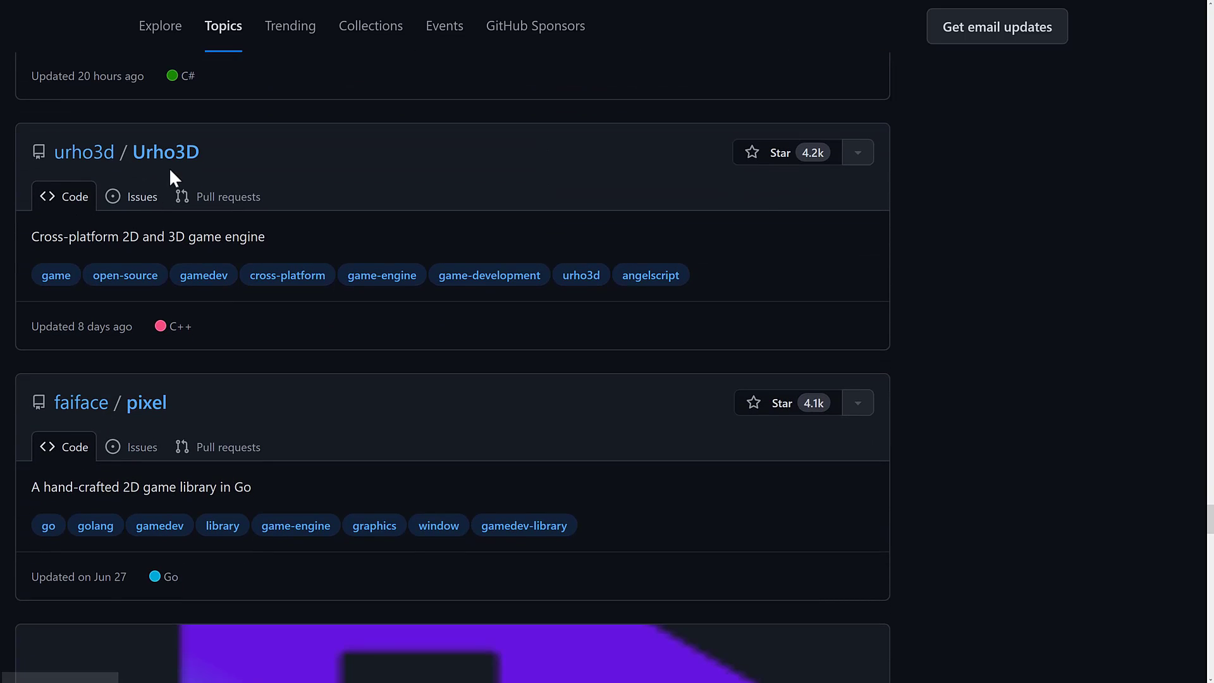
scroll(down, 3)
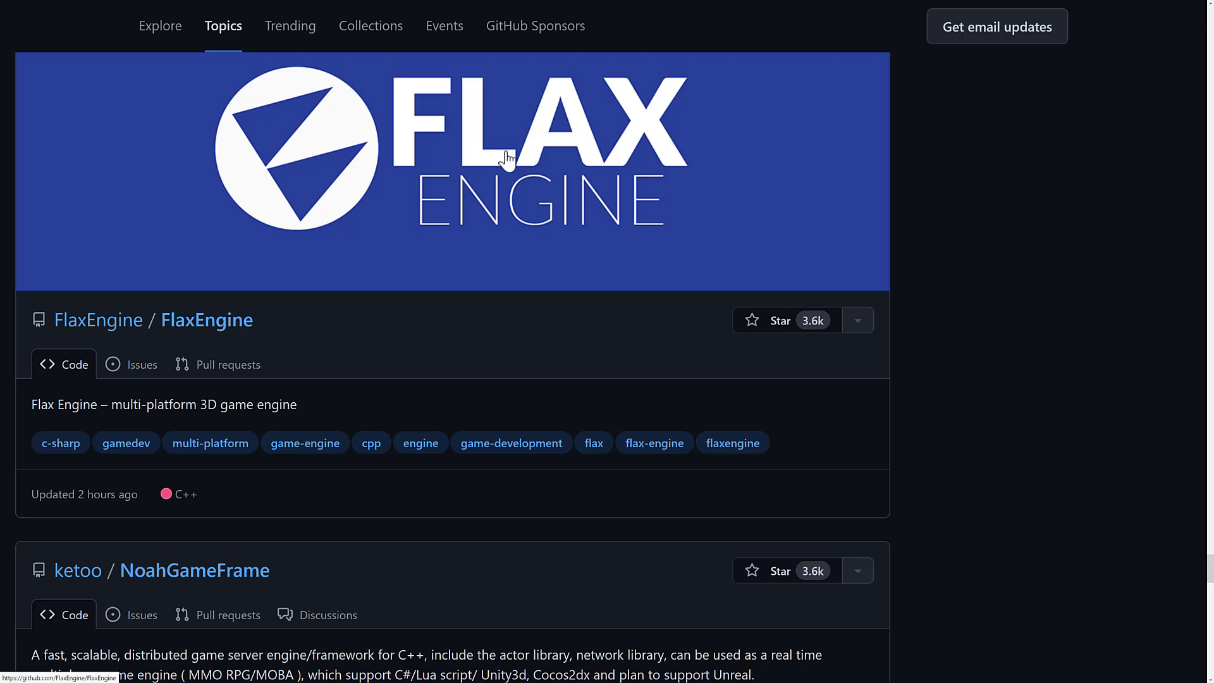
Step: Scroll to AndEngine at the list's end, then back up to the Game engine header with godot and Bevy
scroll(down, 3)
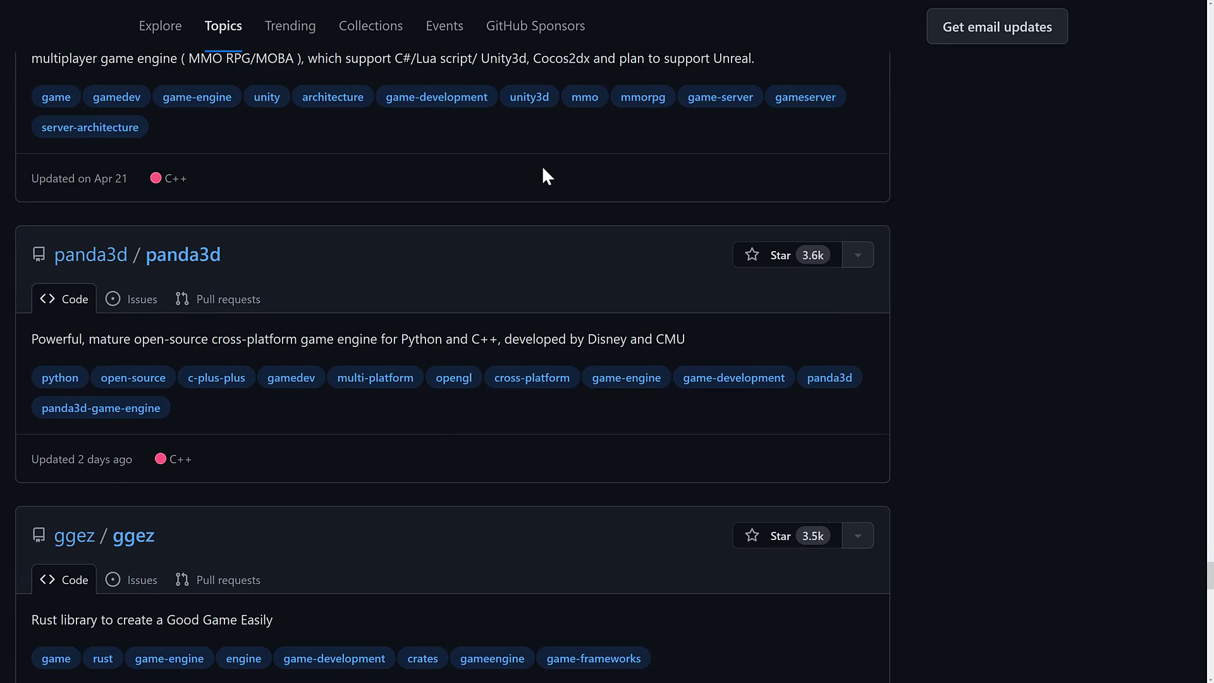
scroll(down, 3)
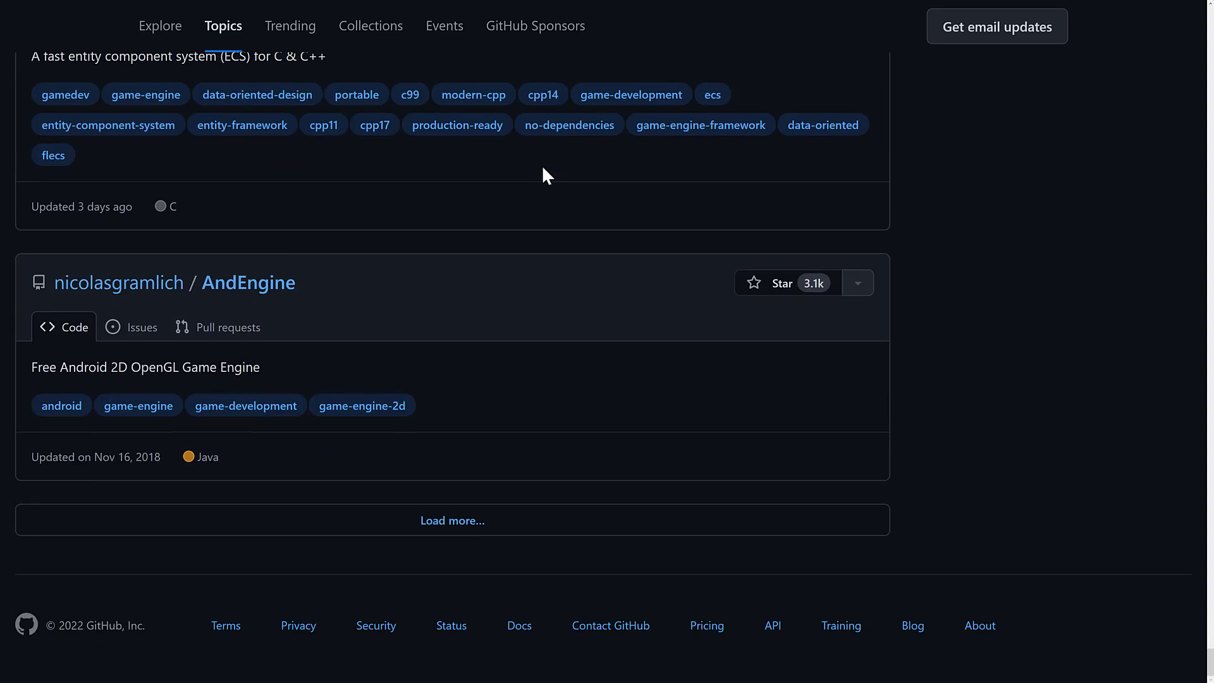
scroll(down, 3)
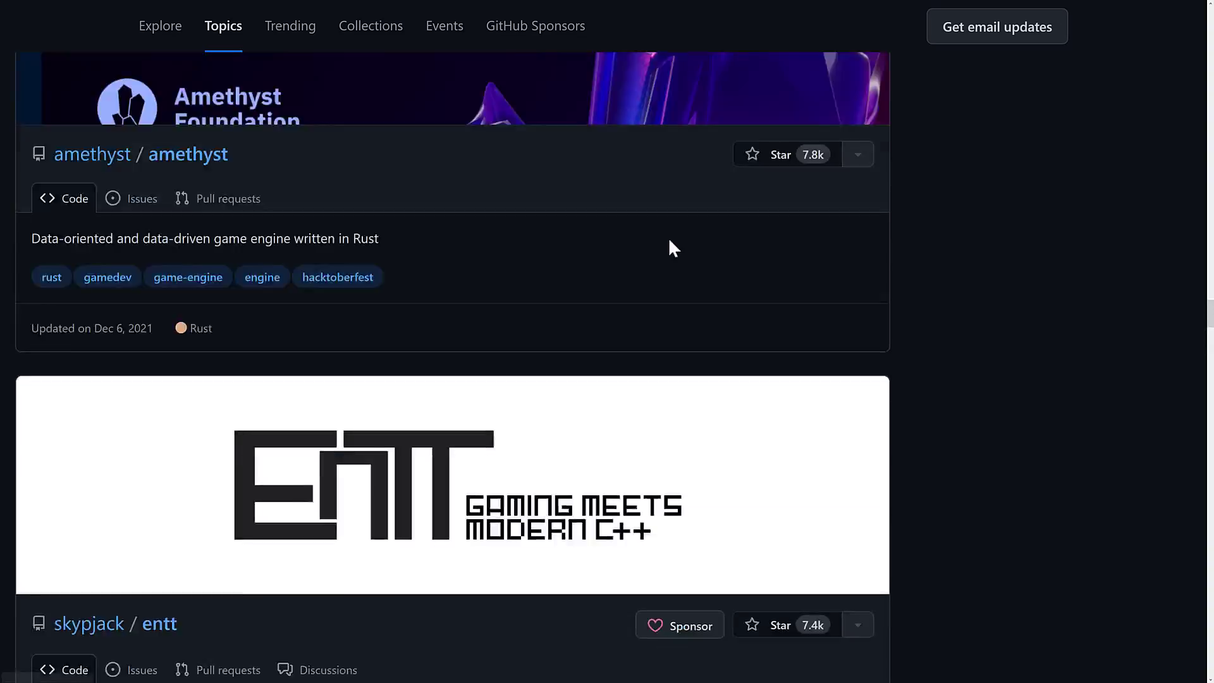
scroll(down, 3)
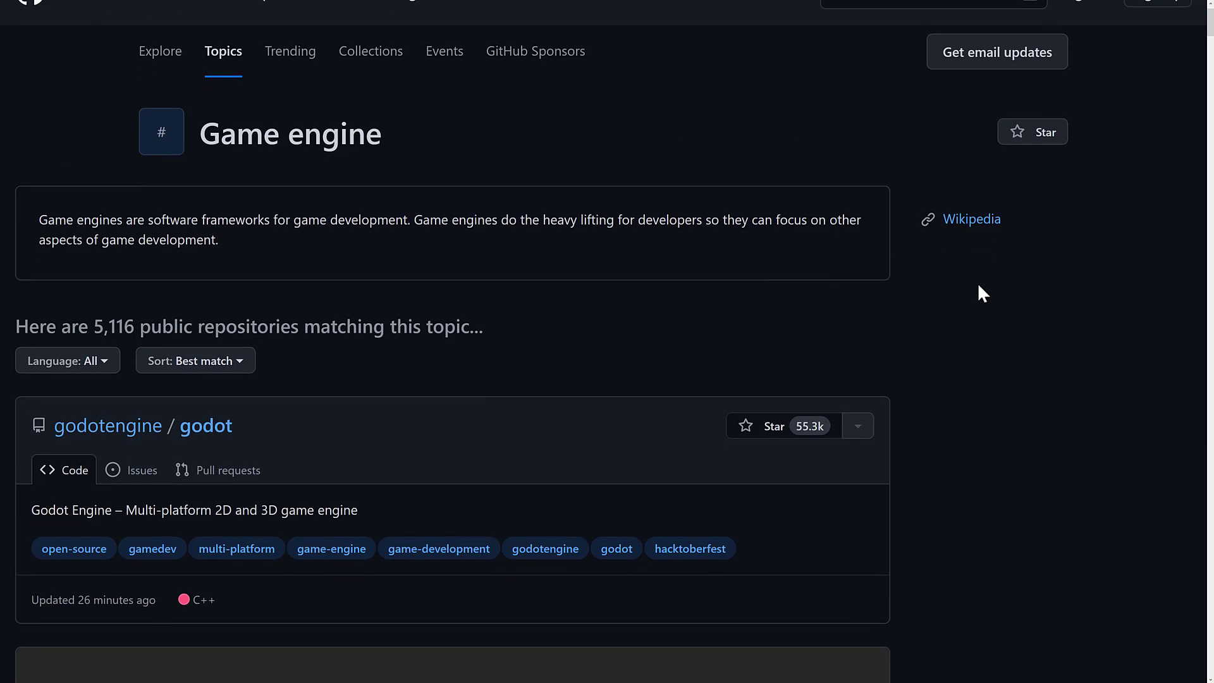
scroll(down, 3)
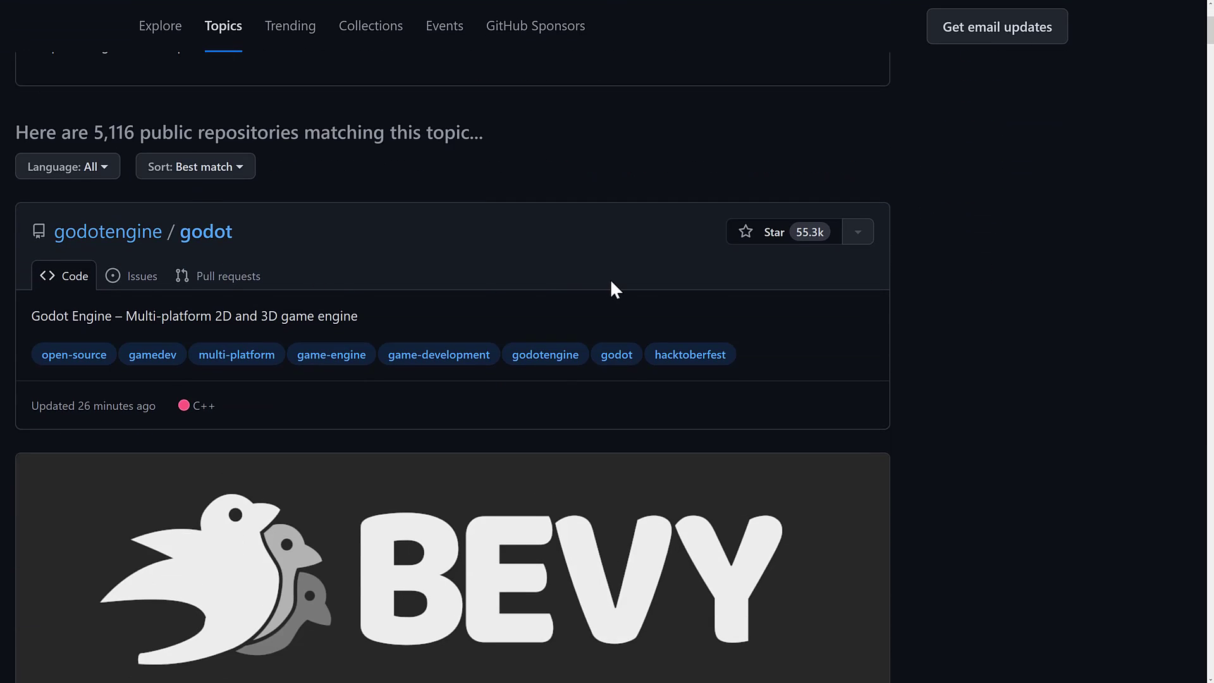